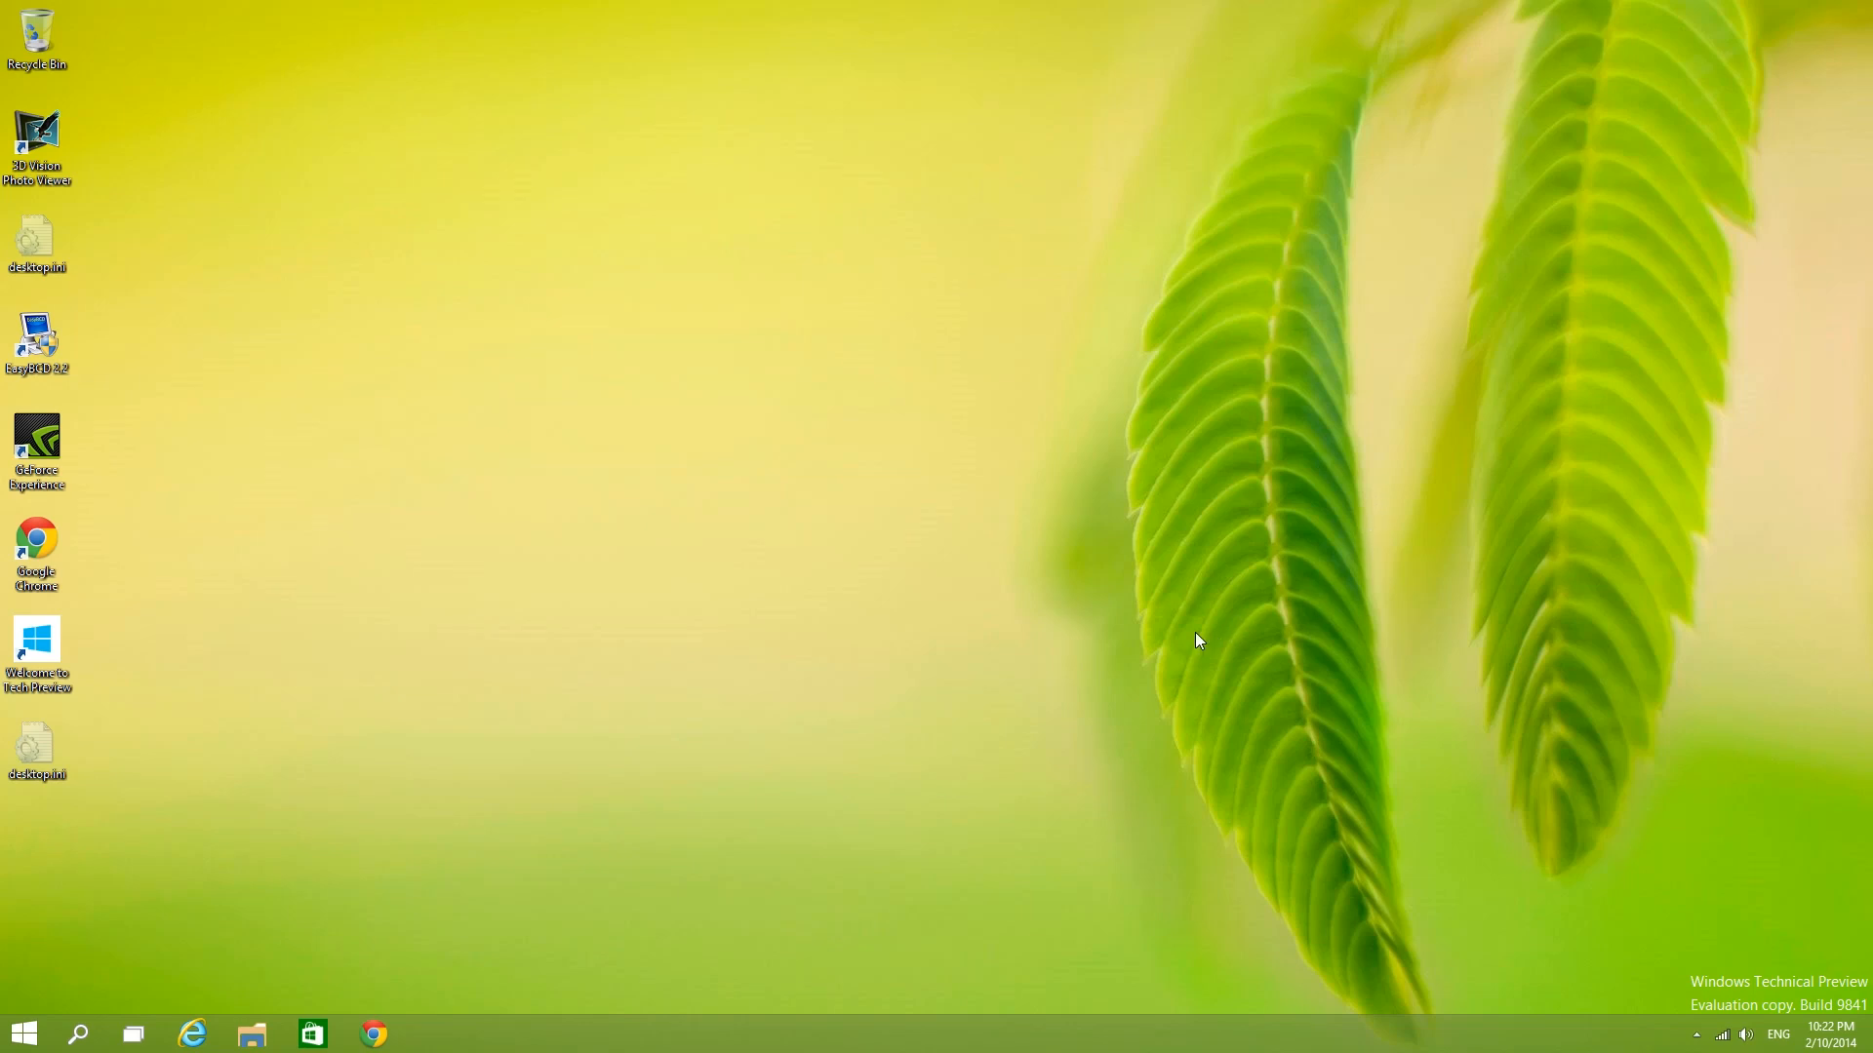
mouse_move(805, 558)
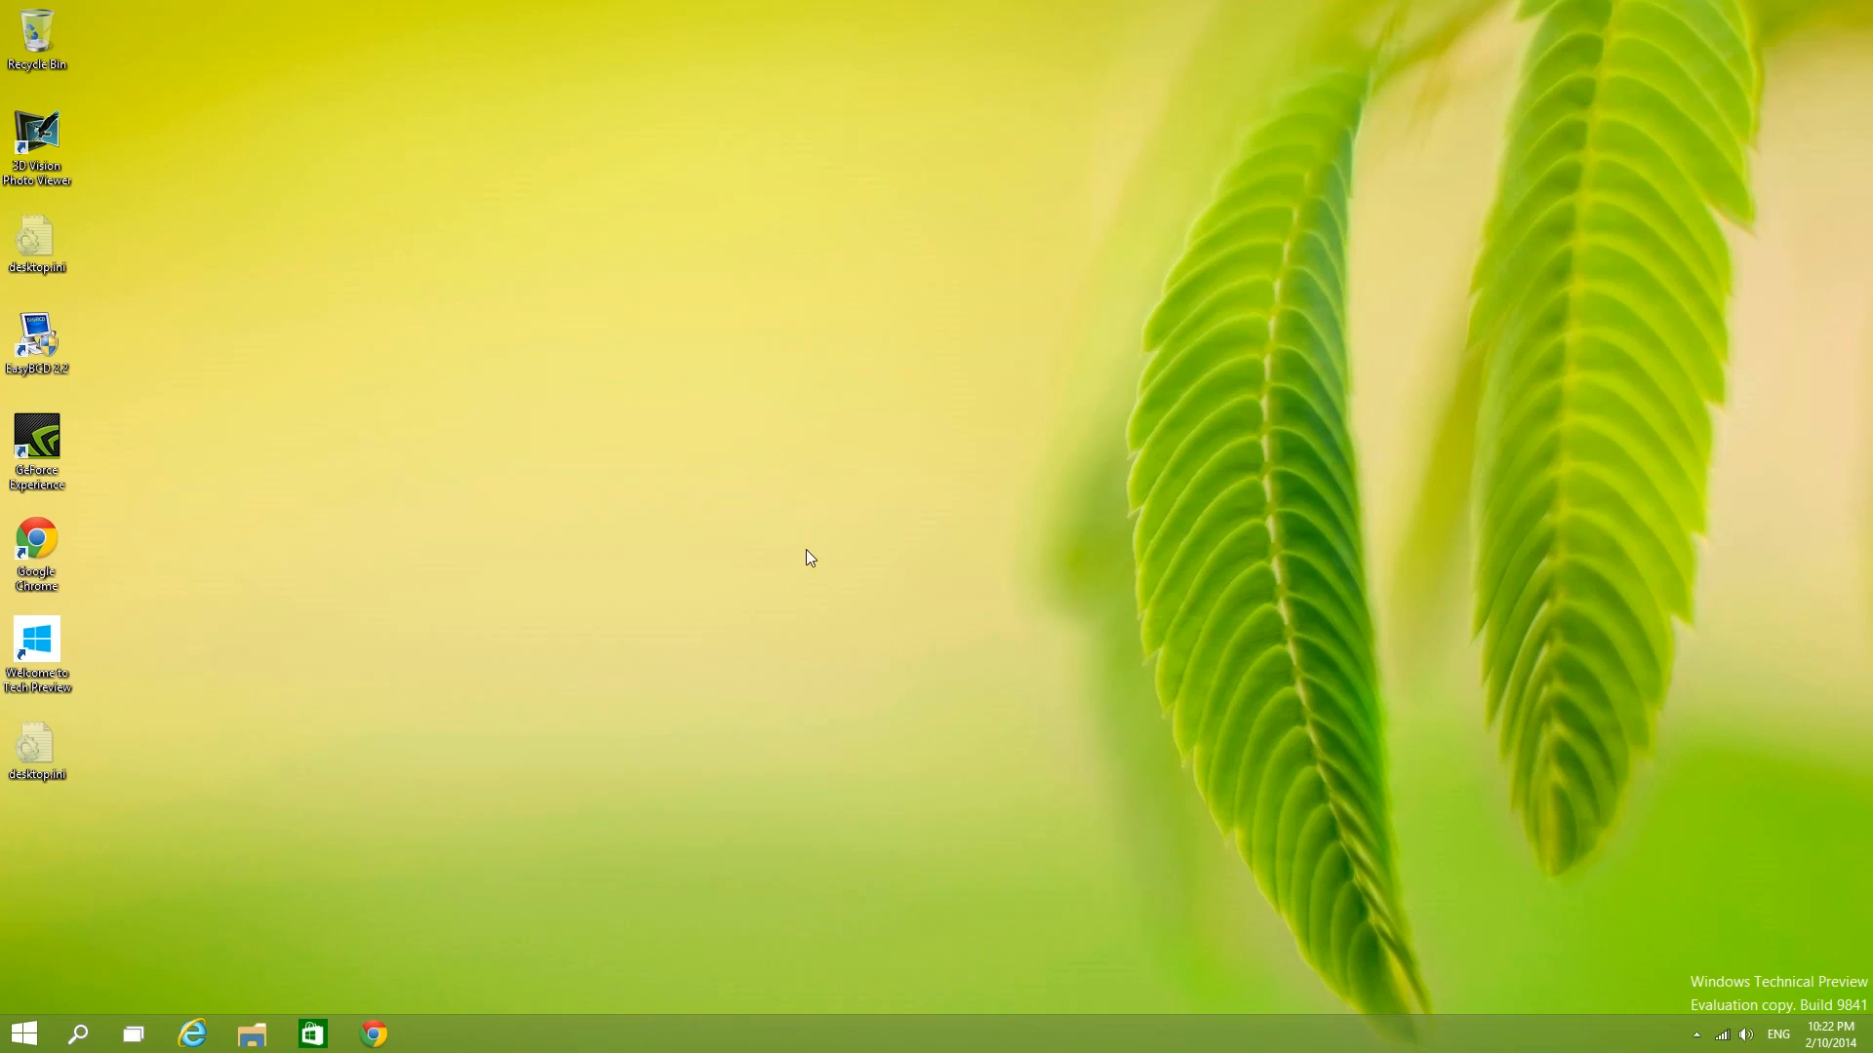
mouse_move(597, 687)
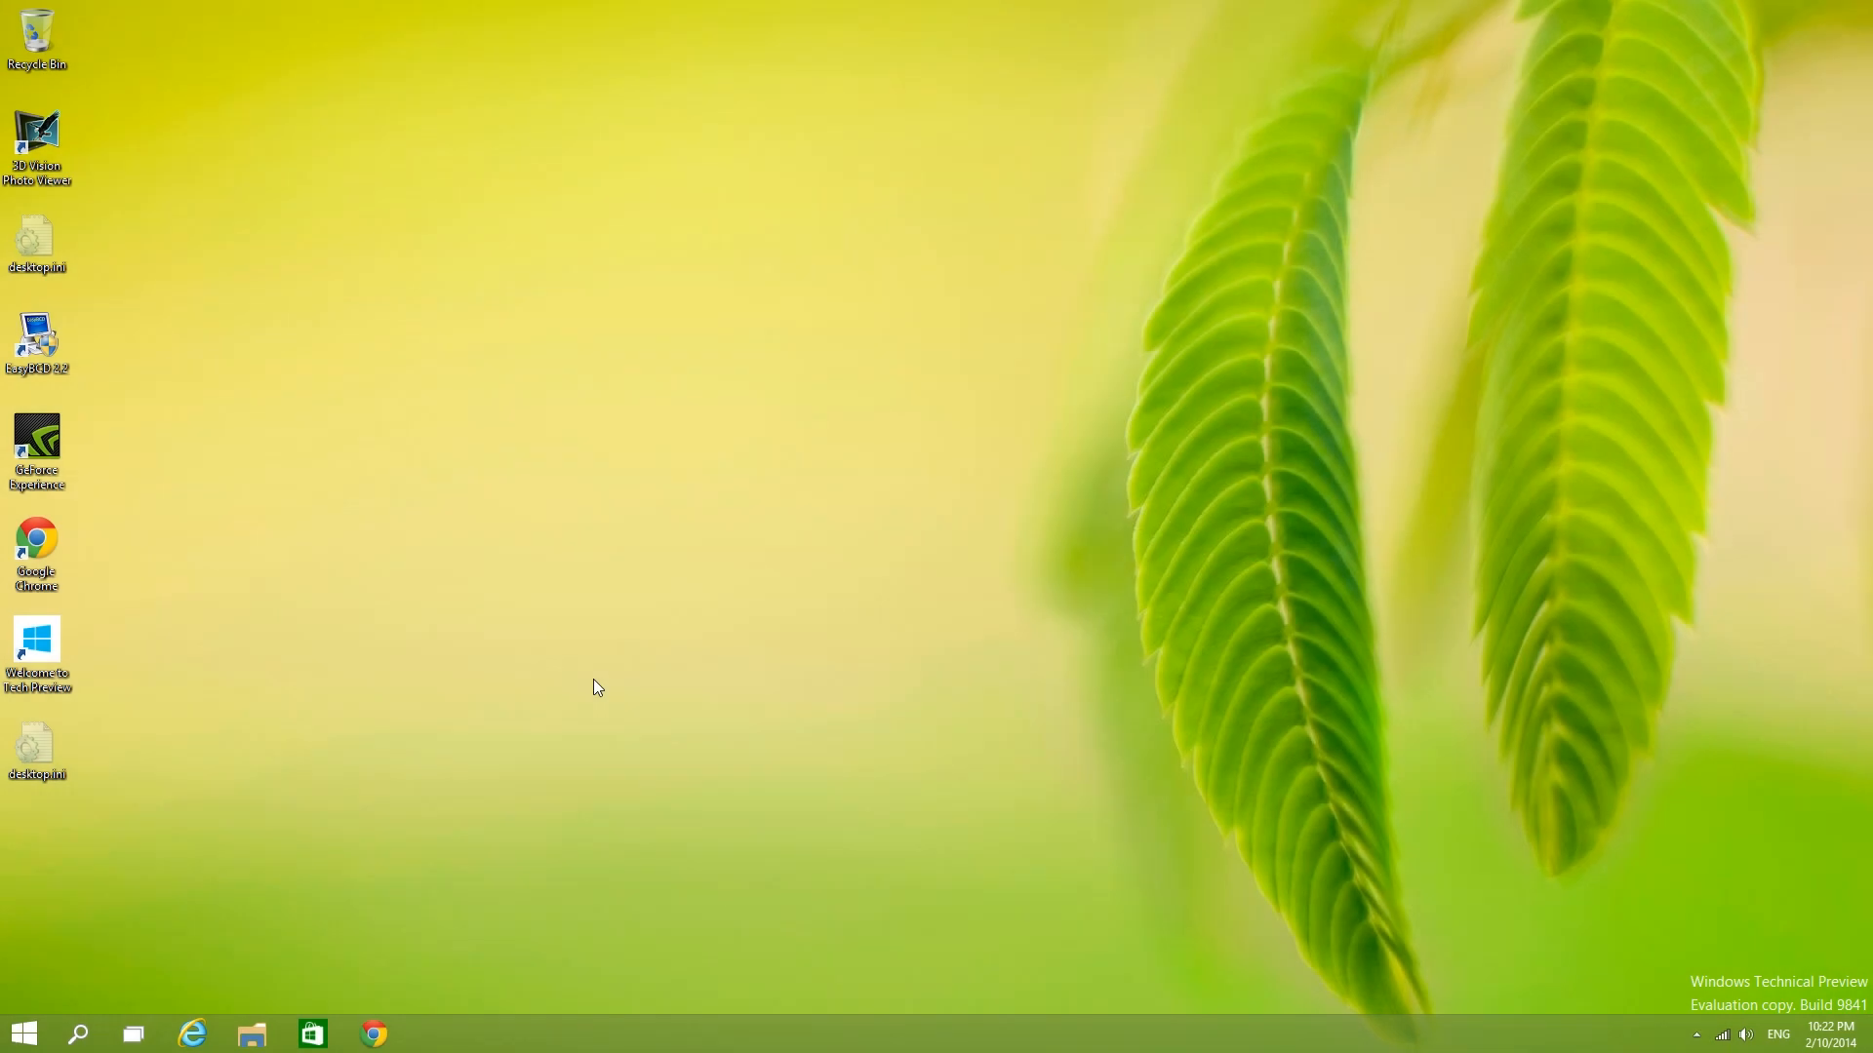
mouse_move(1487, 855)
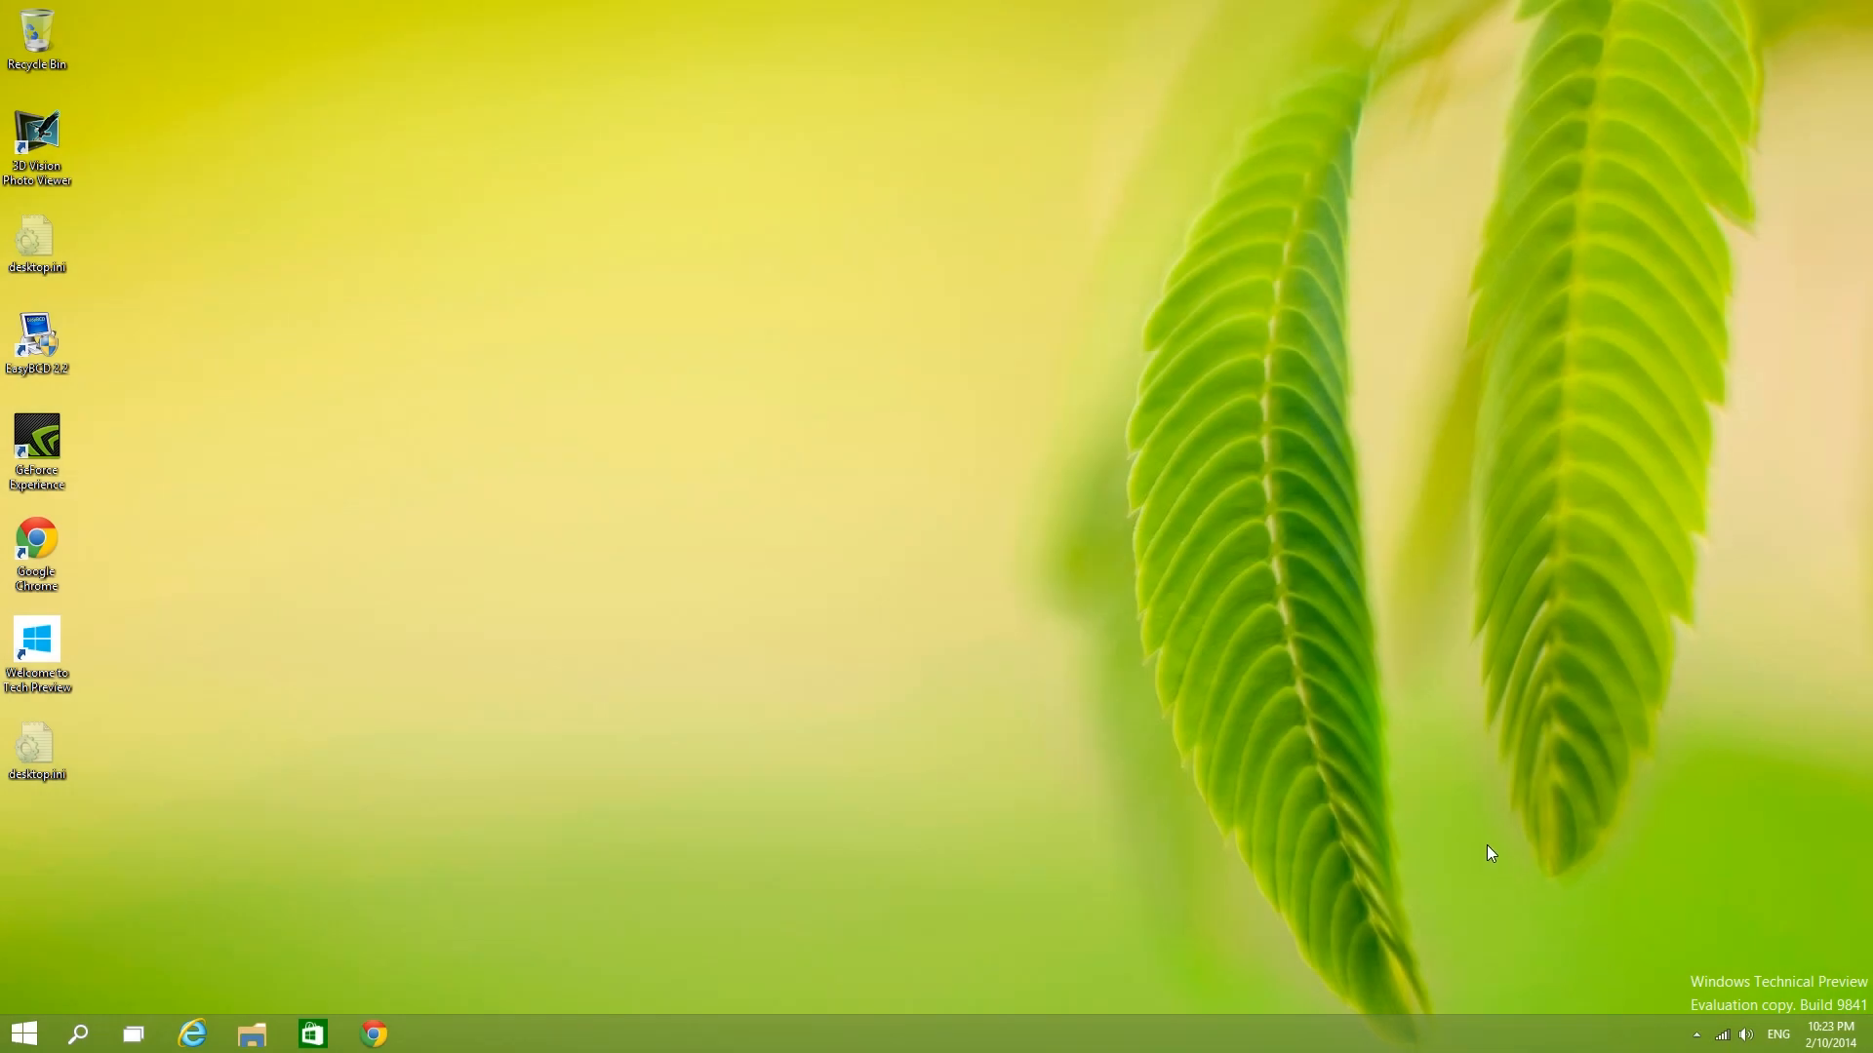
mouse_move(1307, 862)
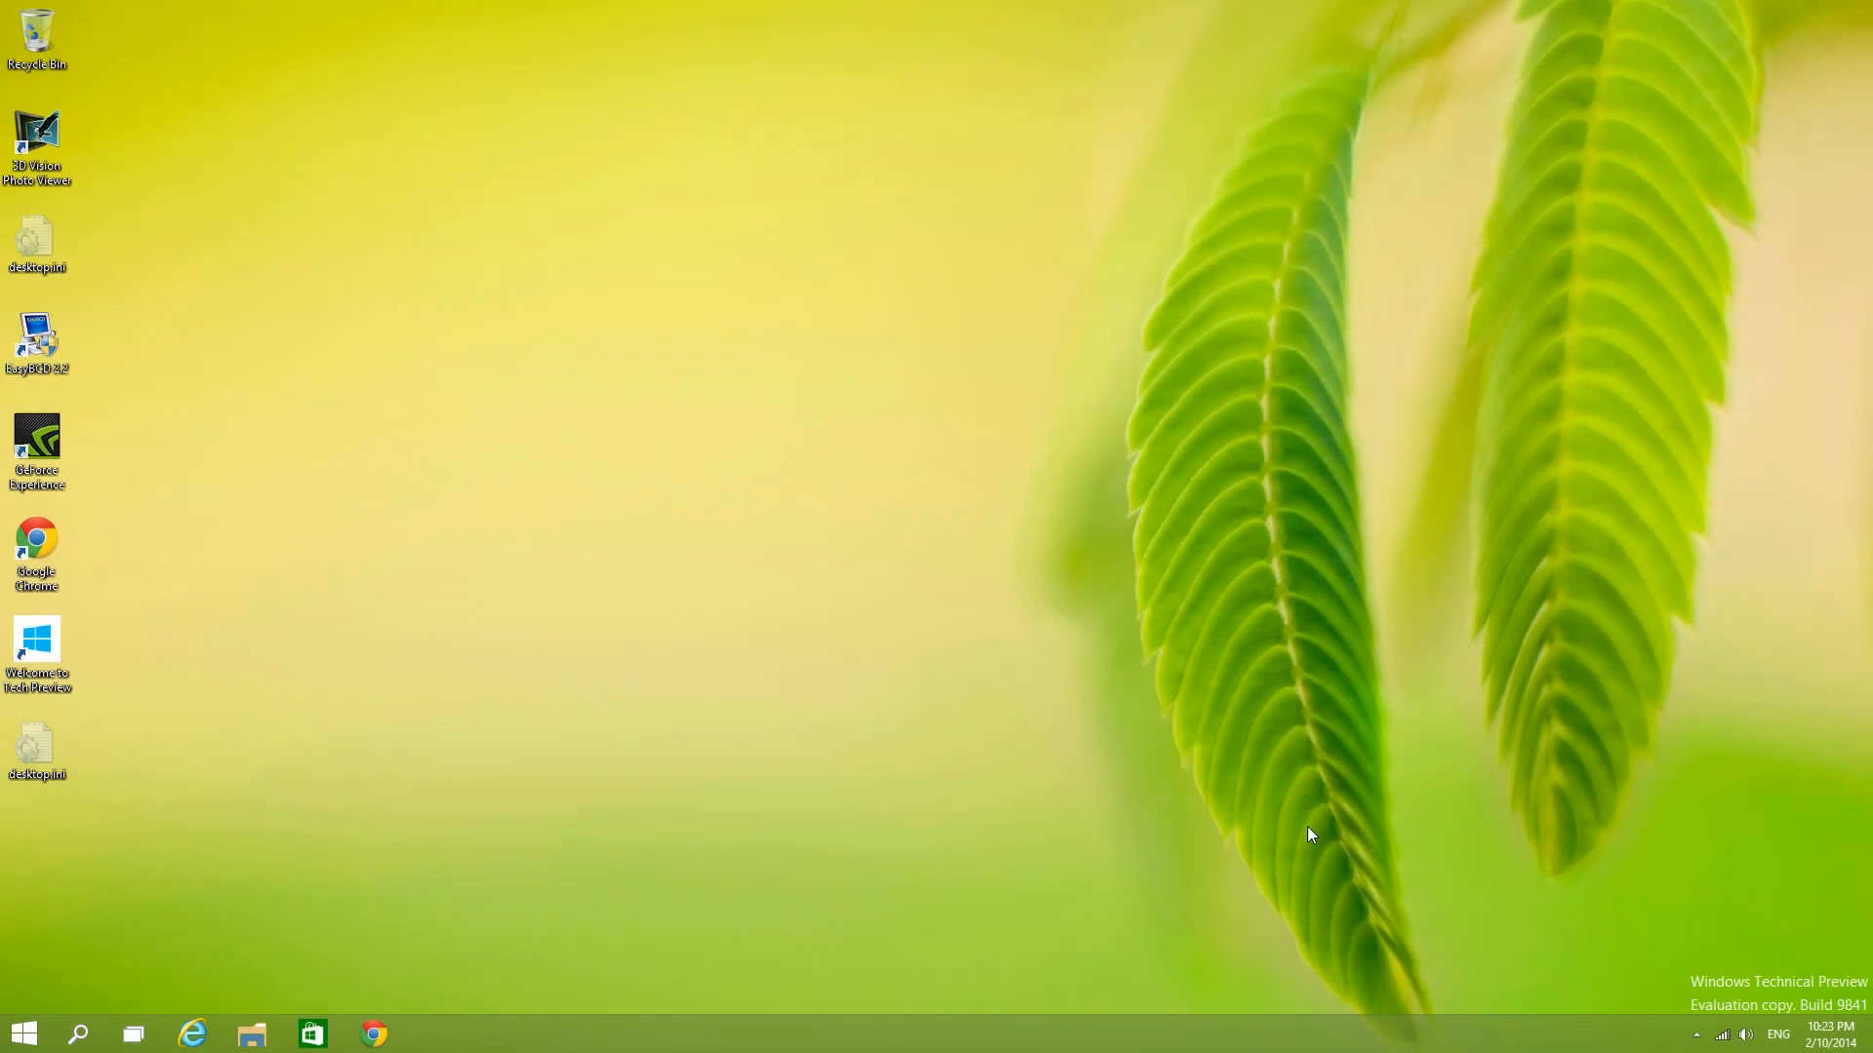
mouse_move(187, 1026)
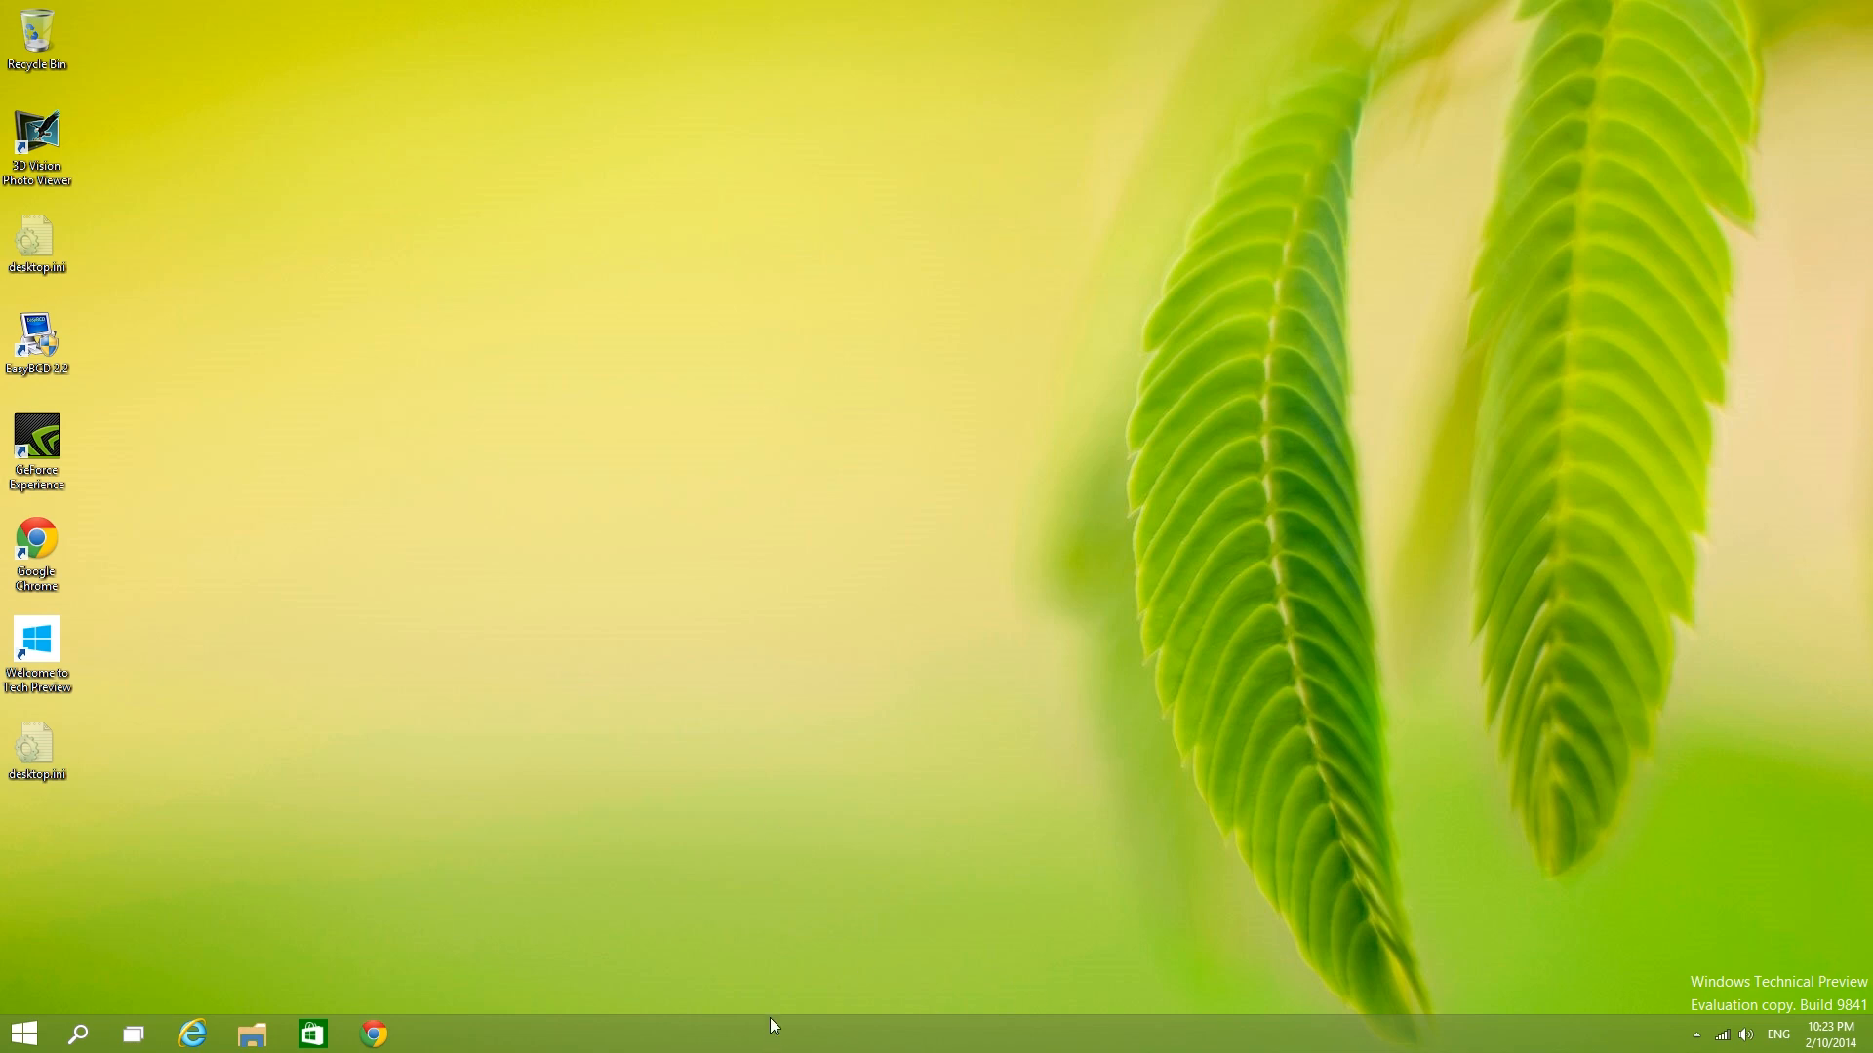
mouse_move(595, 1030)
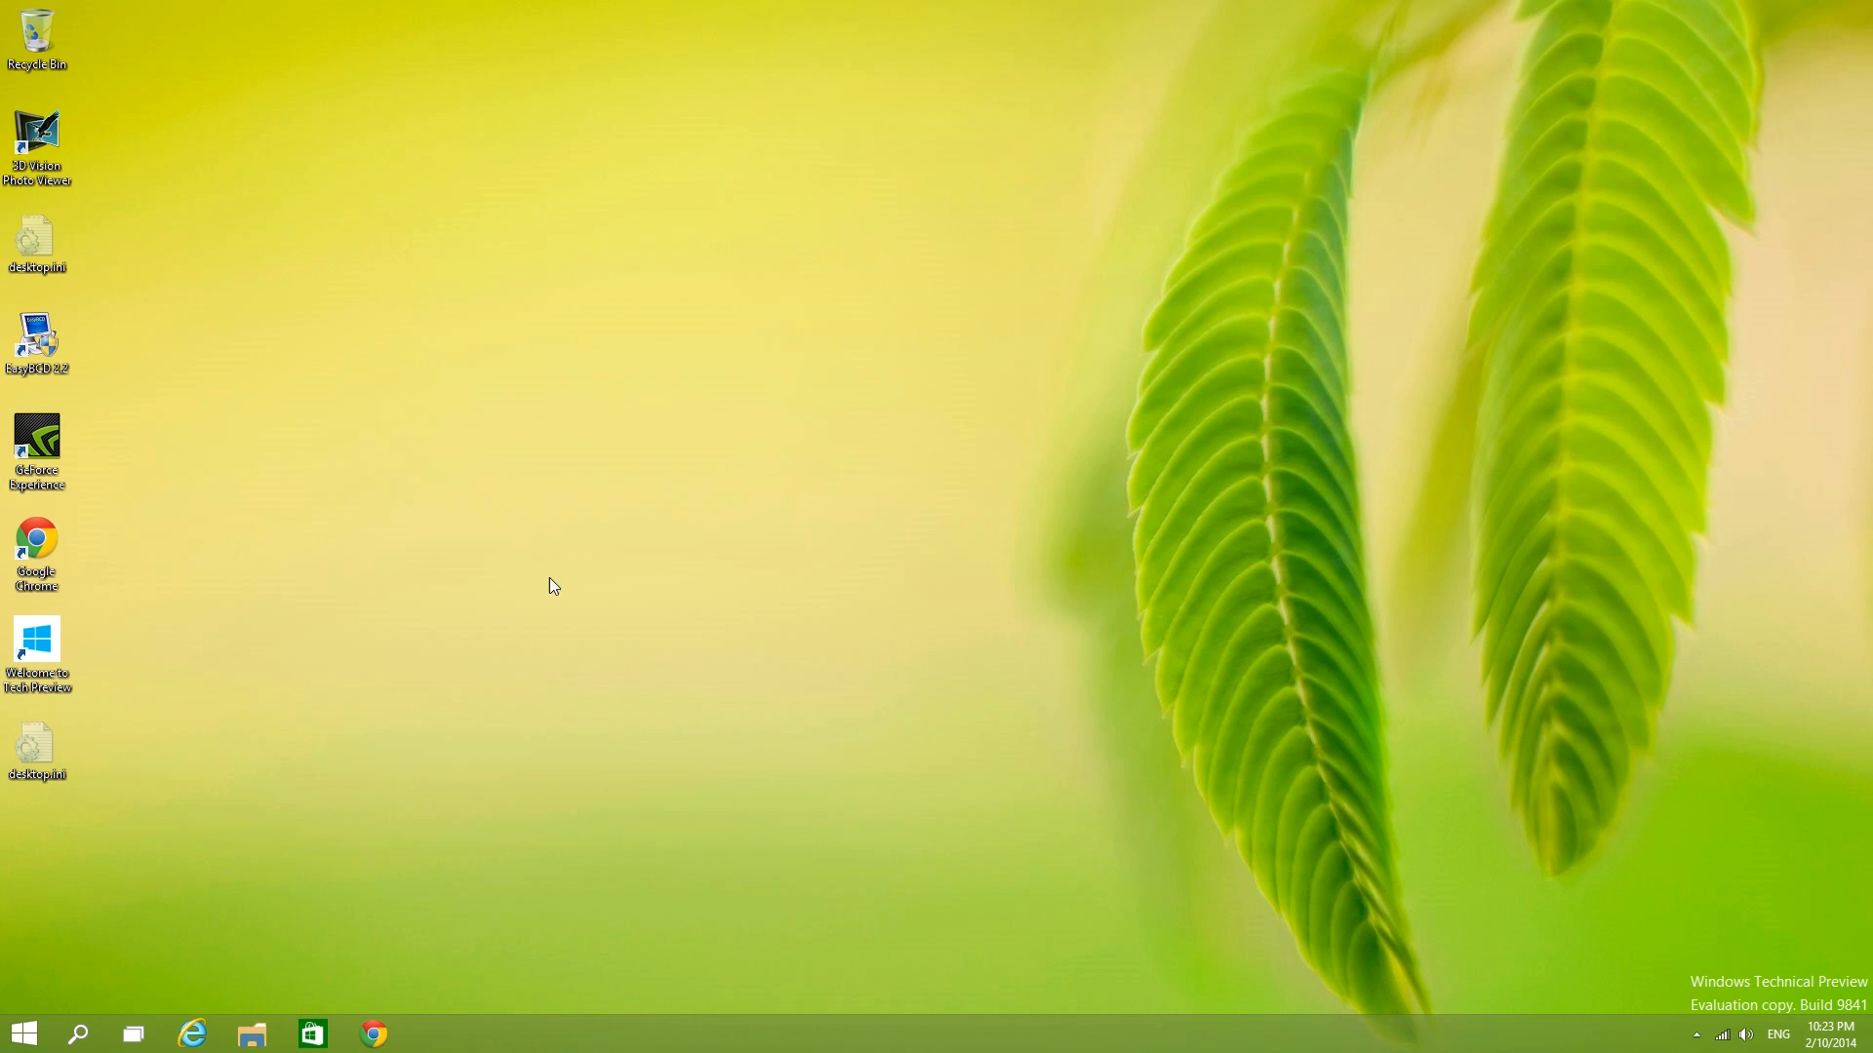
mouse_move(919, 415)
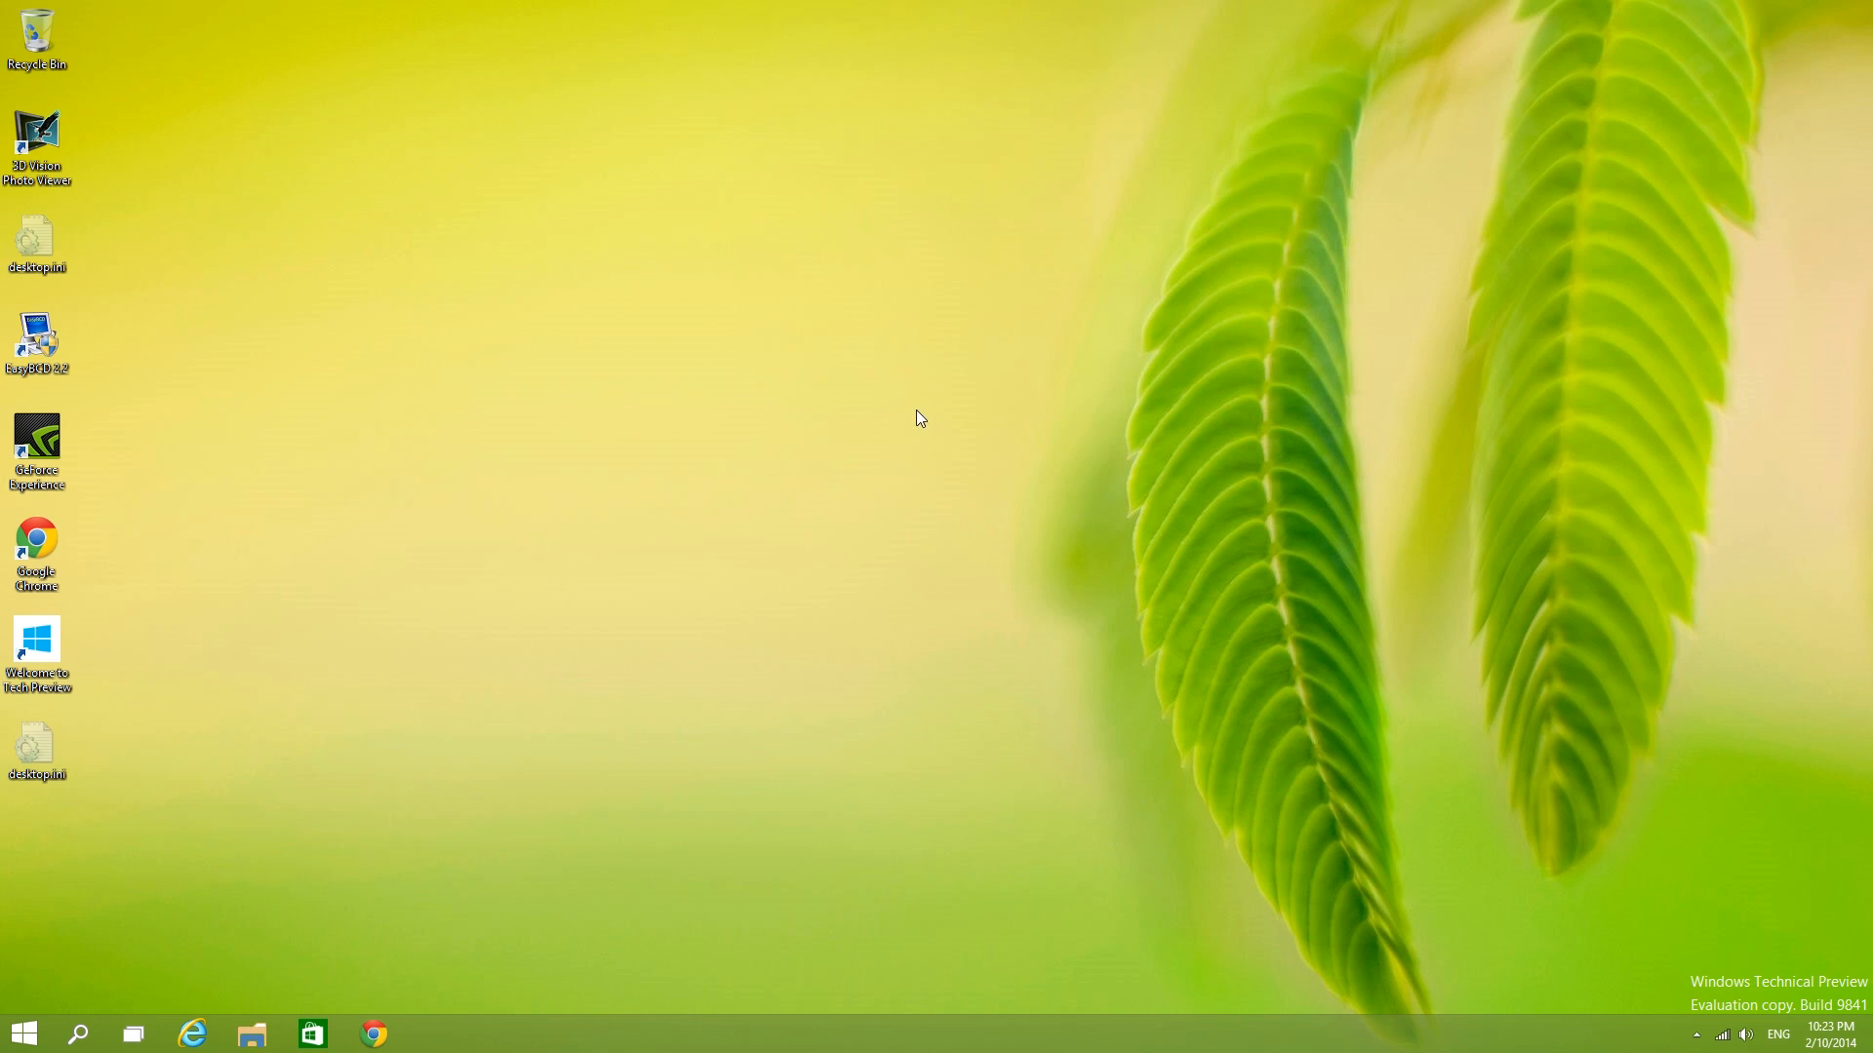
mouse_move(1089, 599)
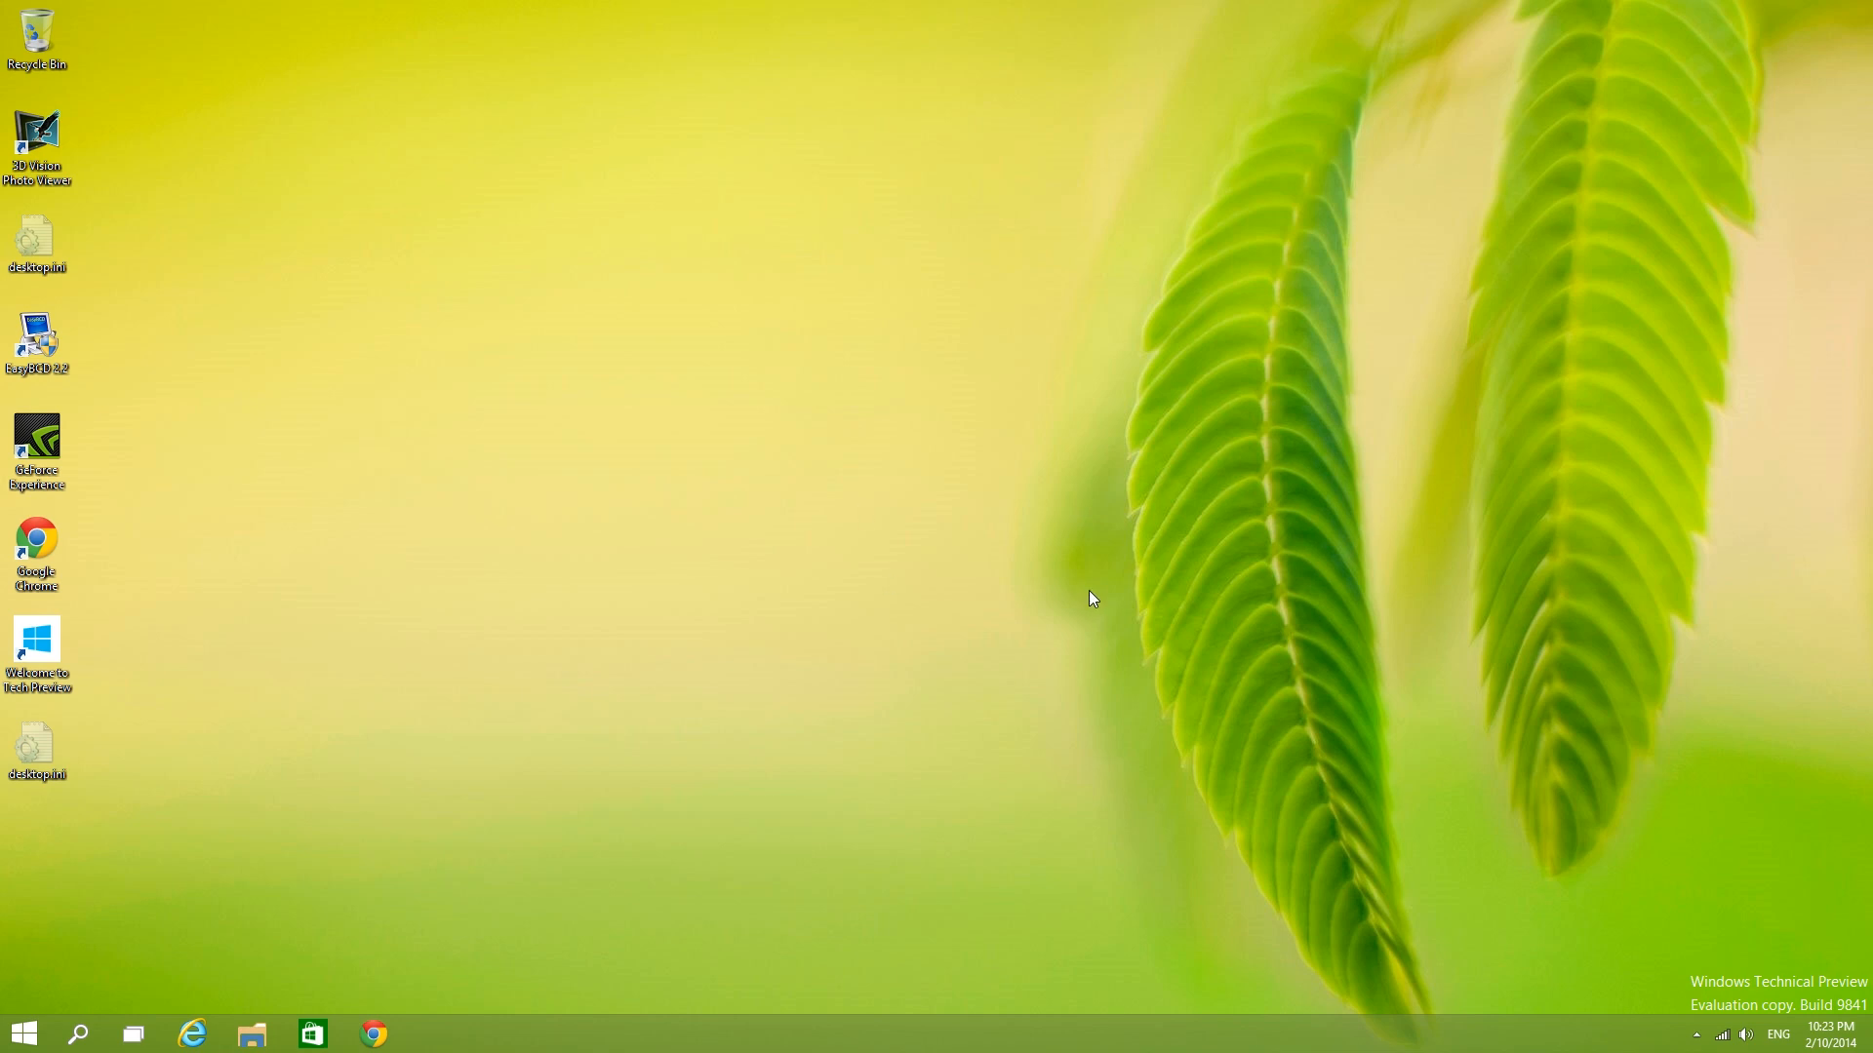
mouse_move(587, 718)
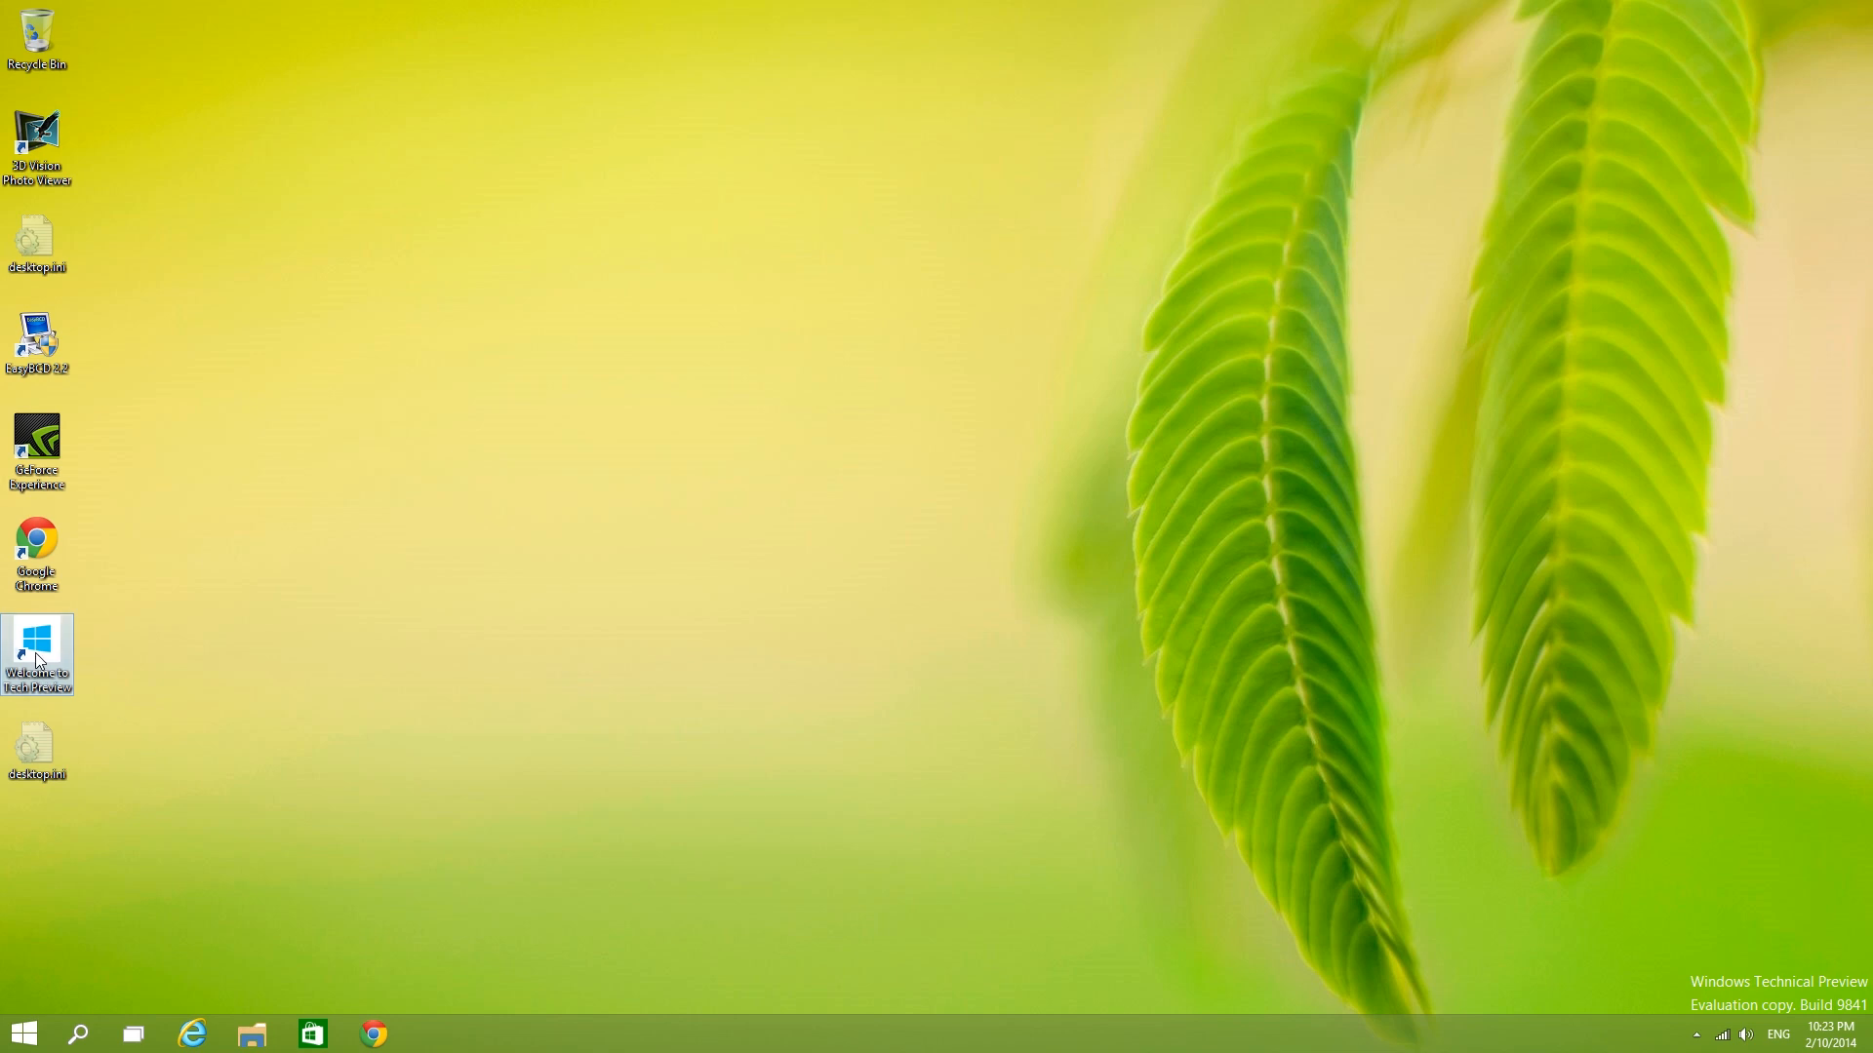
Step: View the Technical Preview welcome page and Facebook in the browser, then close the browser
double_click(35, 636)
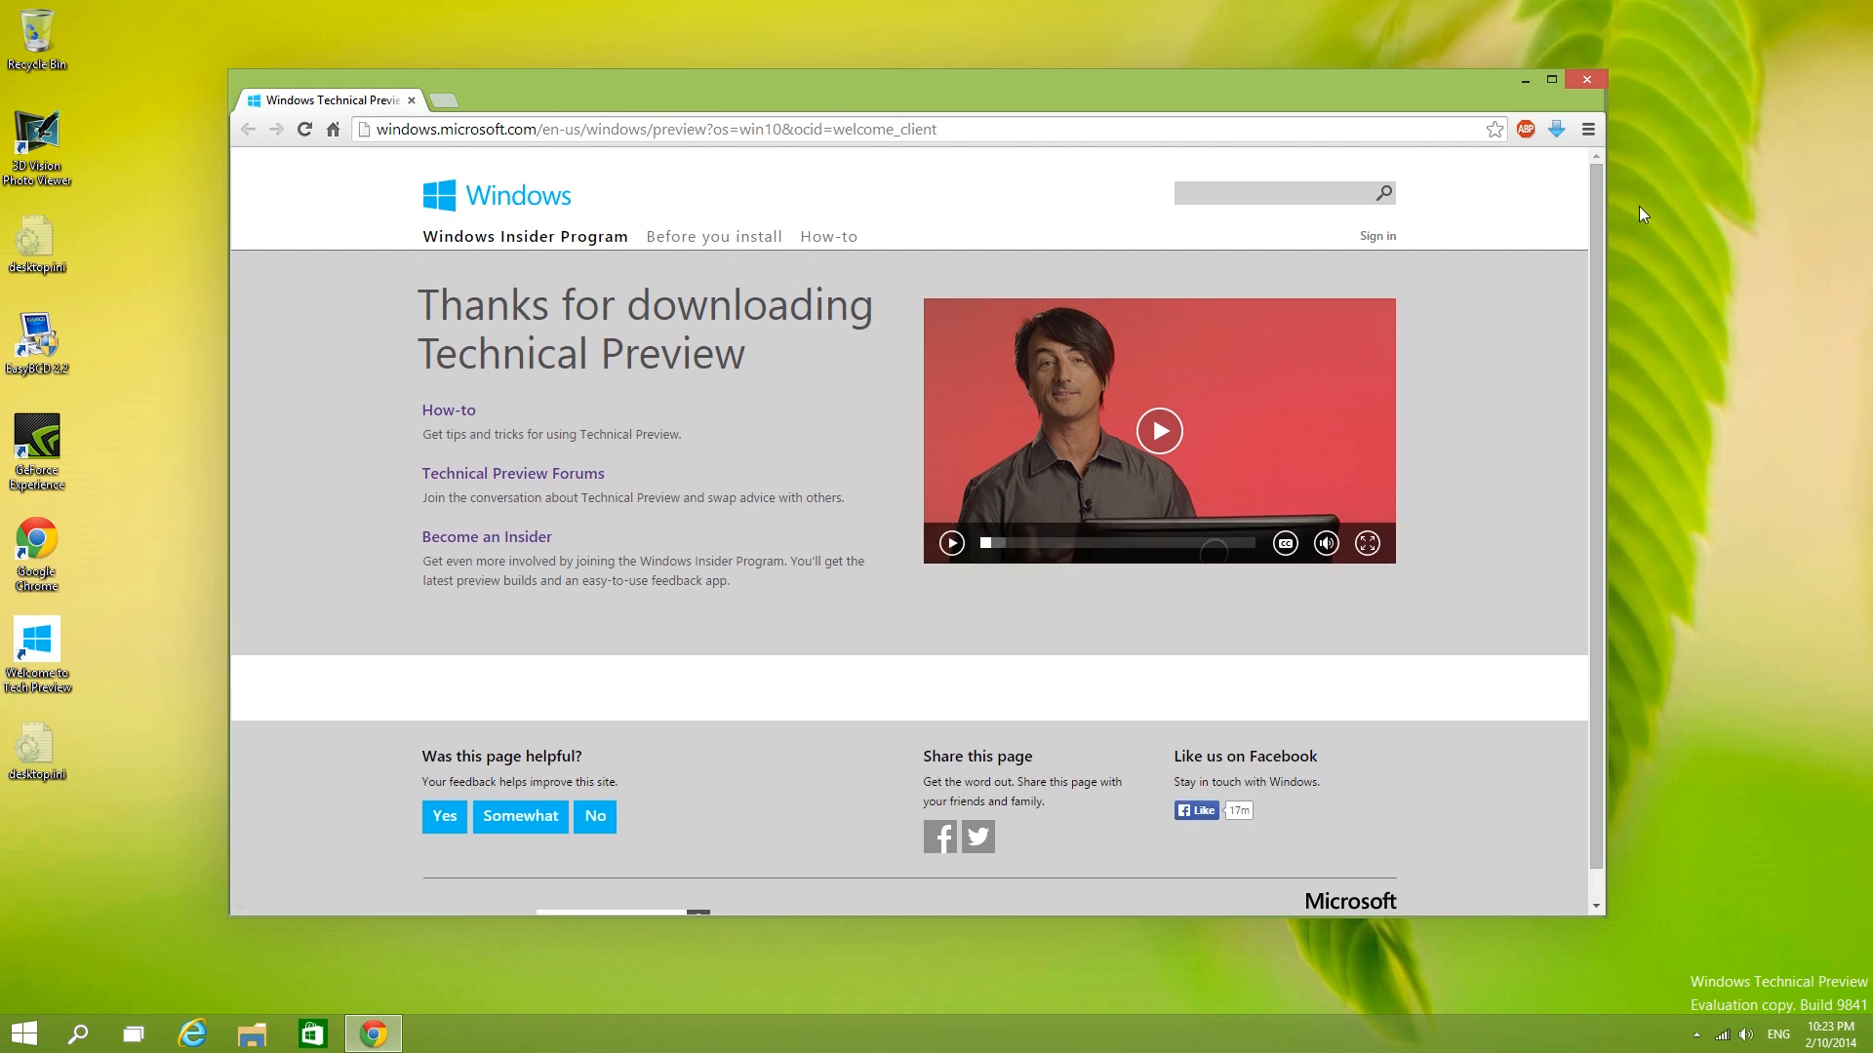
left_click(1586, 78)
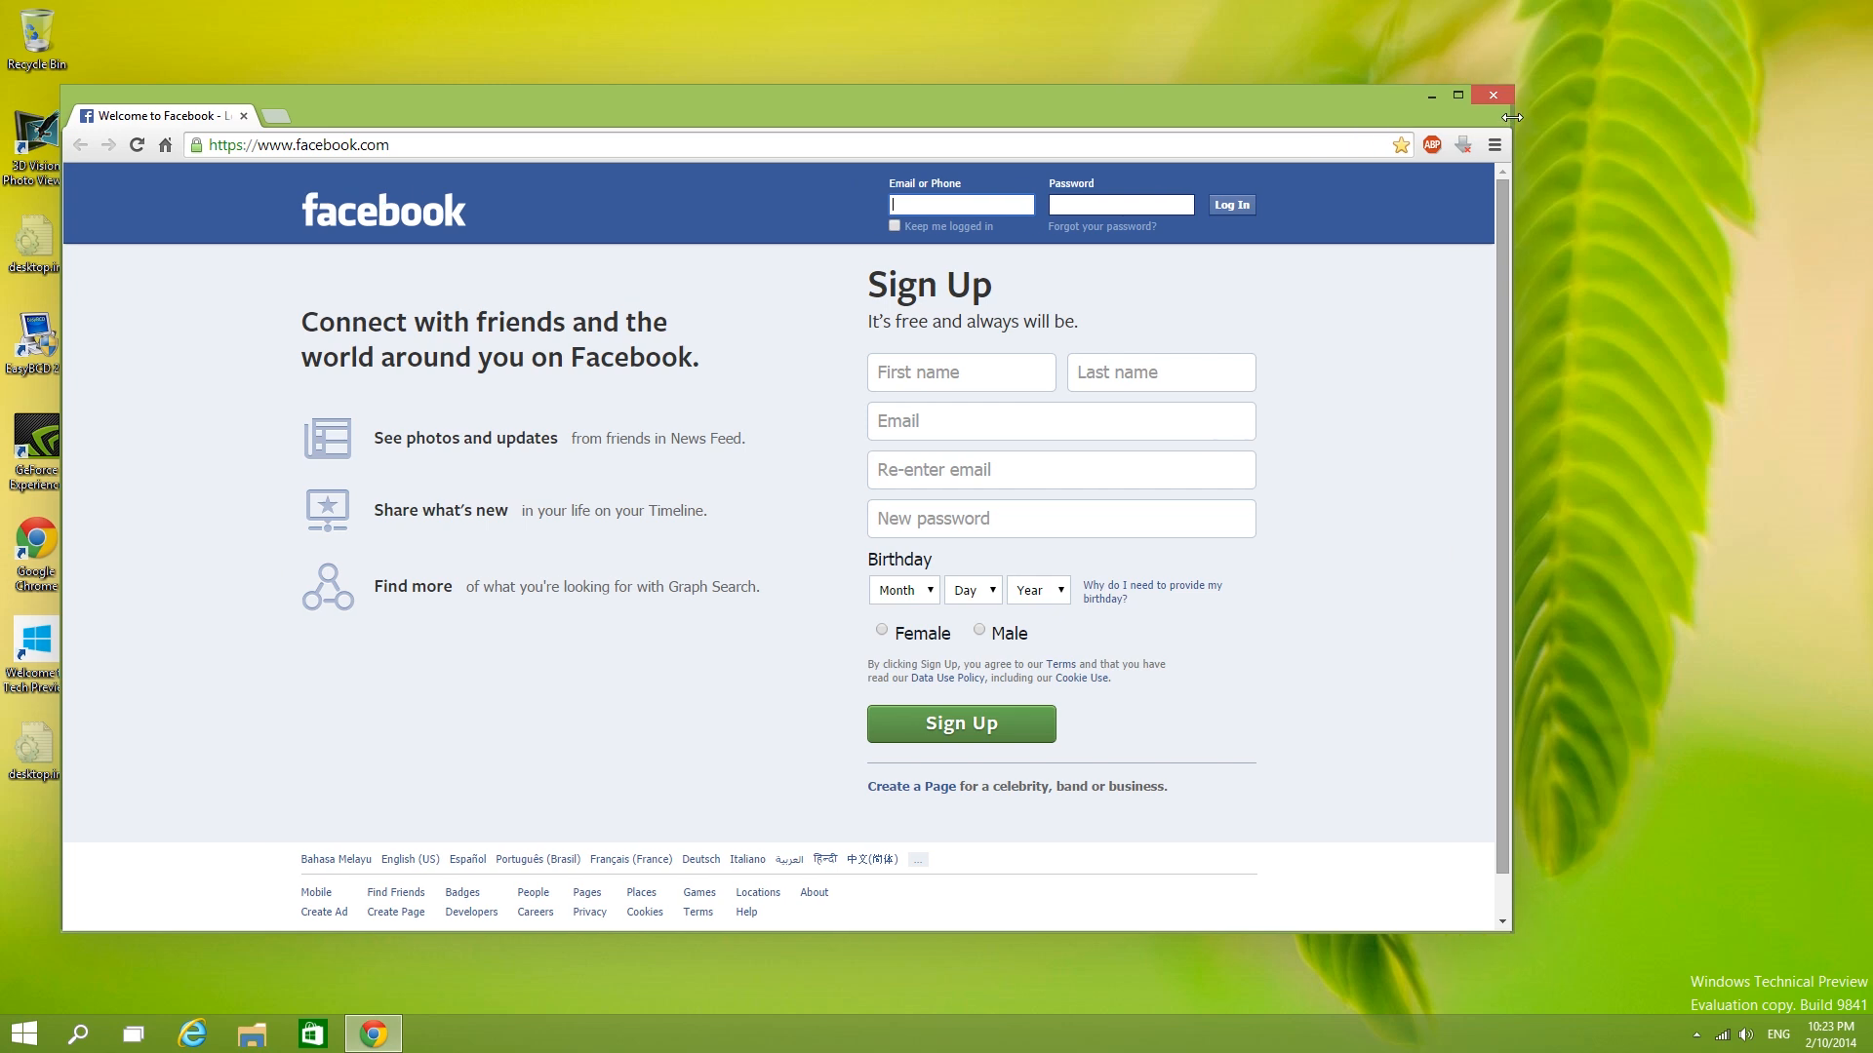
mouse_move(1514, 135)
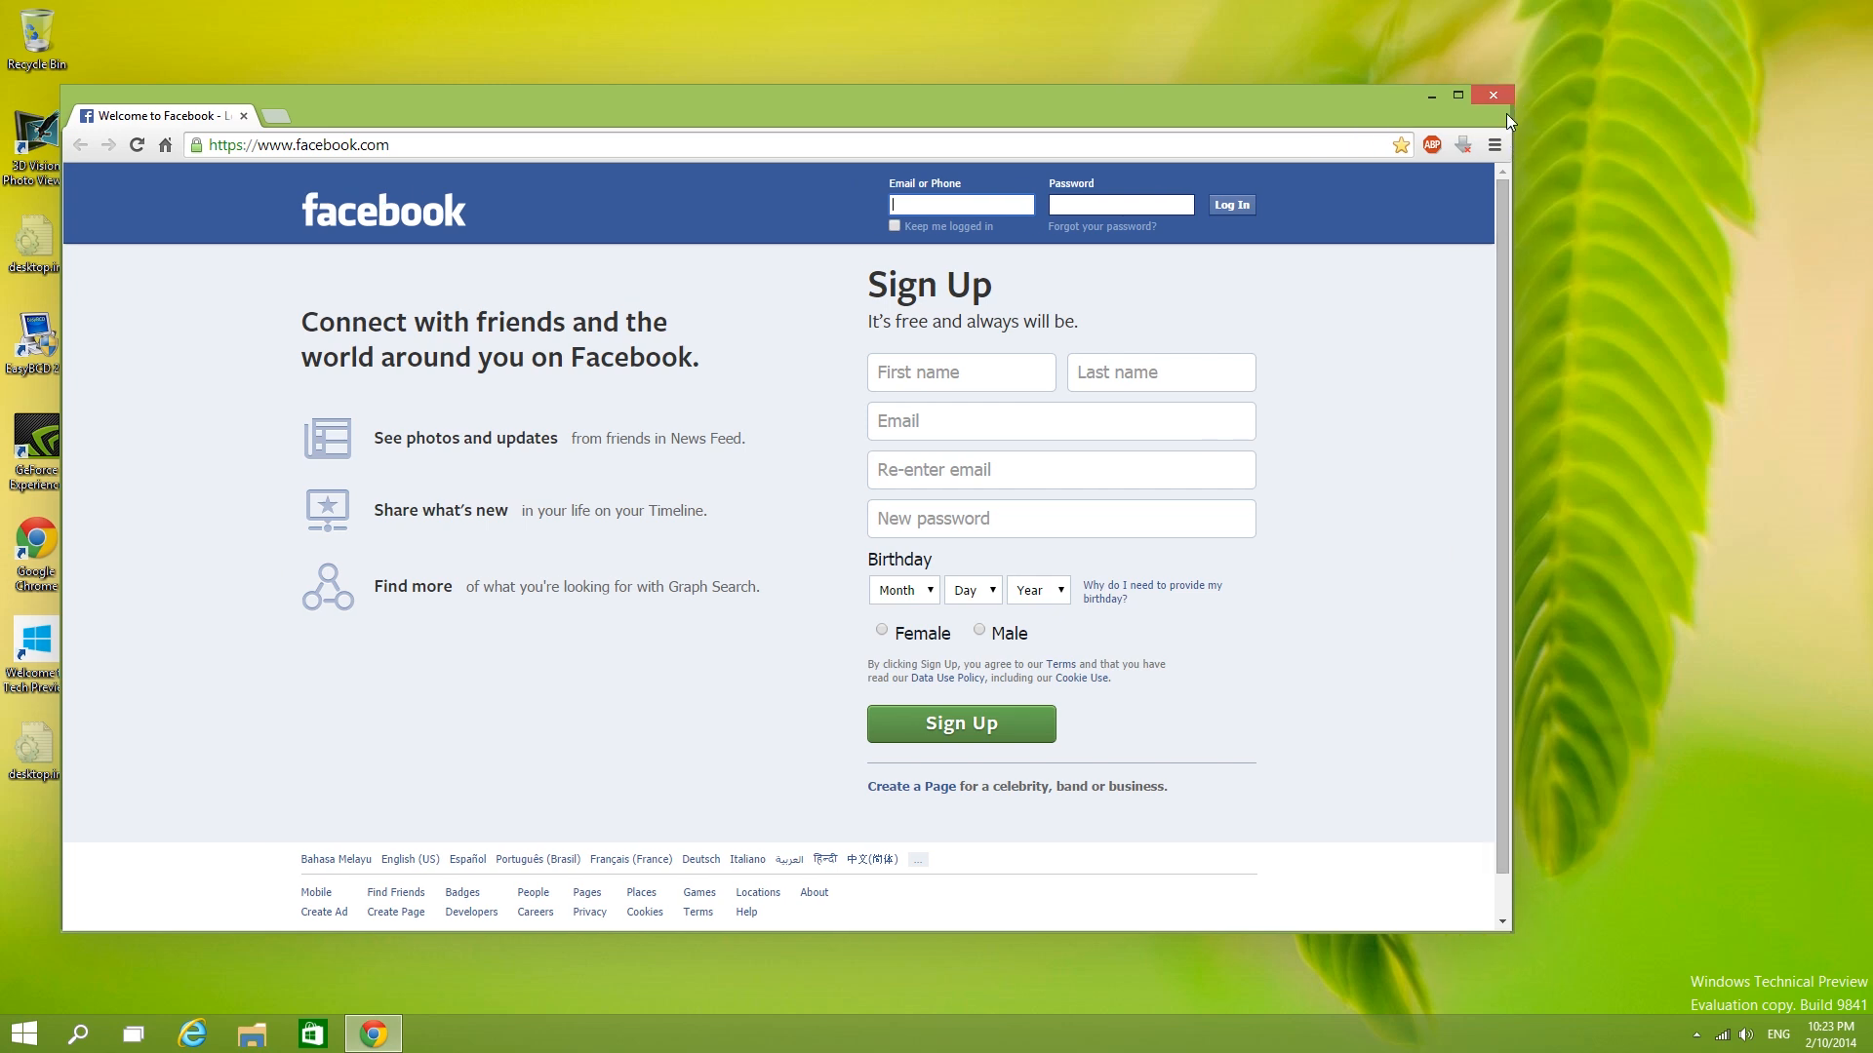
left_click(1492, 93)
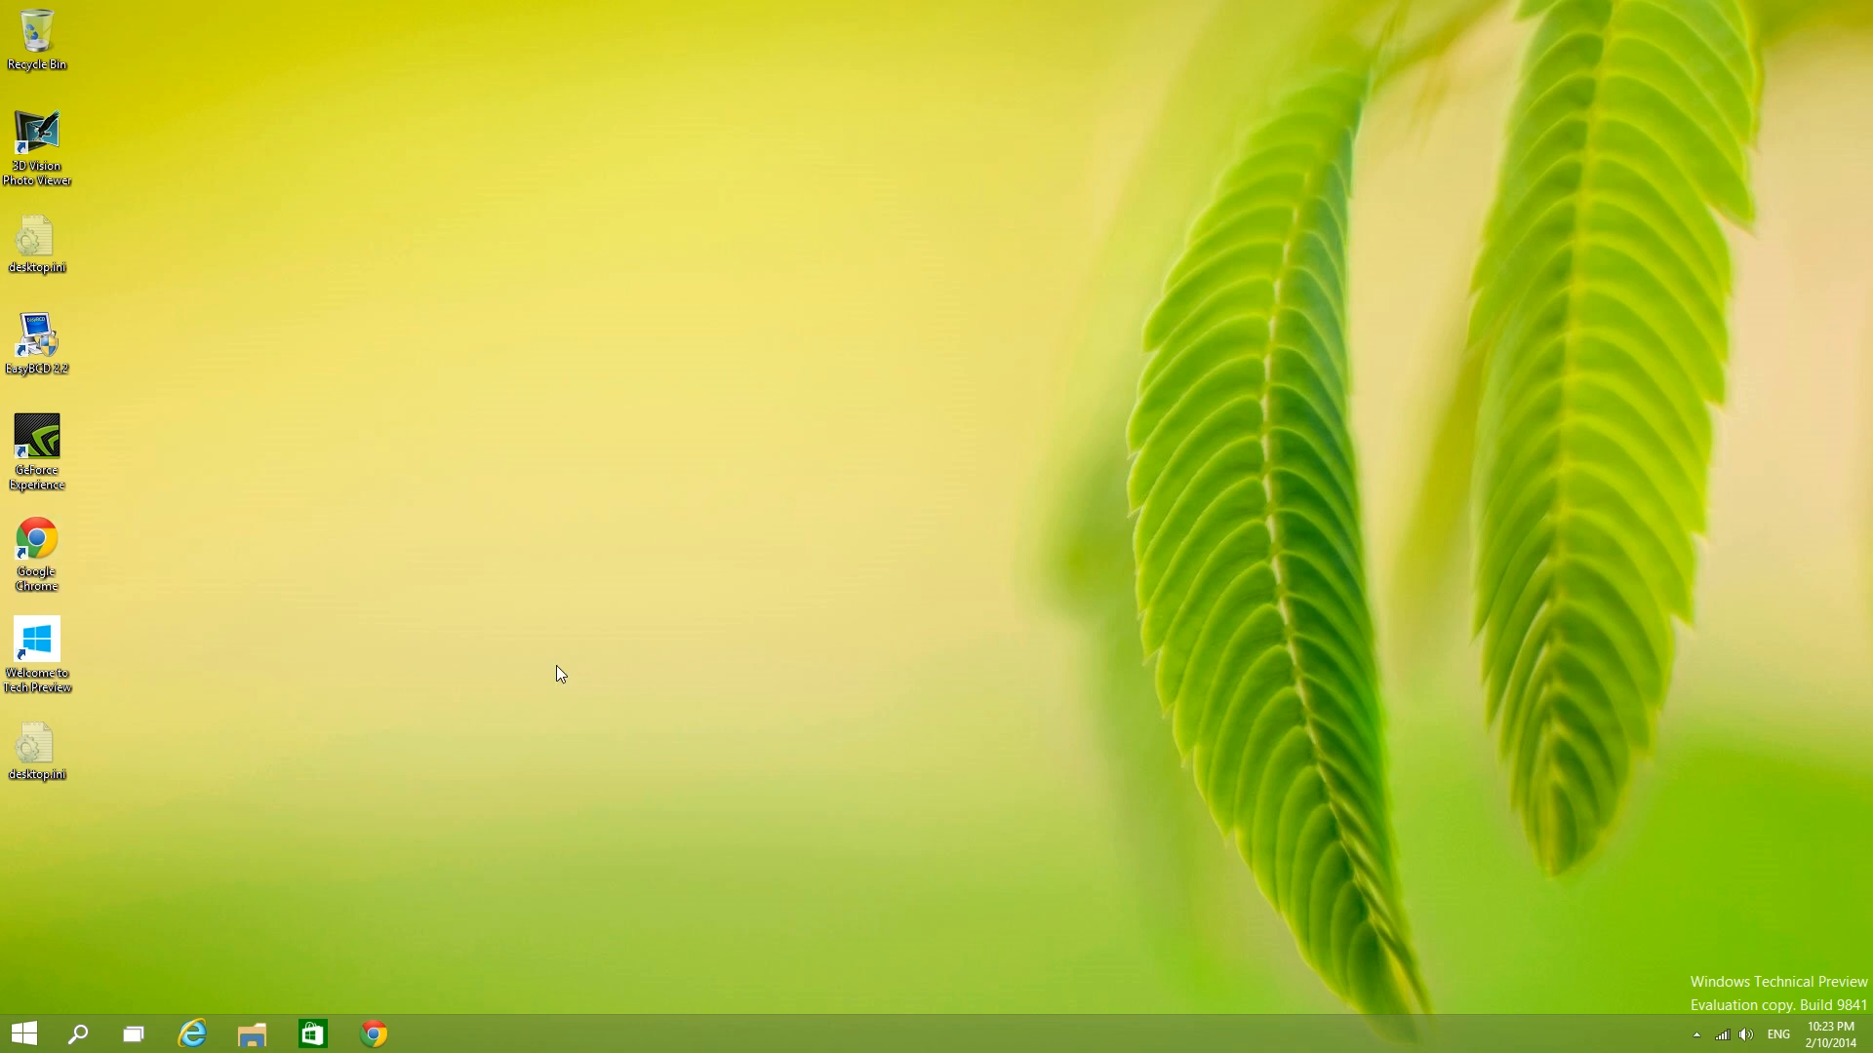
mouse_move(355, 987)
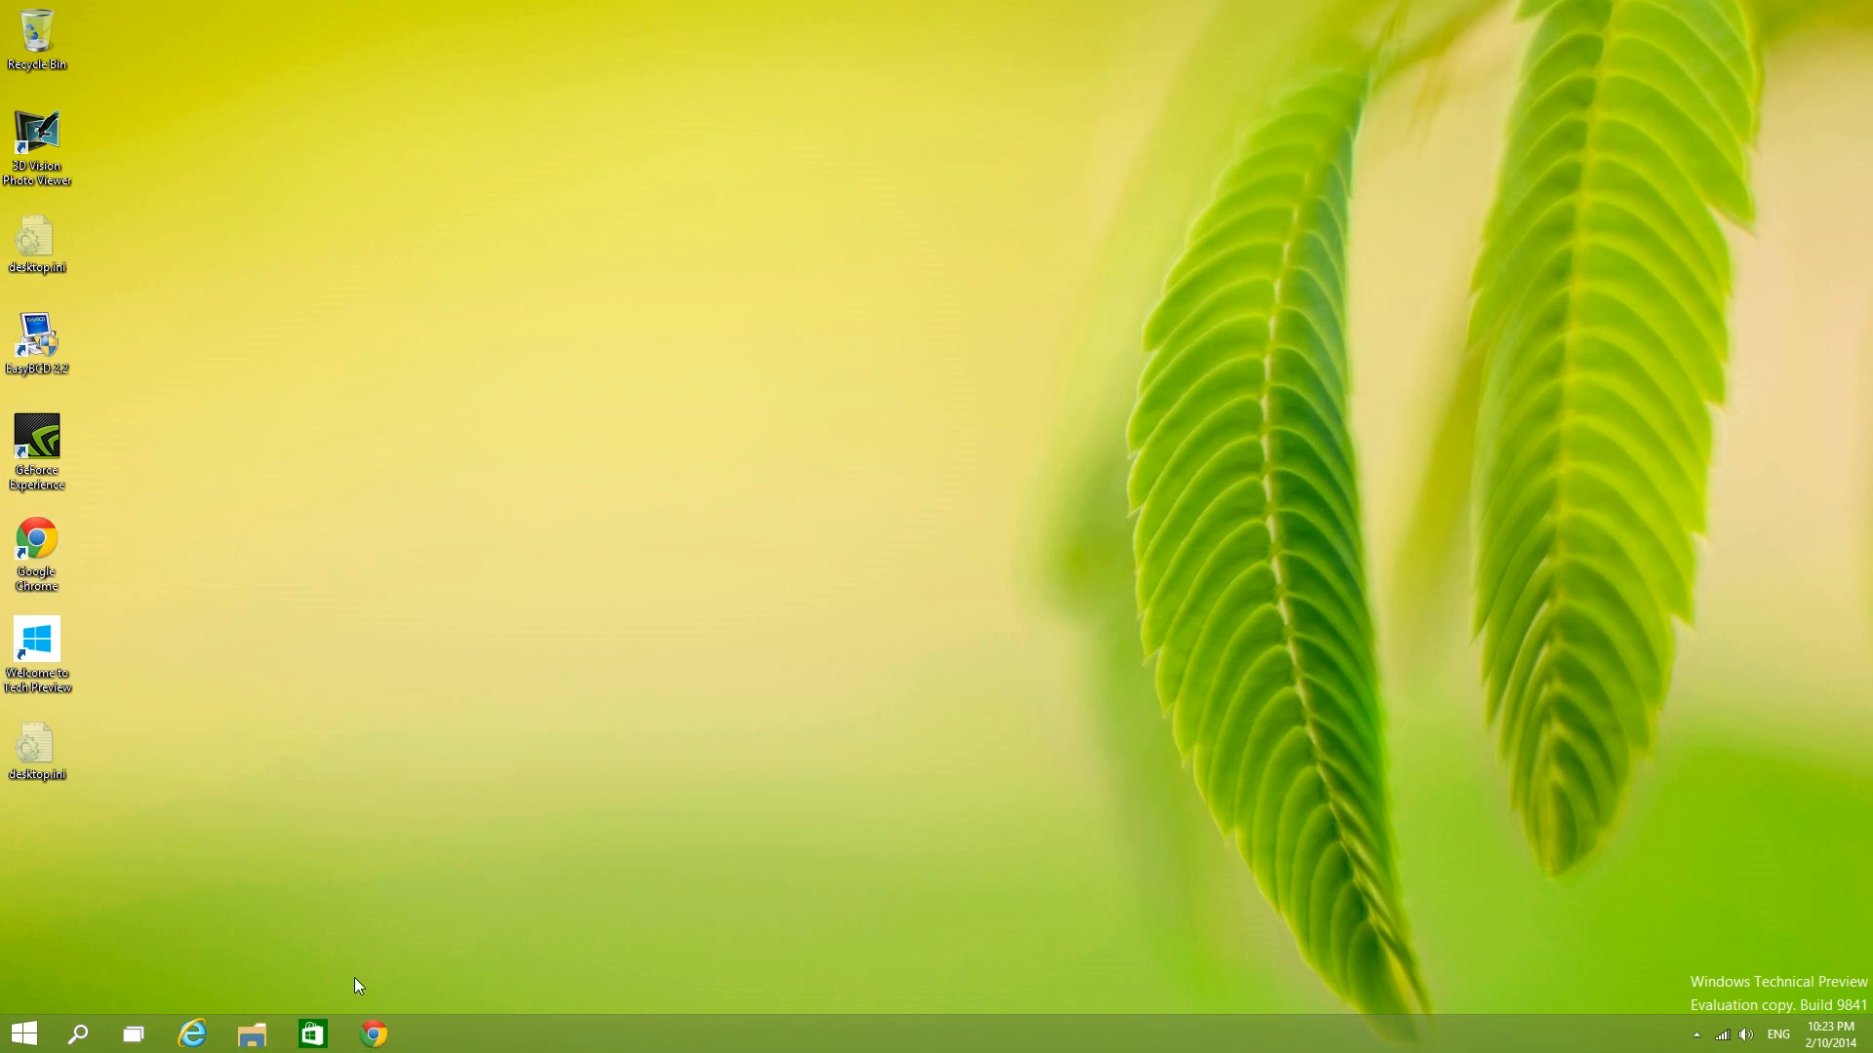
mouse_move(400, 991)
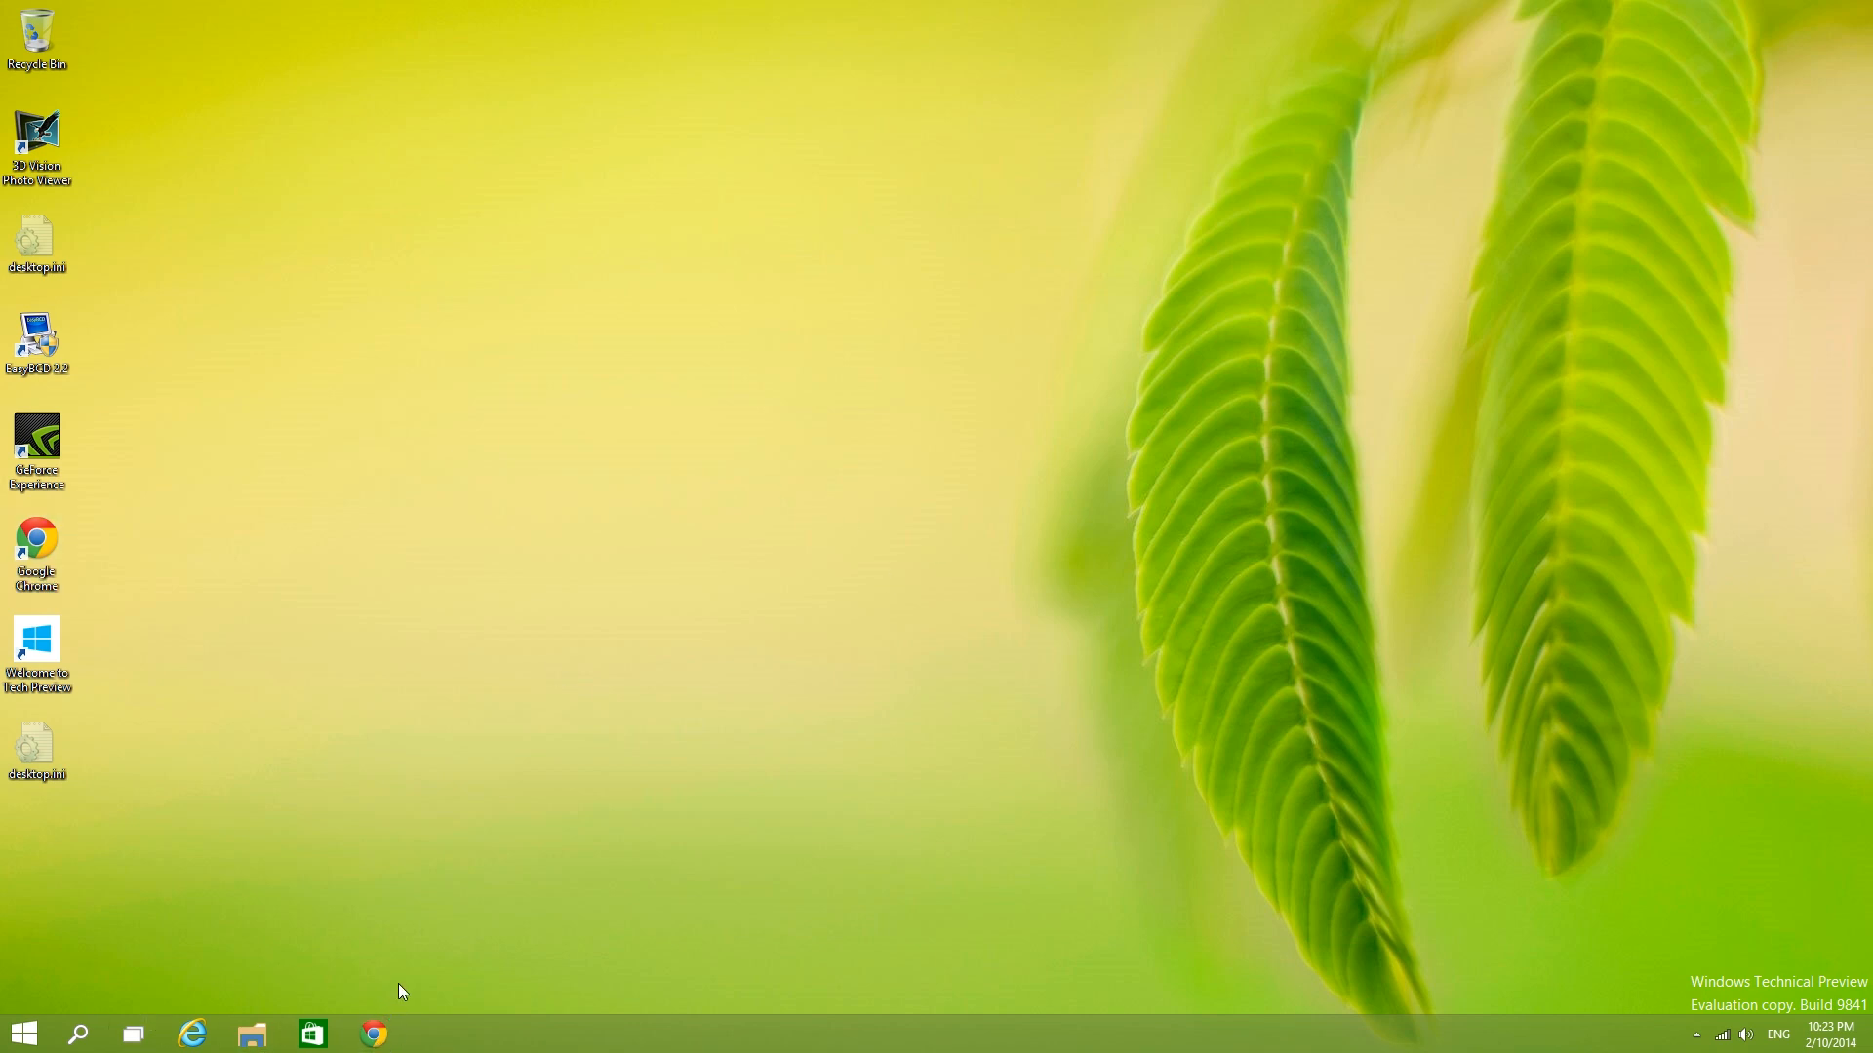
Step: Launch the Store app, run it windowed on the desktop, then return it to full screen and browse
left_click(191, 1034)
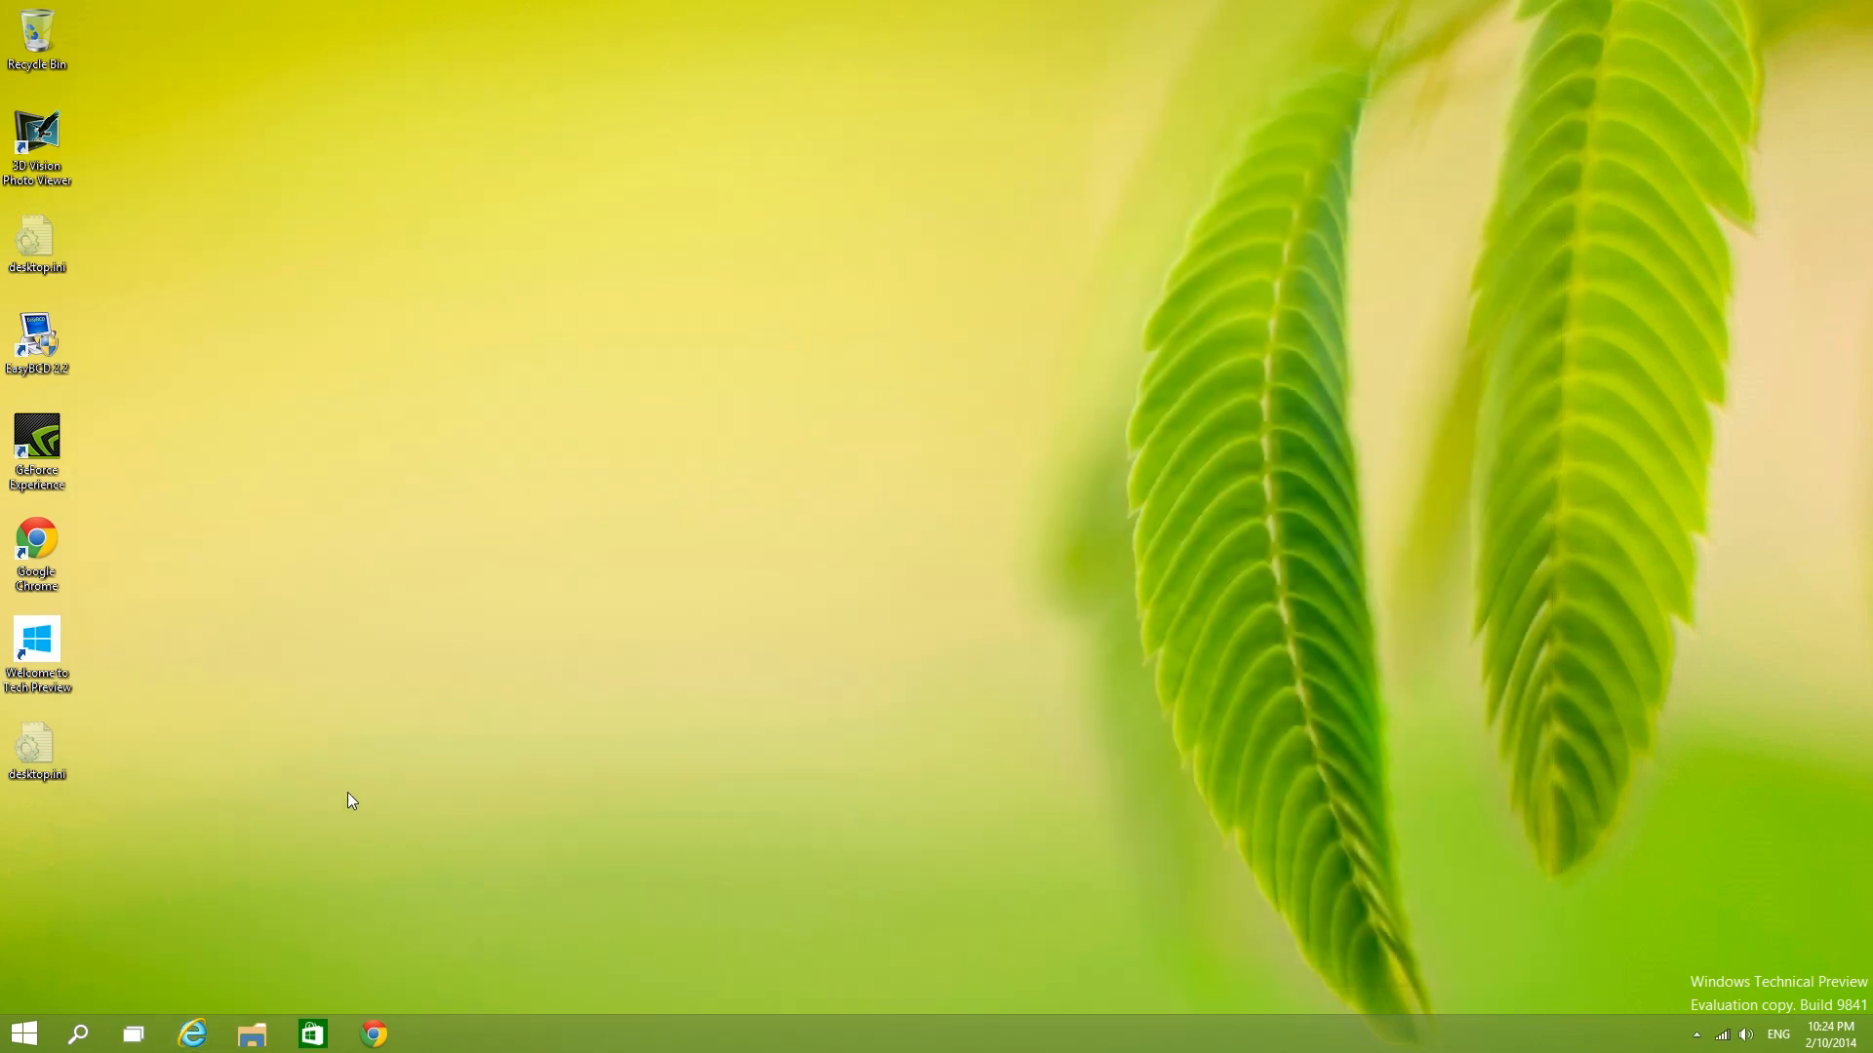
mouse_move(336, 913)
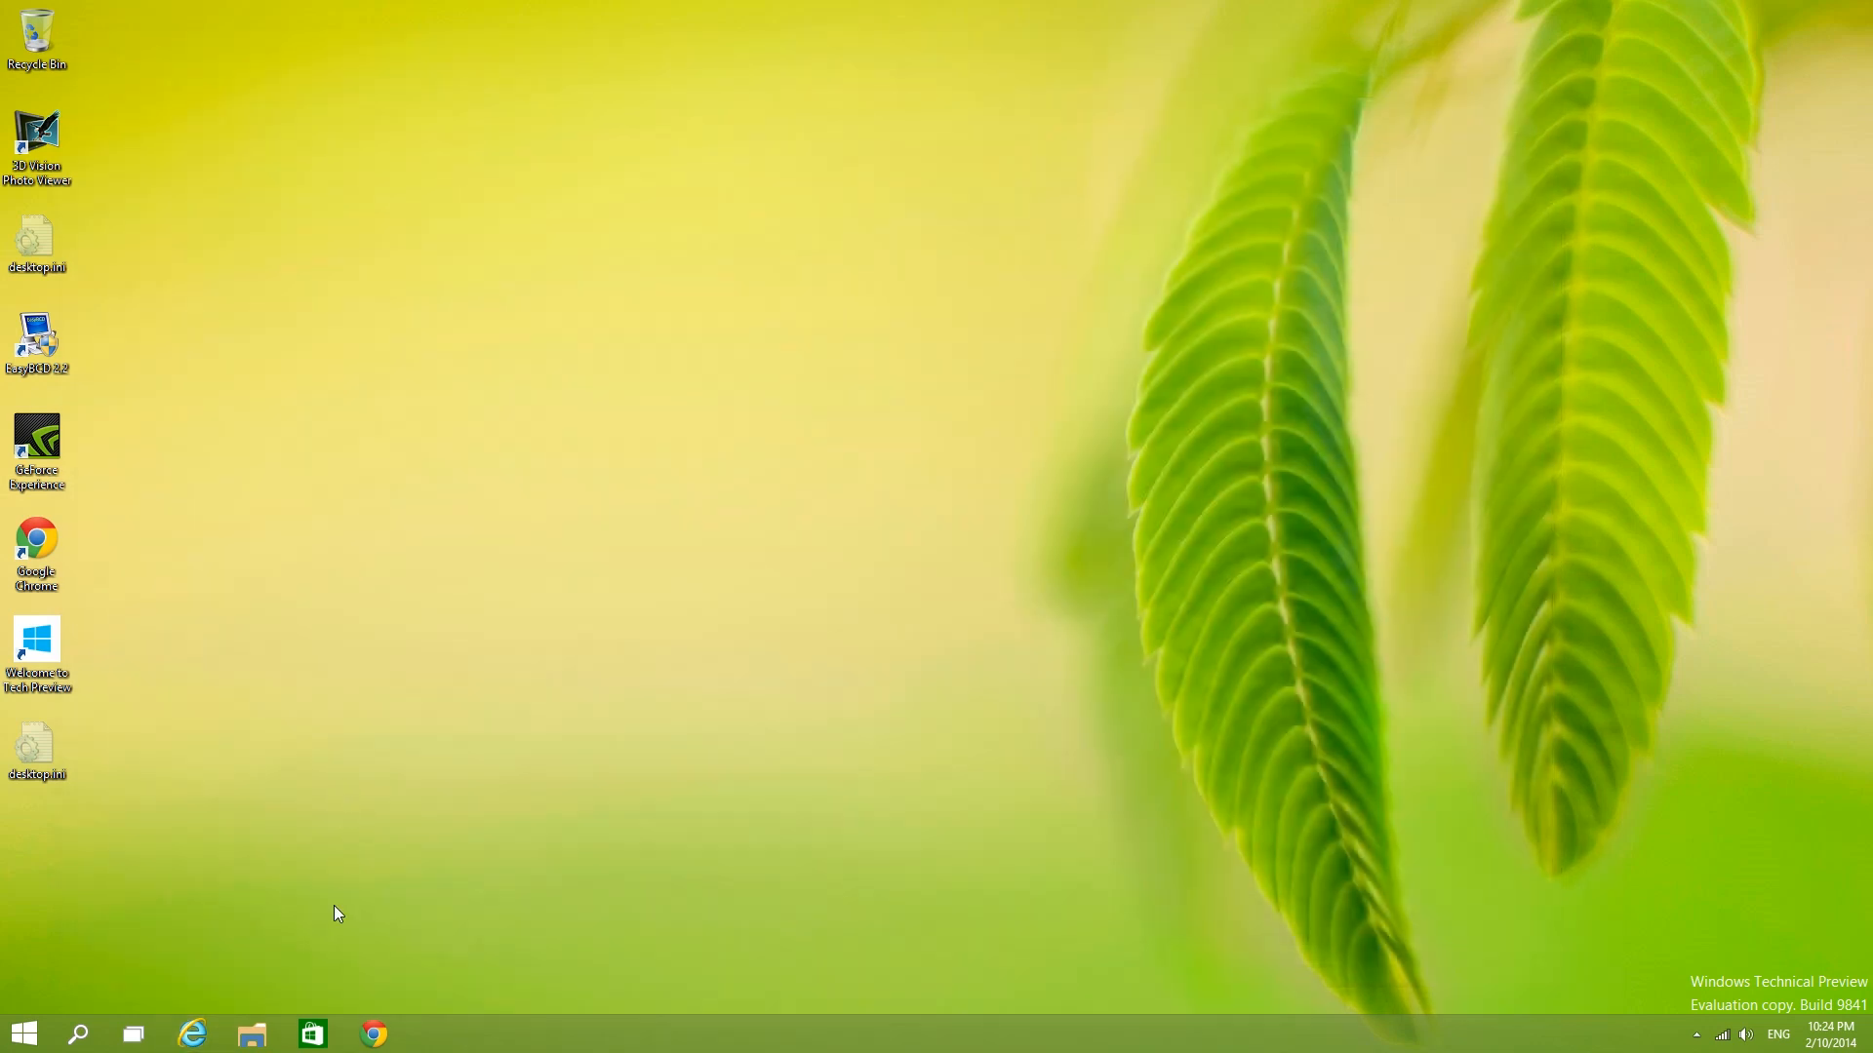
left_click(312, 1034)
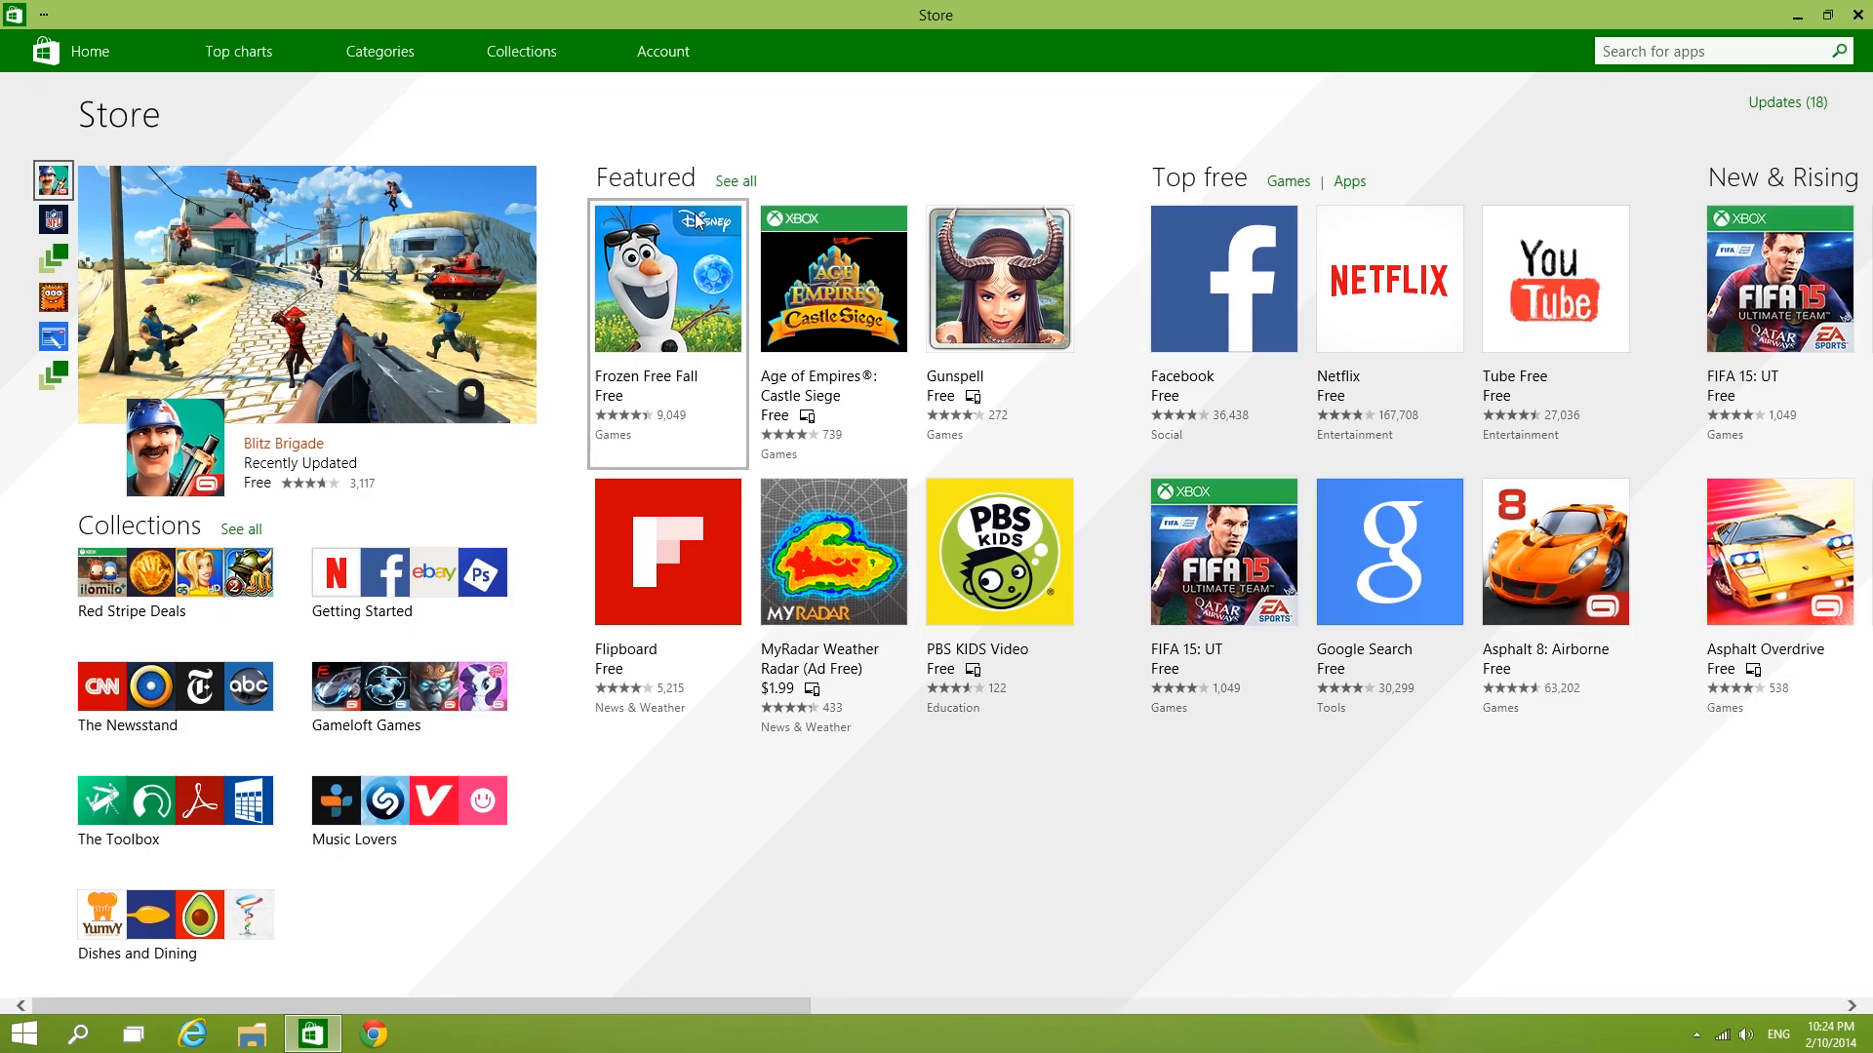
scroll("right", 3)
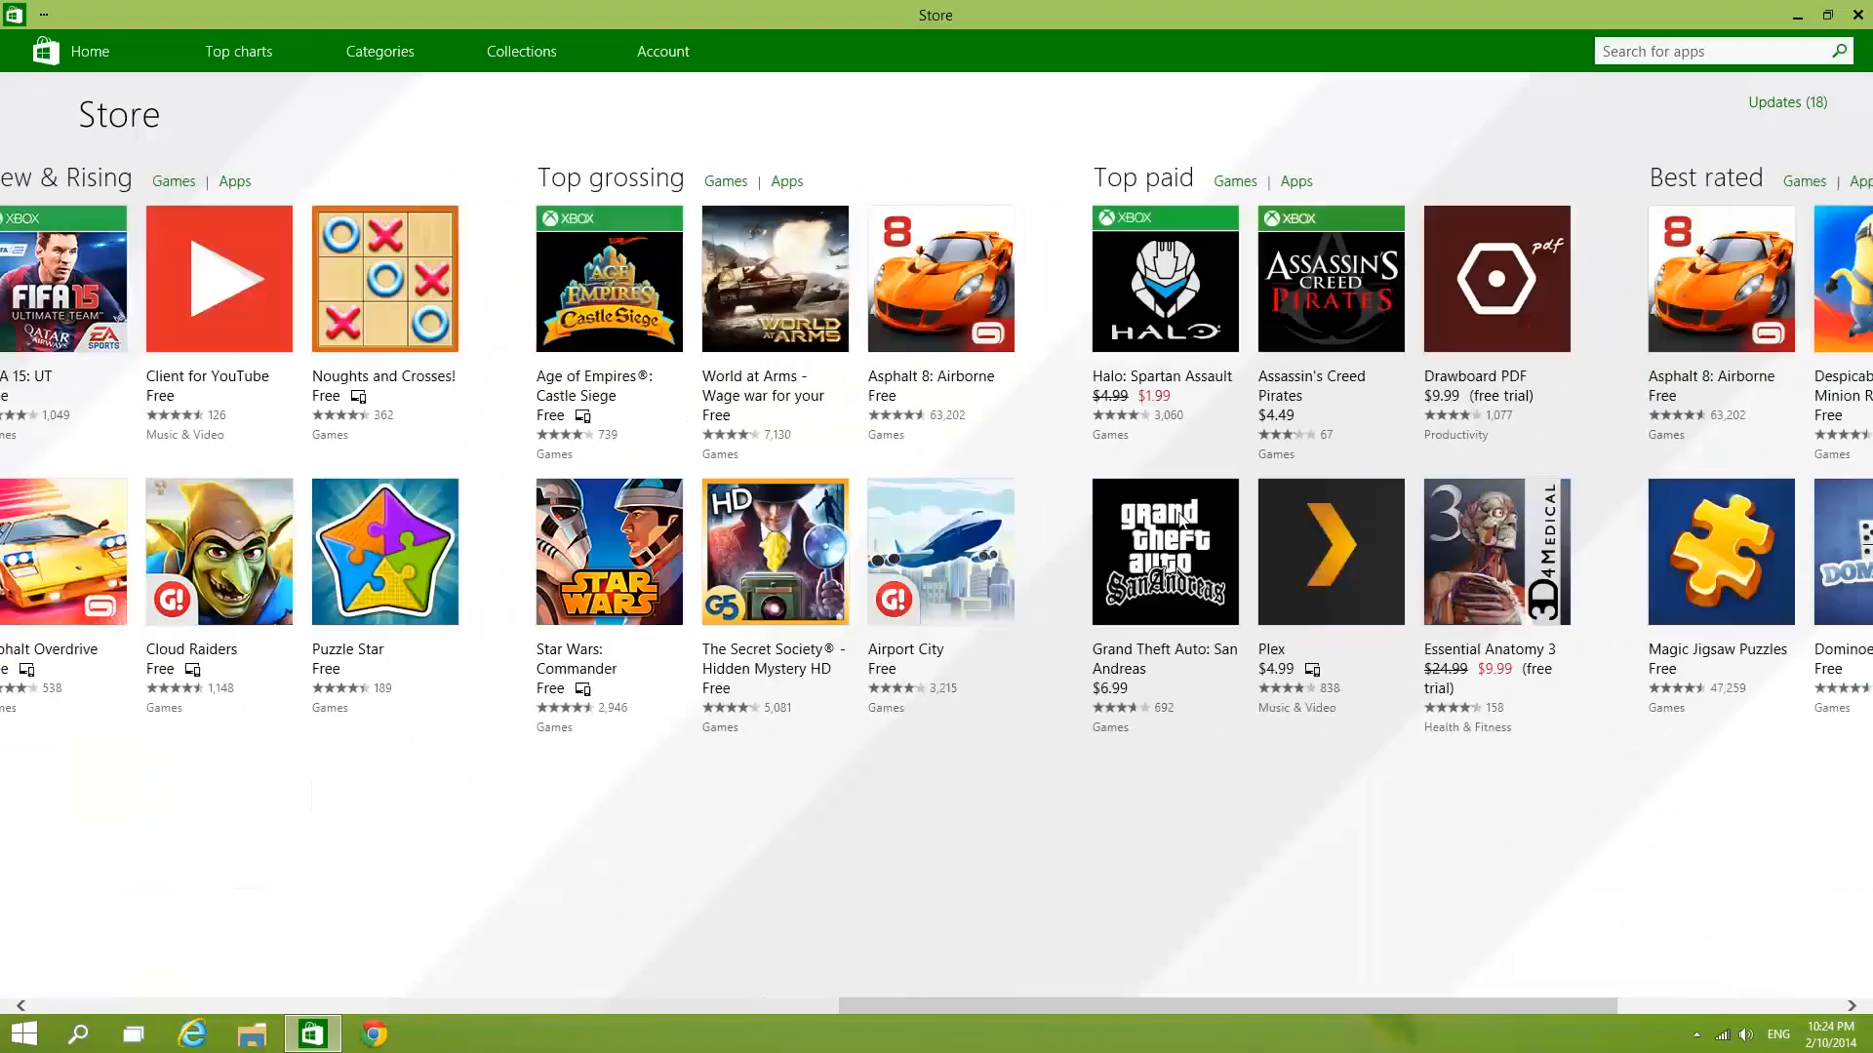
left_click(1838, 12)
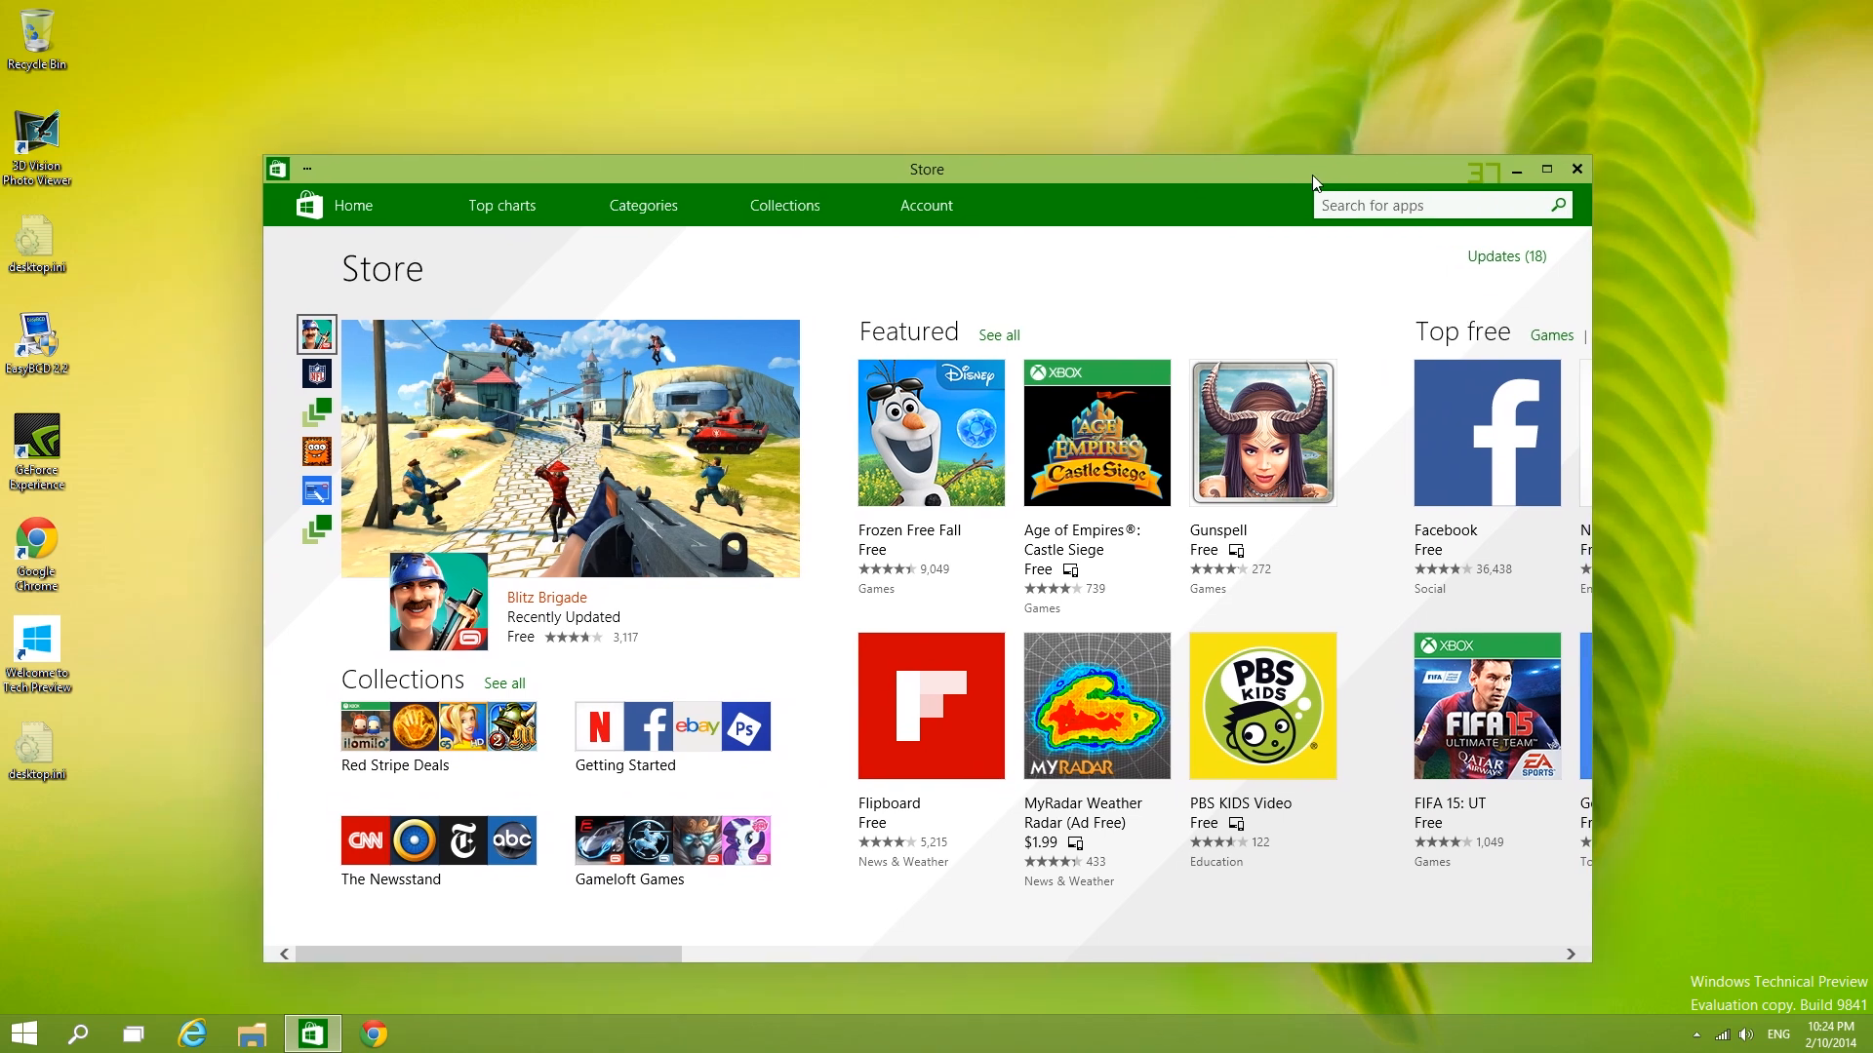
left_click(1547, 167)
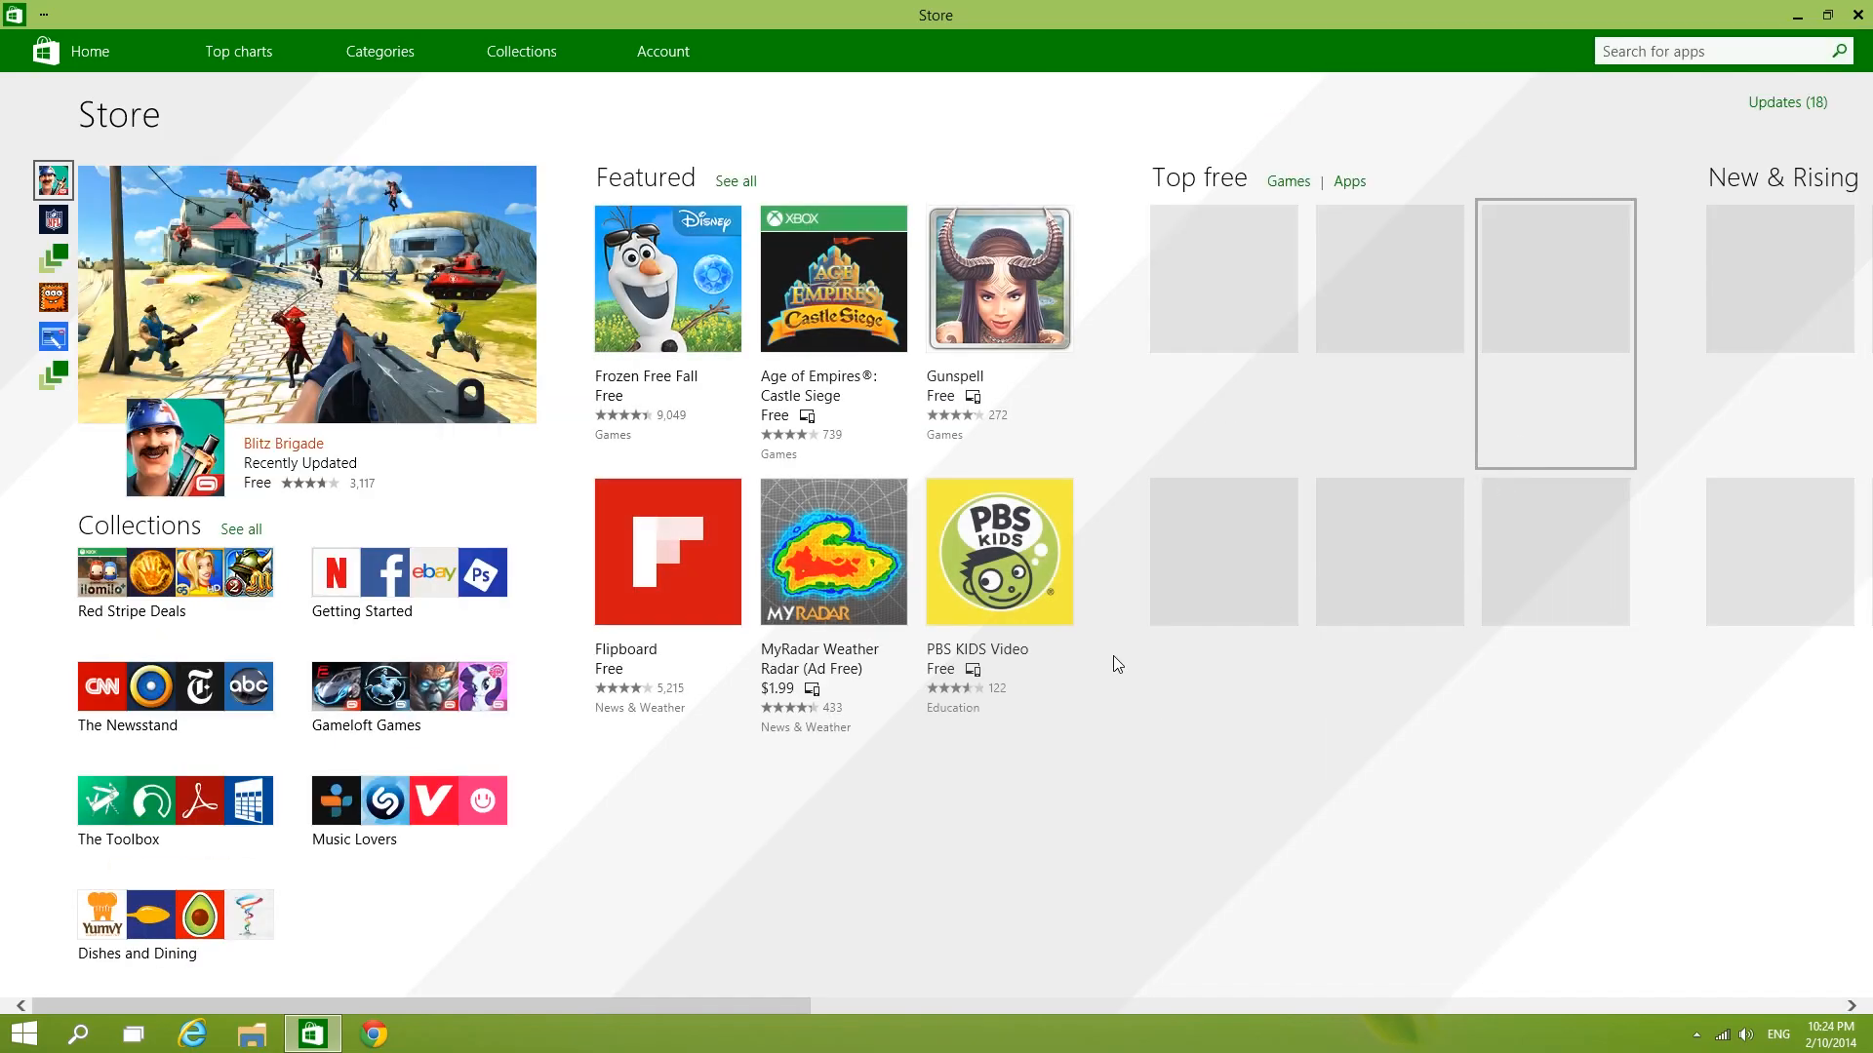
scroll("right", 3)
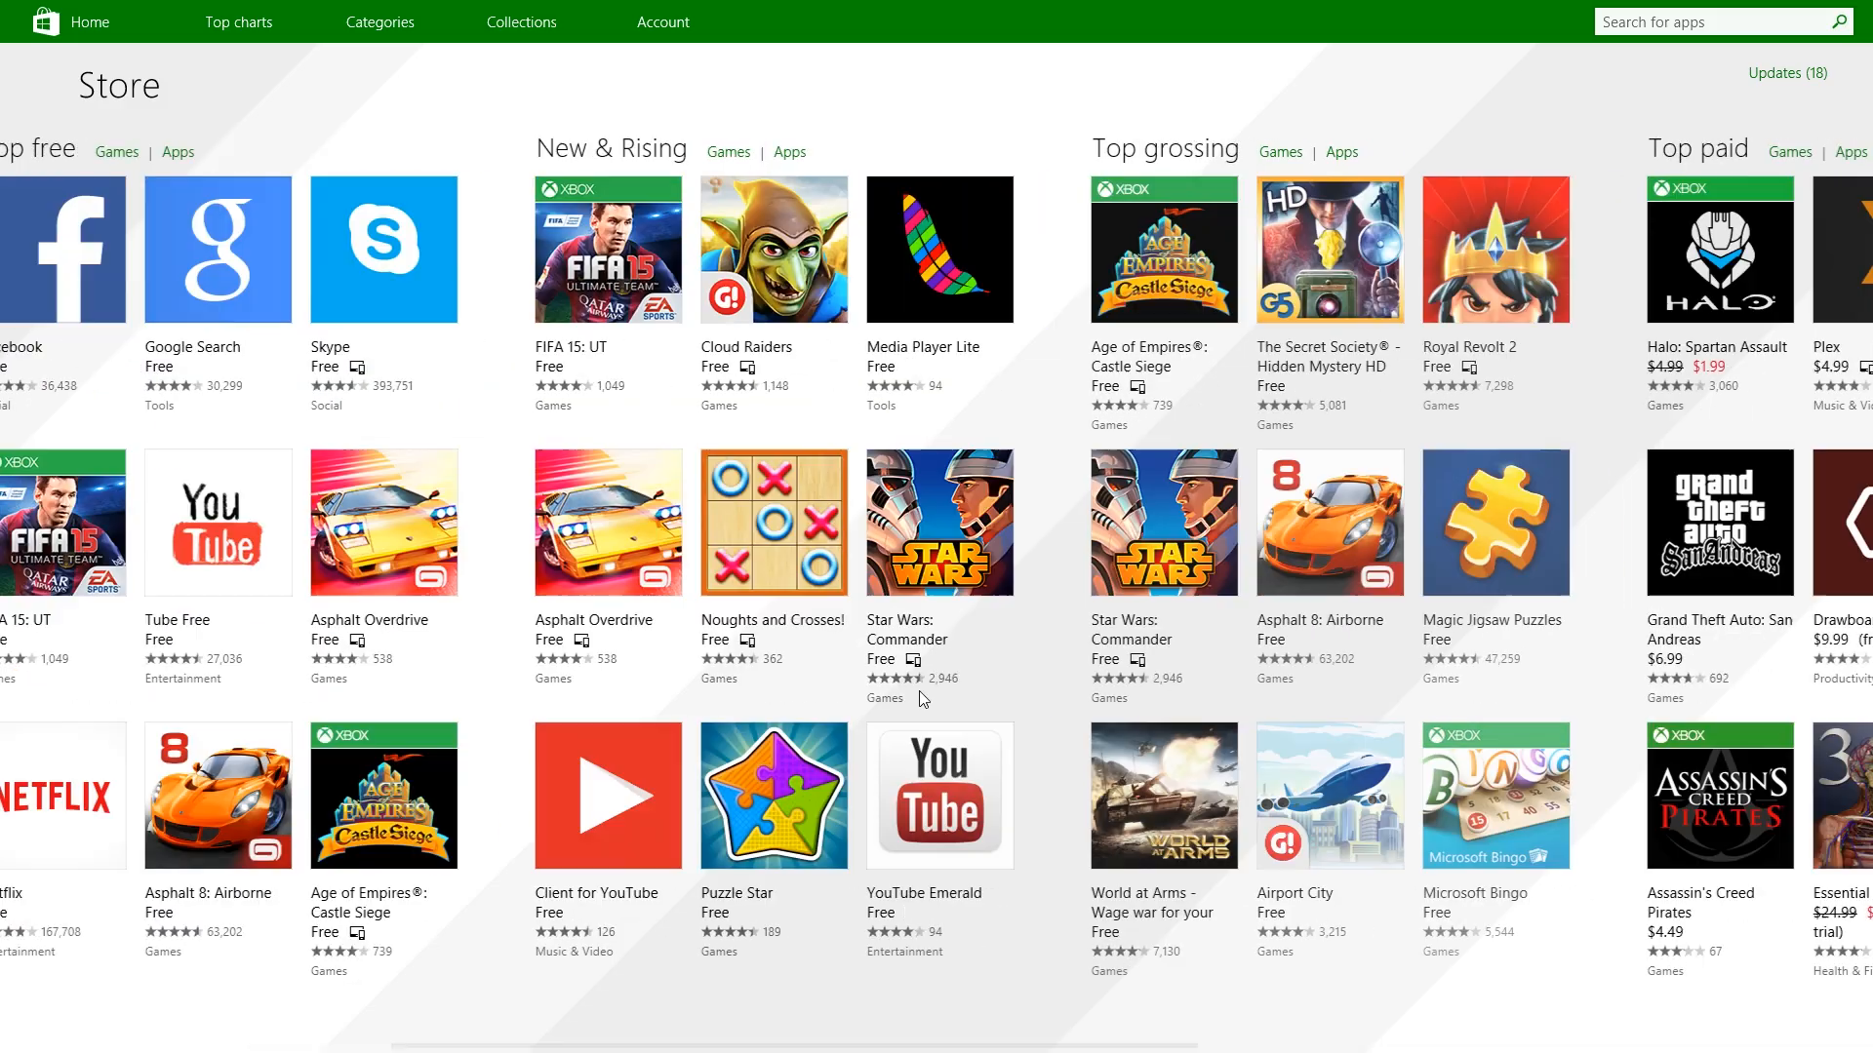
scroll("right", 3)
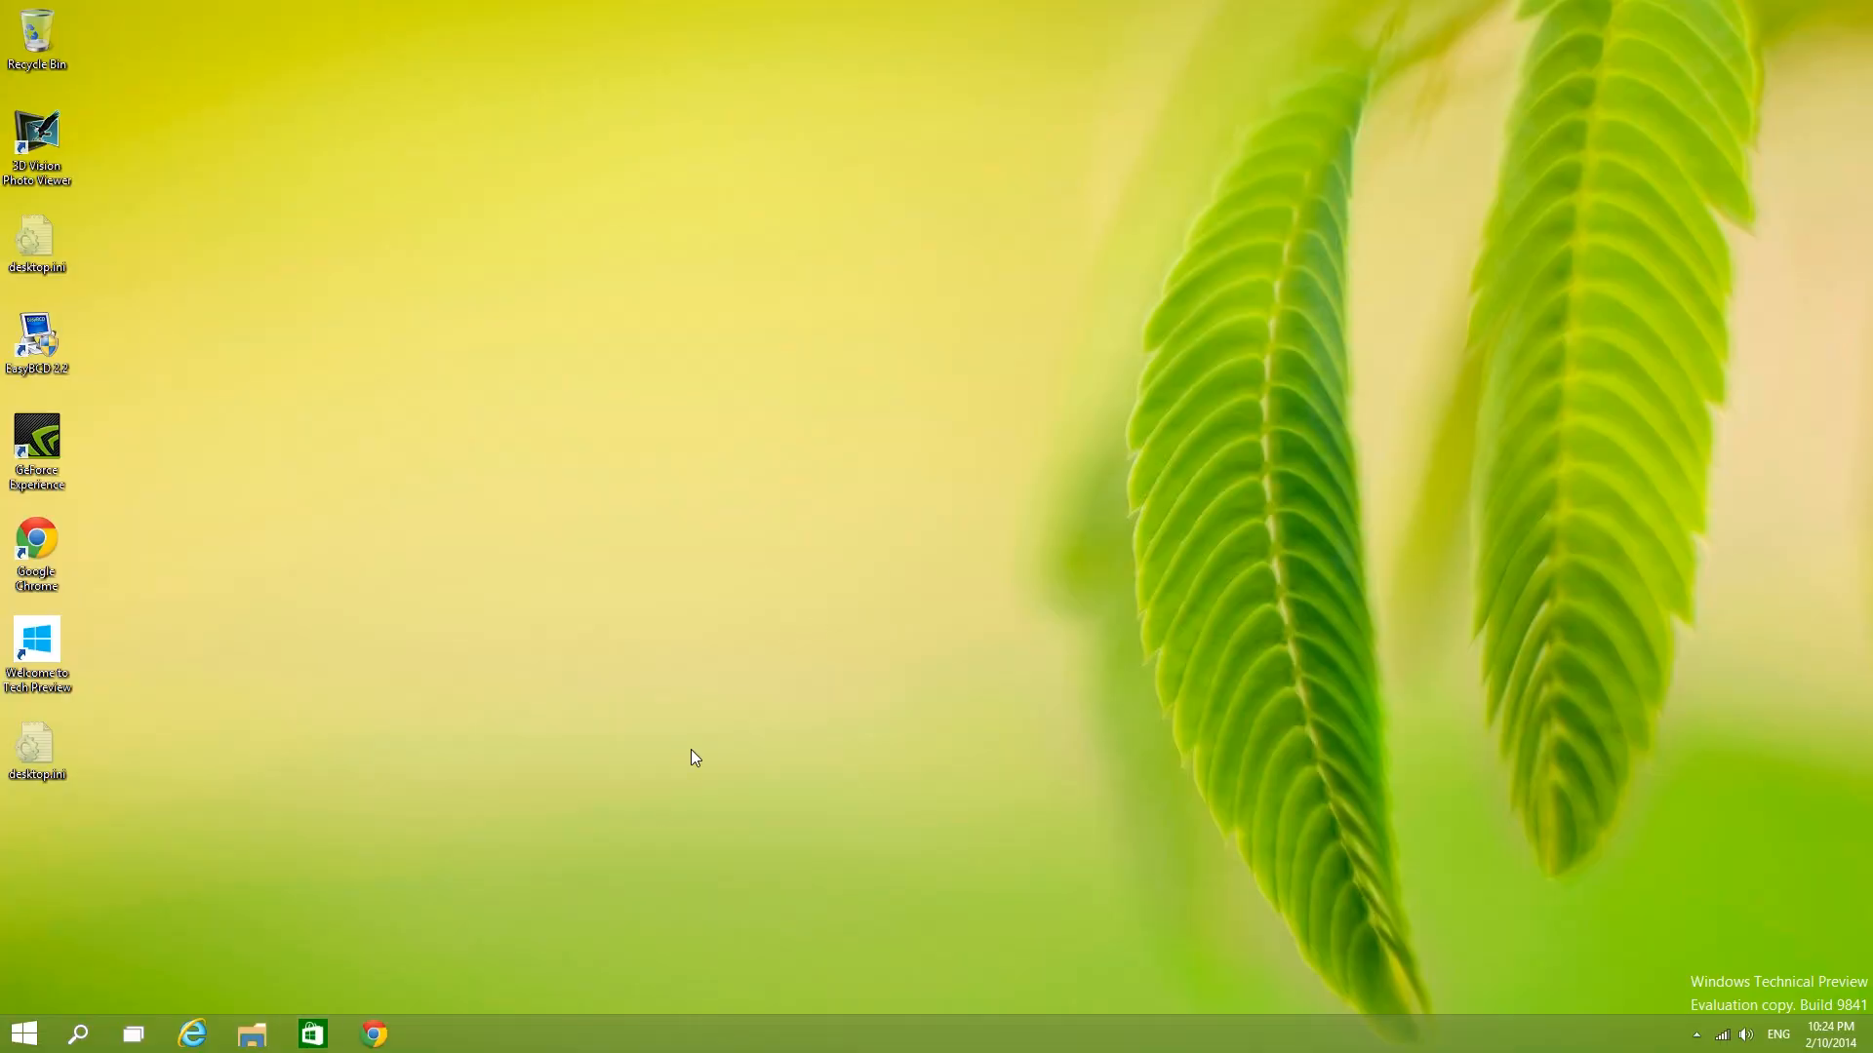
mouse_move(332, 901)
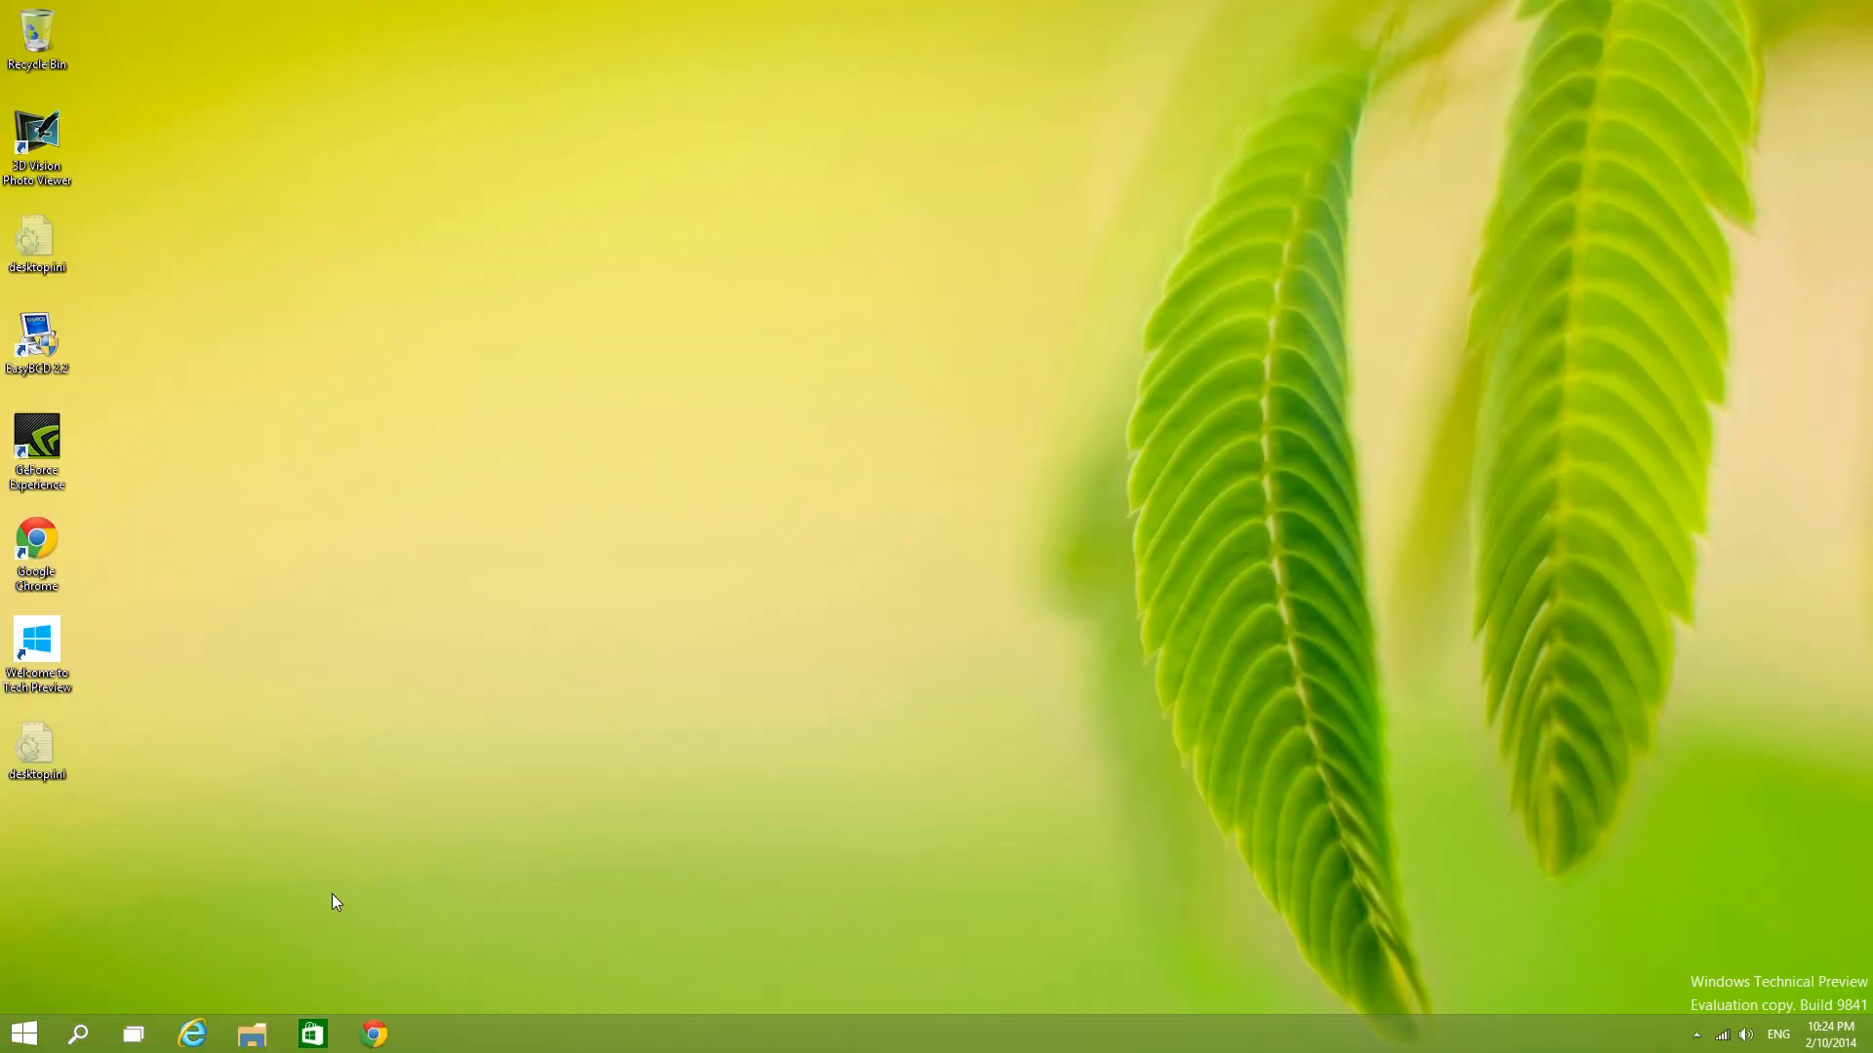
mouse_move(140, 903)
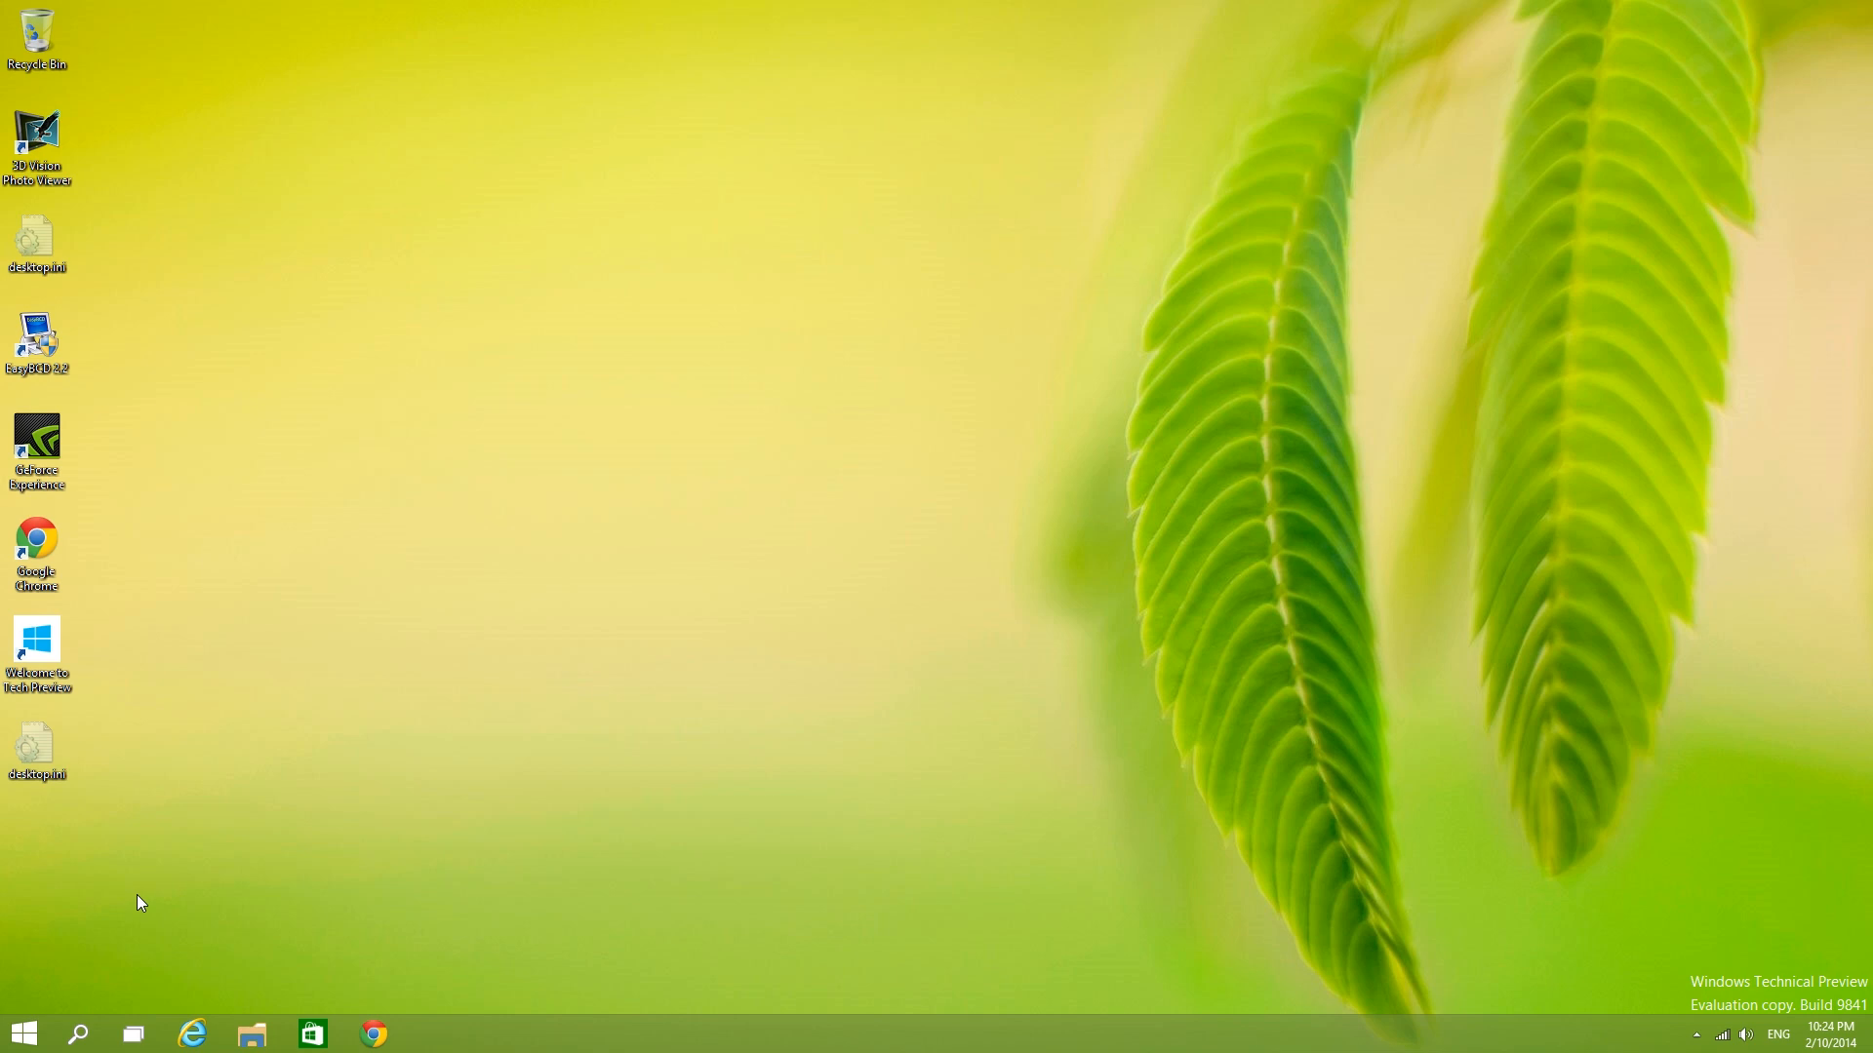
mouse_move(132, 899)
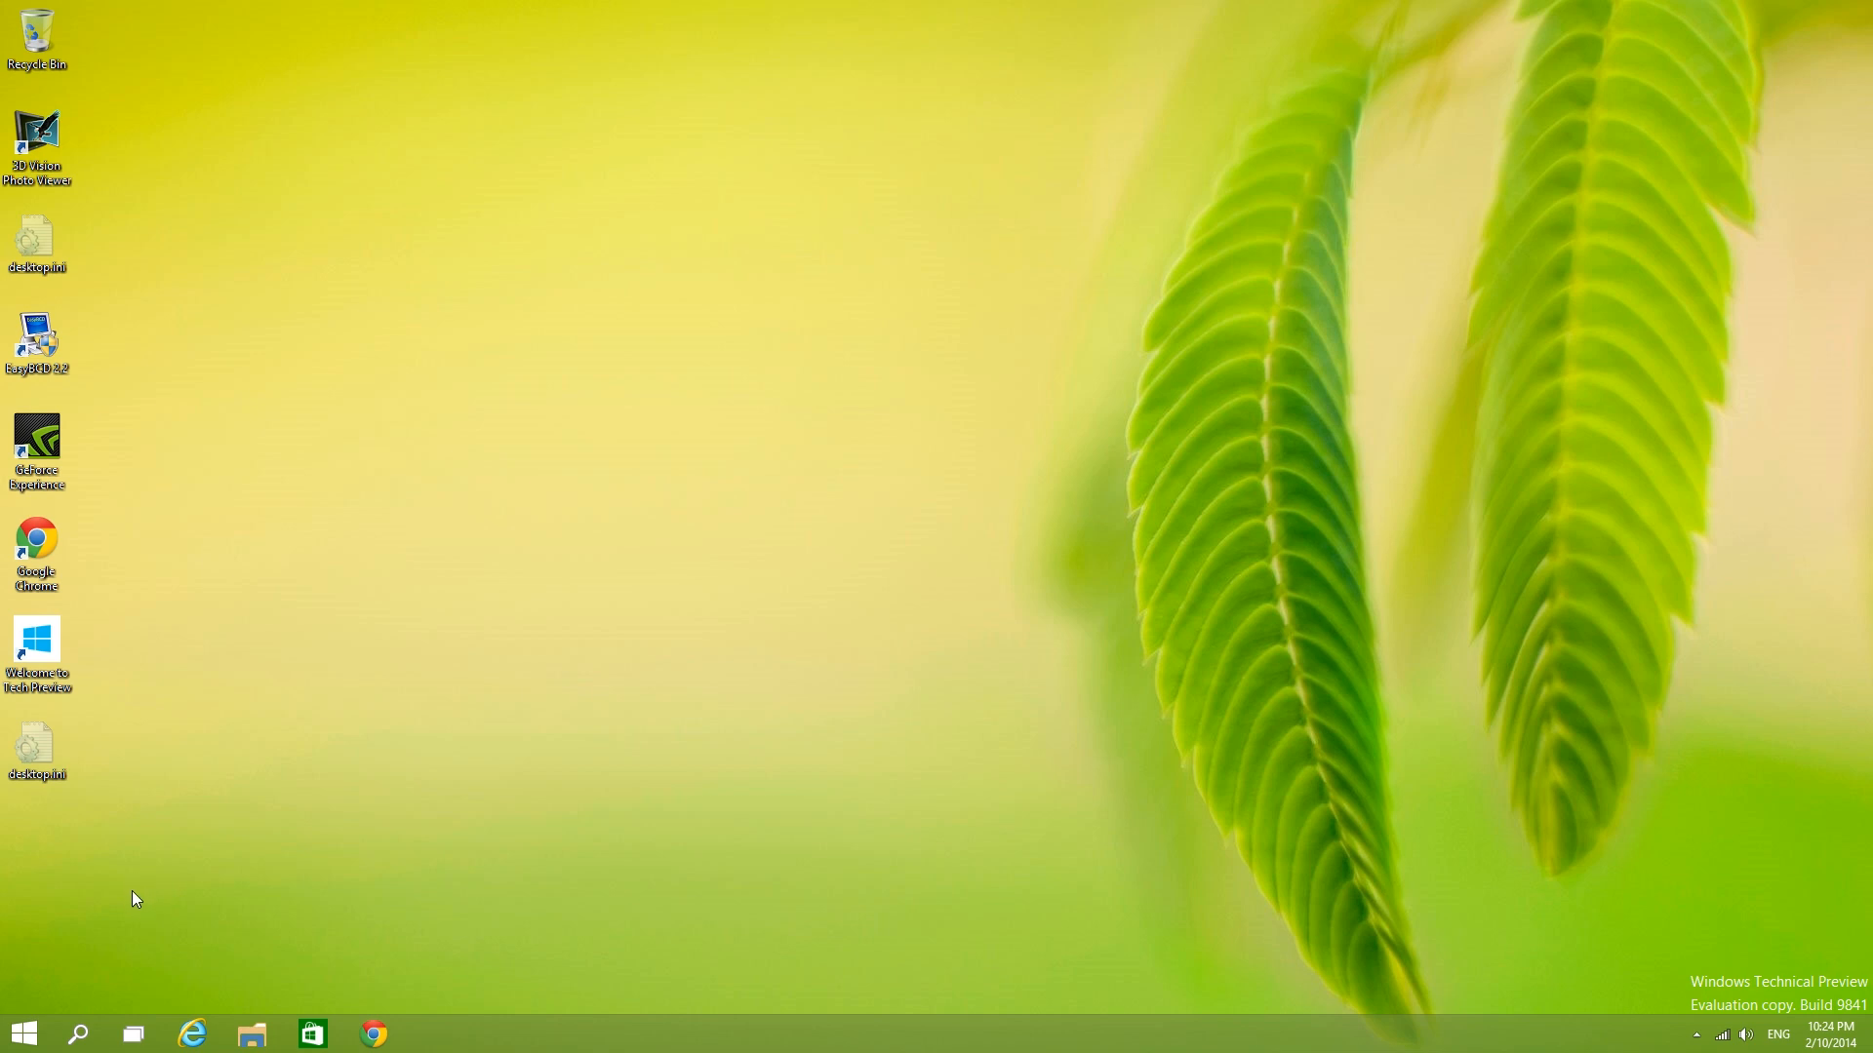
mouse_move(51, 889)
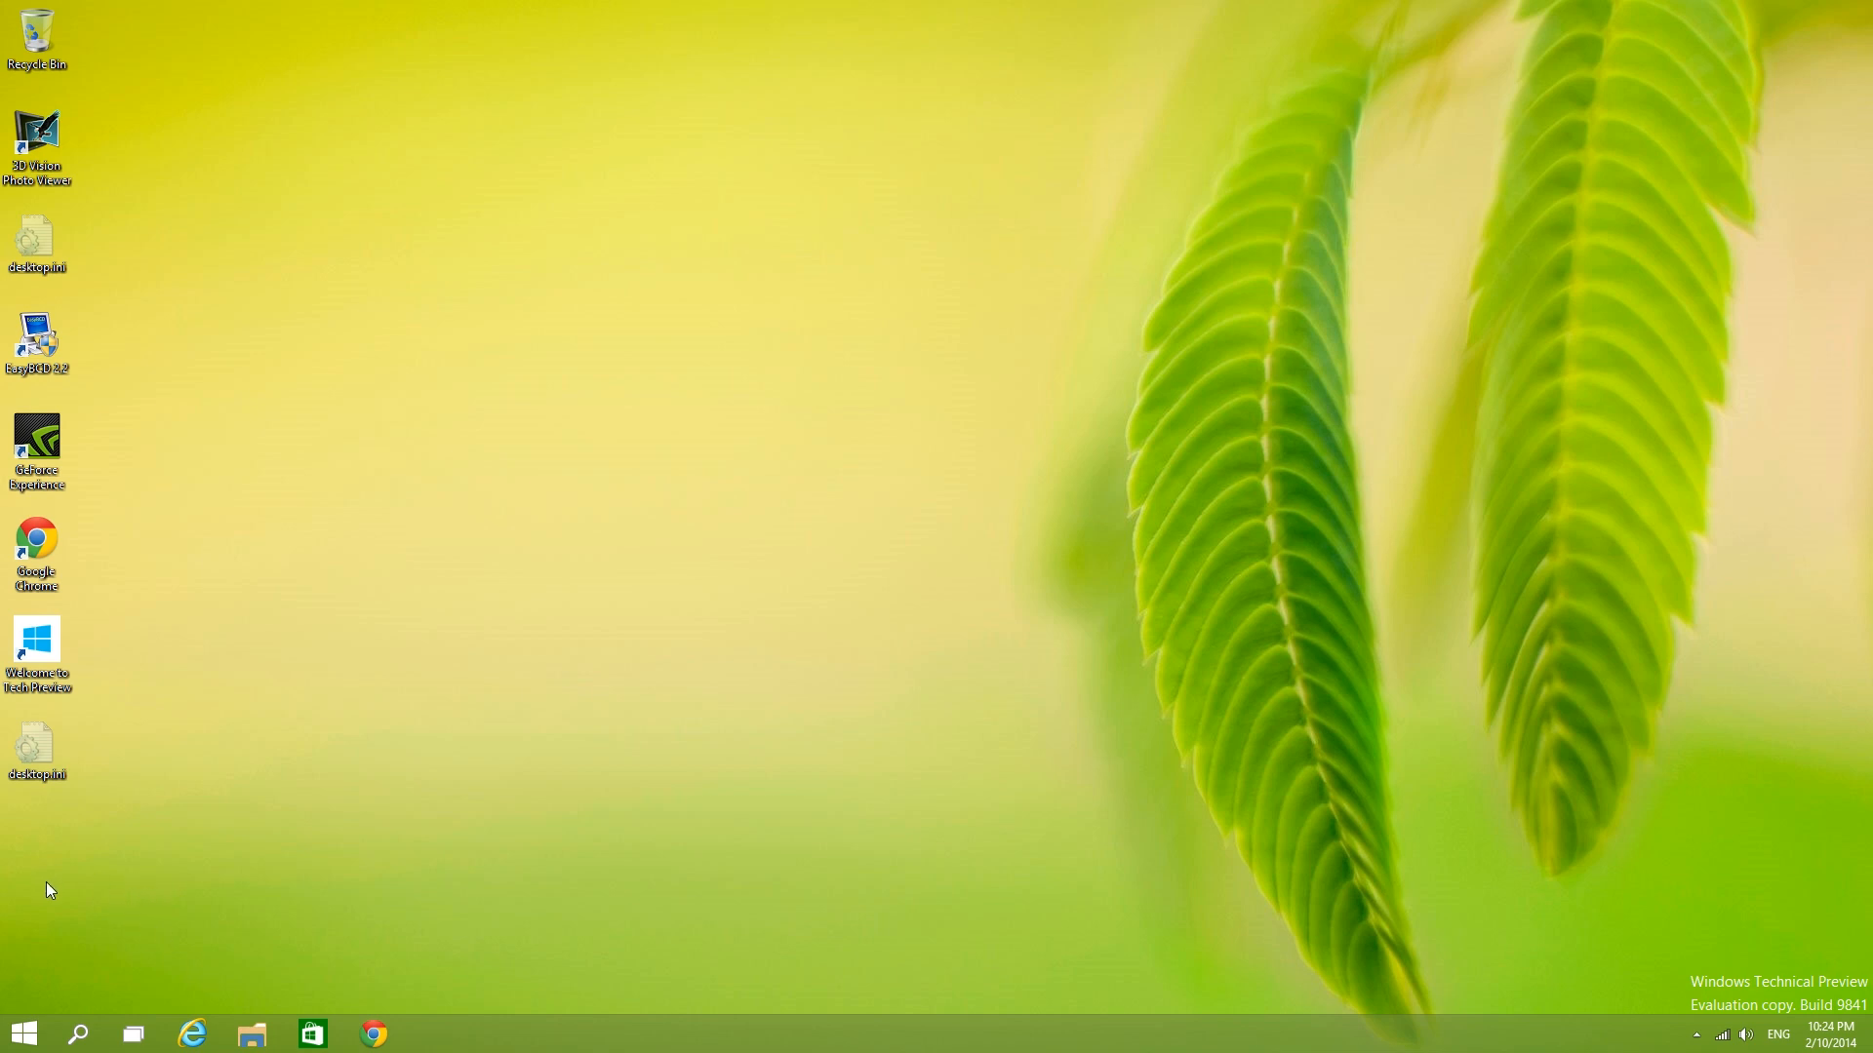
Step: Show the Start menu and bring up the options for the news headline and app tiles
left_click(22, 1026)
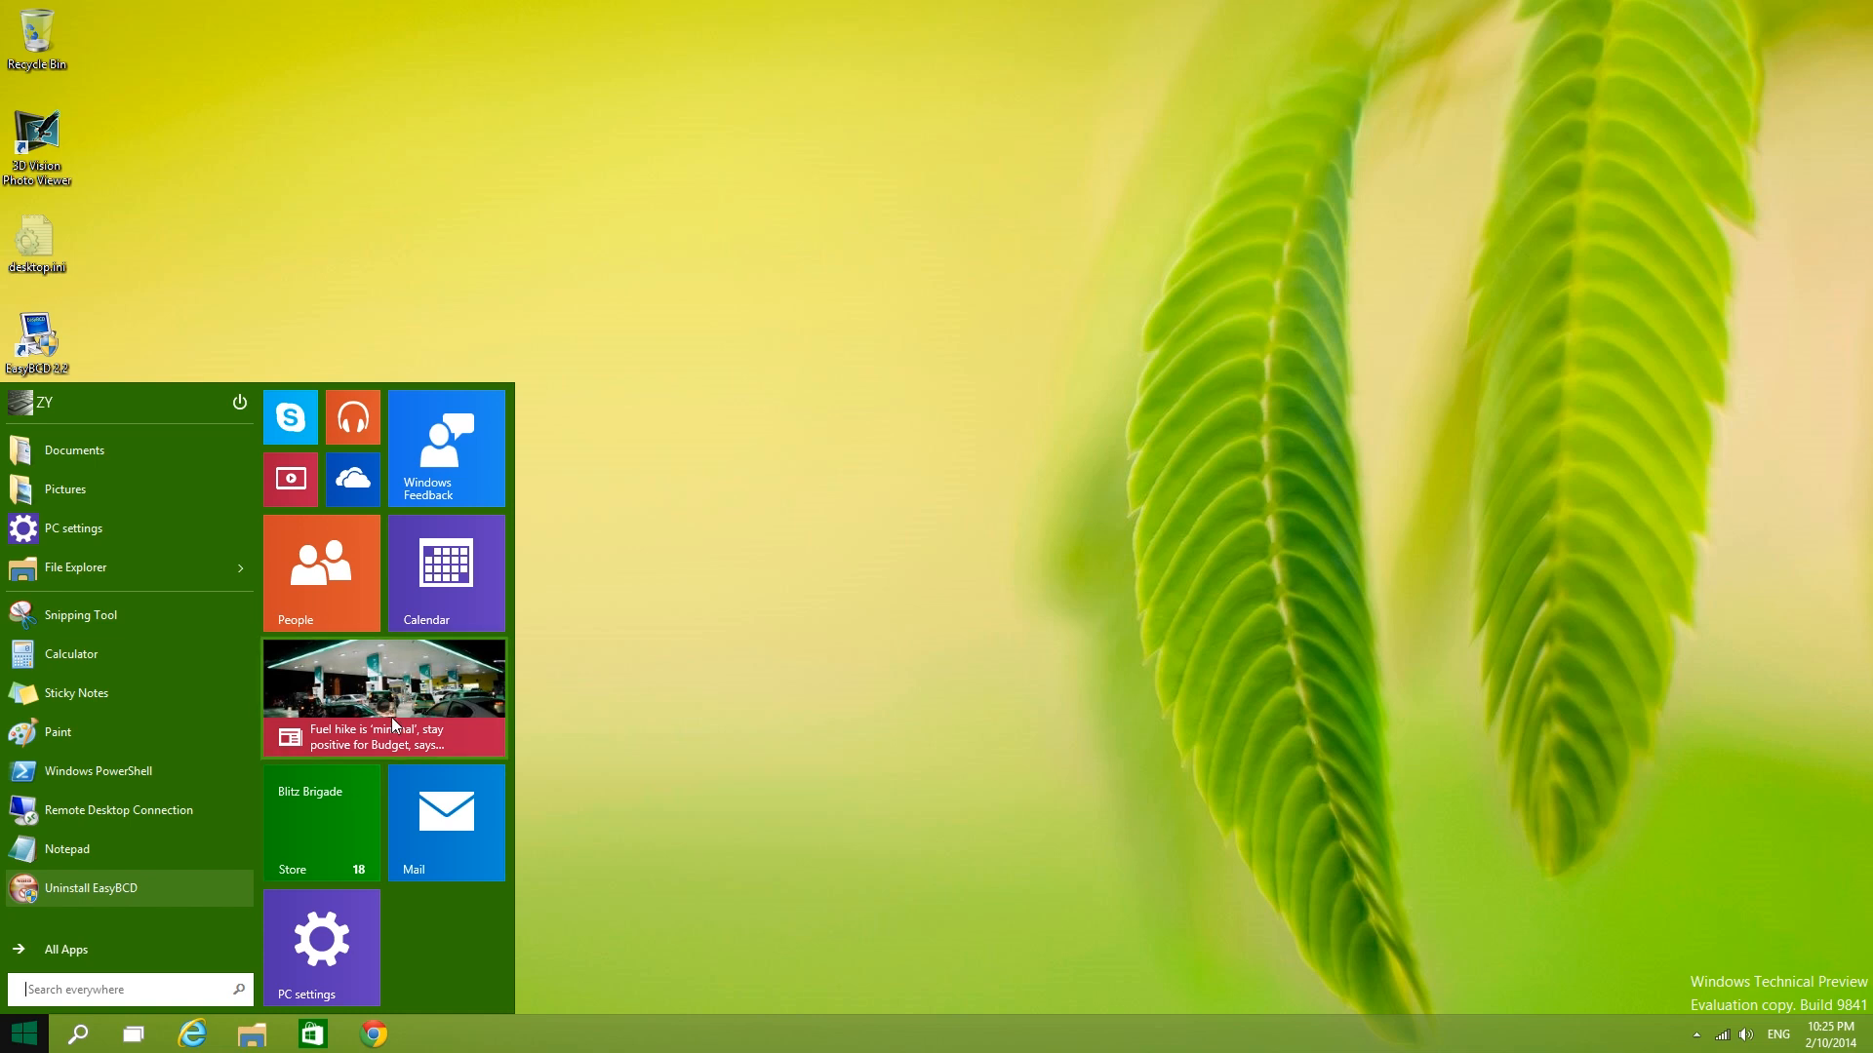
mouse_move(330, 730)
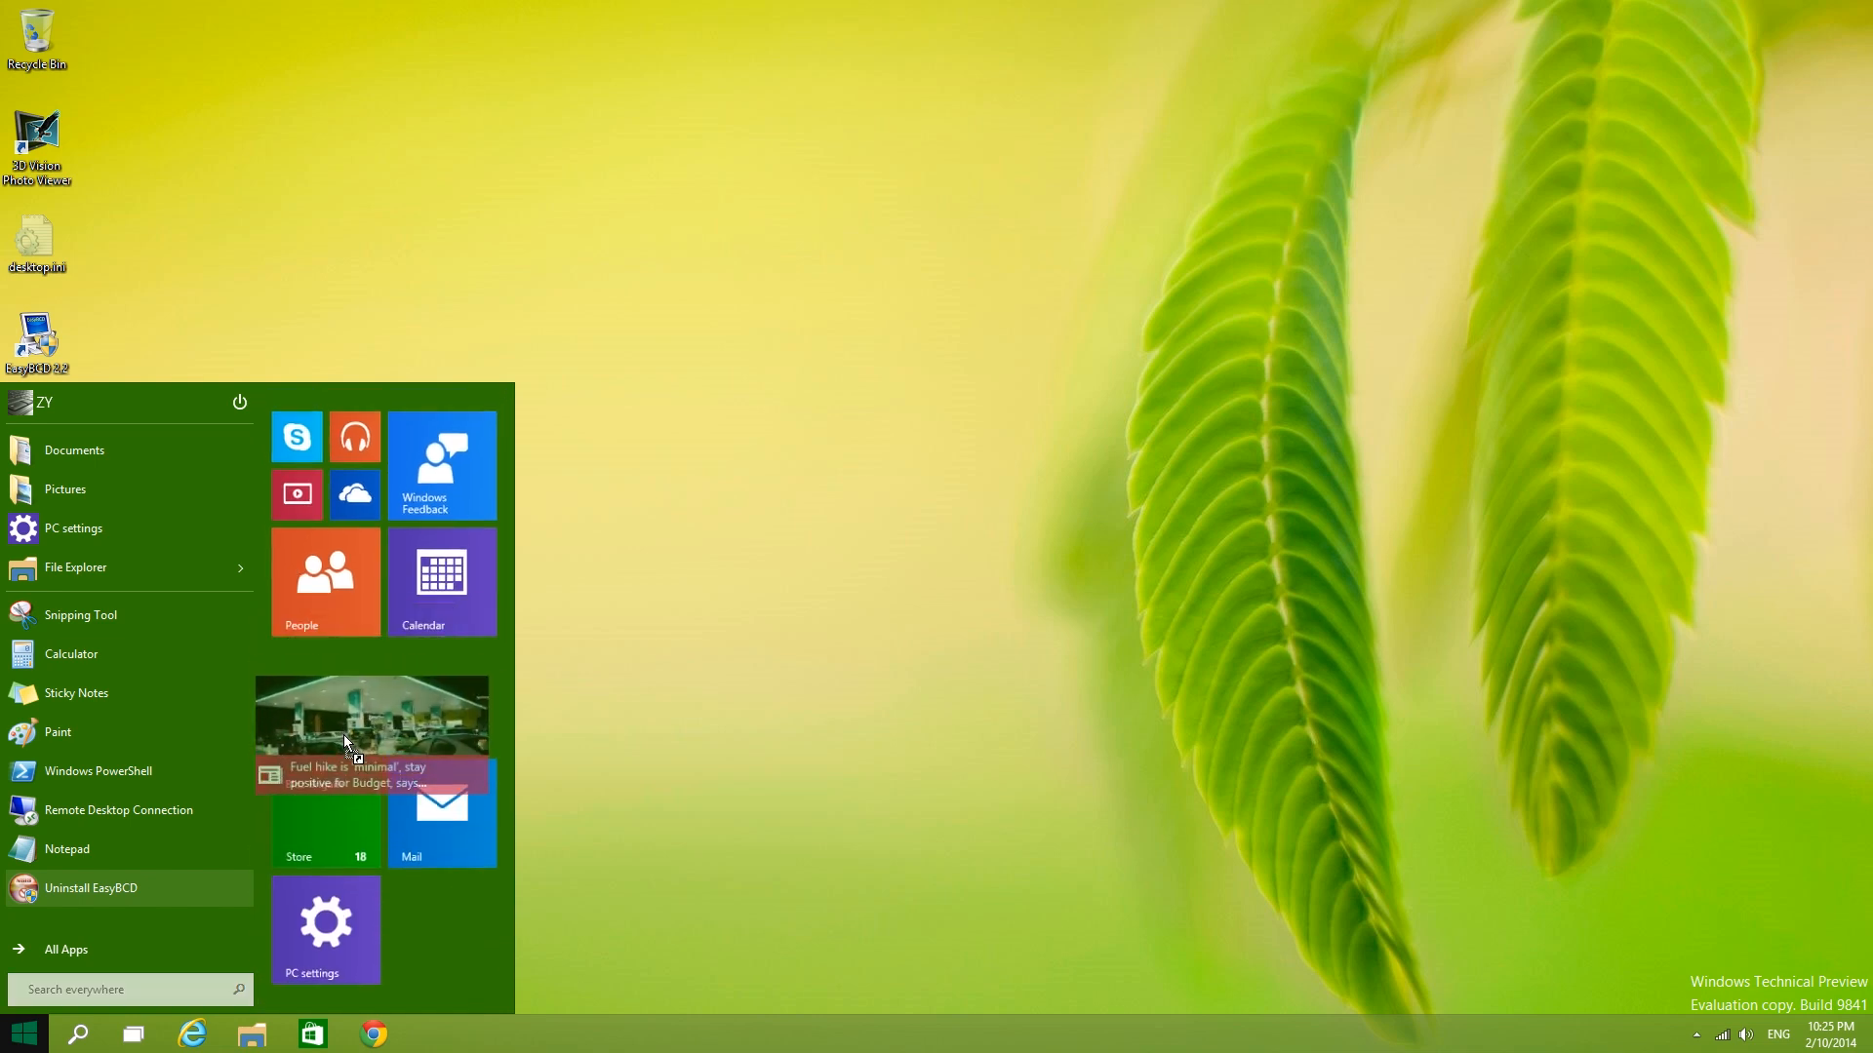
right_click(441, 581)
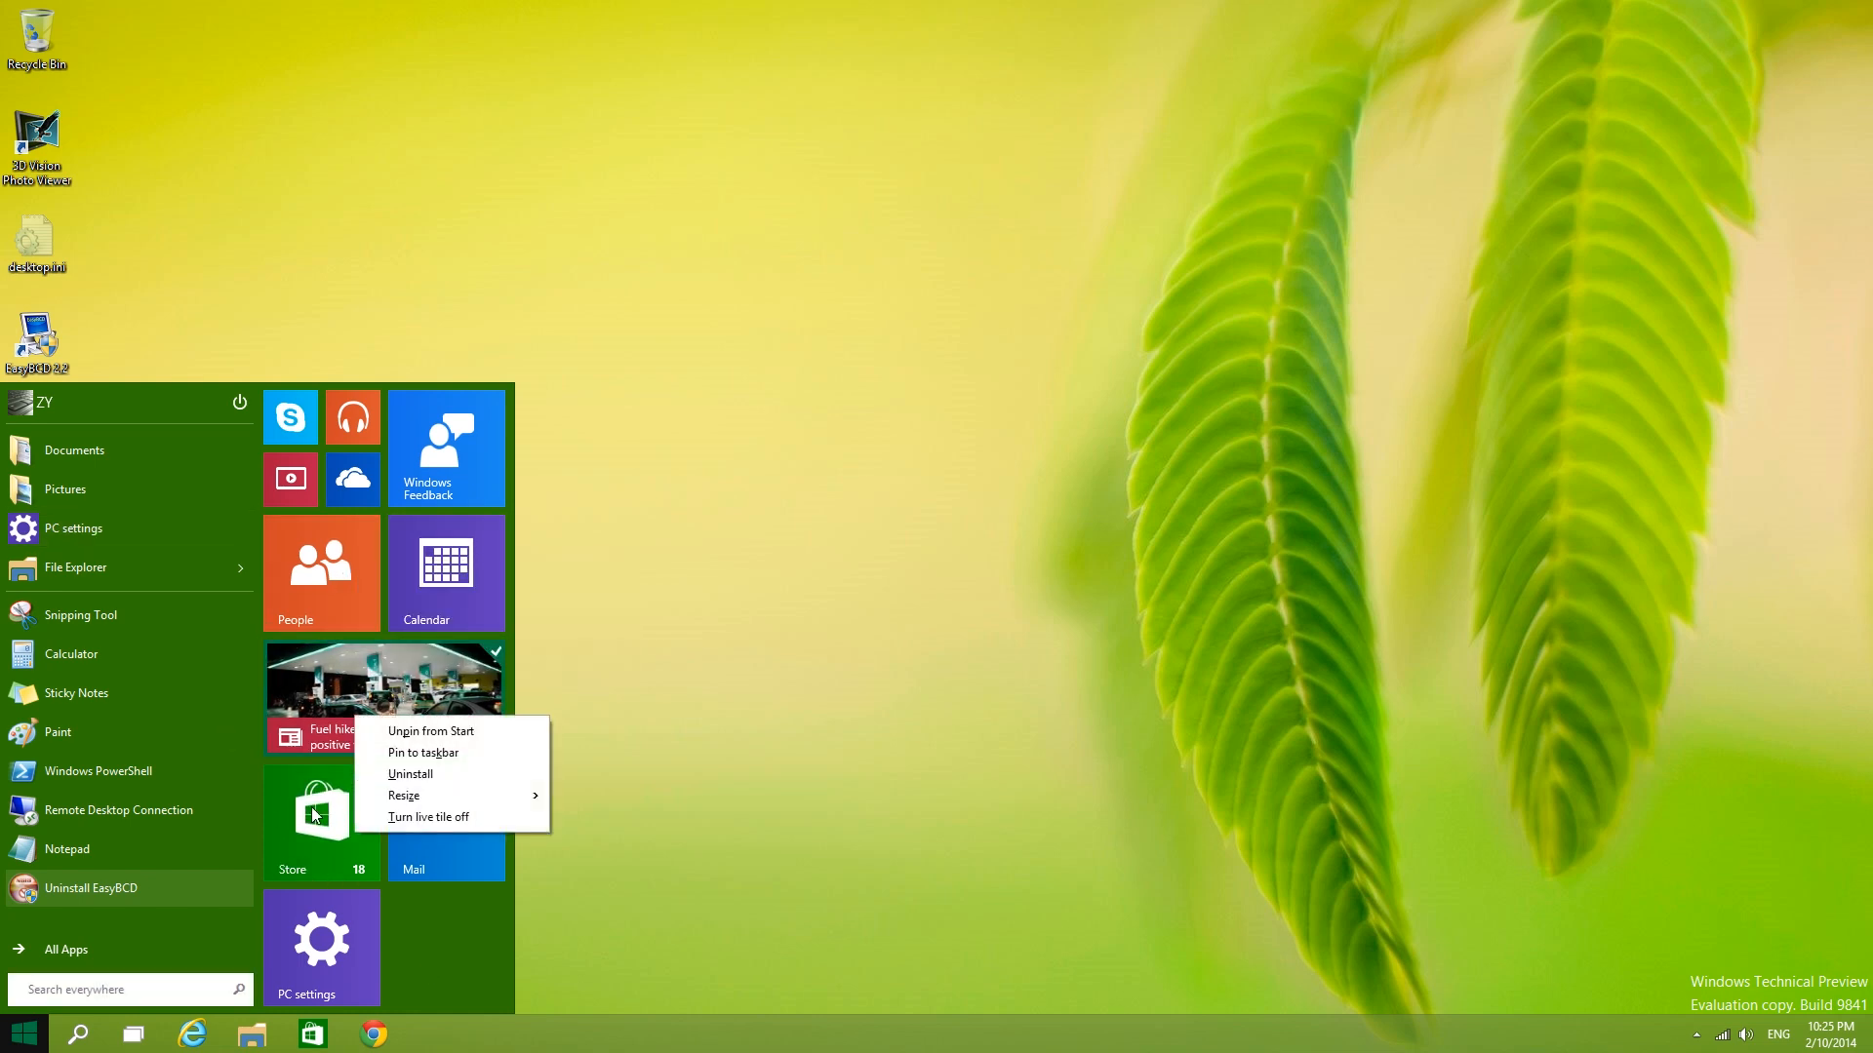
right_click(74, 528)
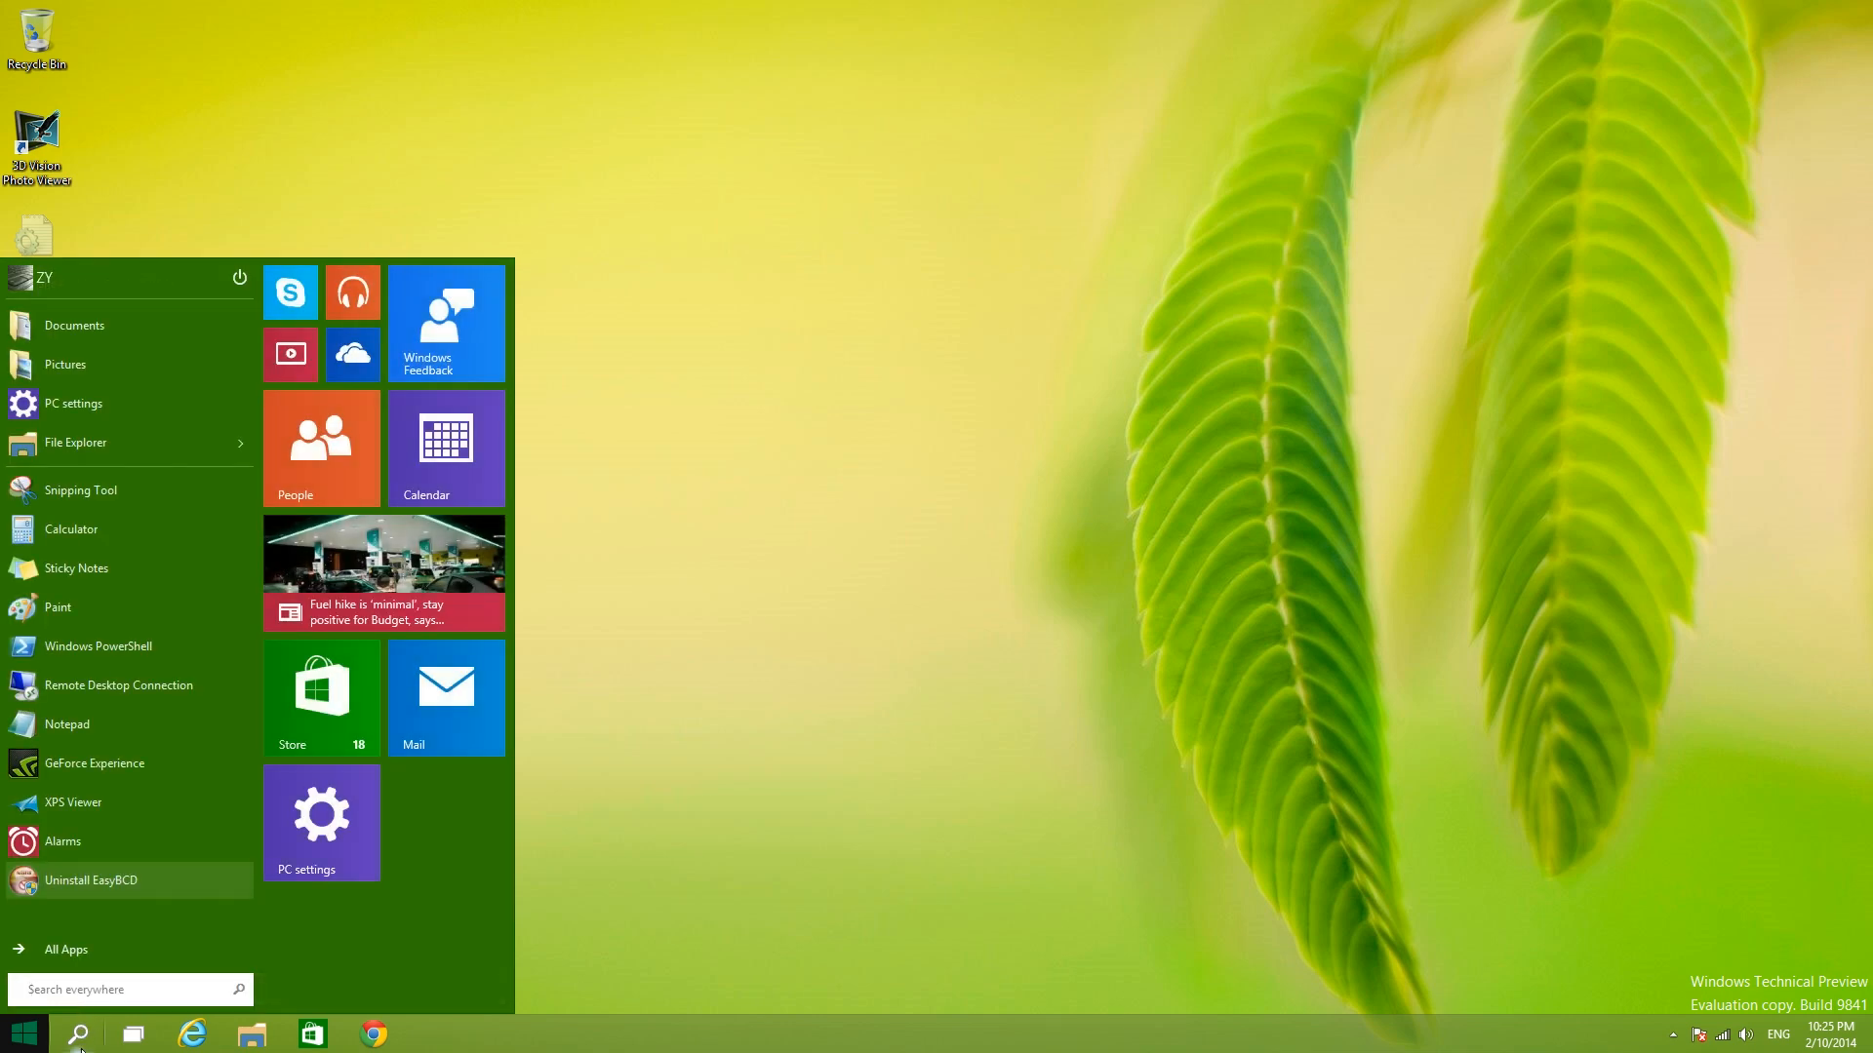
Step: Search from the taskbar box (typing 'control Panel') and scroll the 'consumer reports' Bing results
left_click(78, 1034)
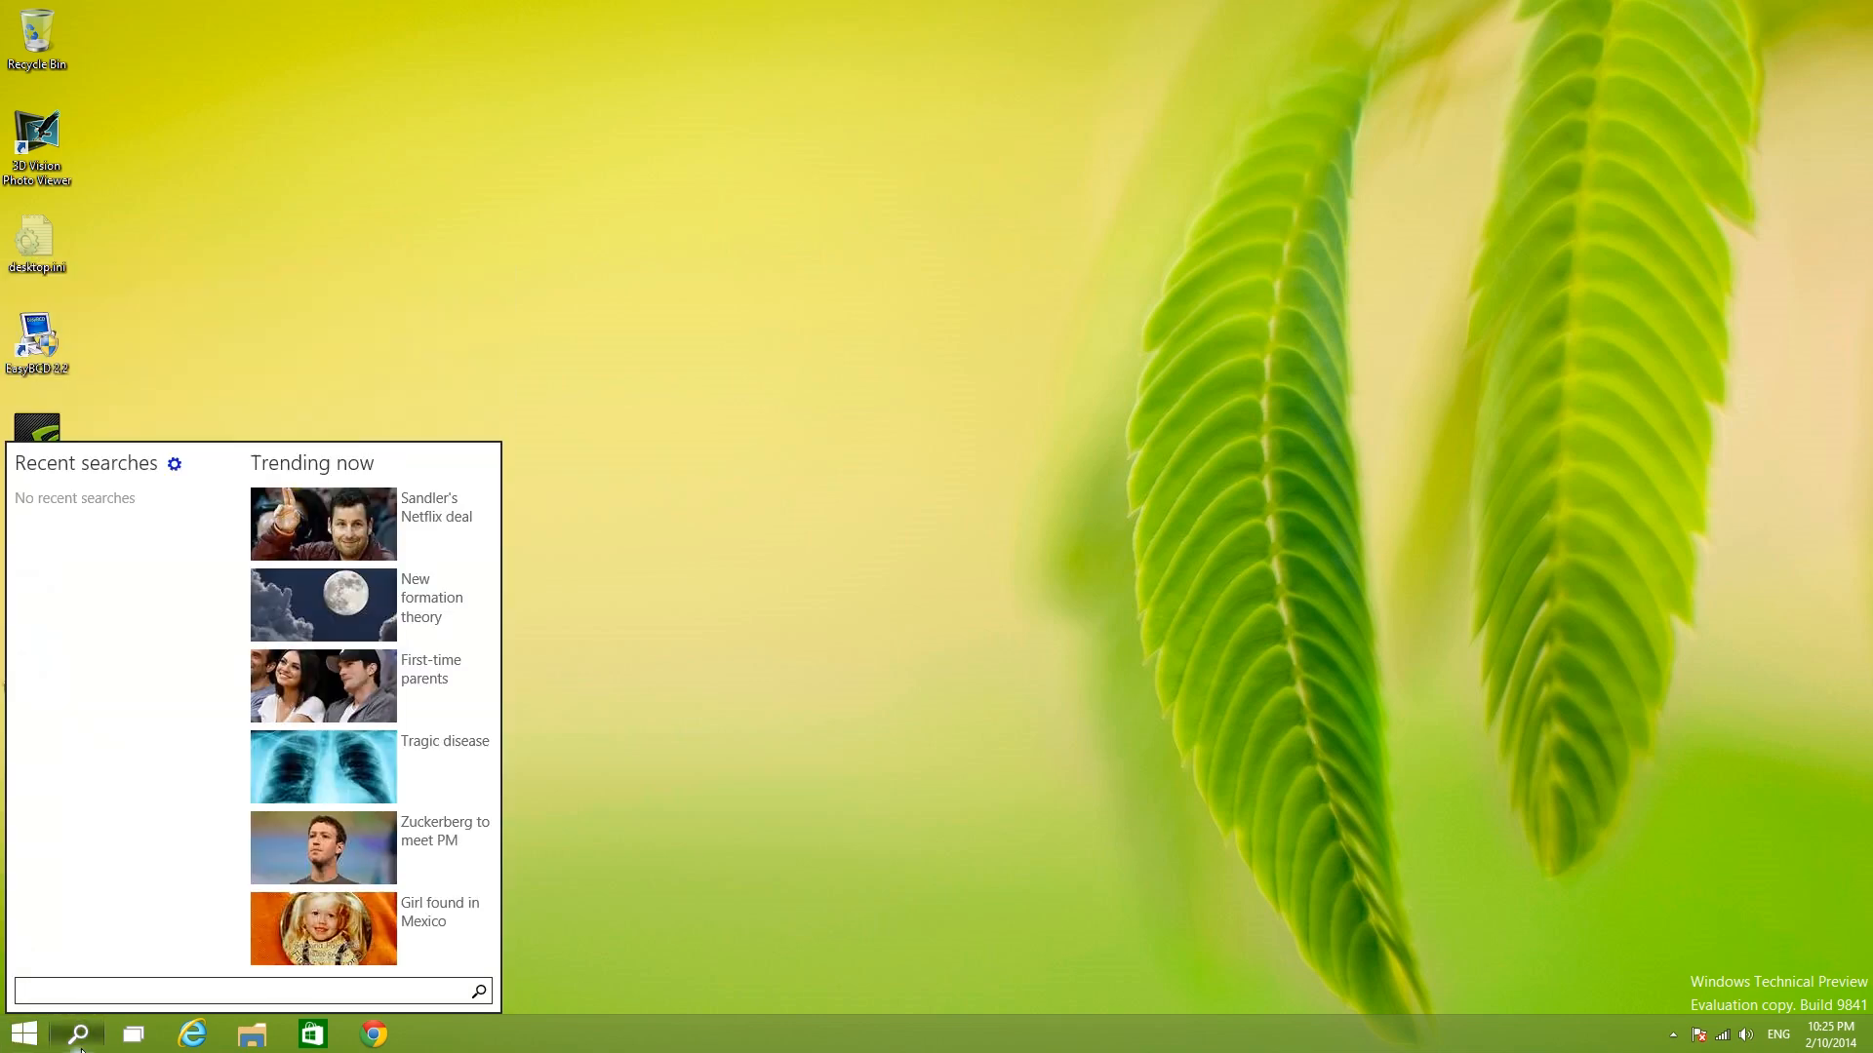
left_click(243, 991)
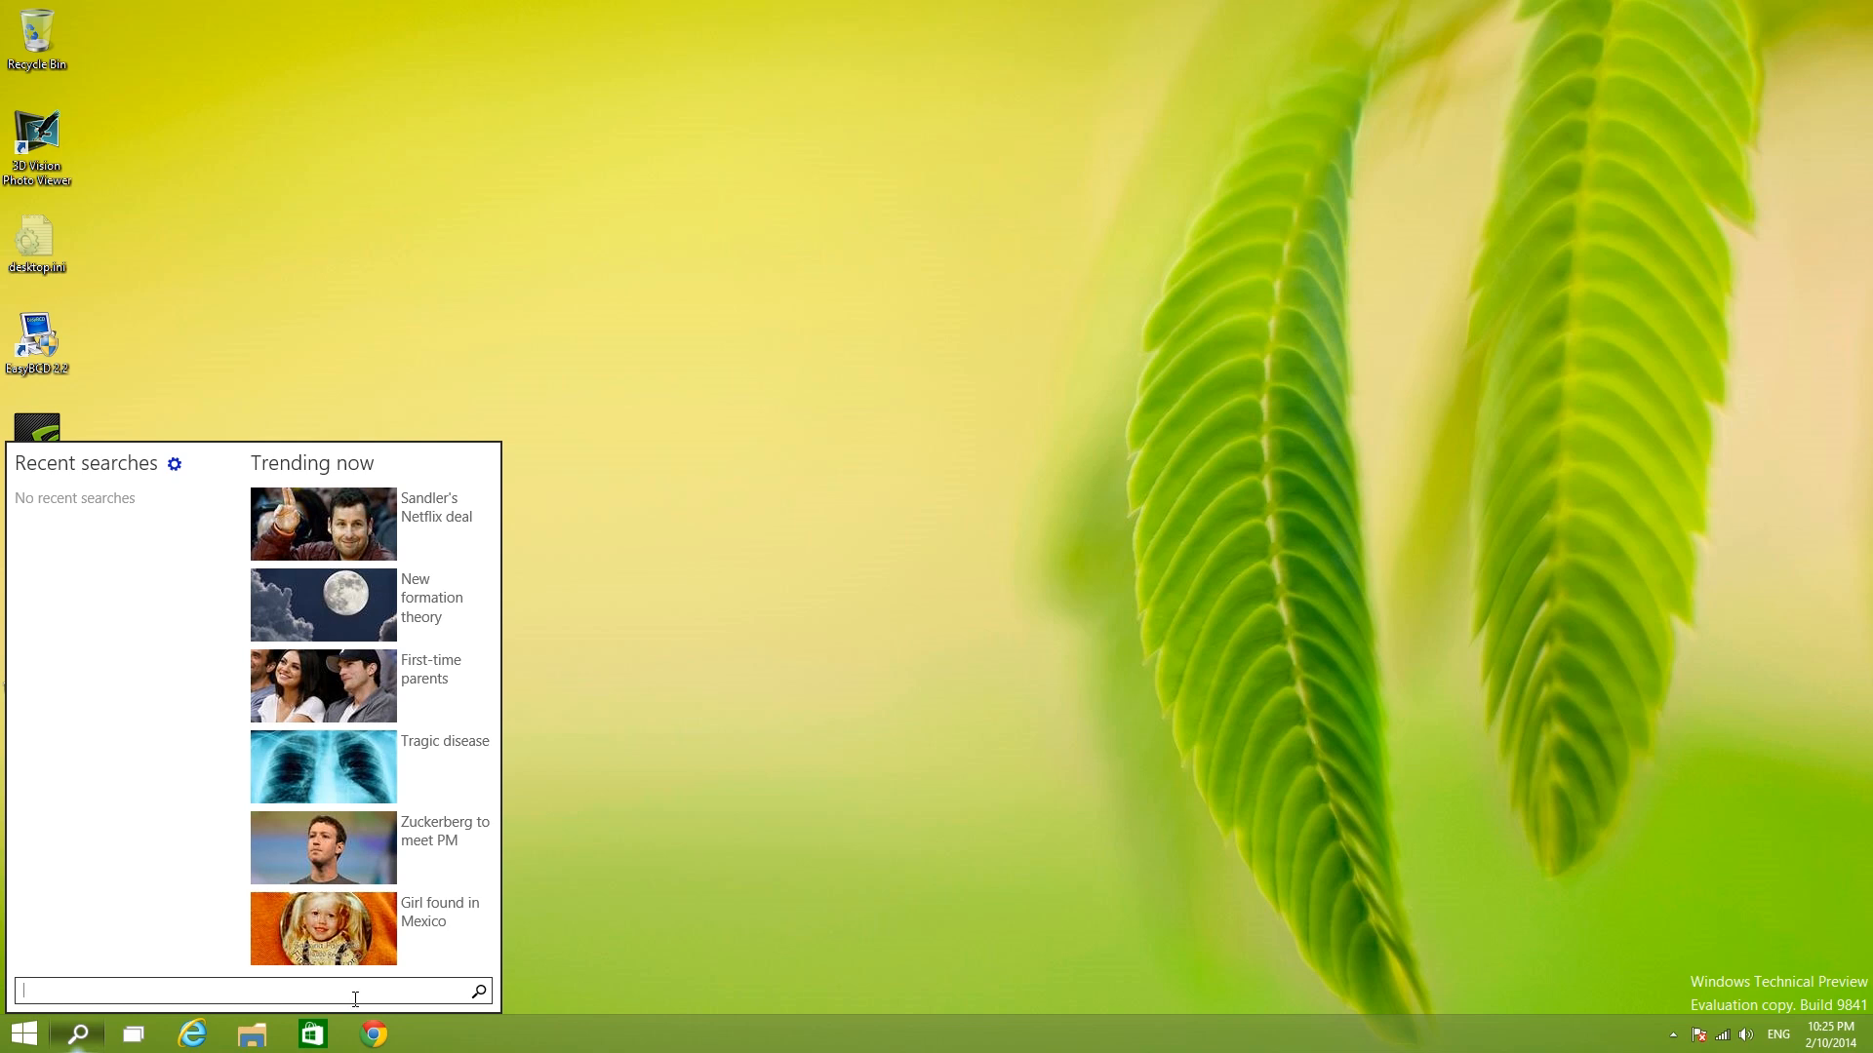
mouse_move(375, 476)
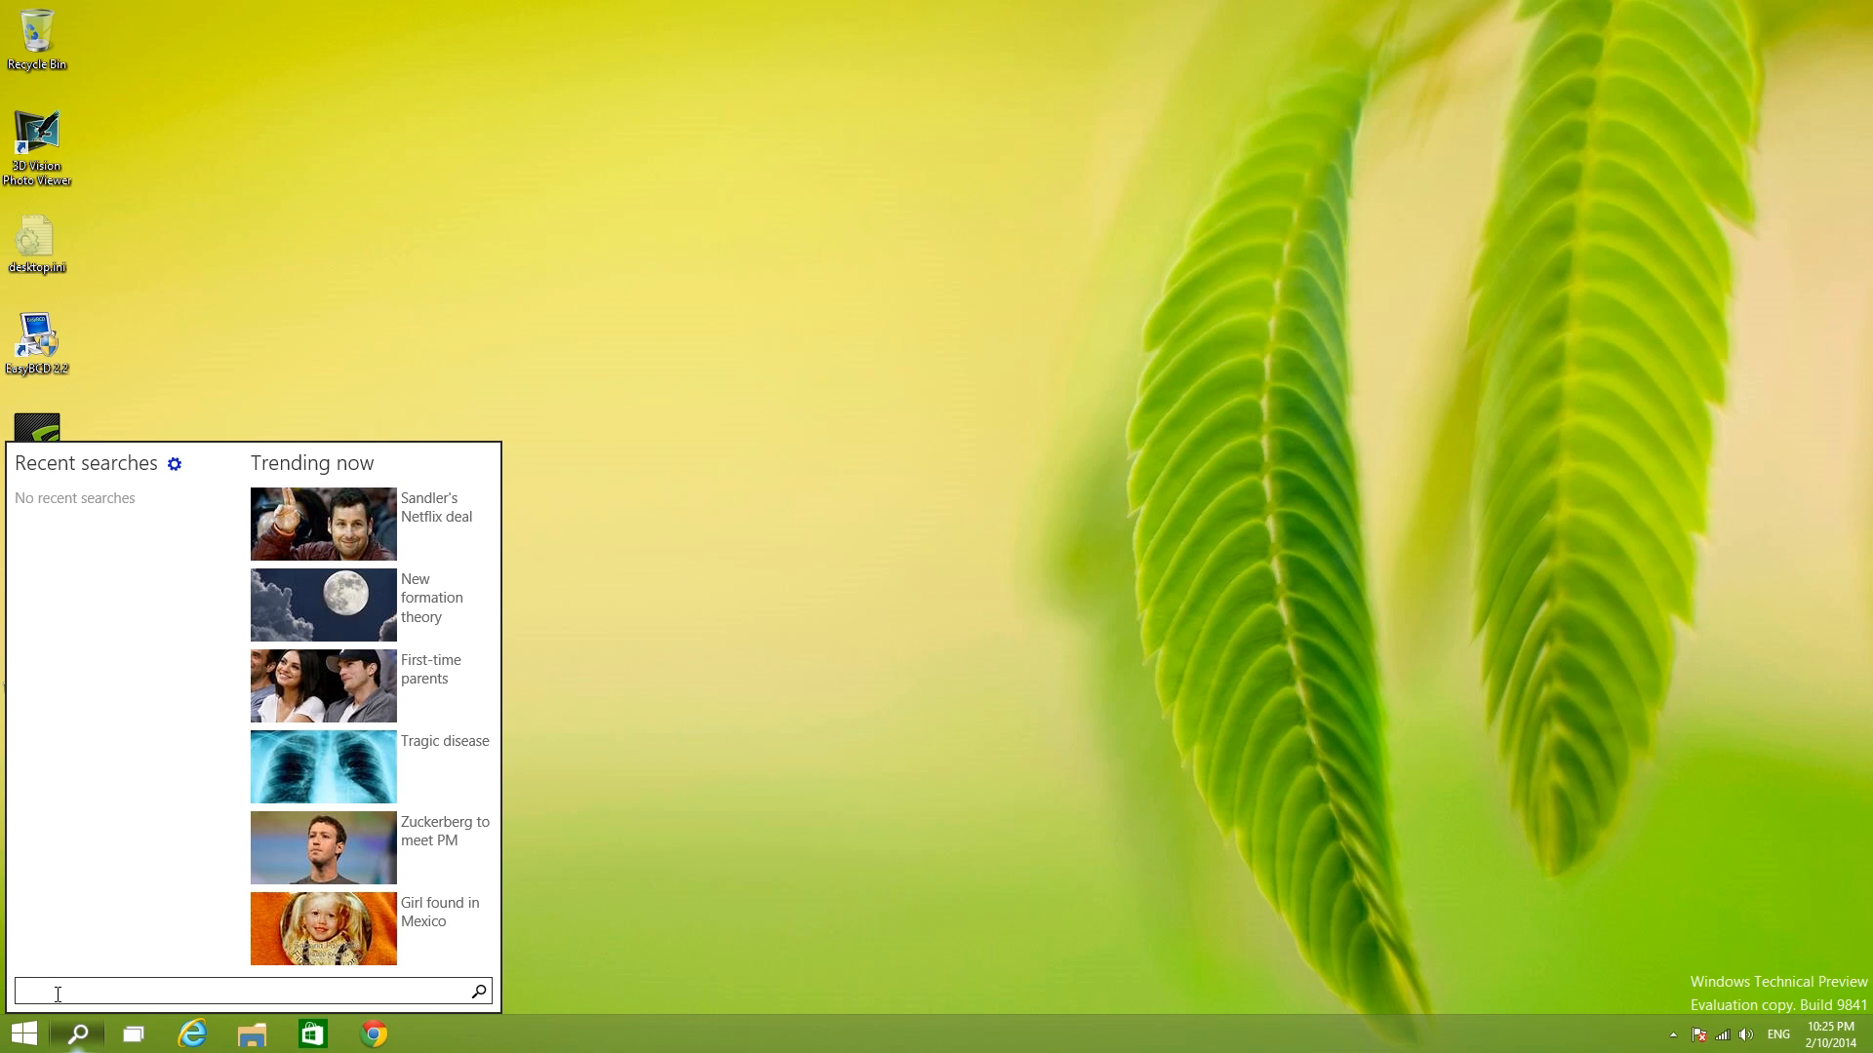
type("c")
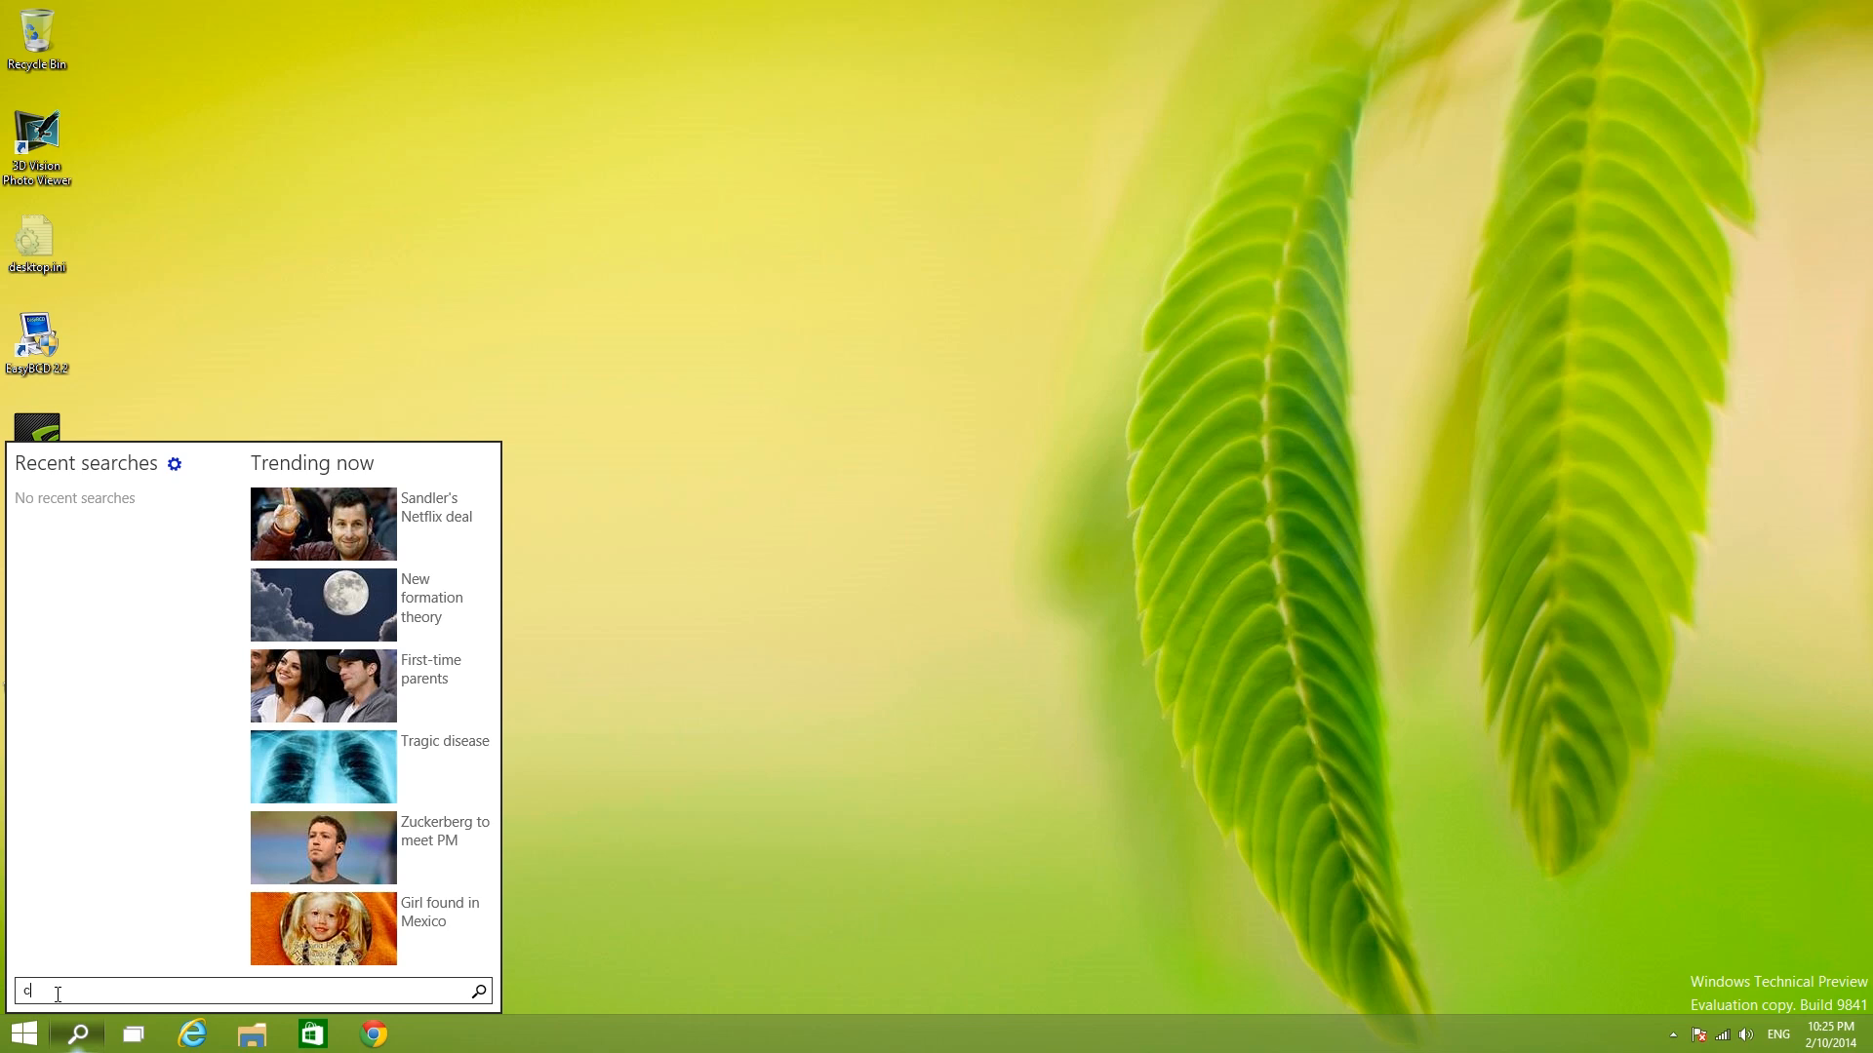
type("ontrol Panel")
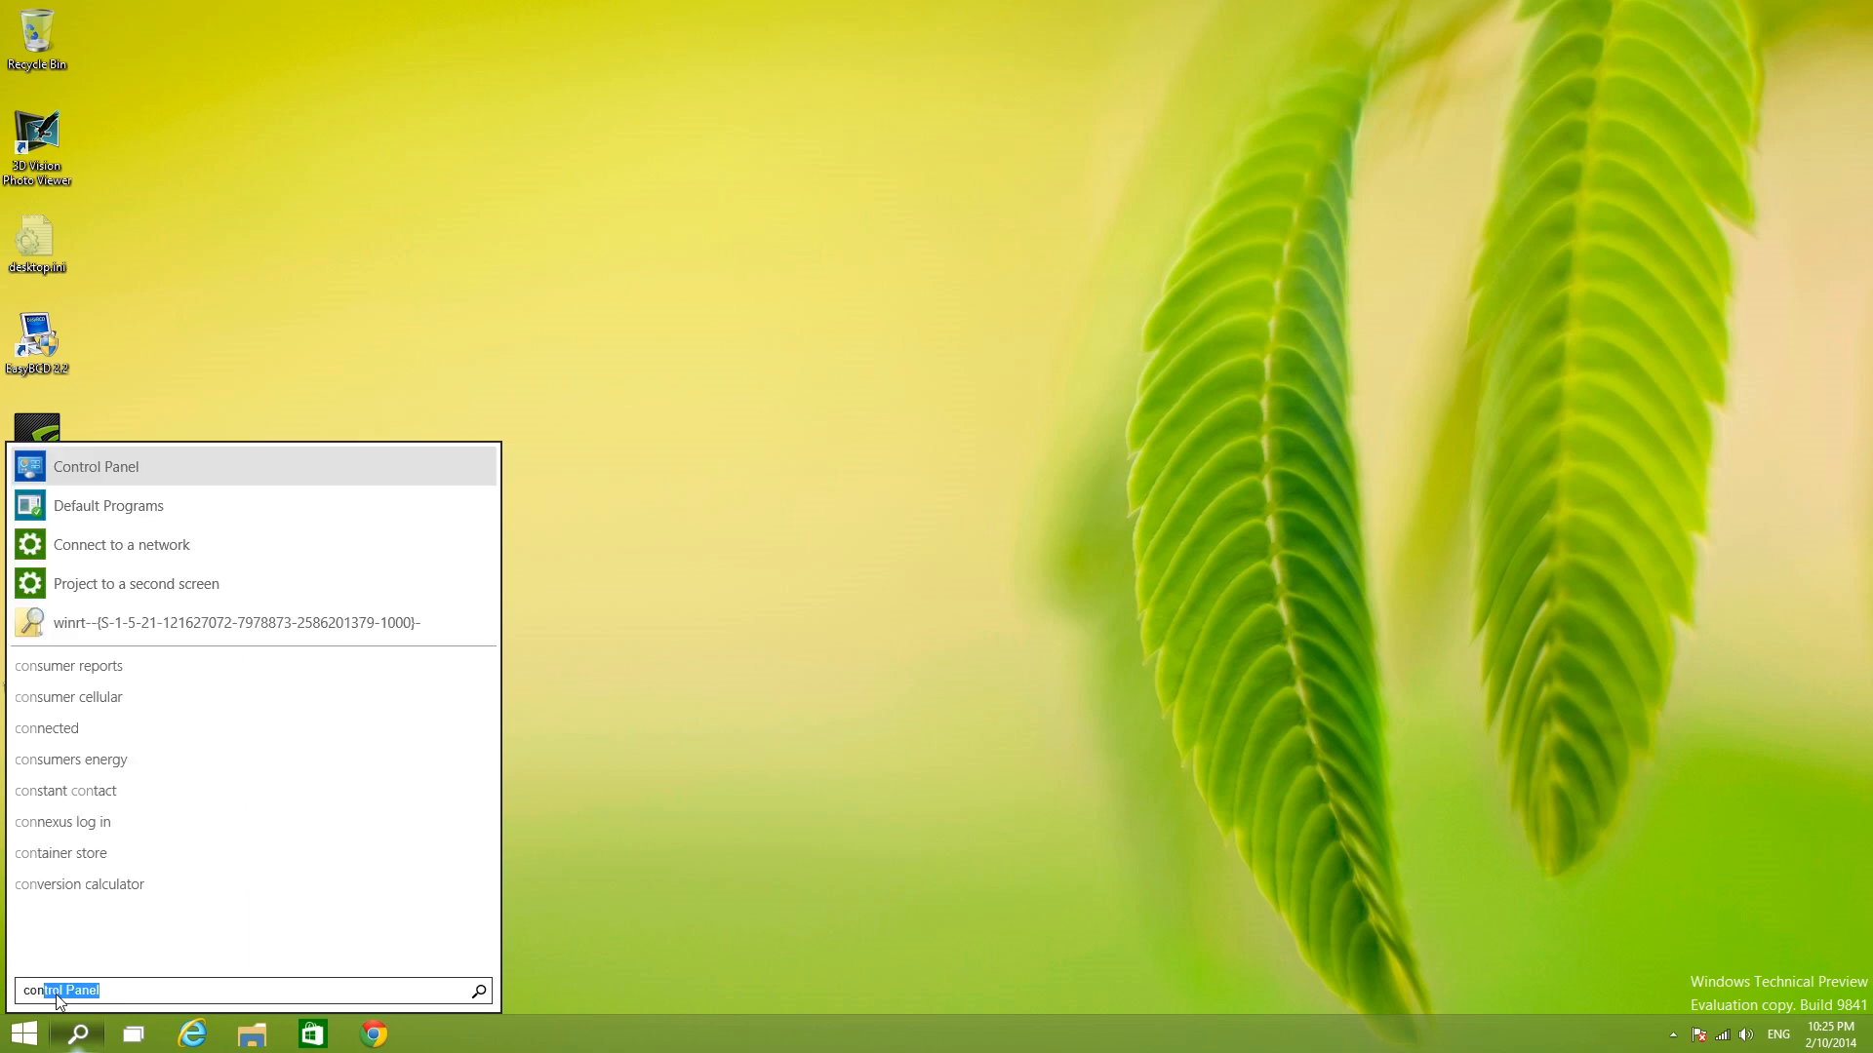
mouse_move(125, 712)
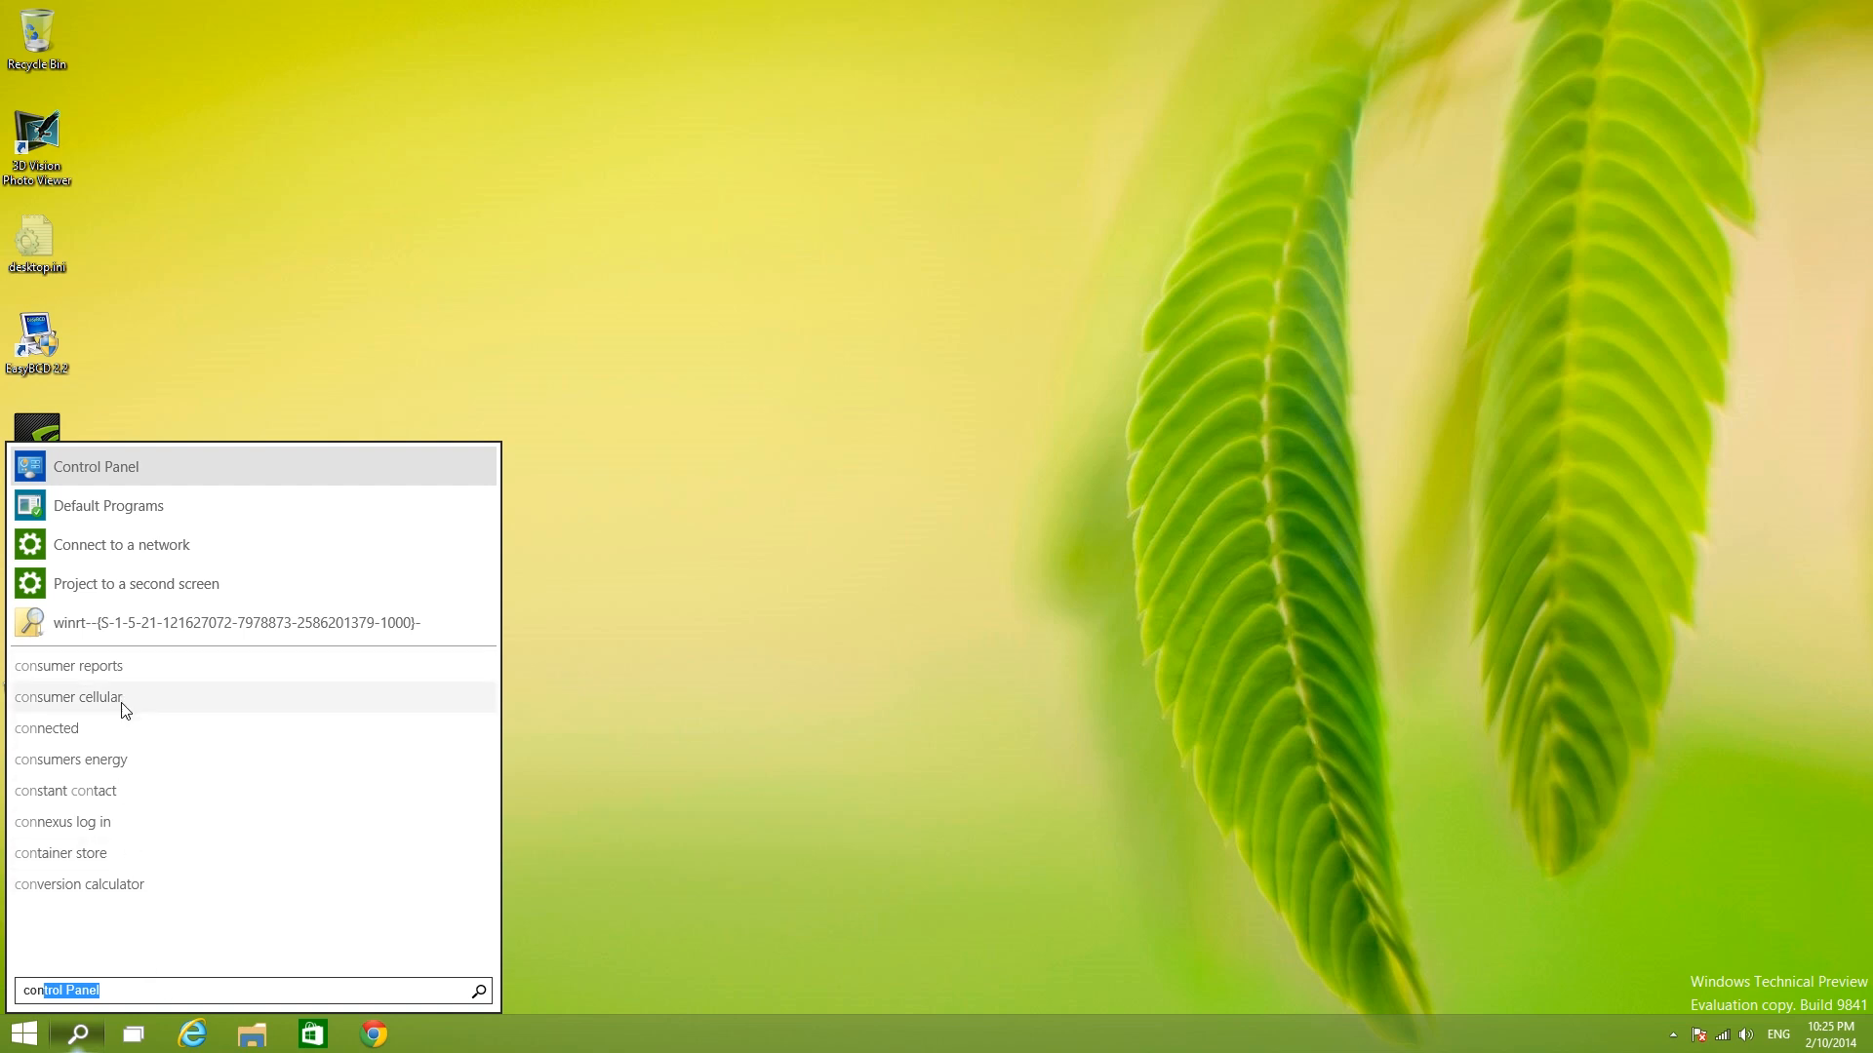
mouse_move(123, 795)
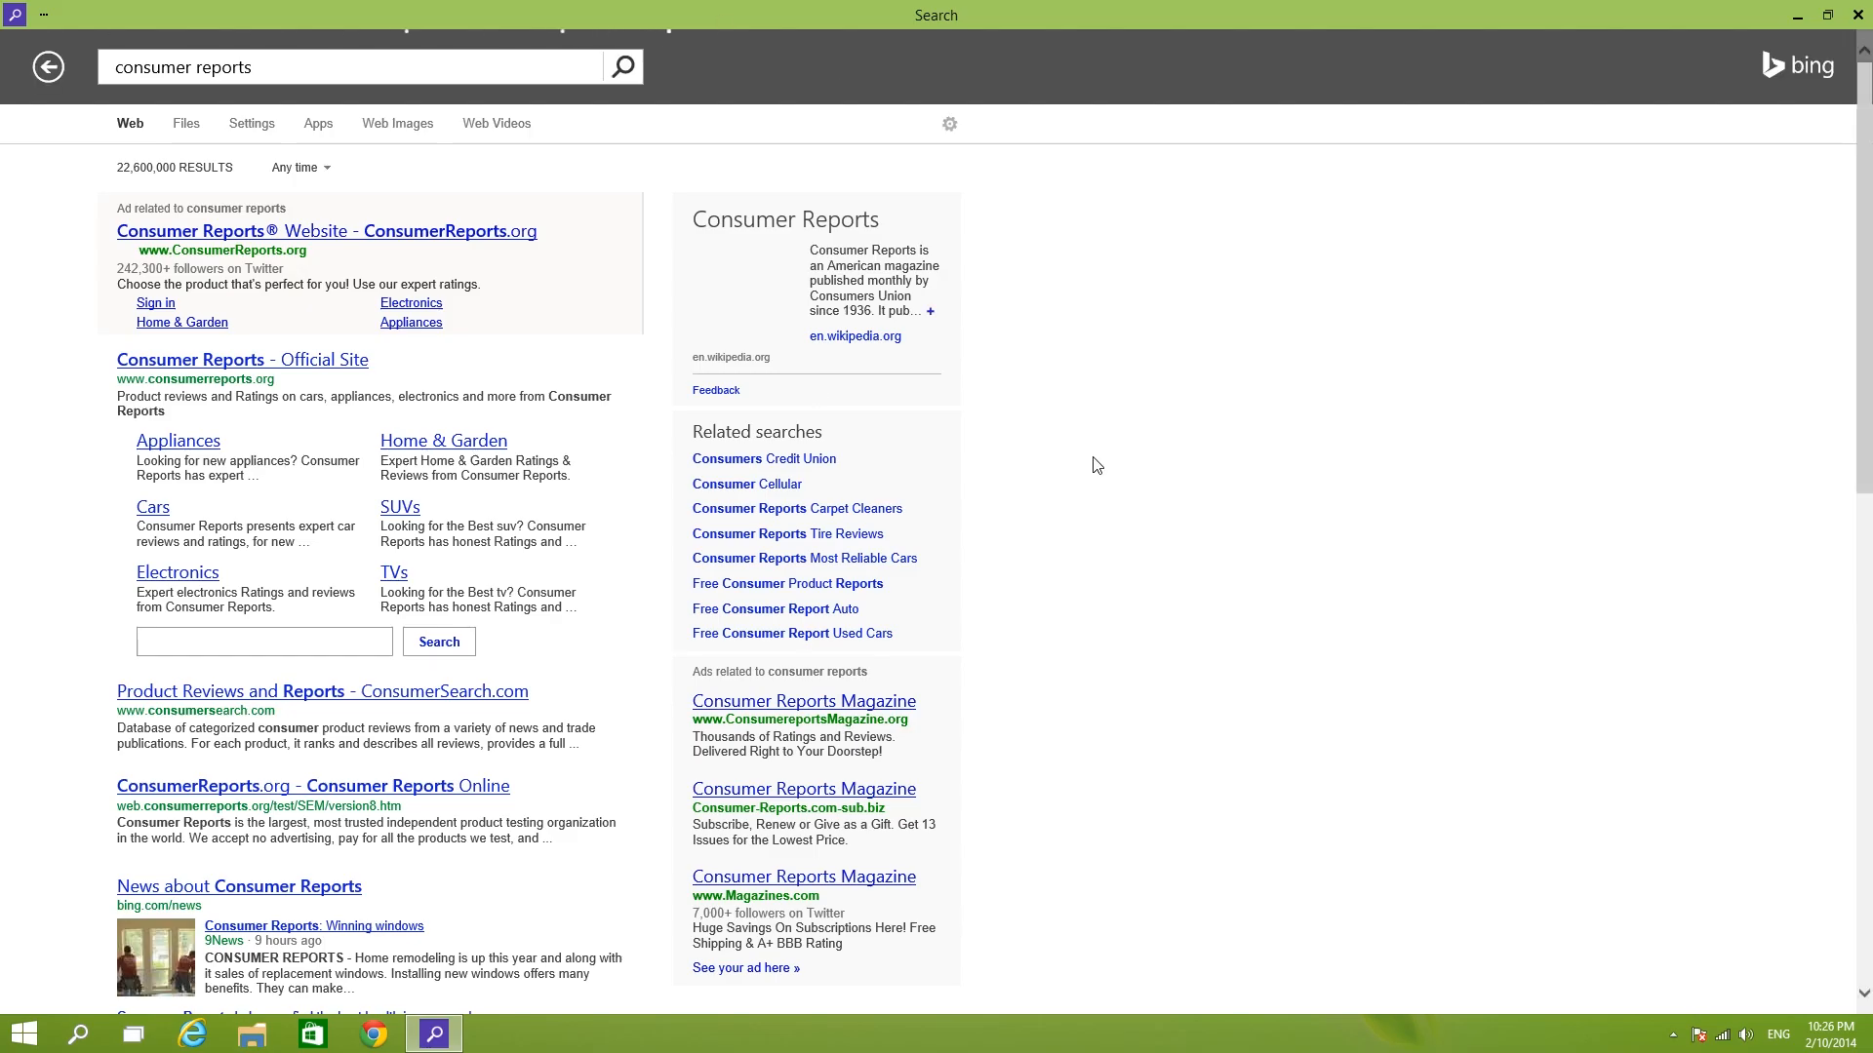
scroll("down", 3)
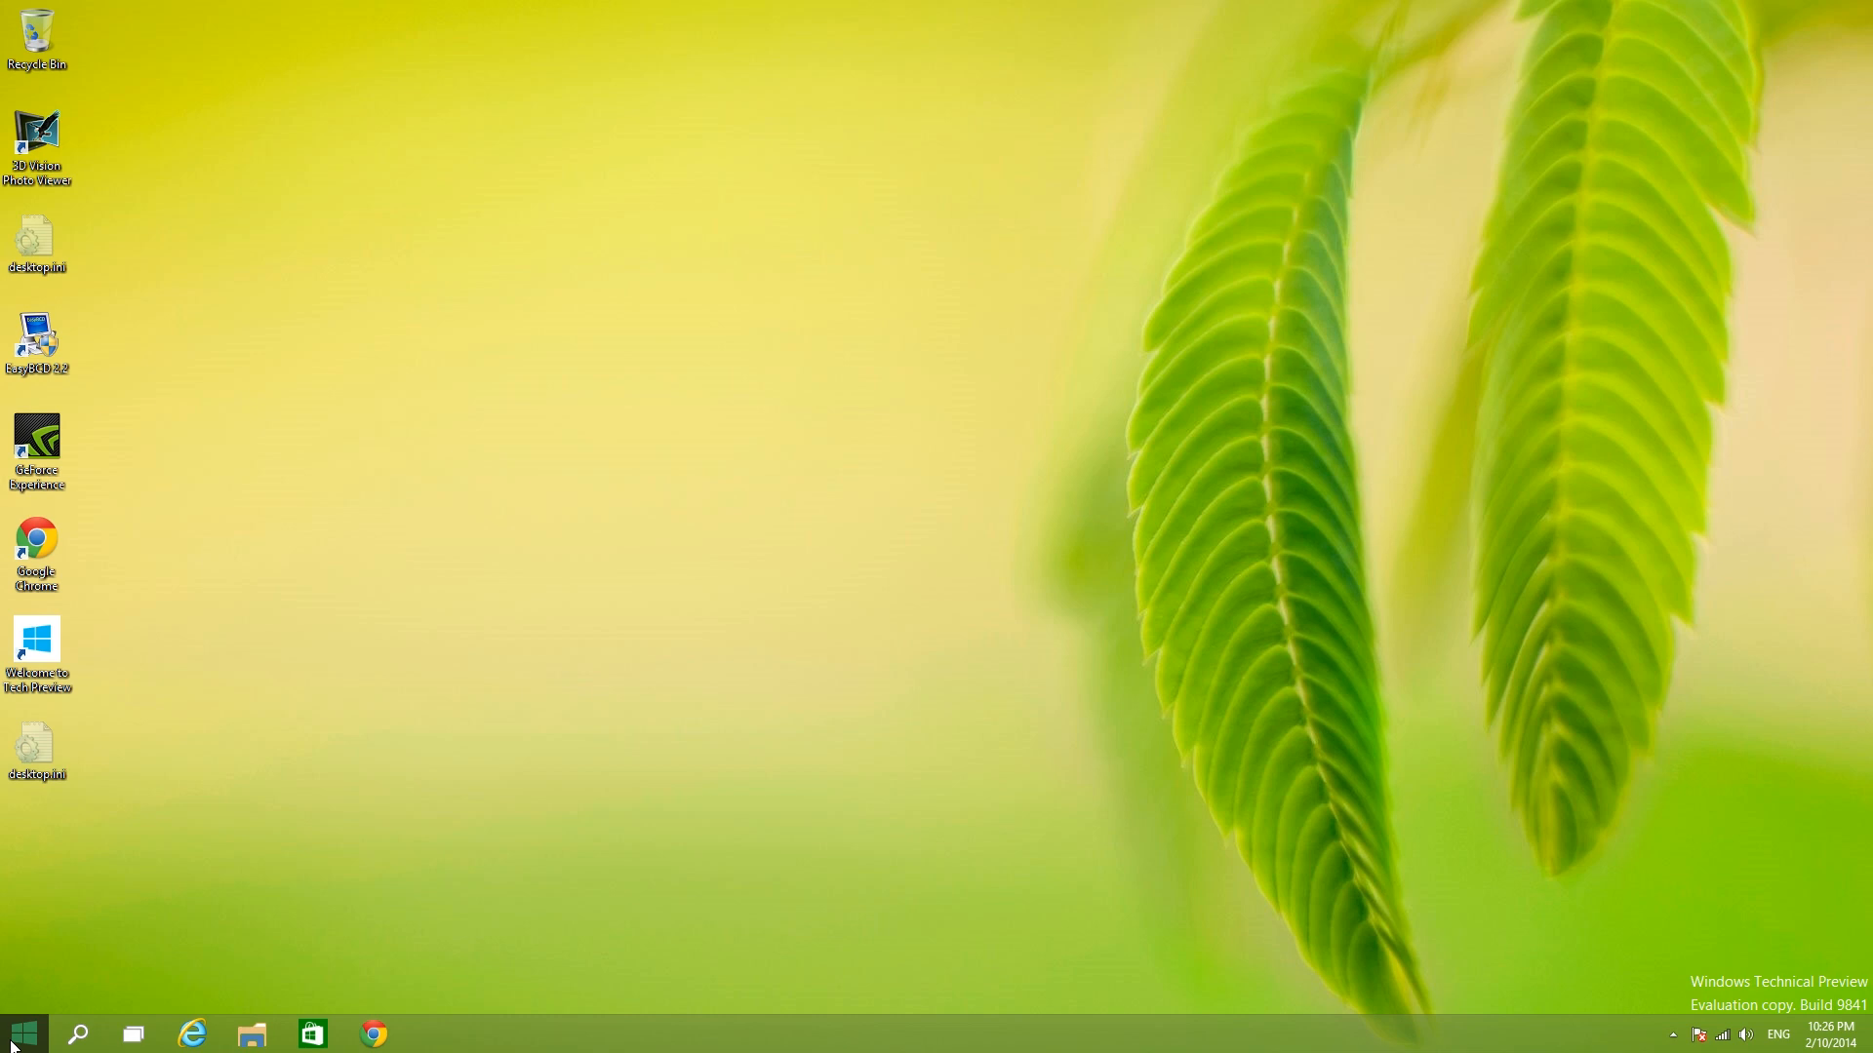
Step: Launch File Explorer at Home and open the Desktop folder in its own window beside it
left_click(20, 1030)
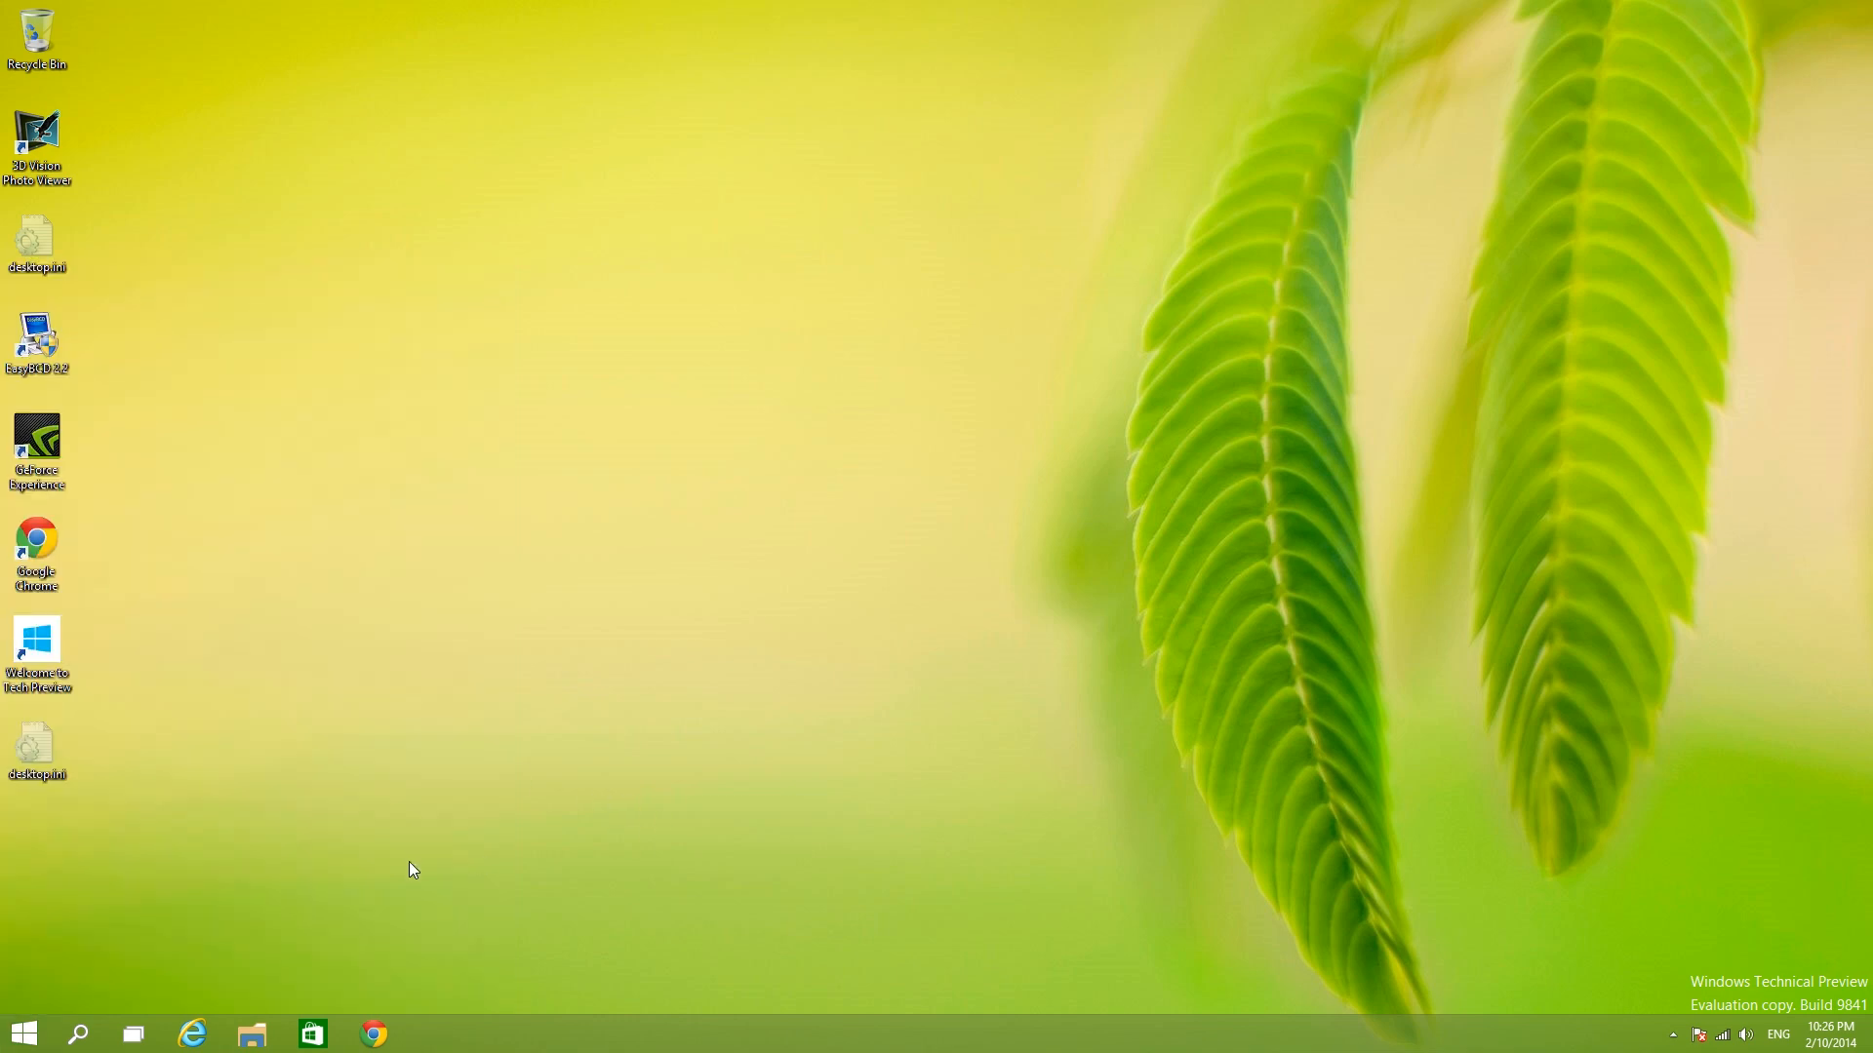
mouse_move(296, 905)
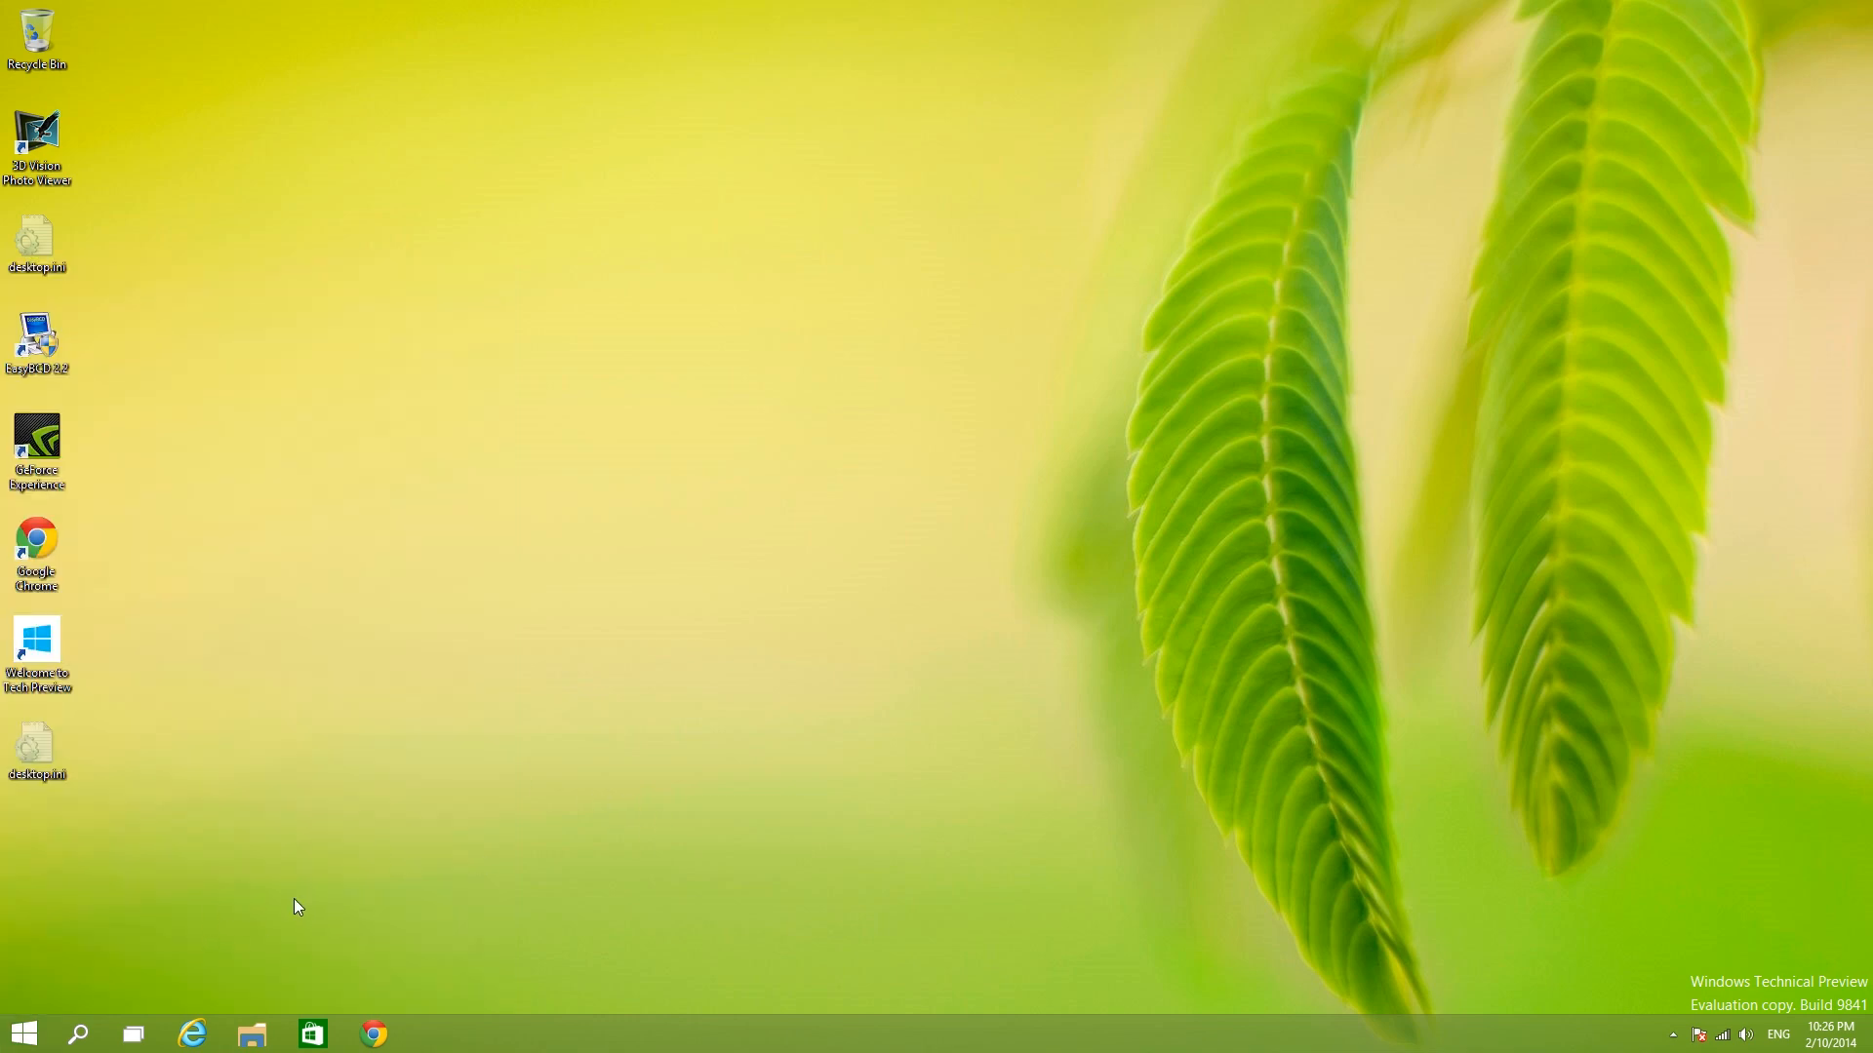
left_click(255, 1034)
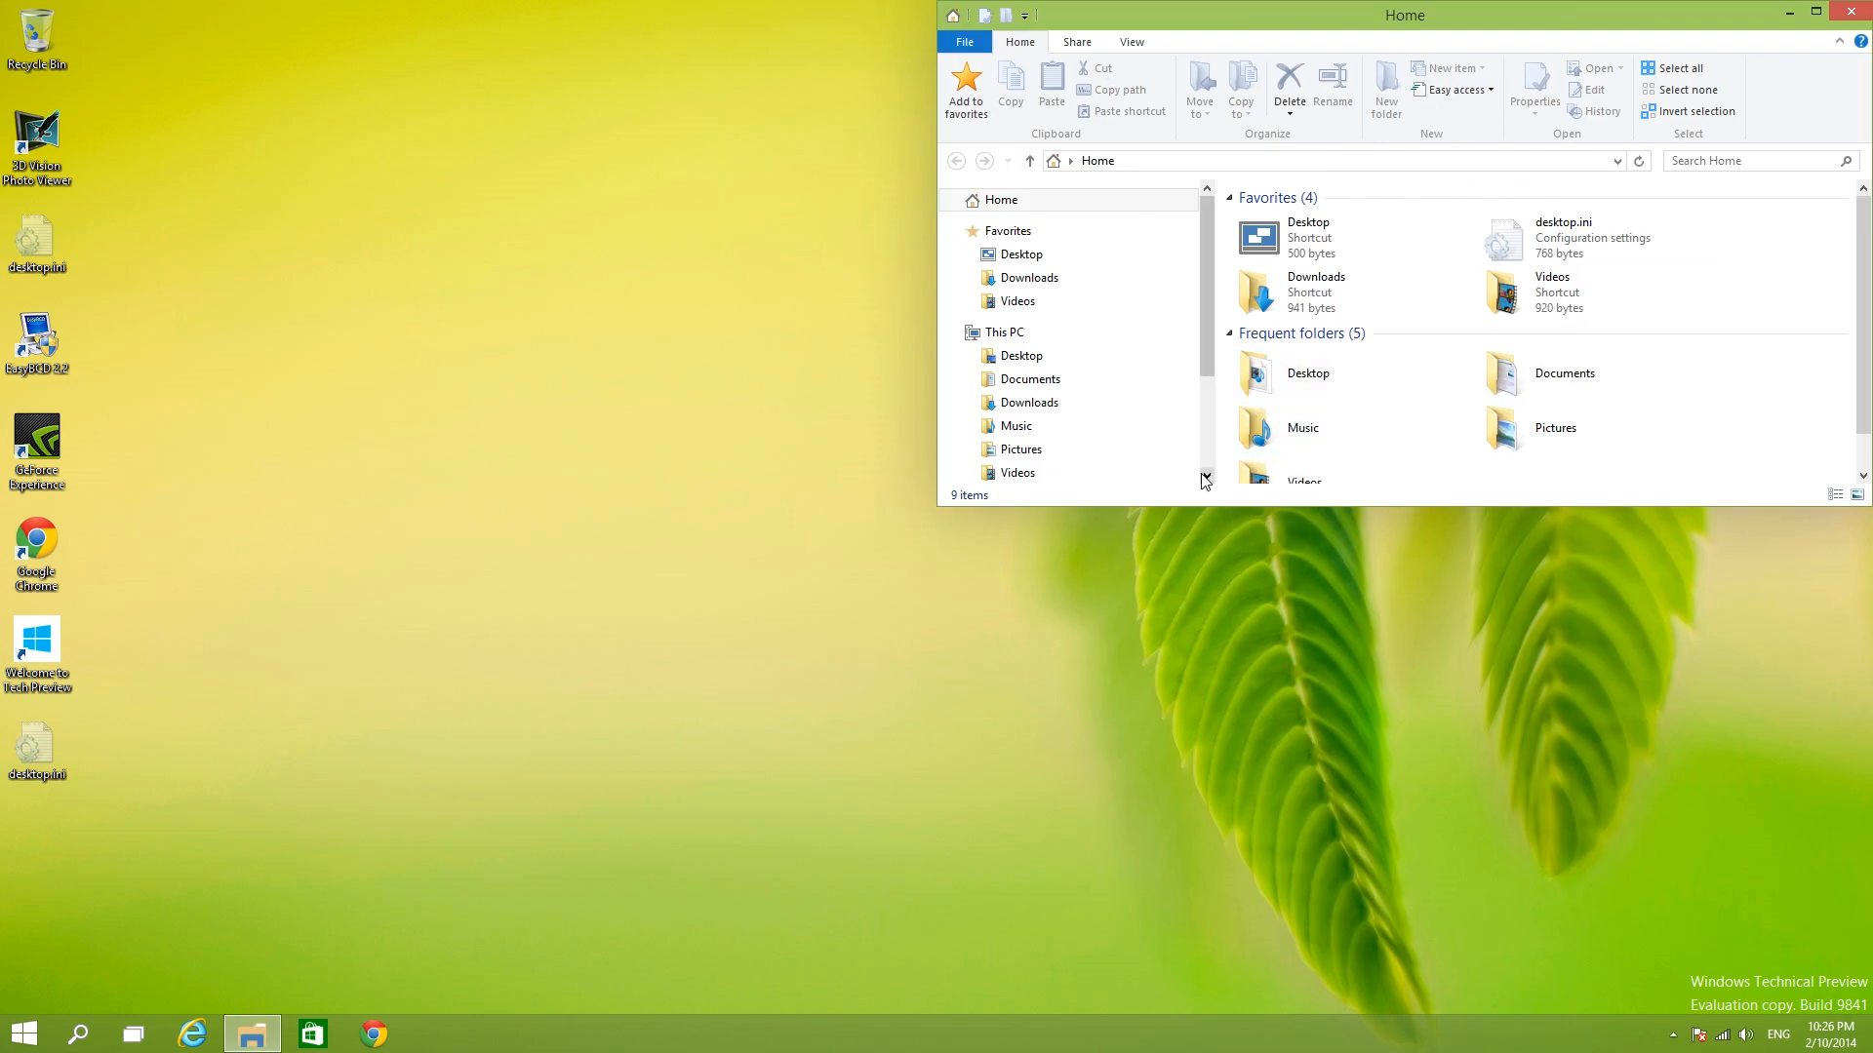
right_click(1024, 355)
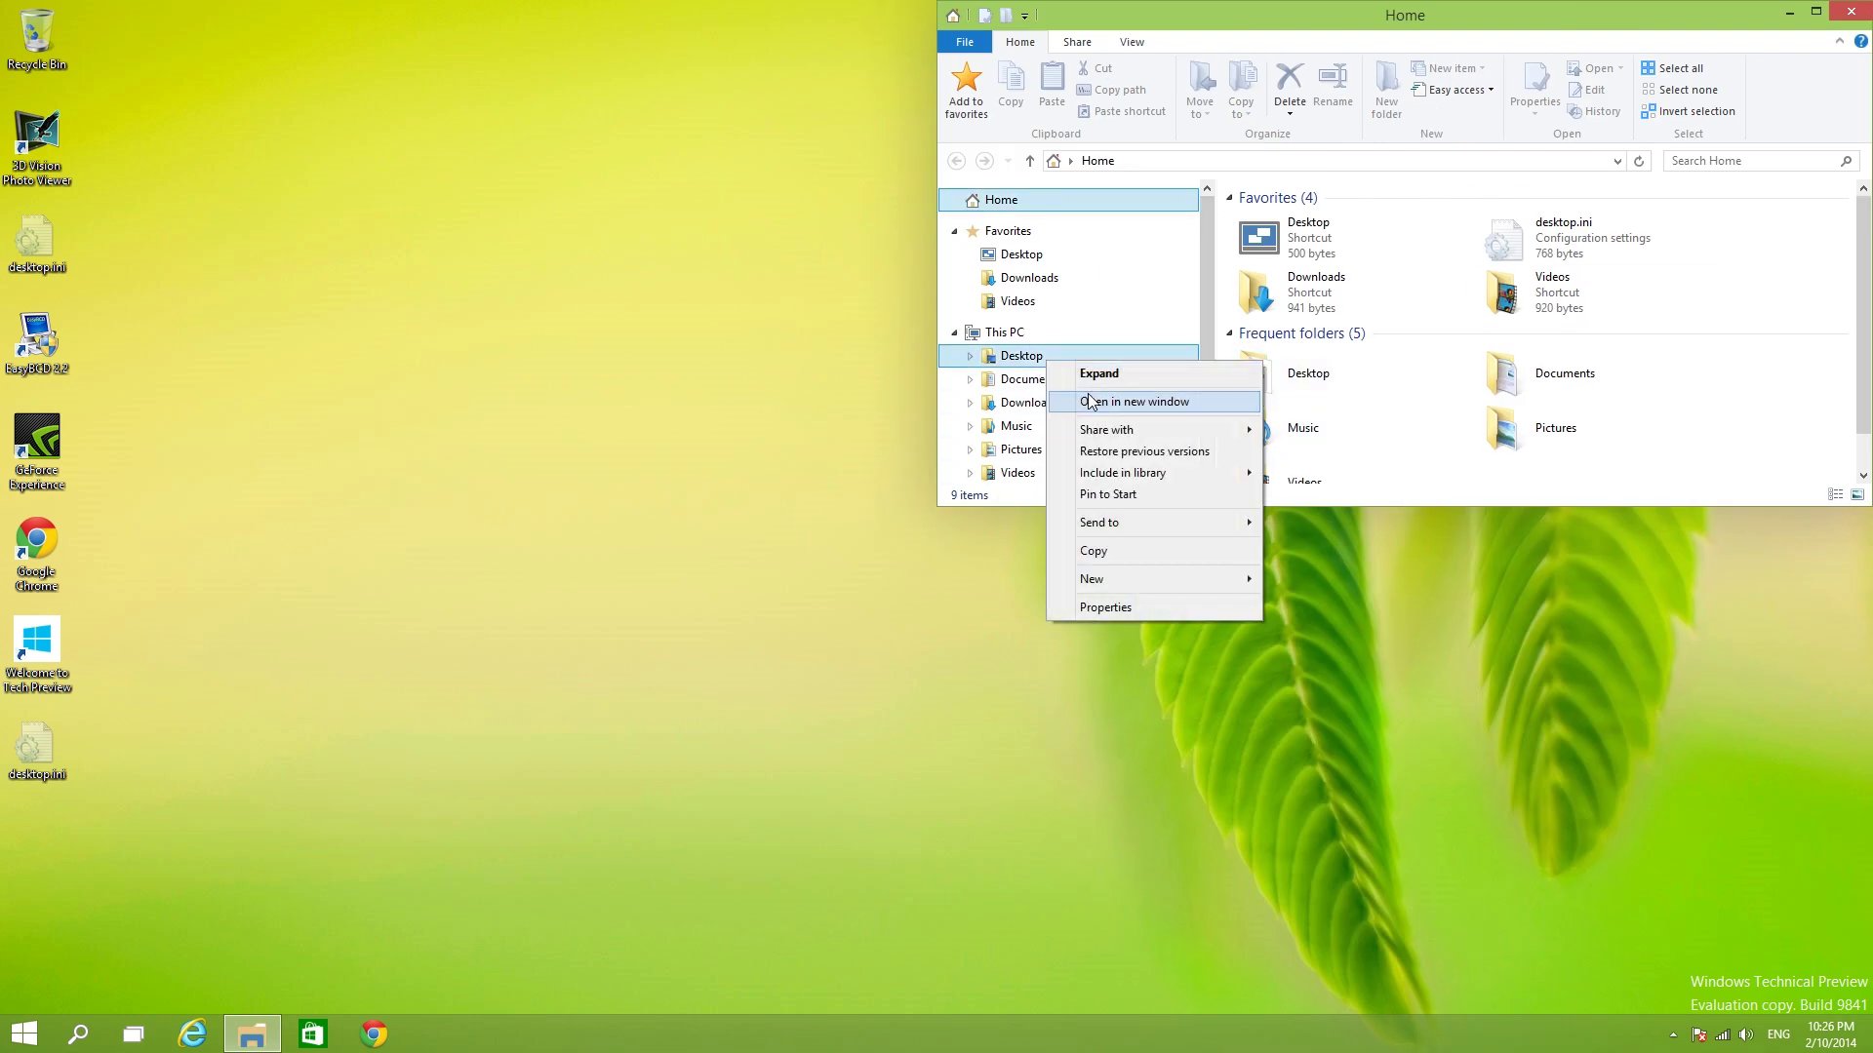
left_click(1133, 402)
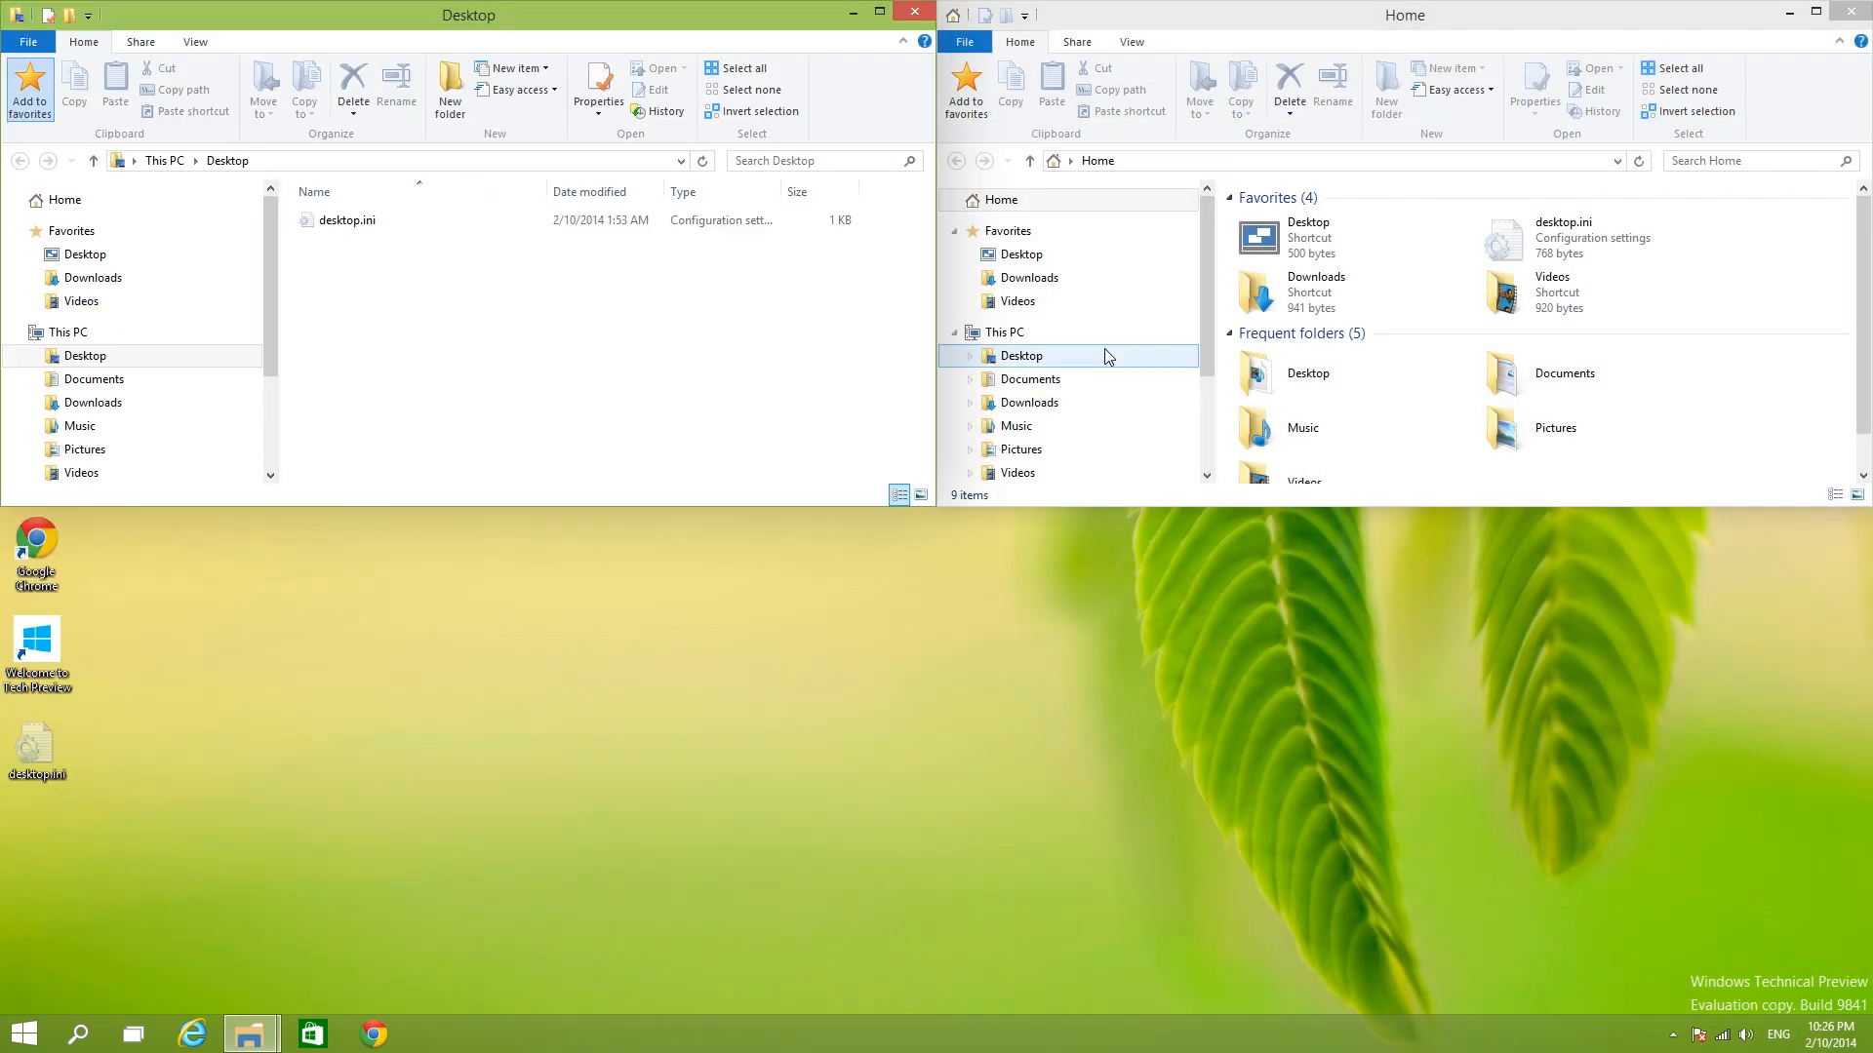
left_click(1565, 373)
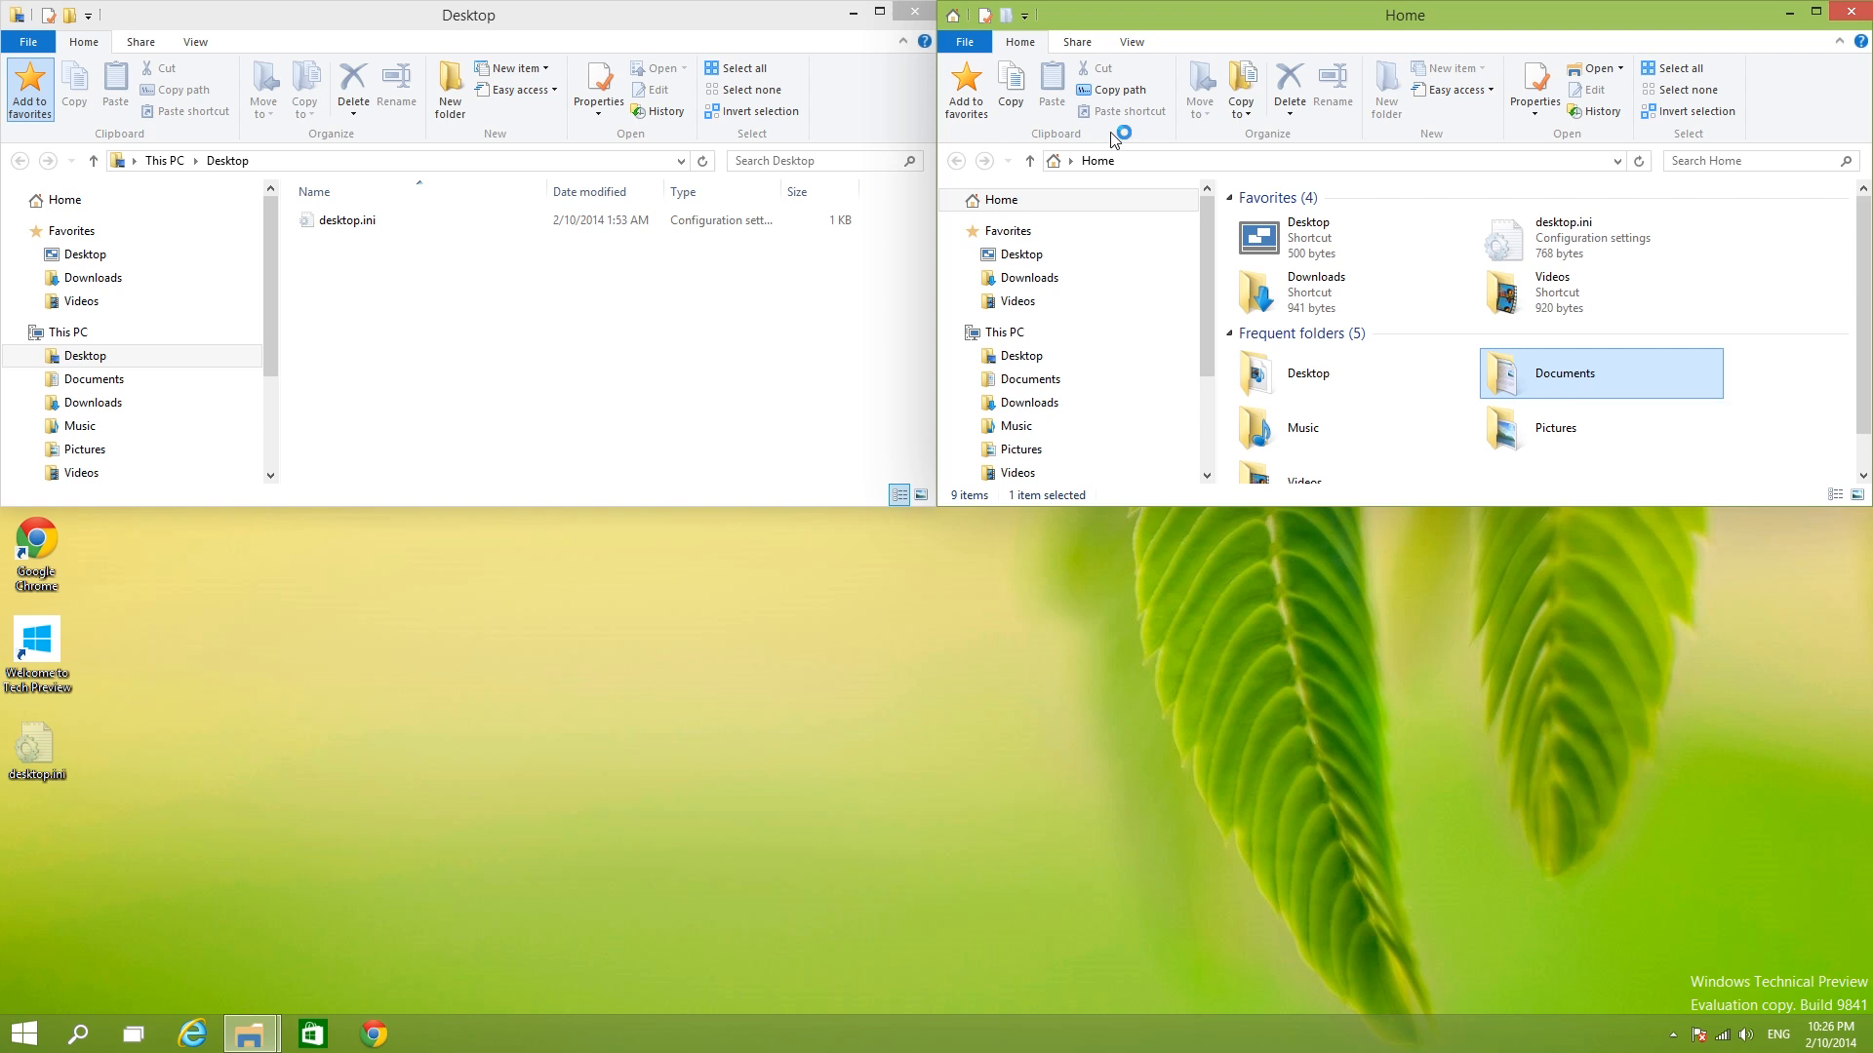
mouse_move(1163, 249)
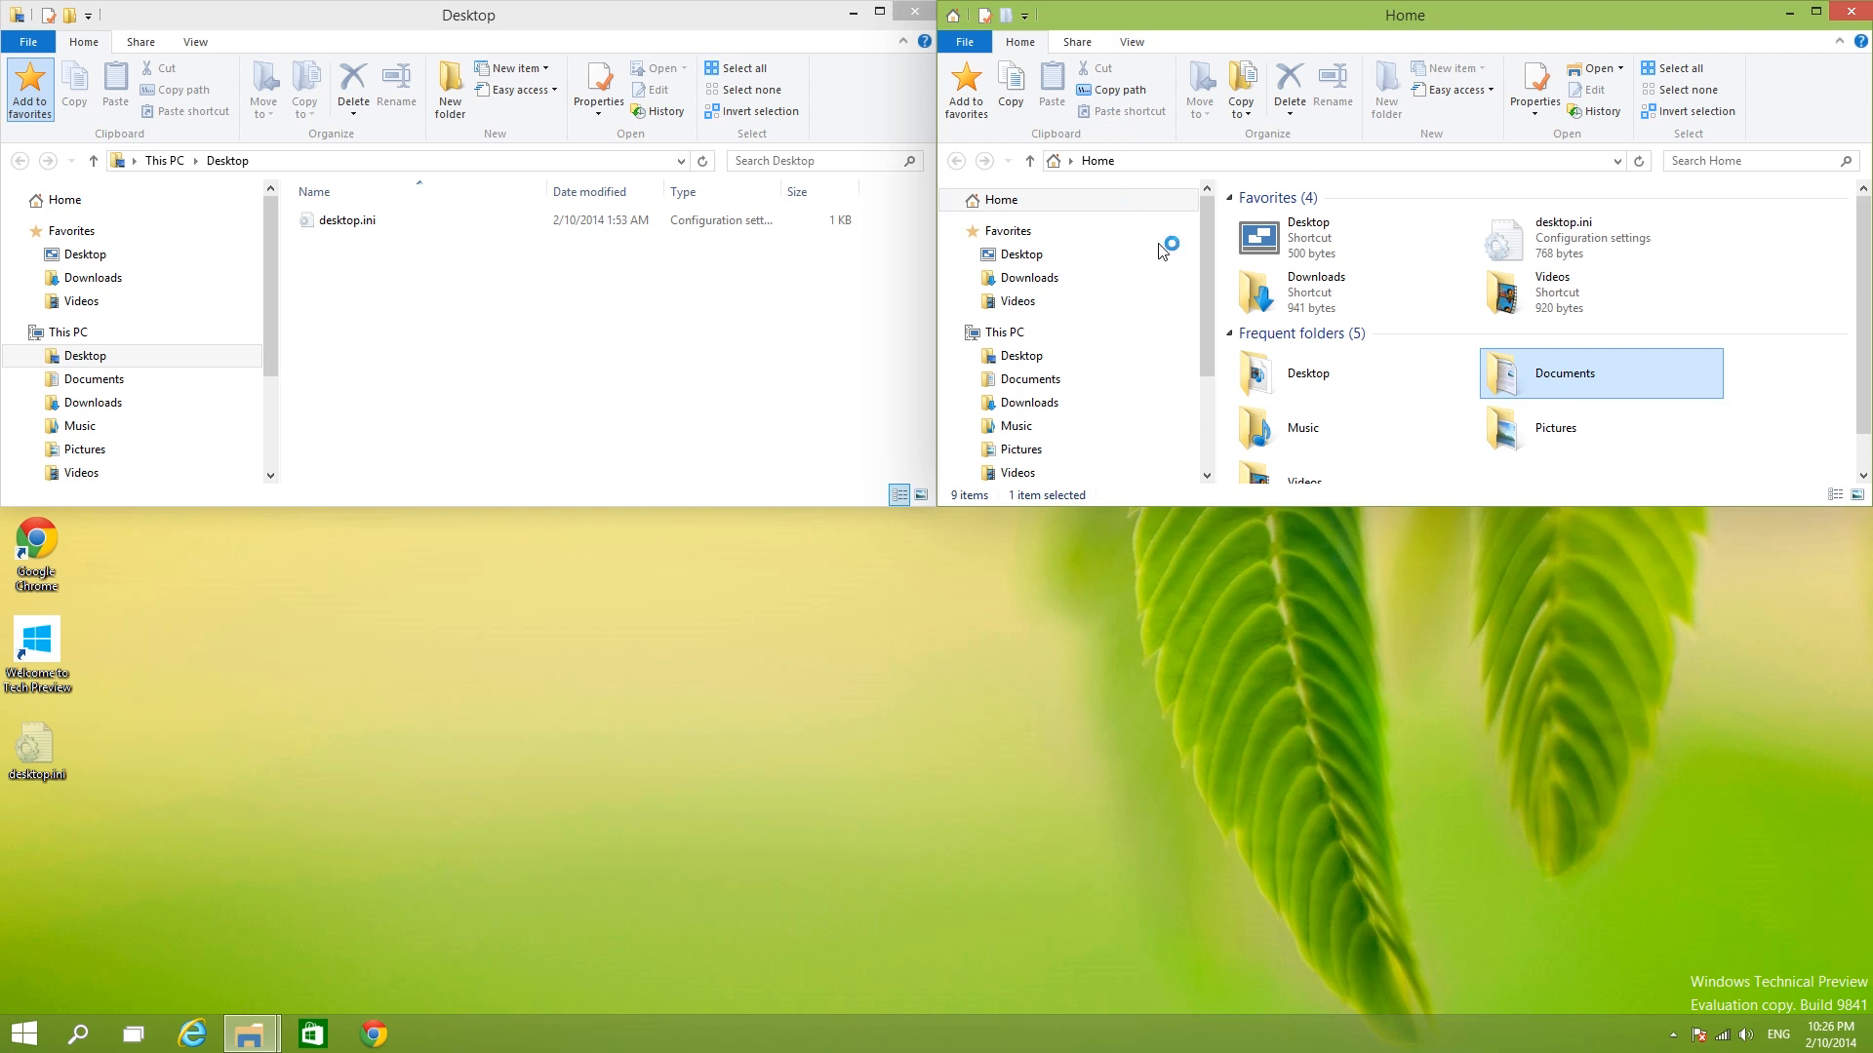
mouse_move(971, 8)
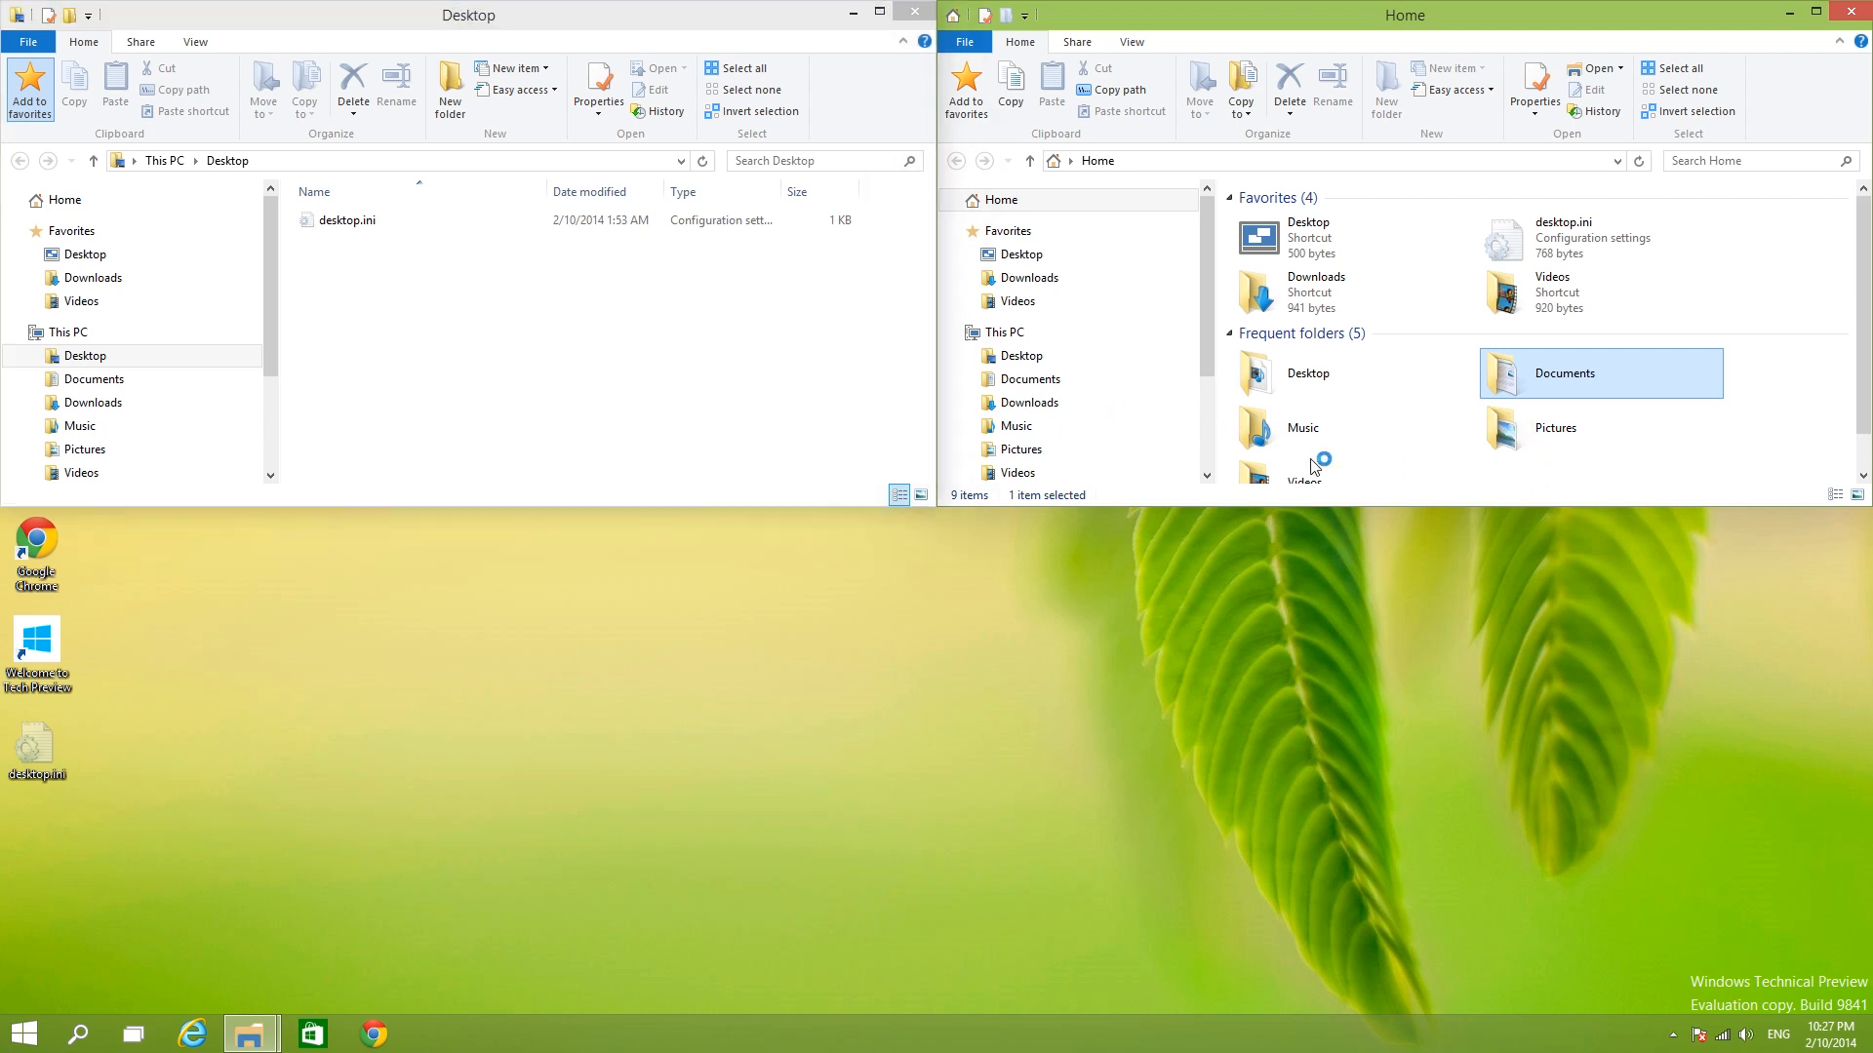
mouse_move(1179, 31)
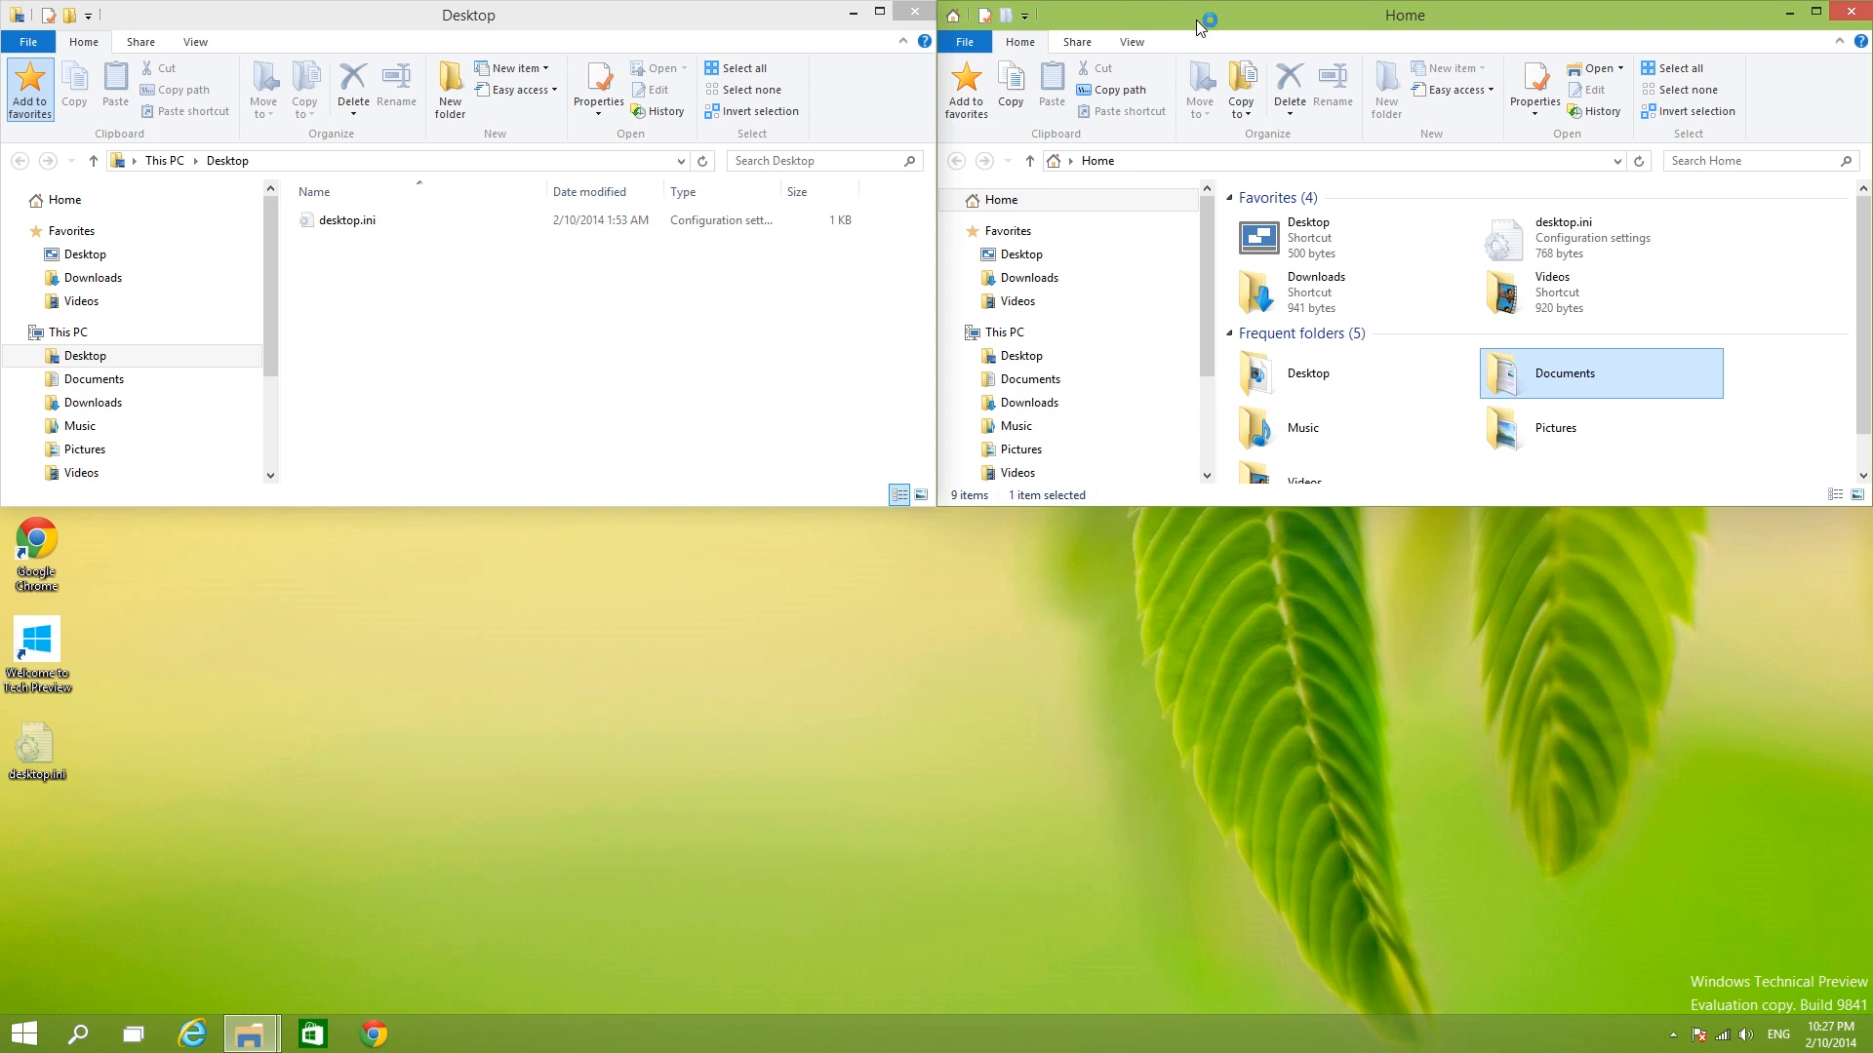
mouse_move(1268, 628)
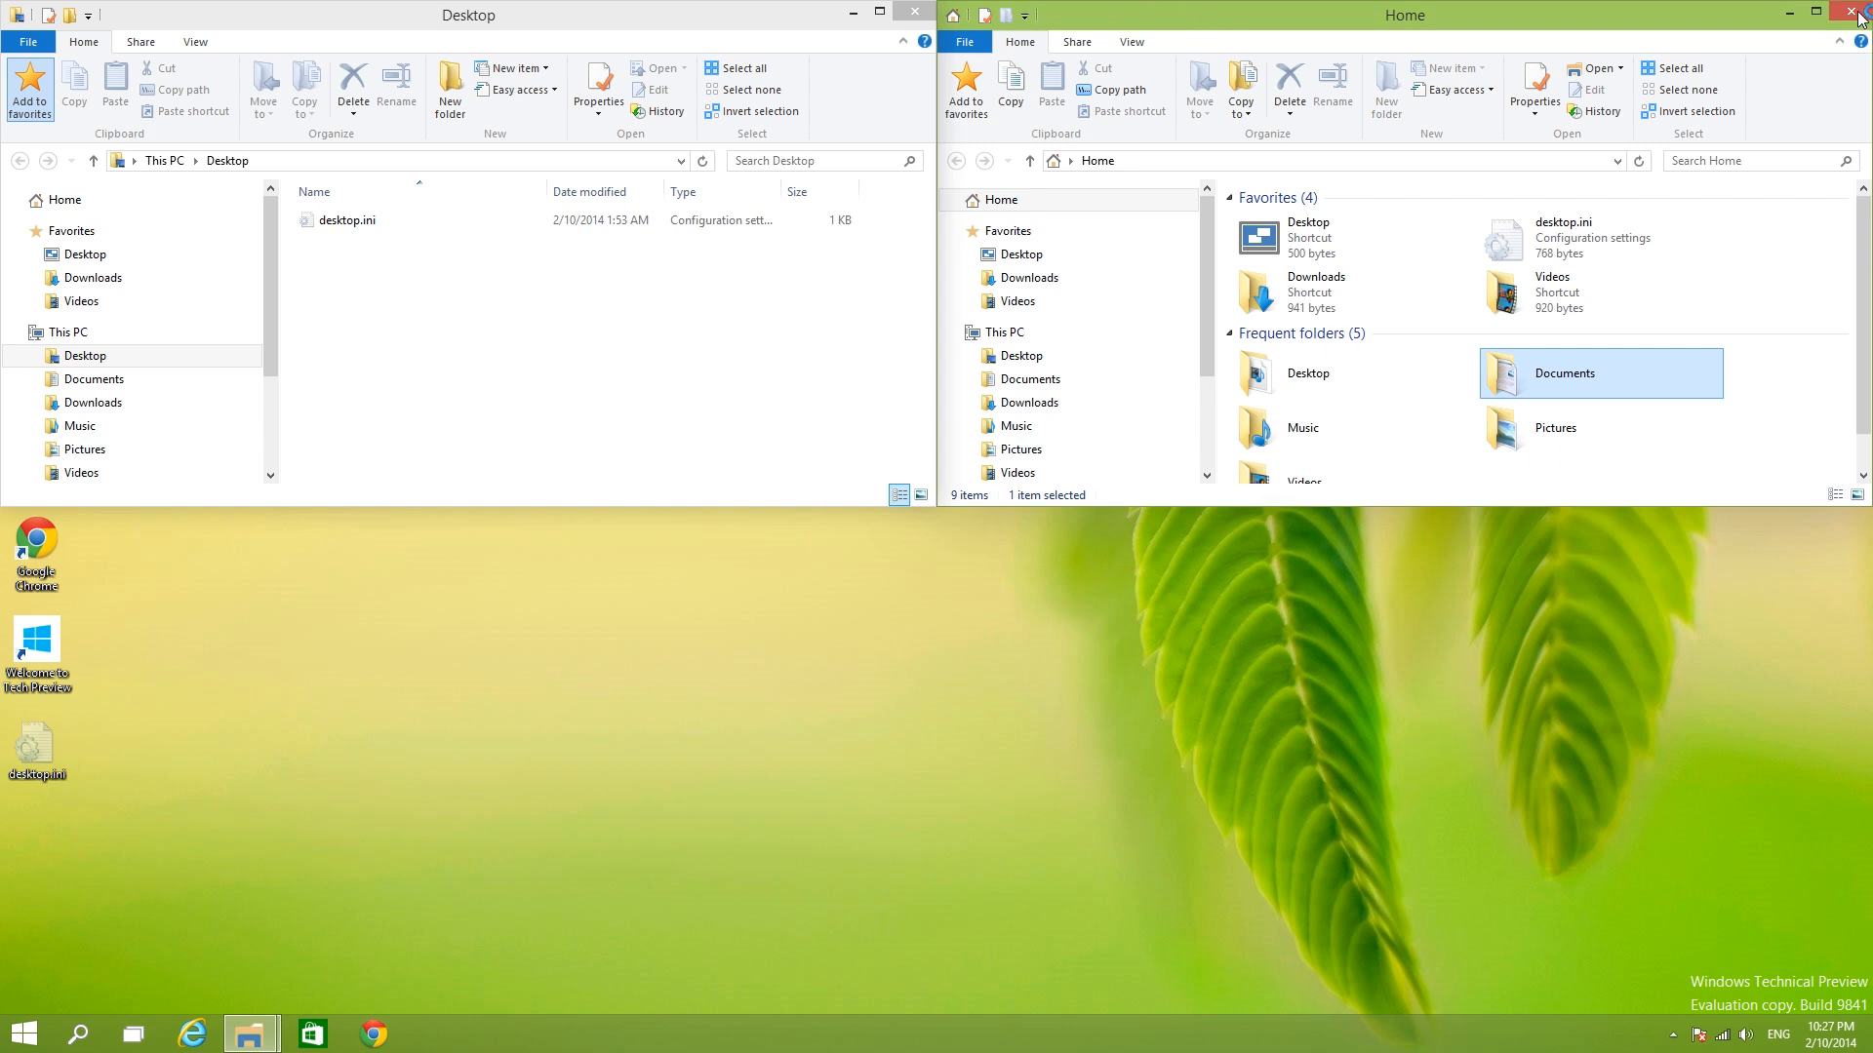
mouse_move(1561, 12)
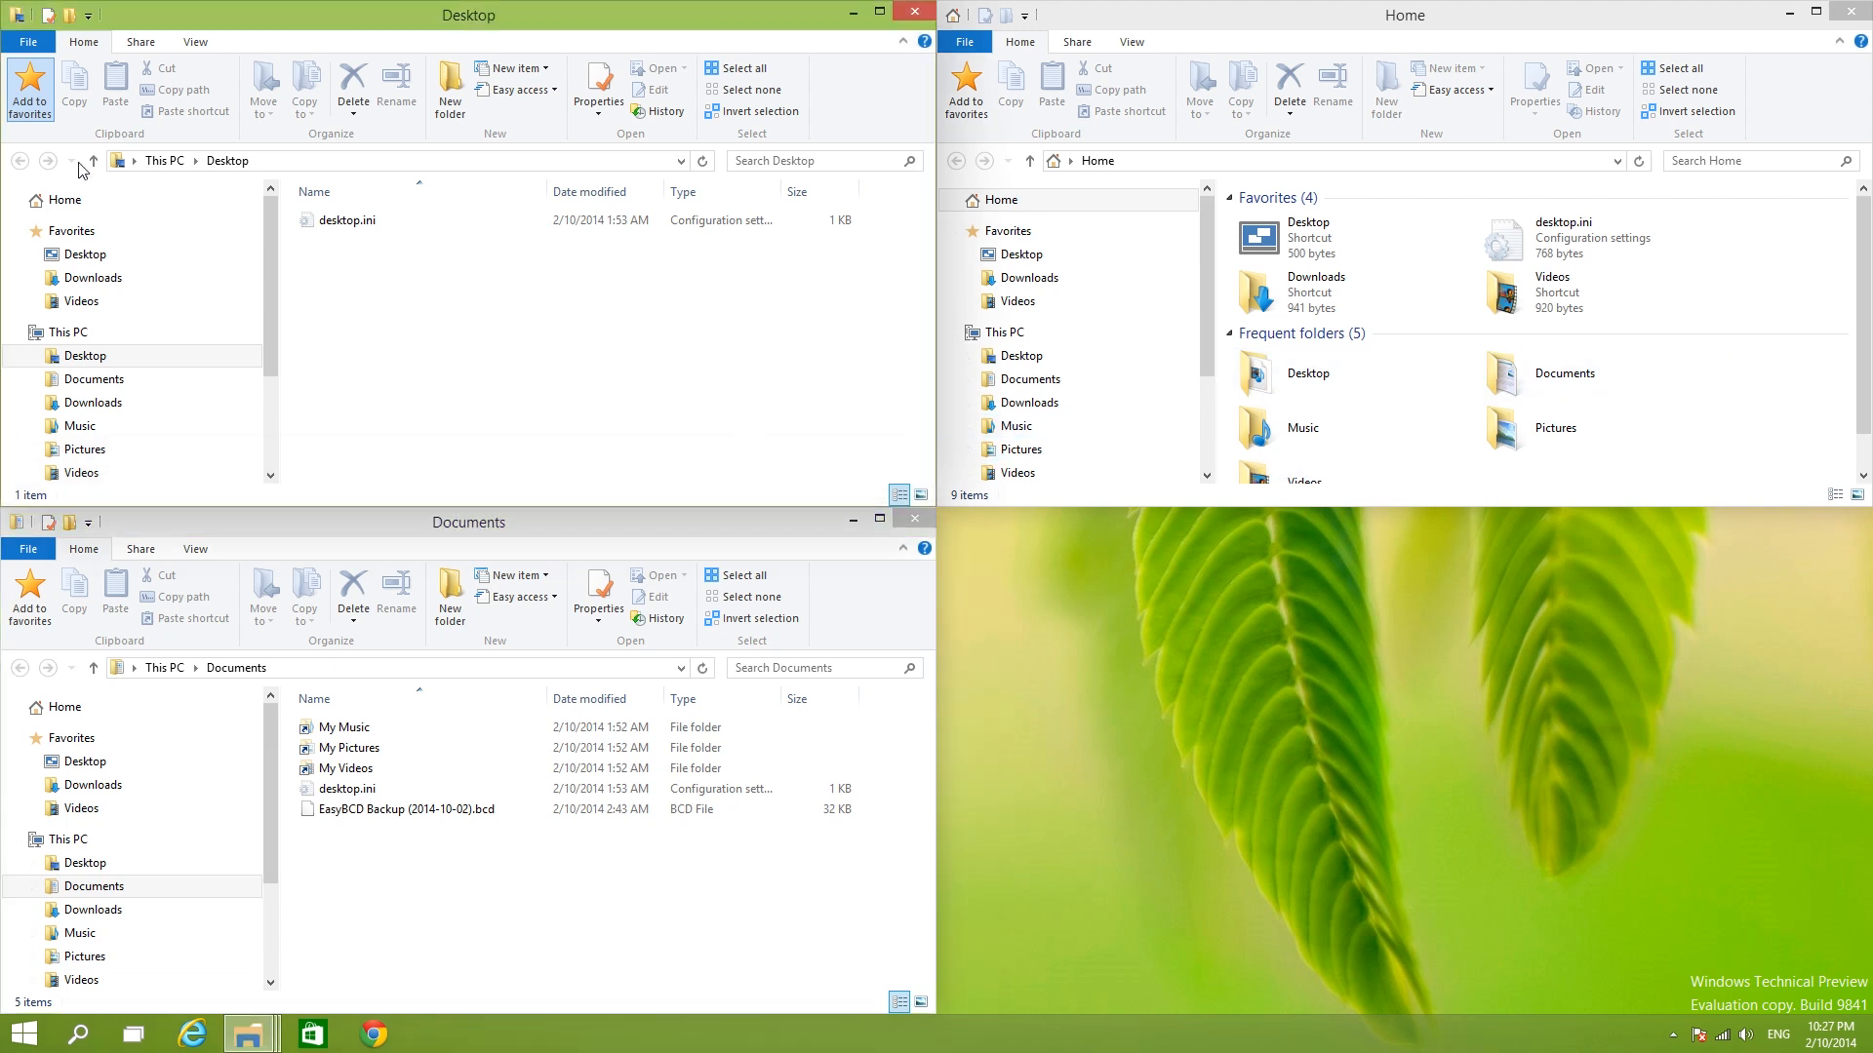
mouse_move(1759, 414)
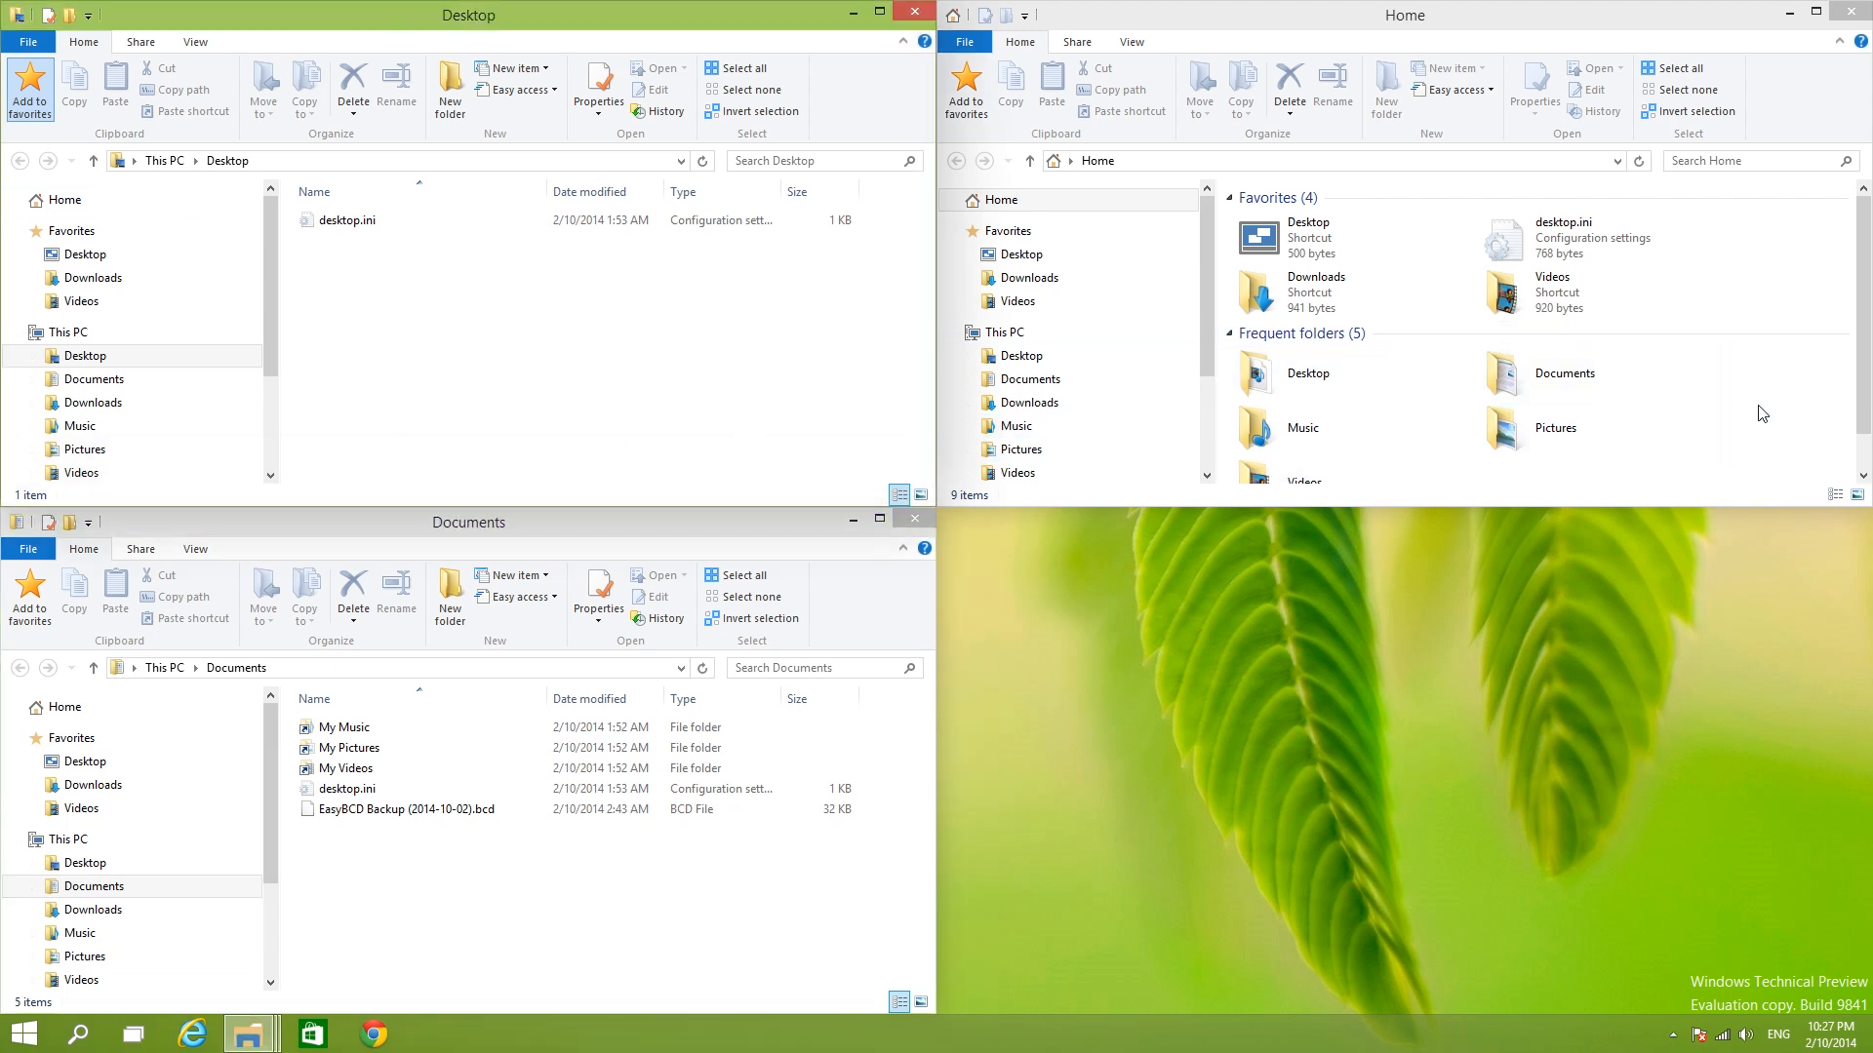
Step: Bring the Home window forward and clear the selection in the new Documents window
left_click(1557, 427)
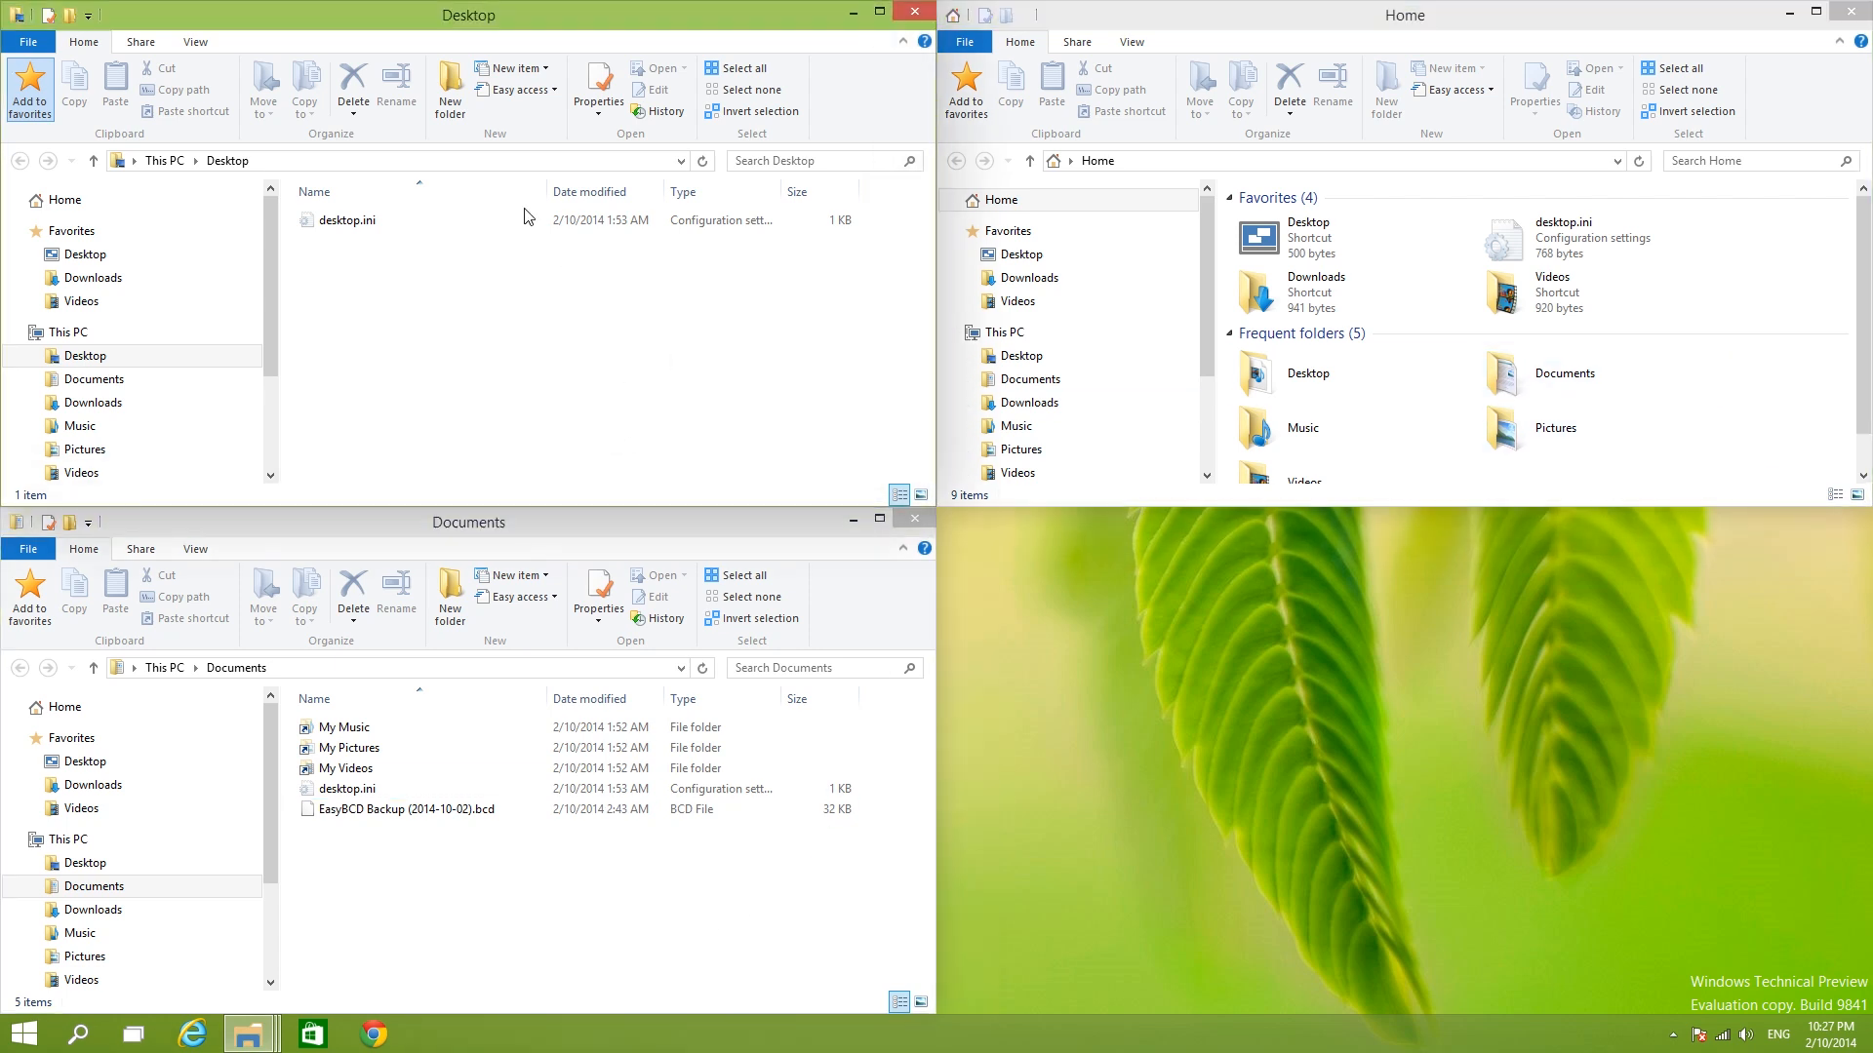
mouse_move(705, 437)
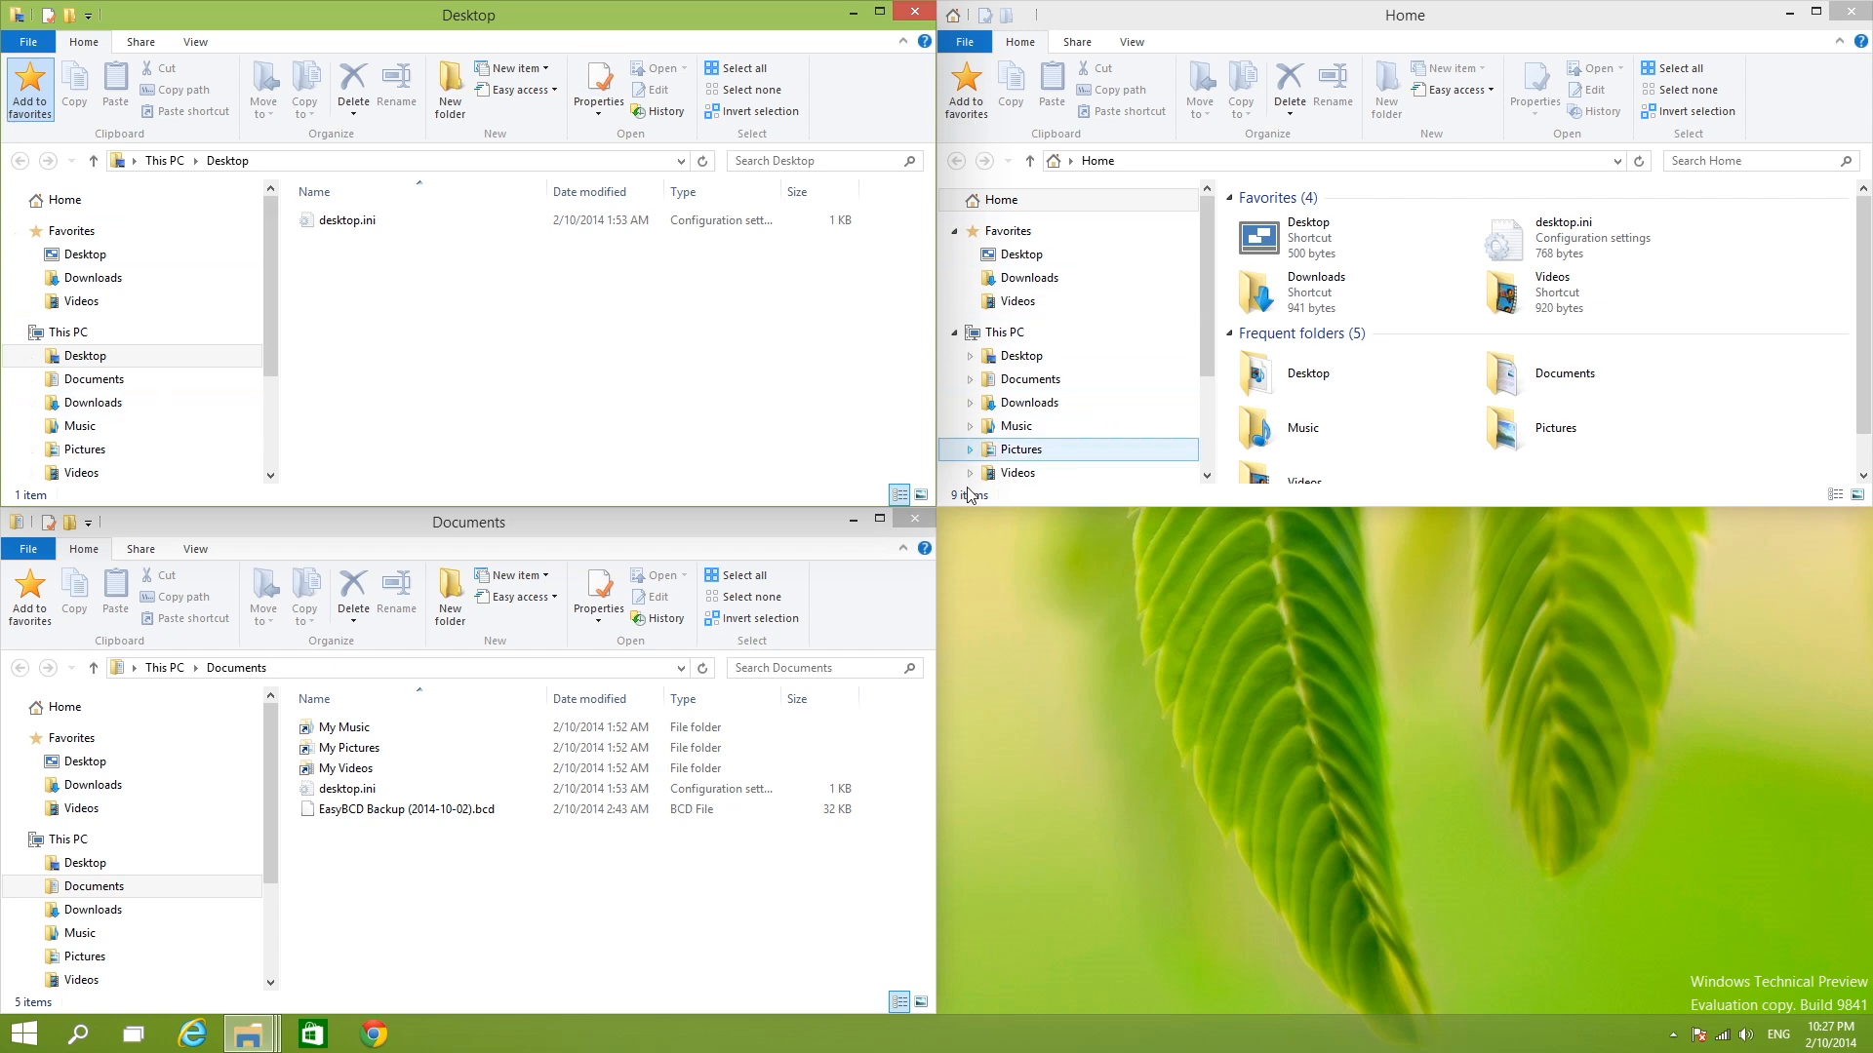
mouse_move(954, 550)
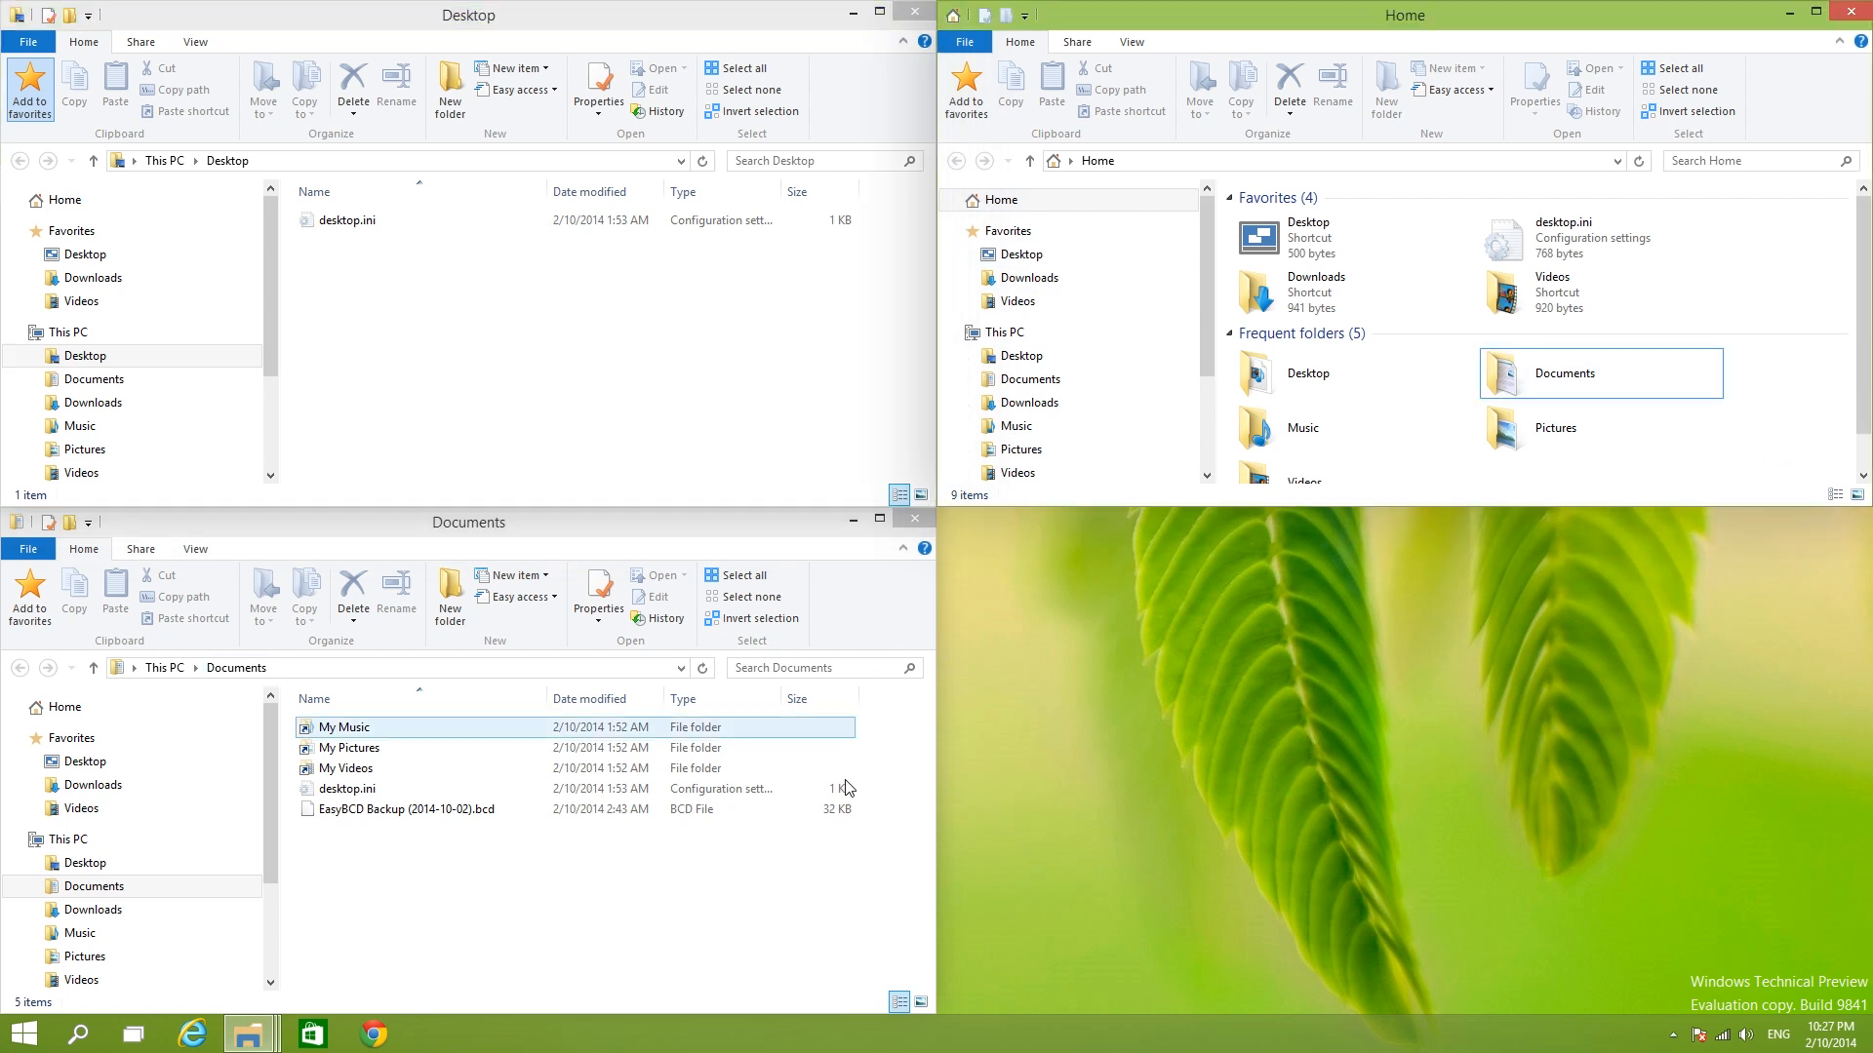
left_click(708, 938)
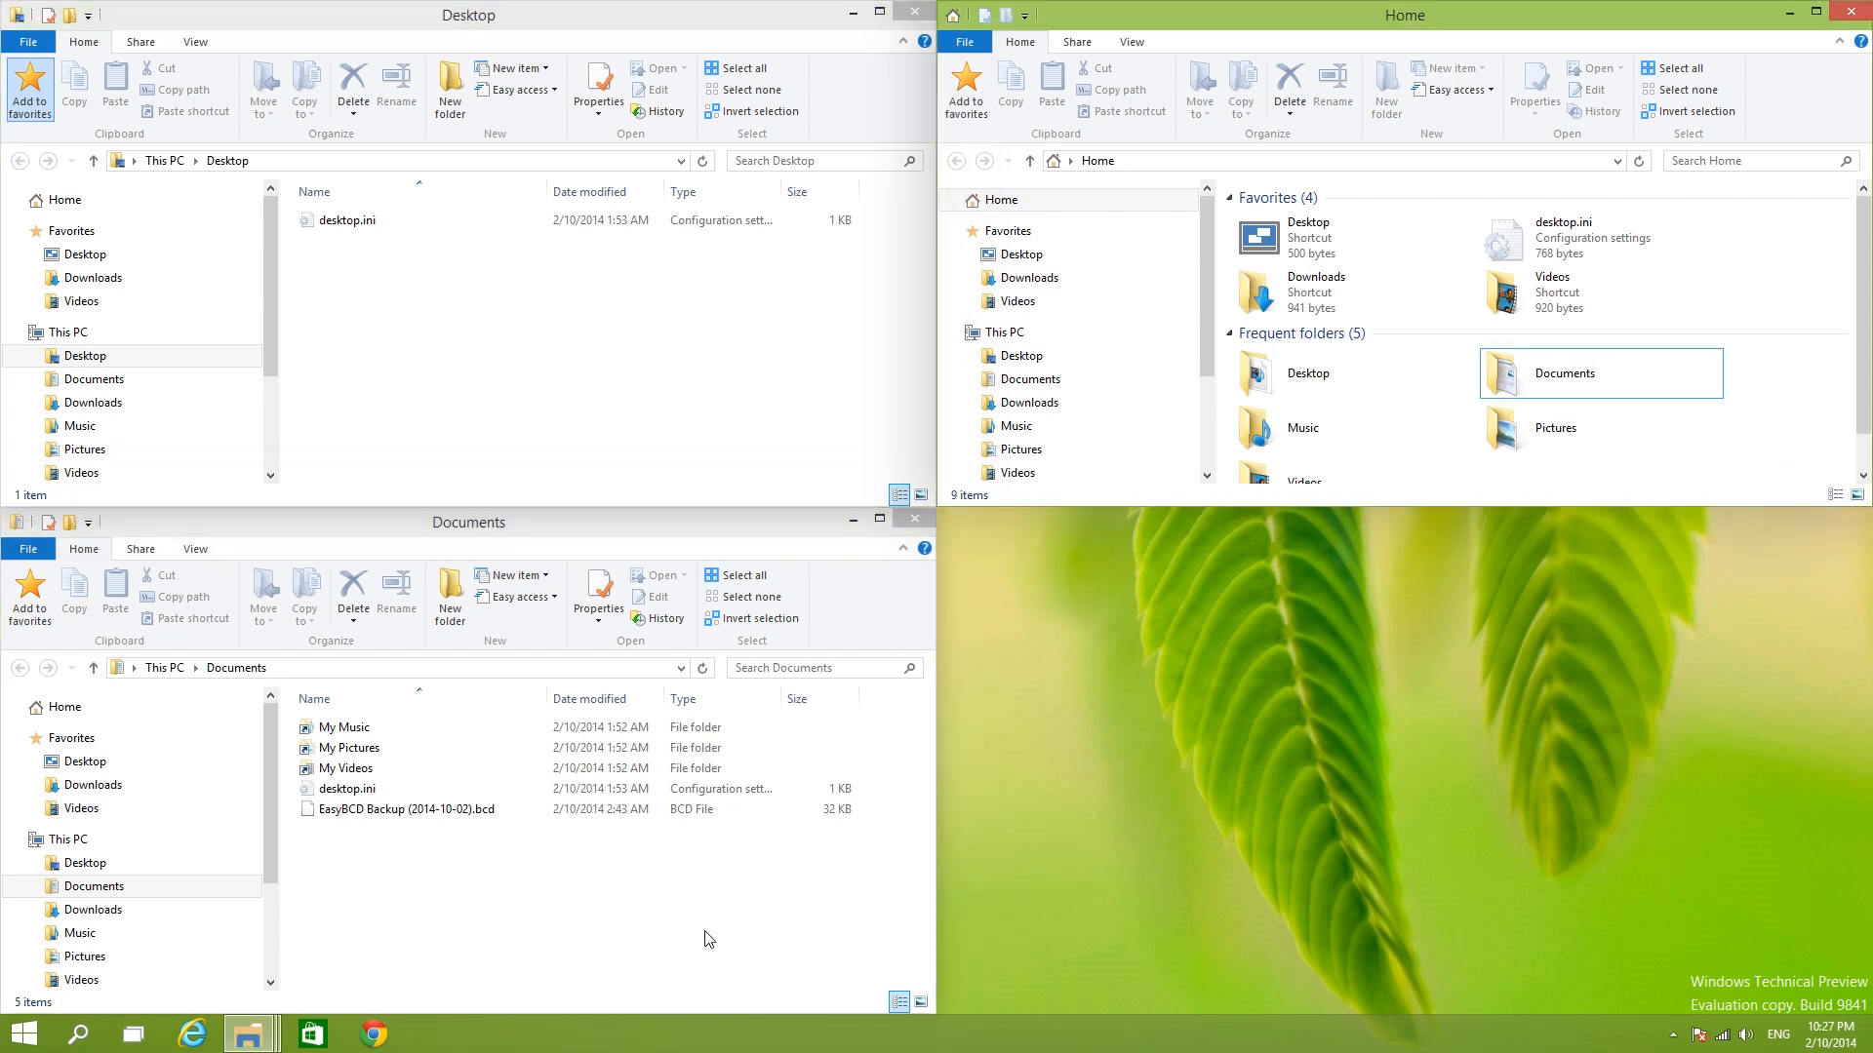
mouse_move(1793, 441)
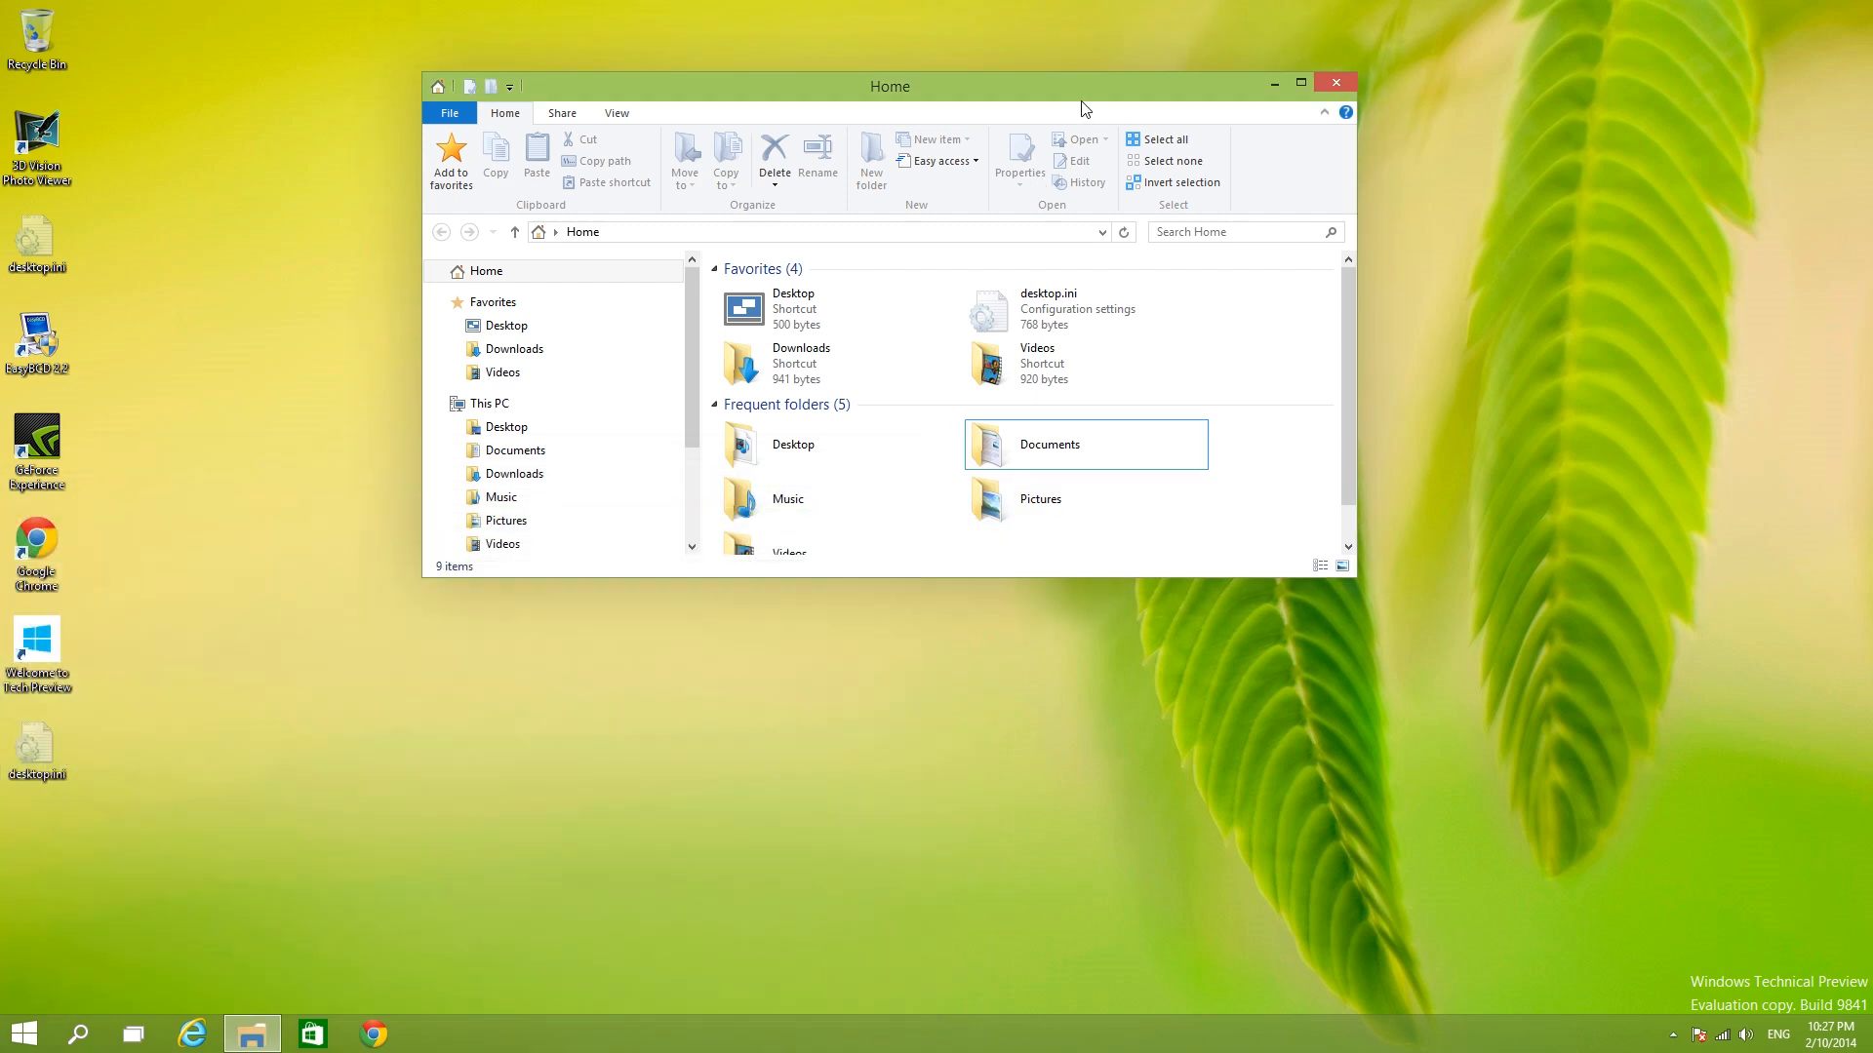
Step: Resize and move the Home window around the desktop, then close it
left_click_drag(1354, 577, 1300, 720)
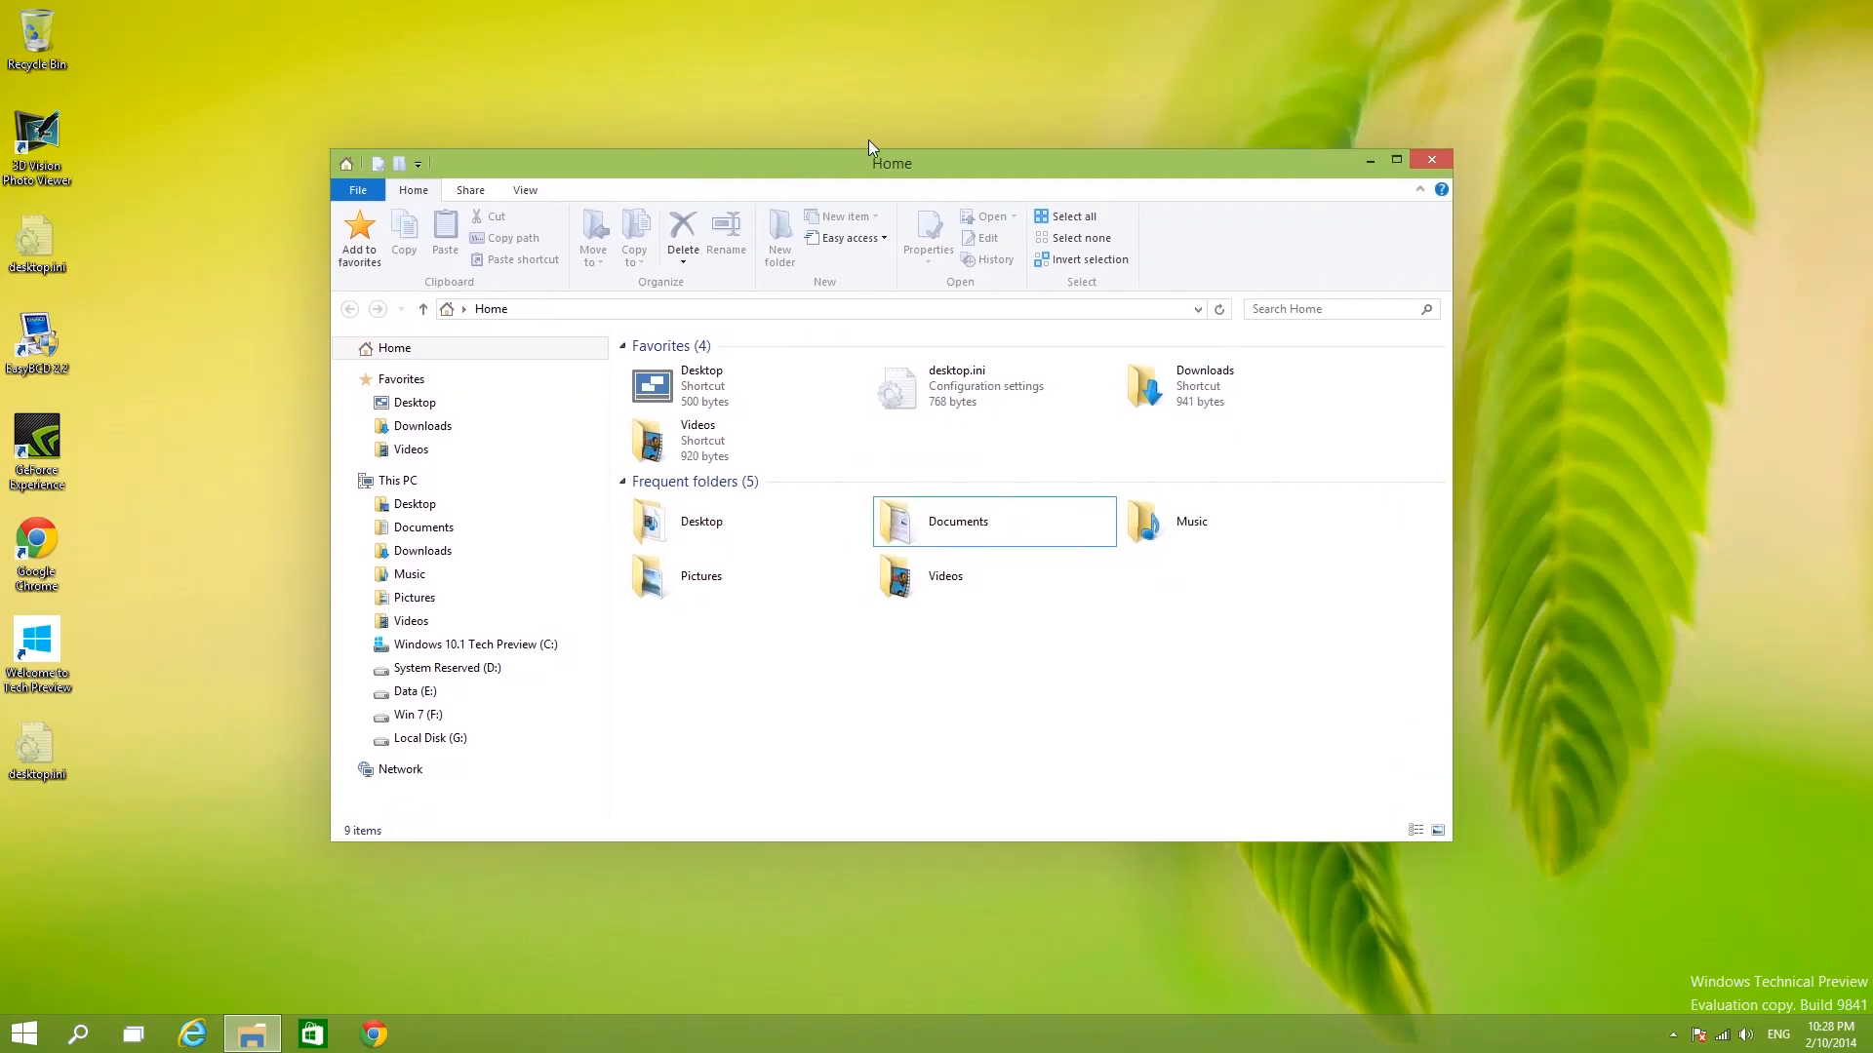
left_click_drag(870, 162, 806, 260)
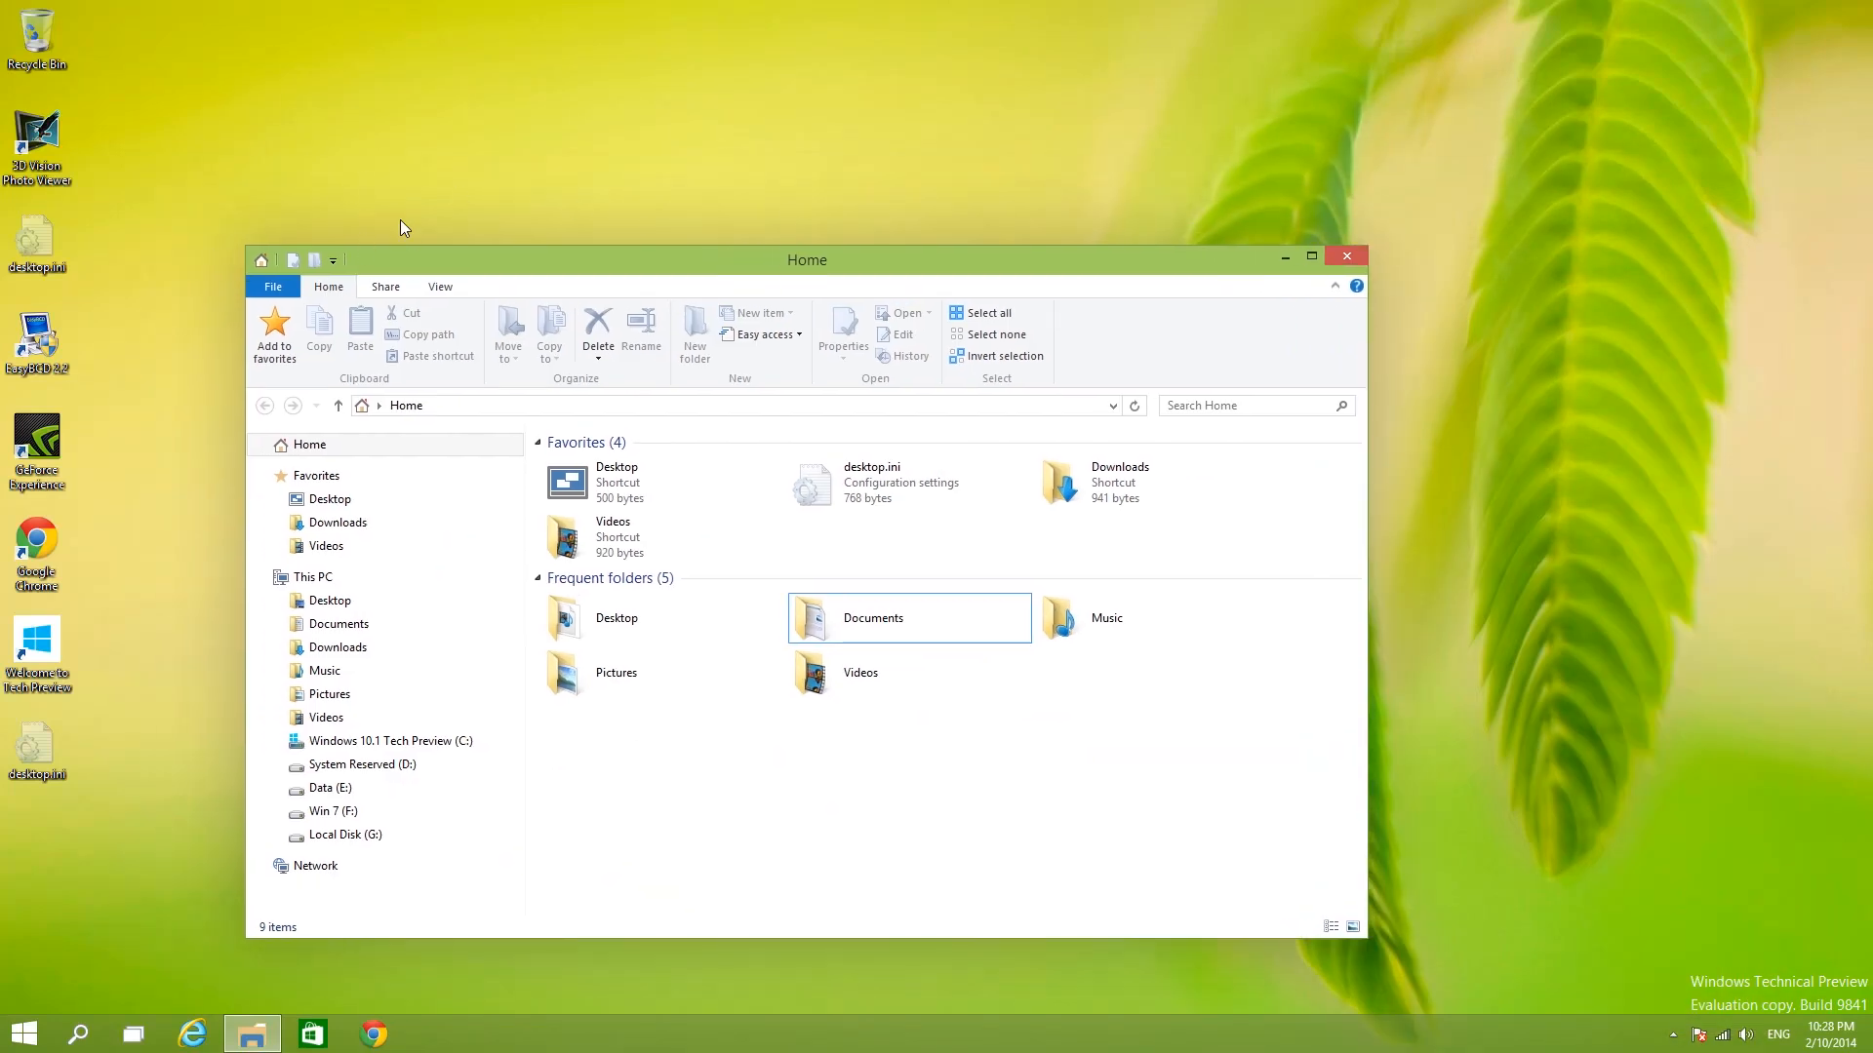
left_click_drag(806, 259, 611, 339)
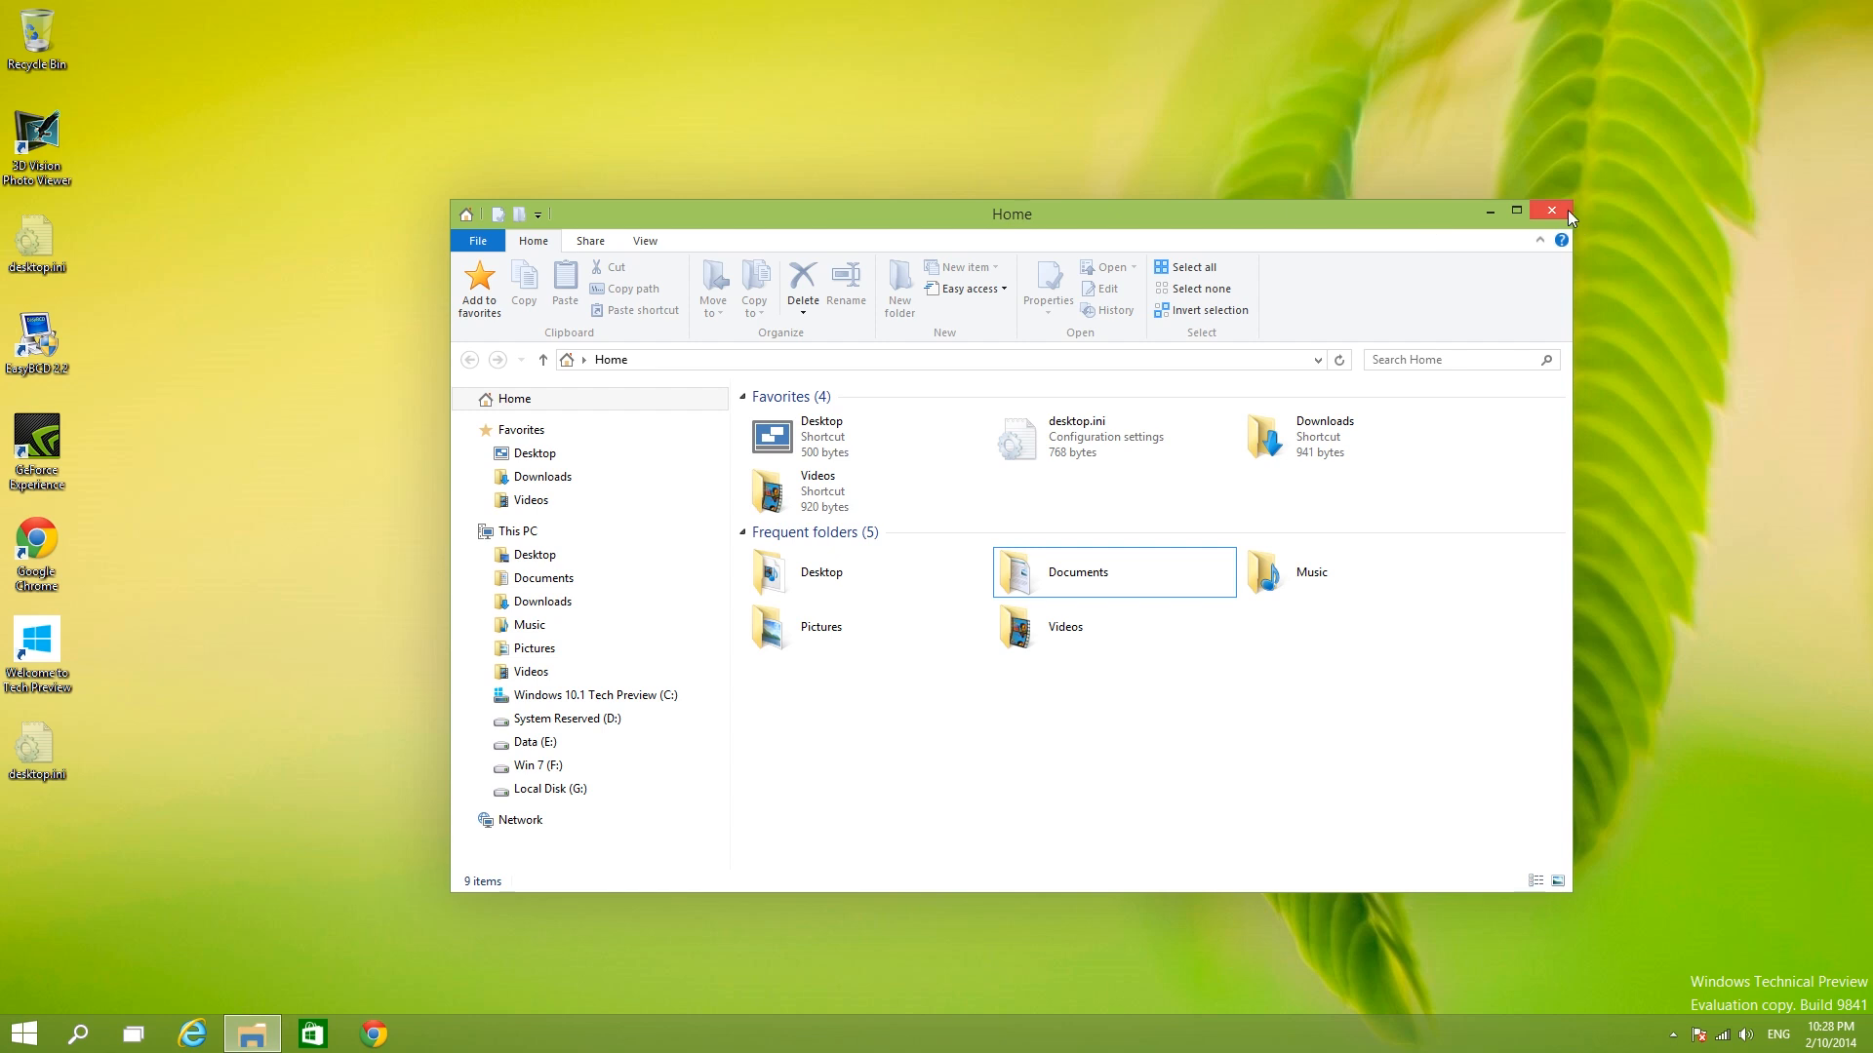
left_click(1550, 211)
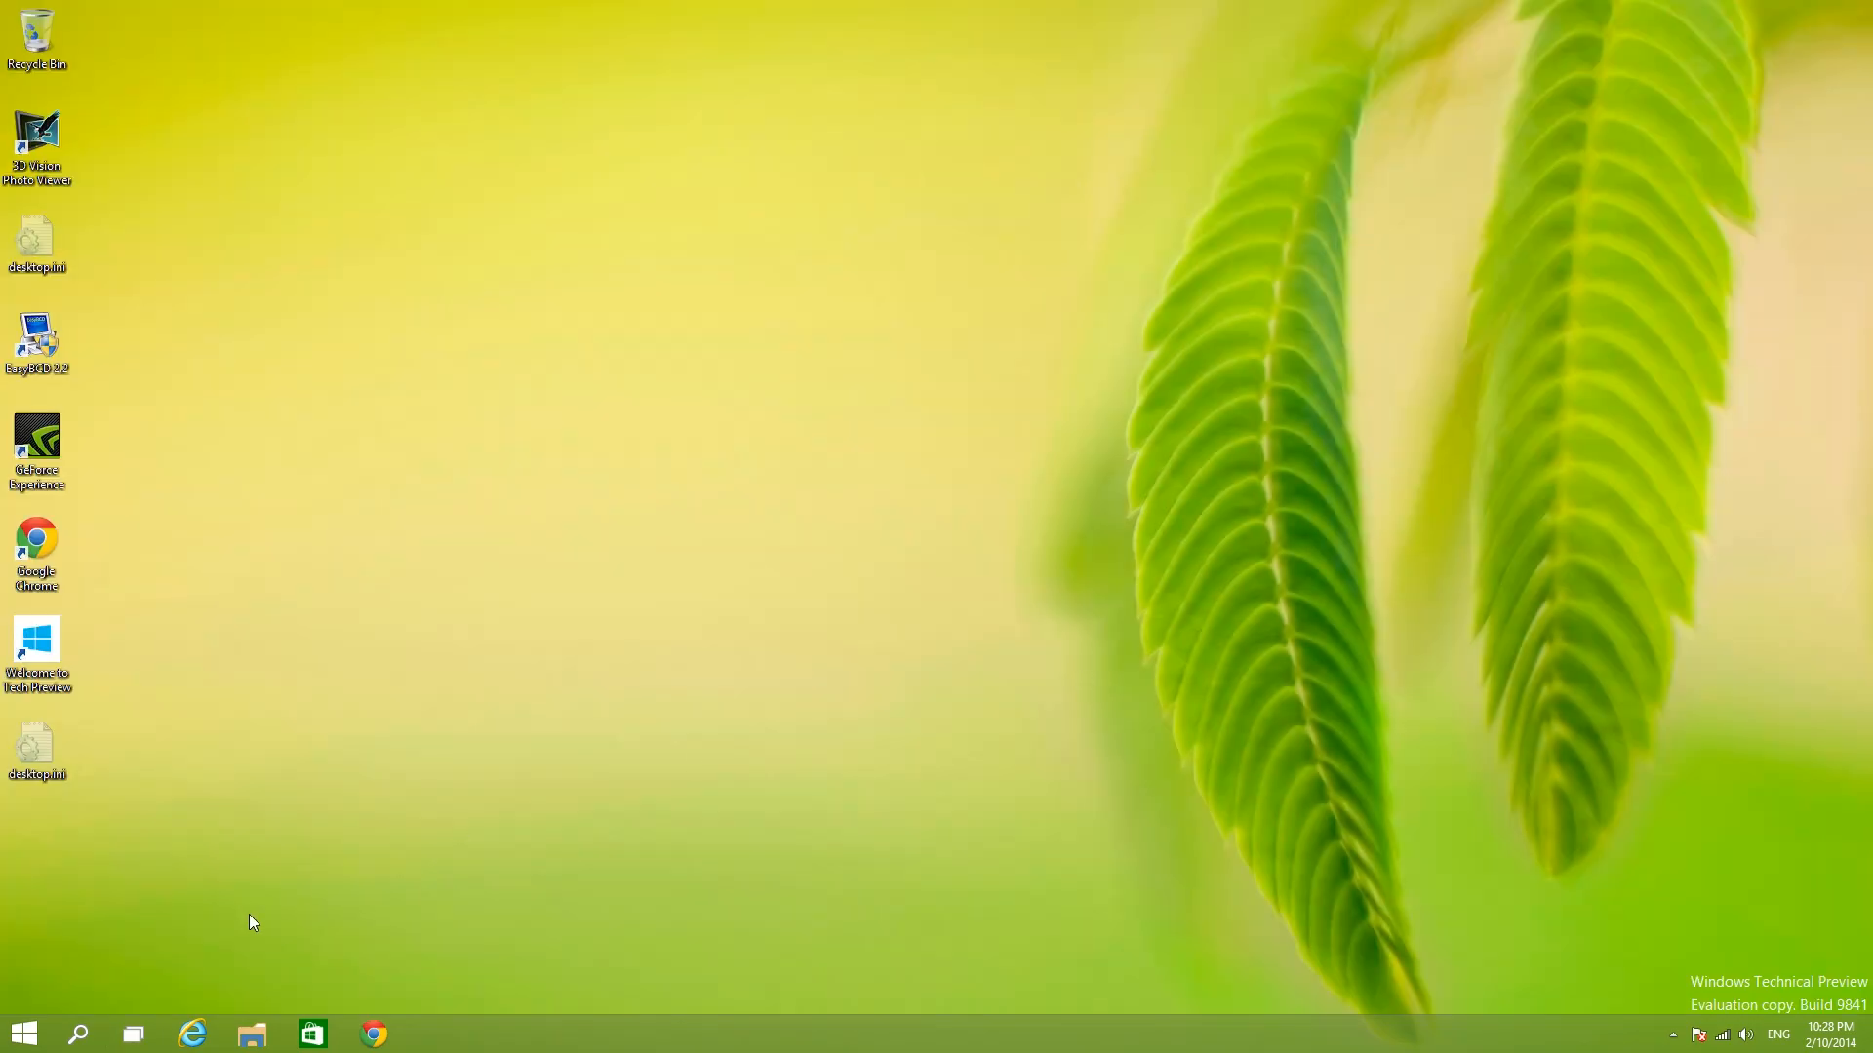
Step: Launch File Explorer at Home from the taskbar, then start the Store app as a desktop window
left_click(249, 1034)
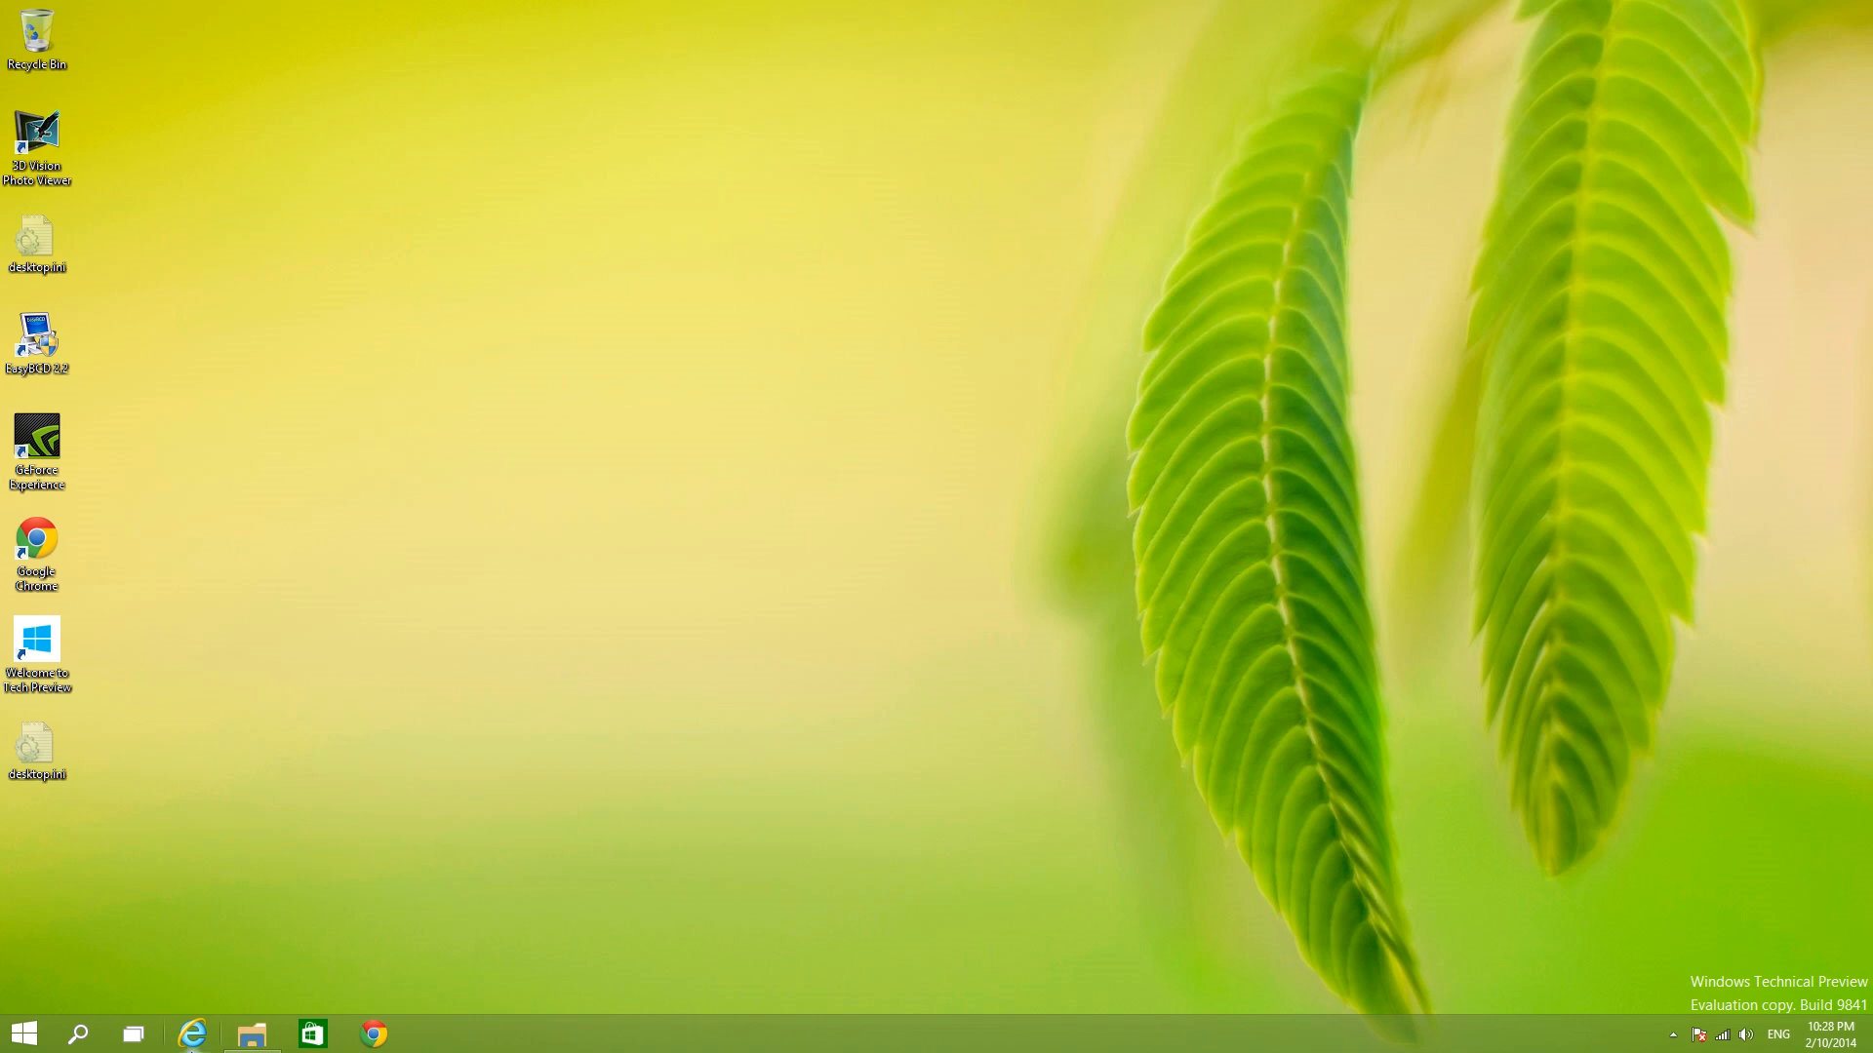
left_click(191, 1034)
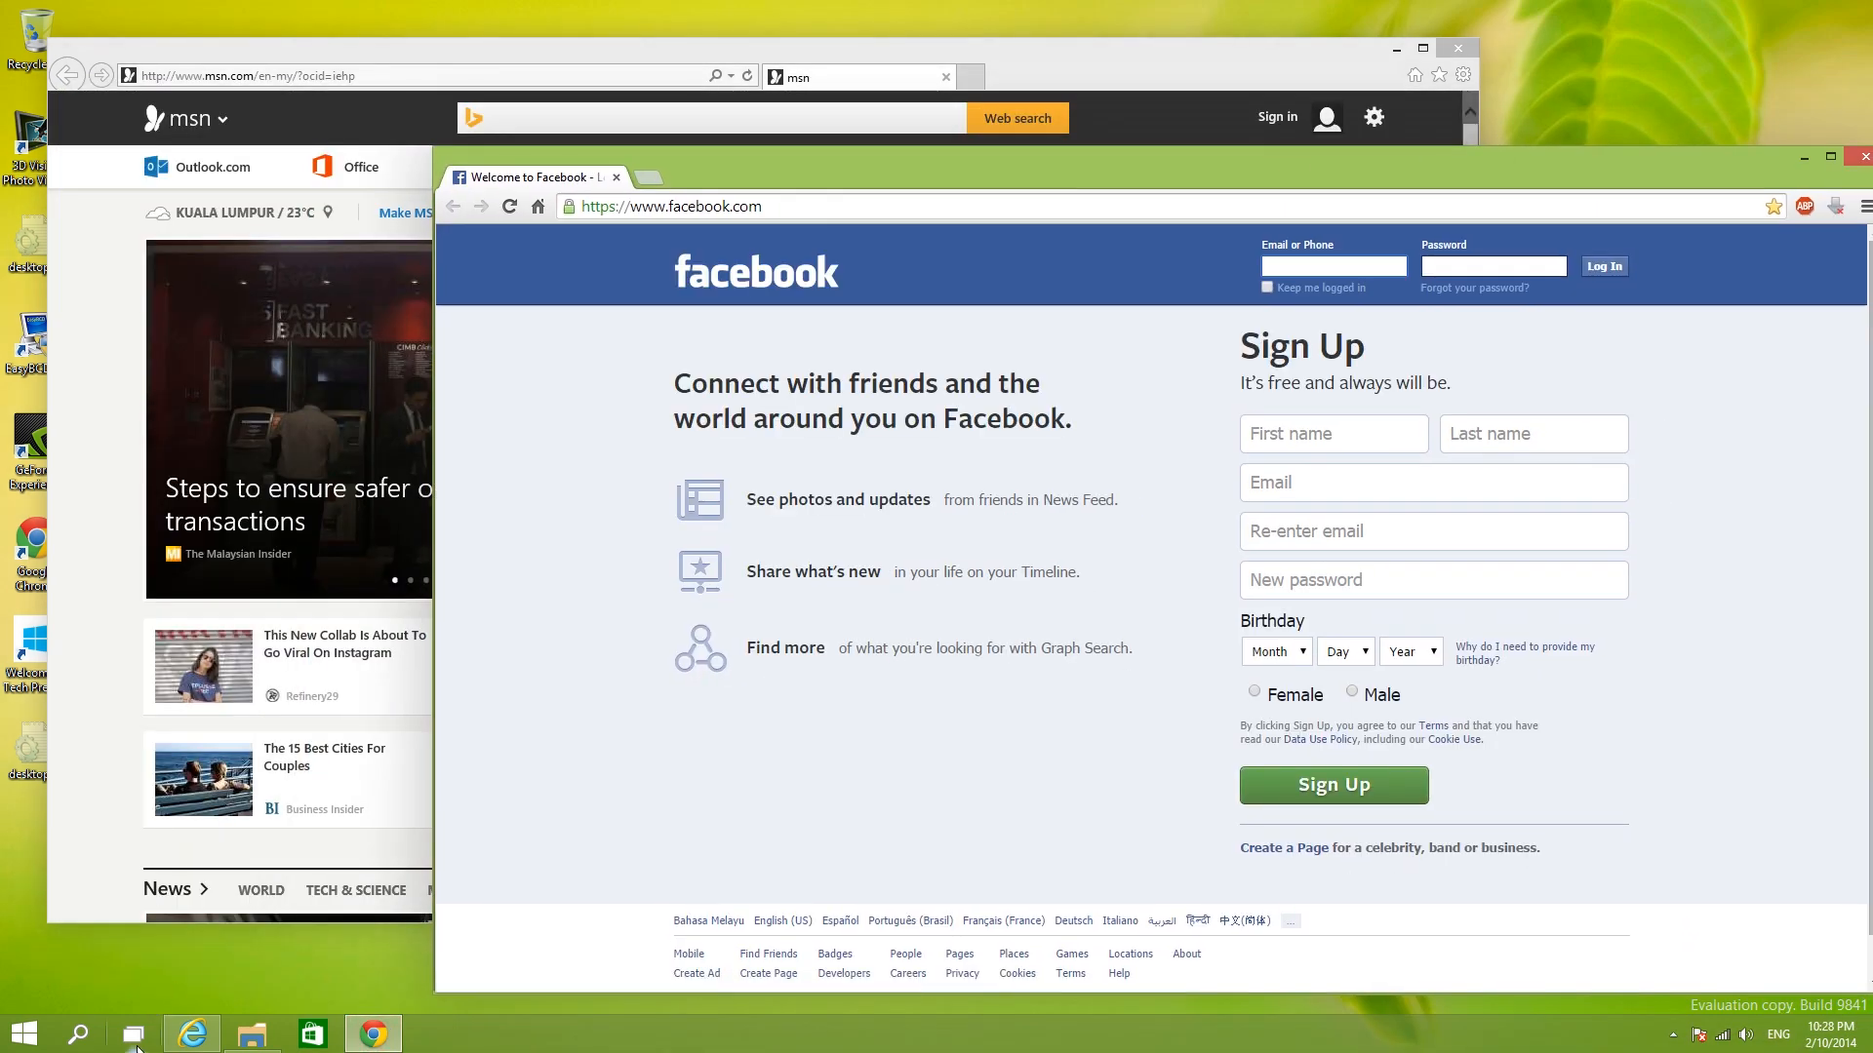
left_click(252, 1034)
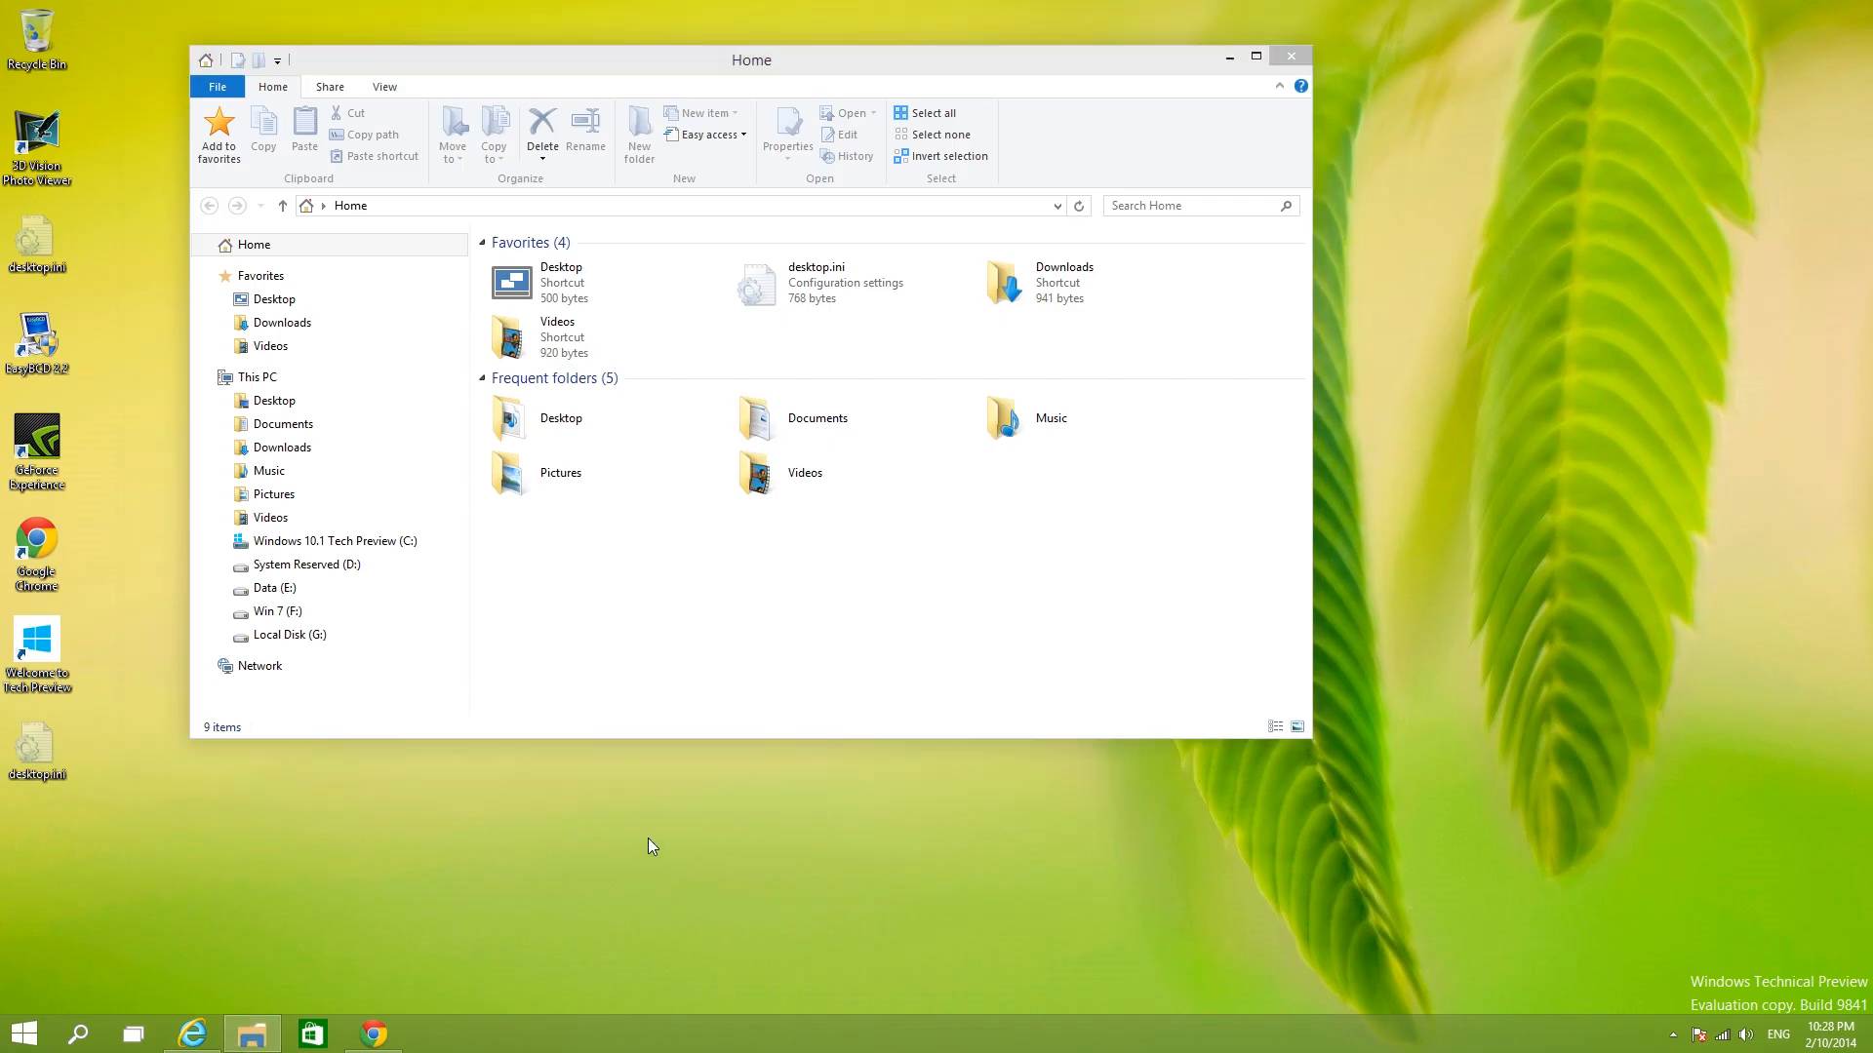
mouse_move(377, 257)
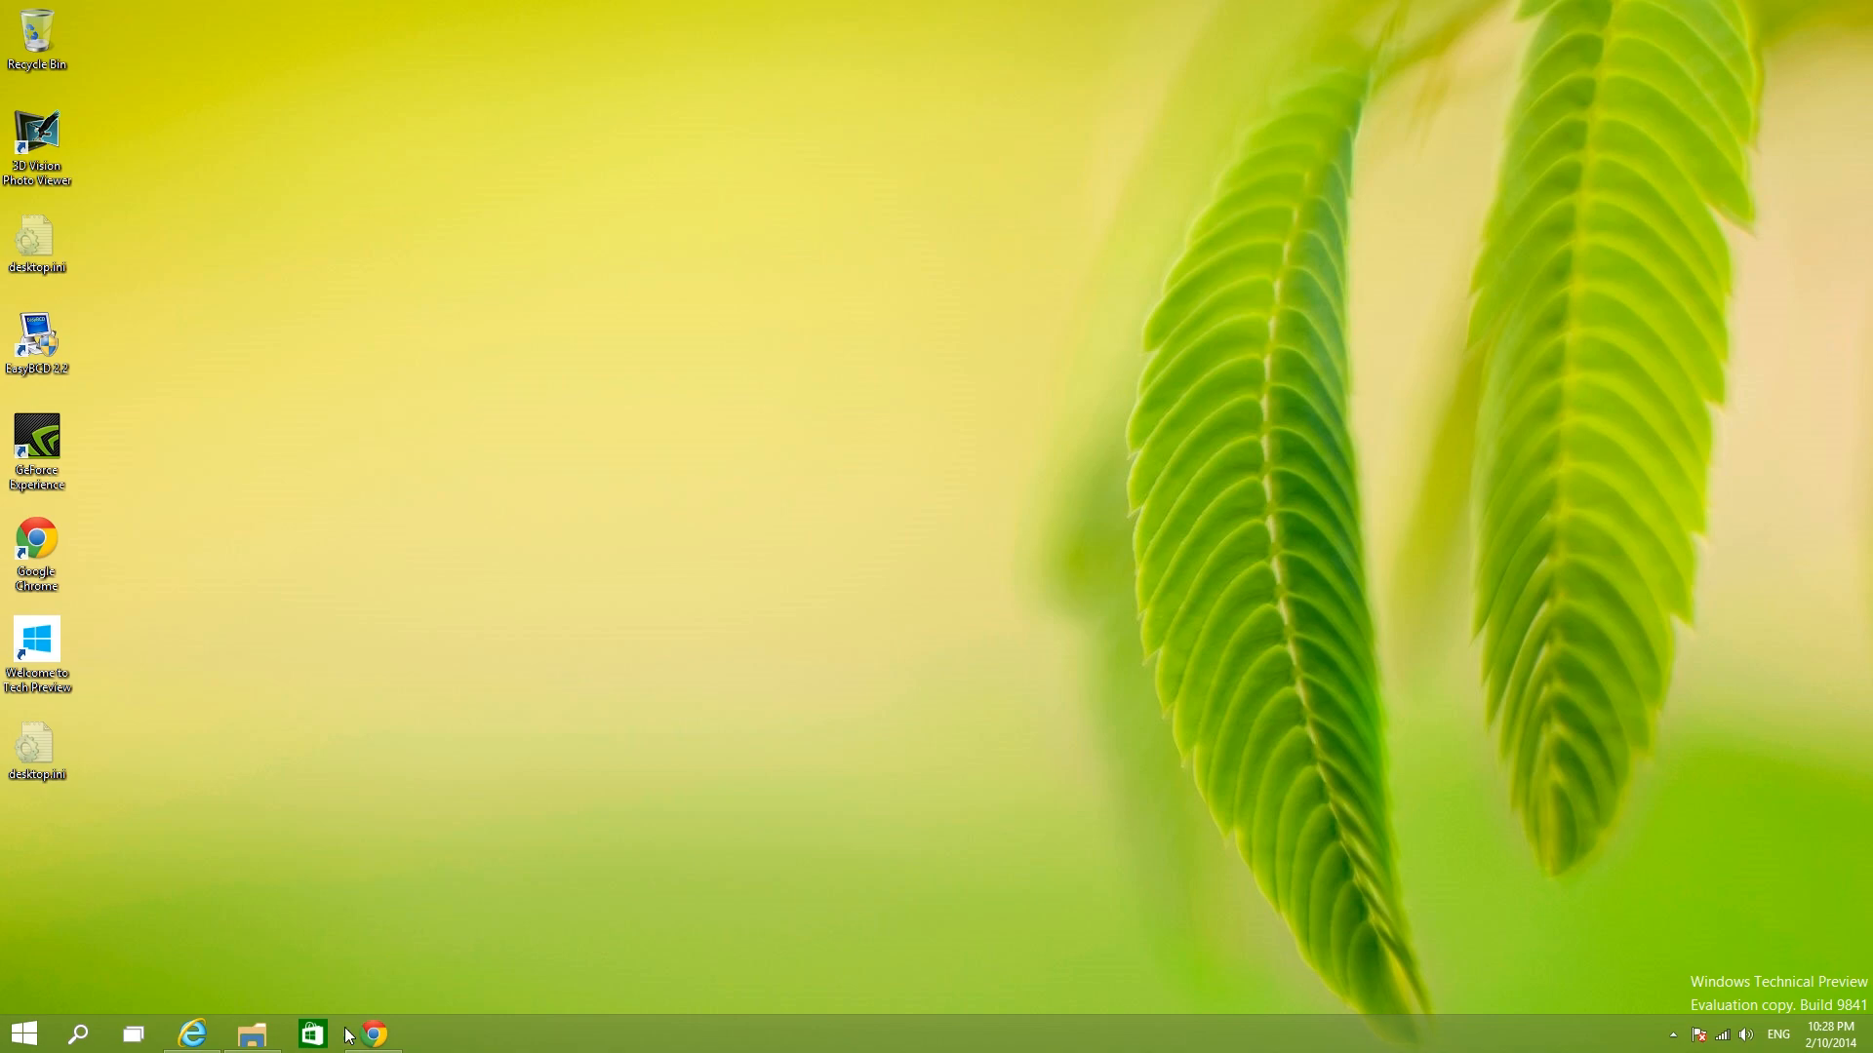
left_click(312, 1034)
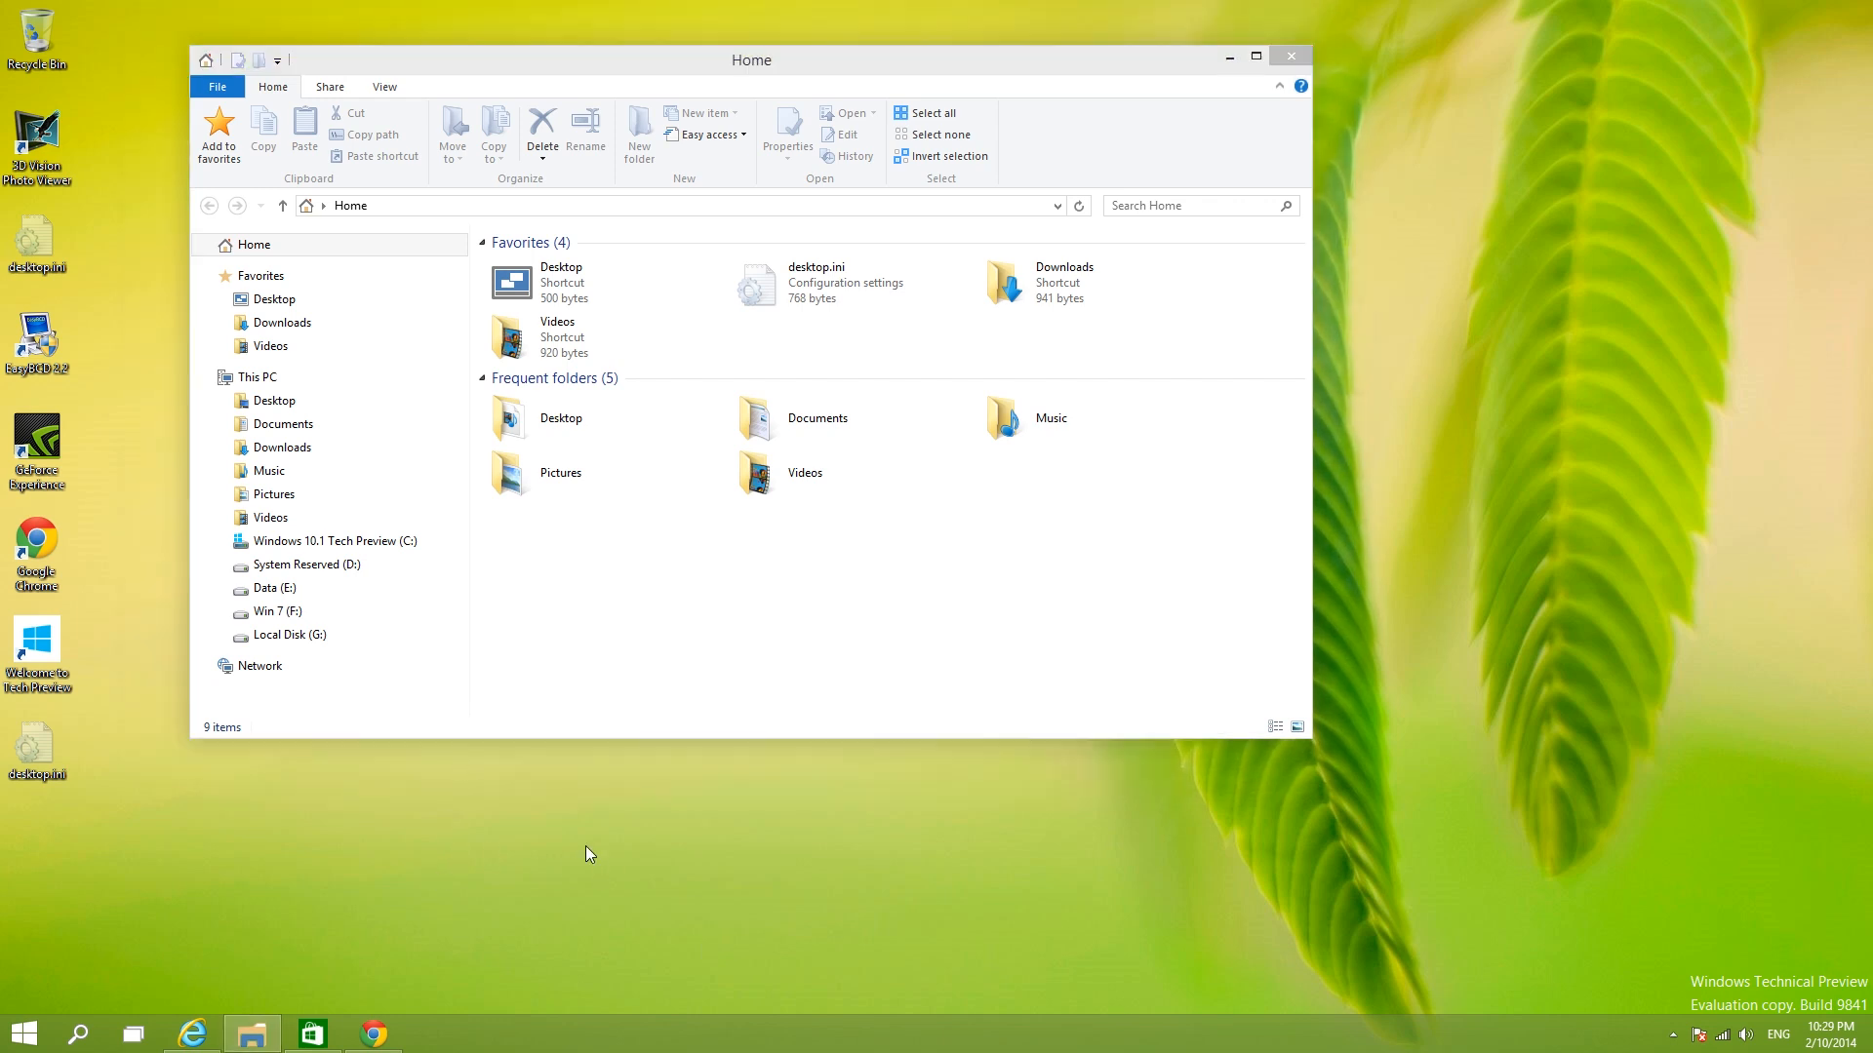
mouse_move(693, 878)
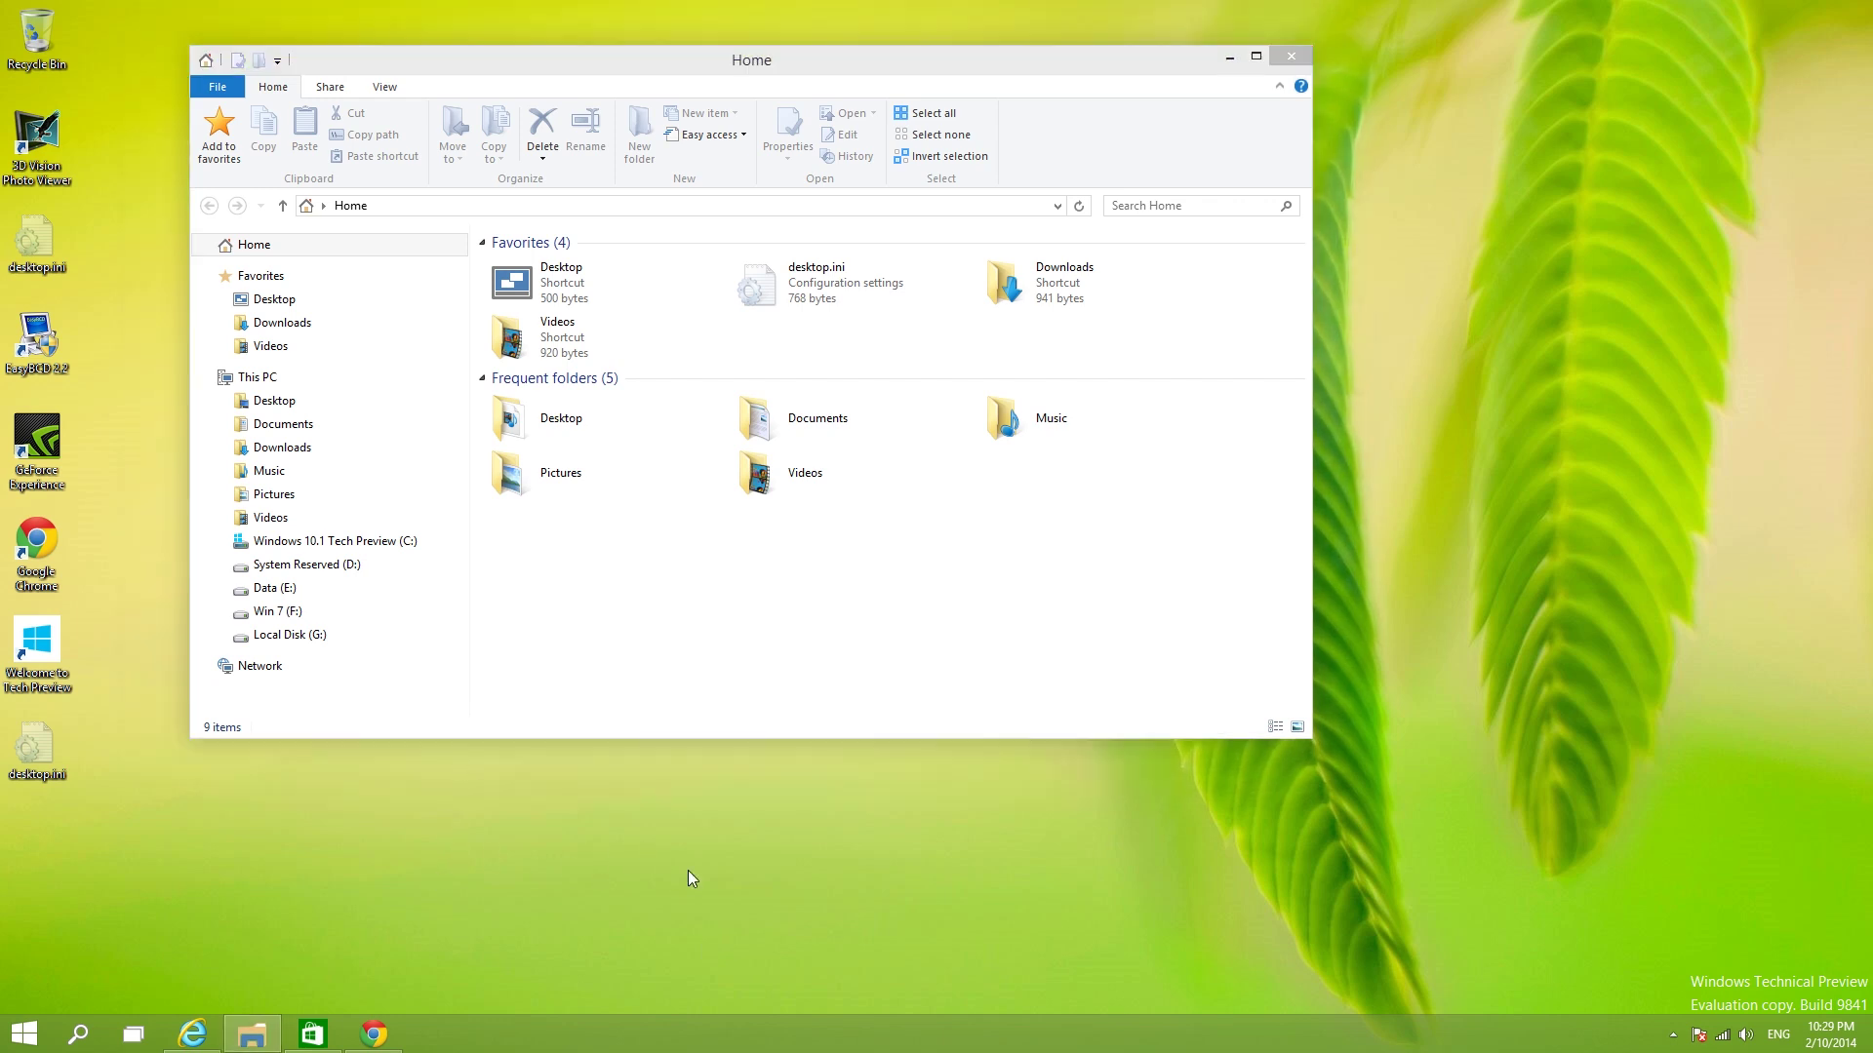
mouse_move(792, 74)
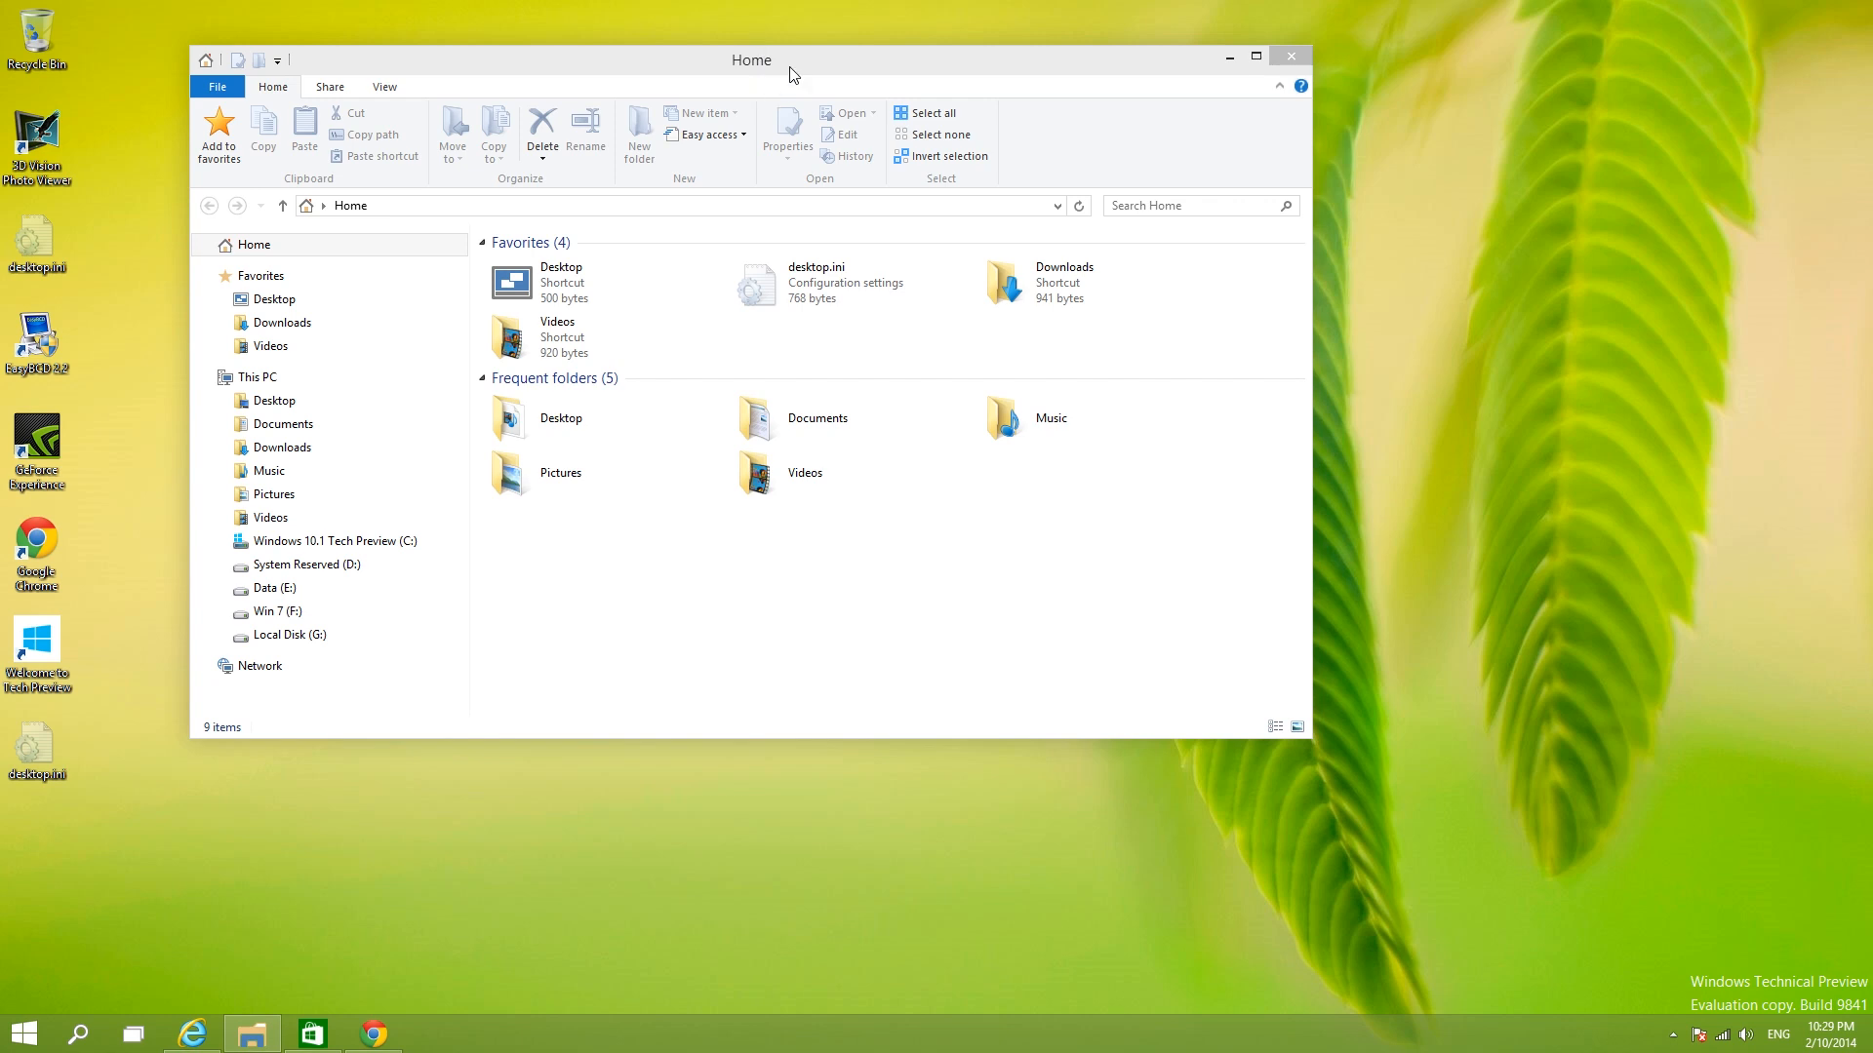
left_click(133, 1034)
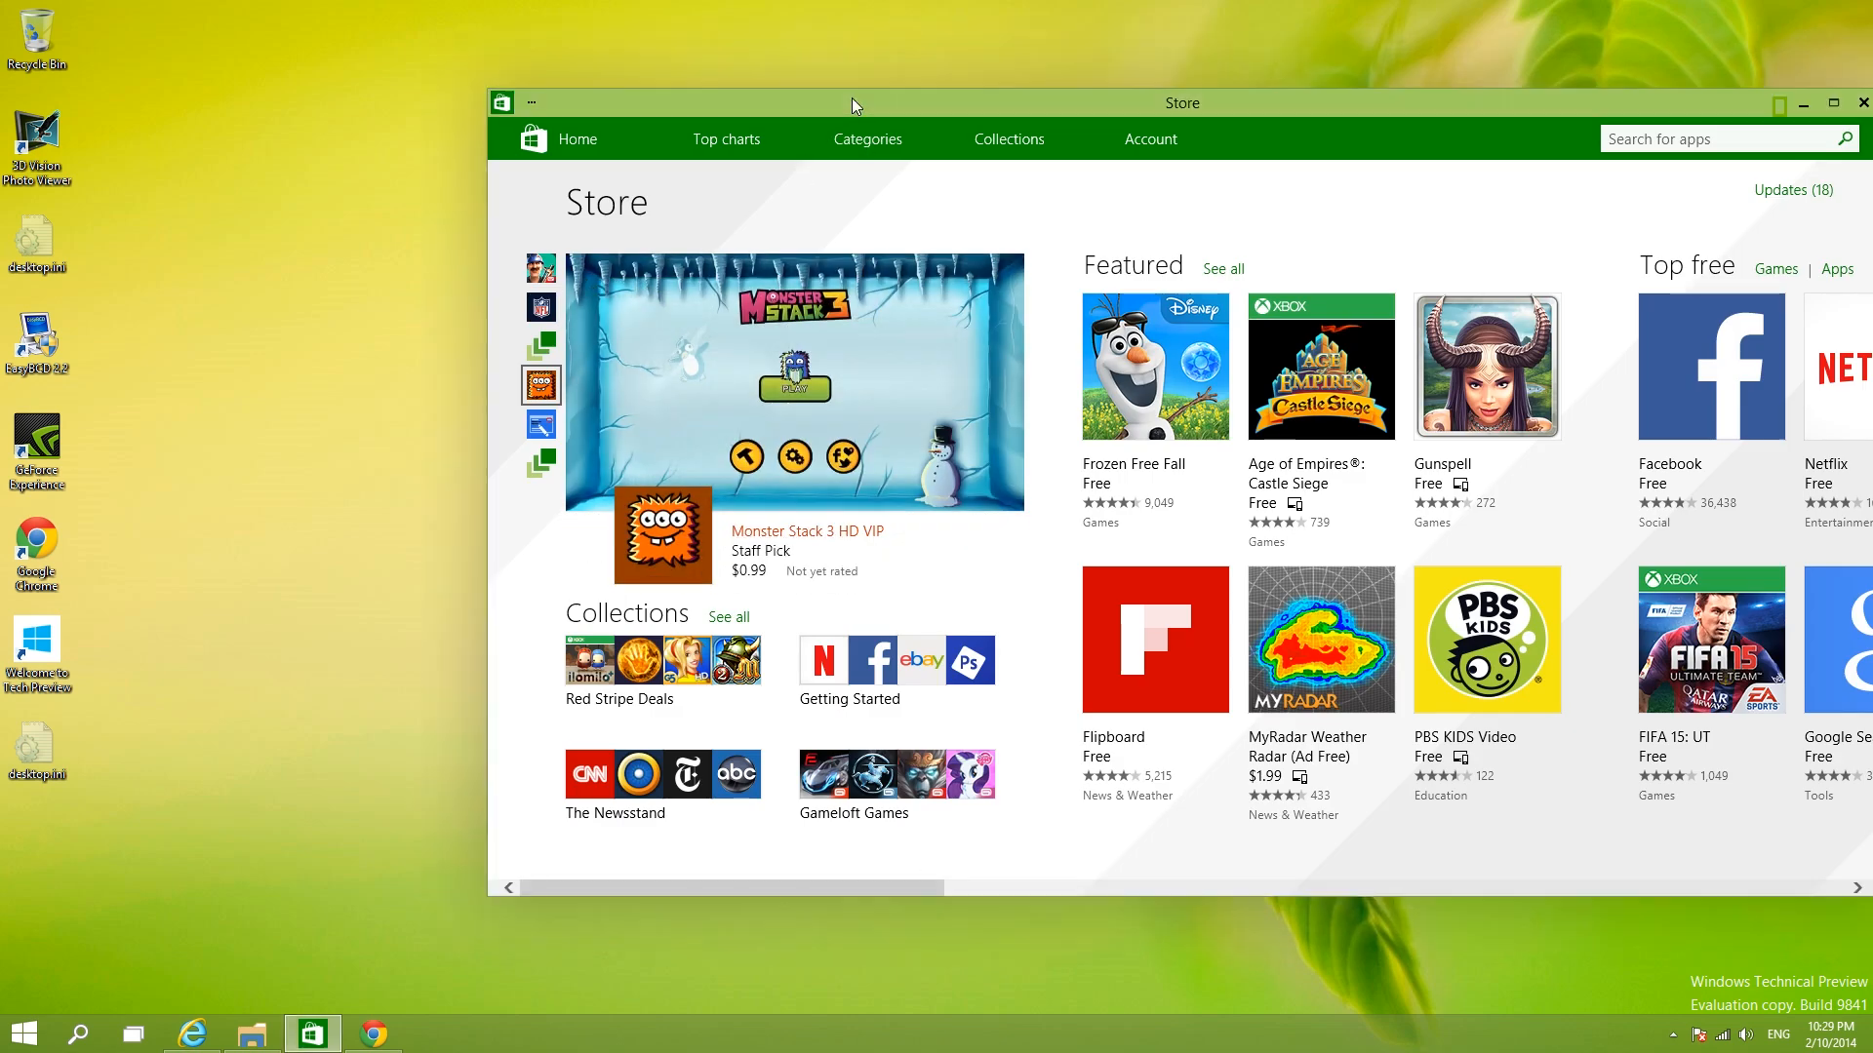
left_click_drag(854, 105, 716, 162)
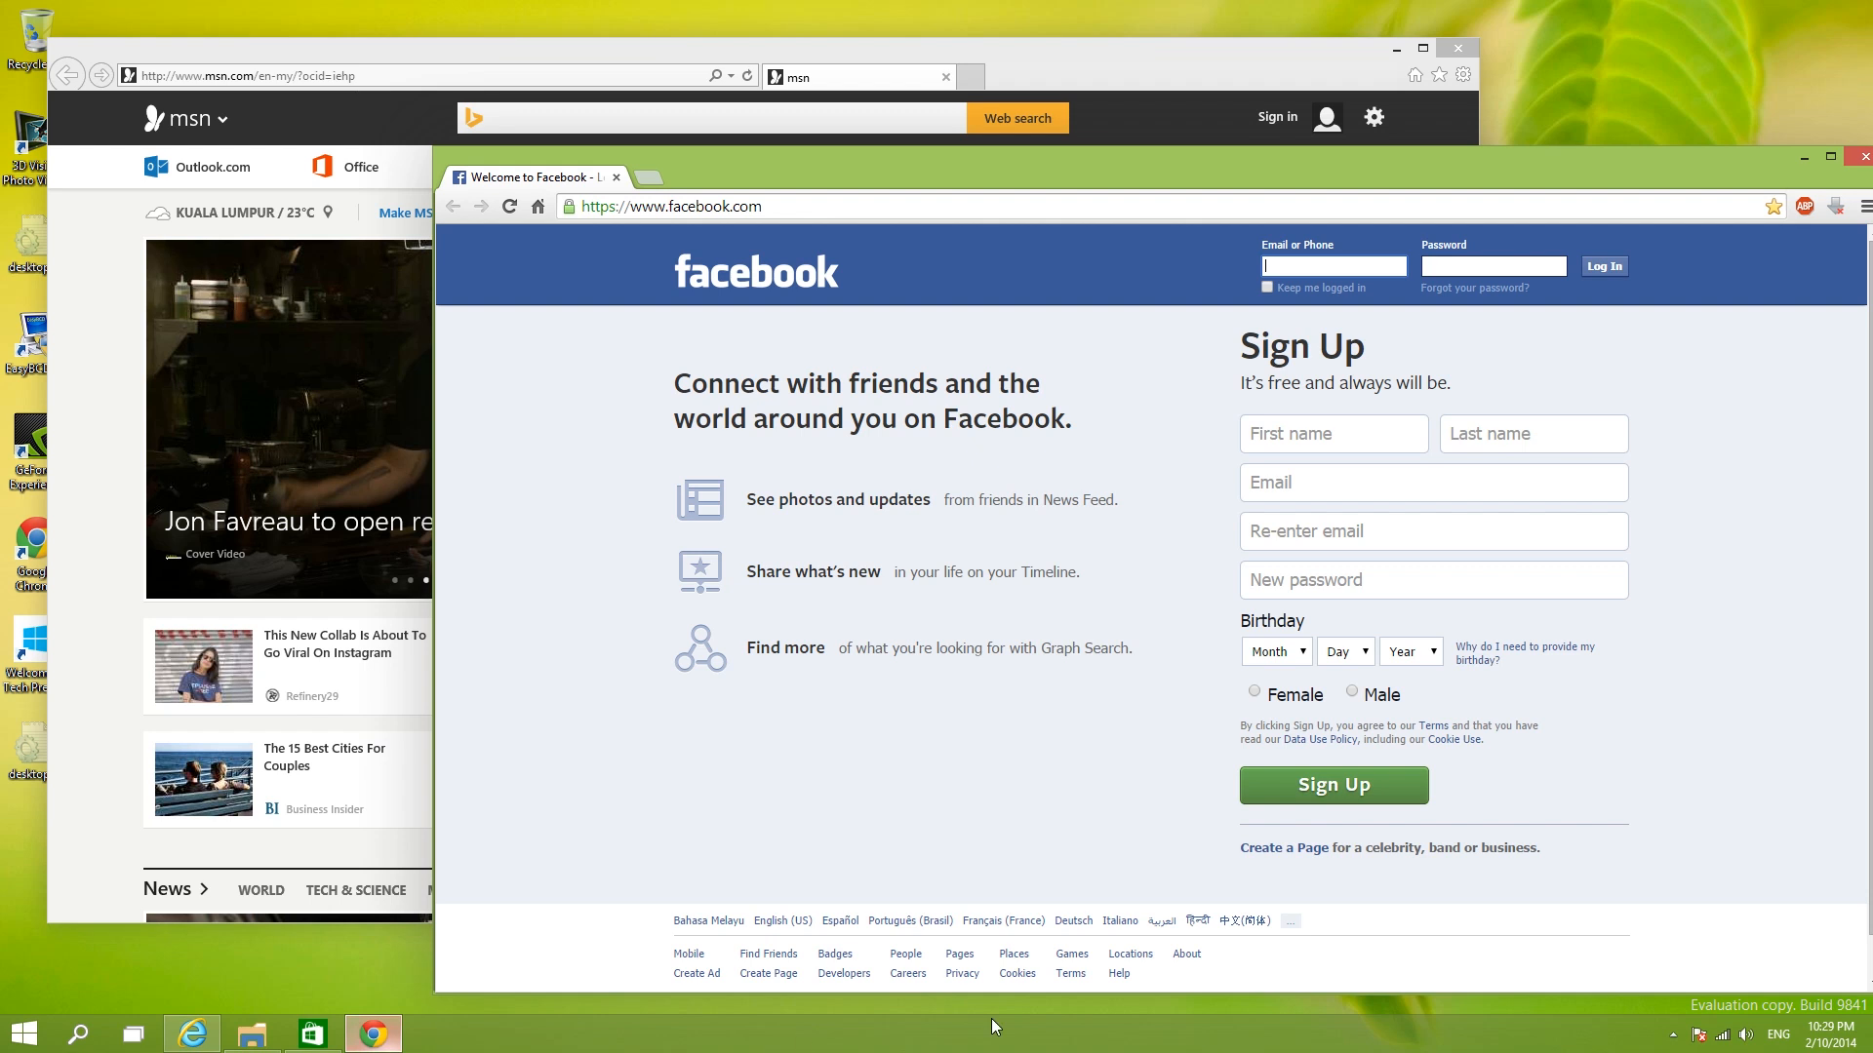
mouse_move(944, 491)
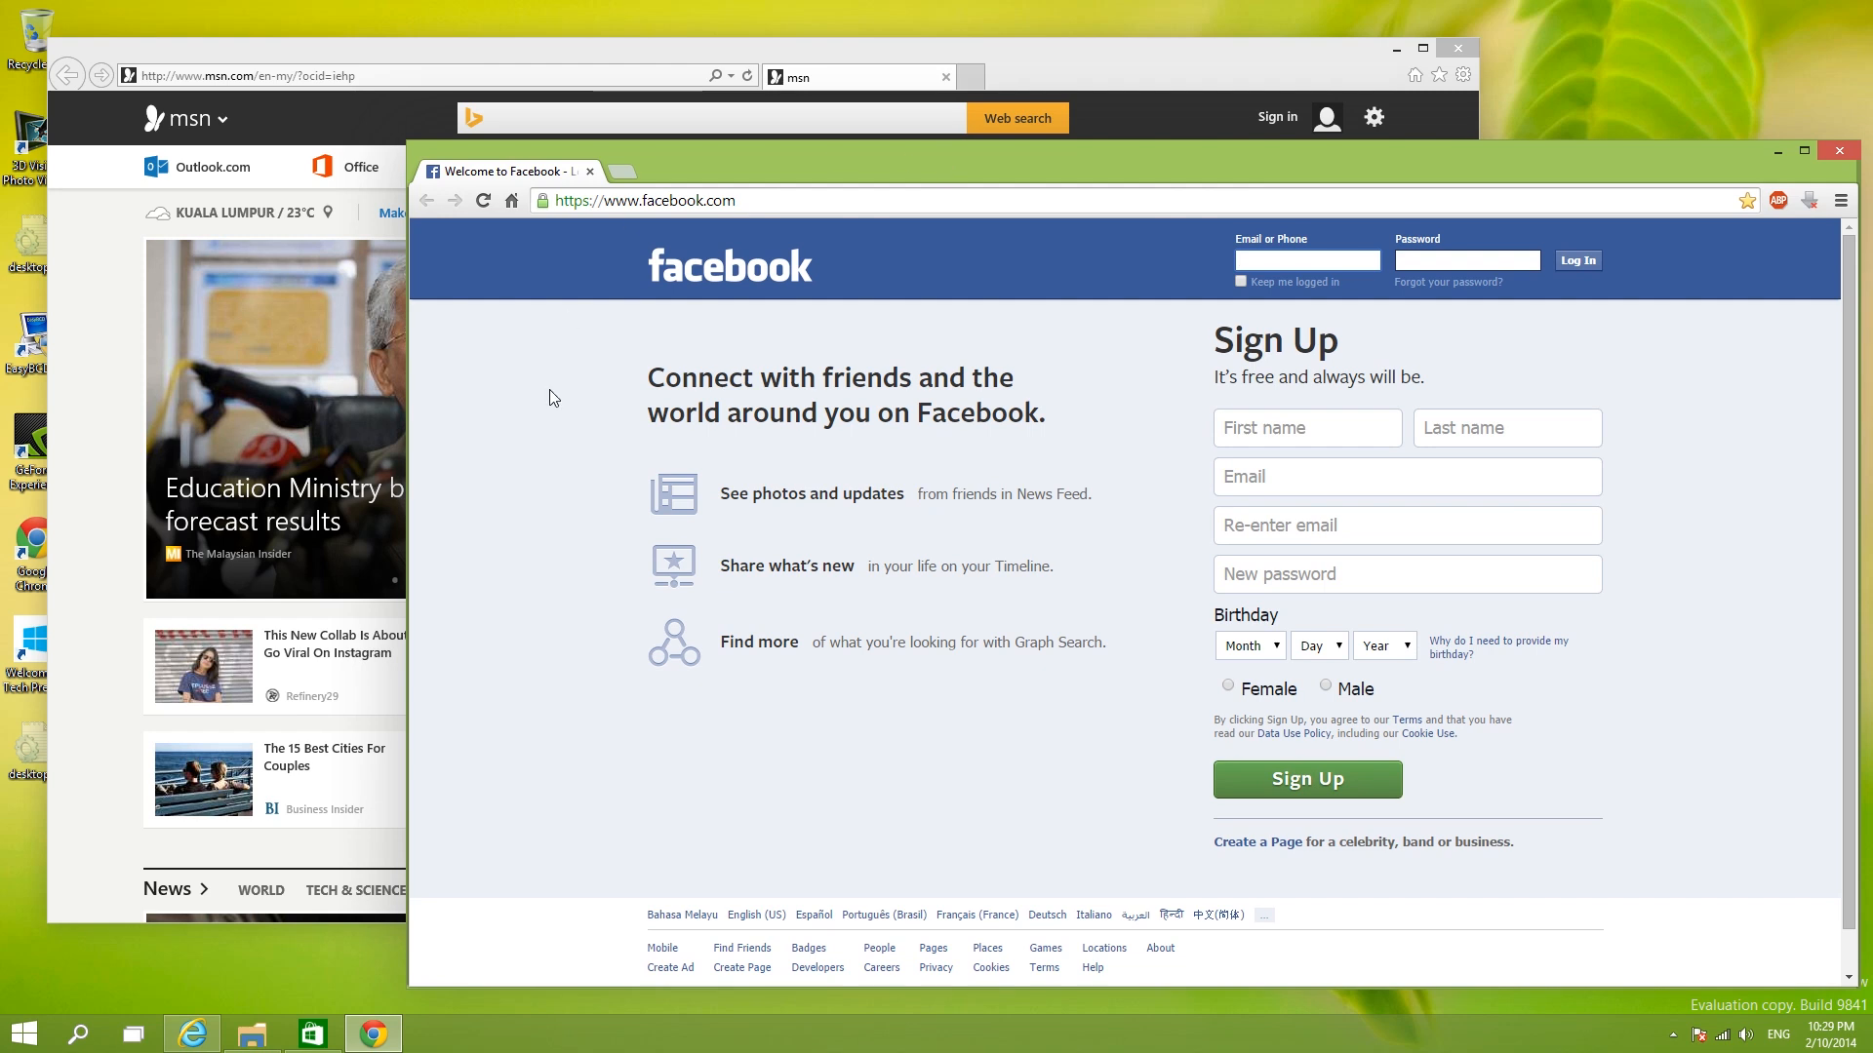
left_click(132, 1034)
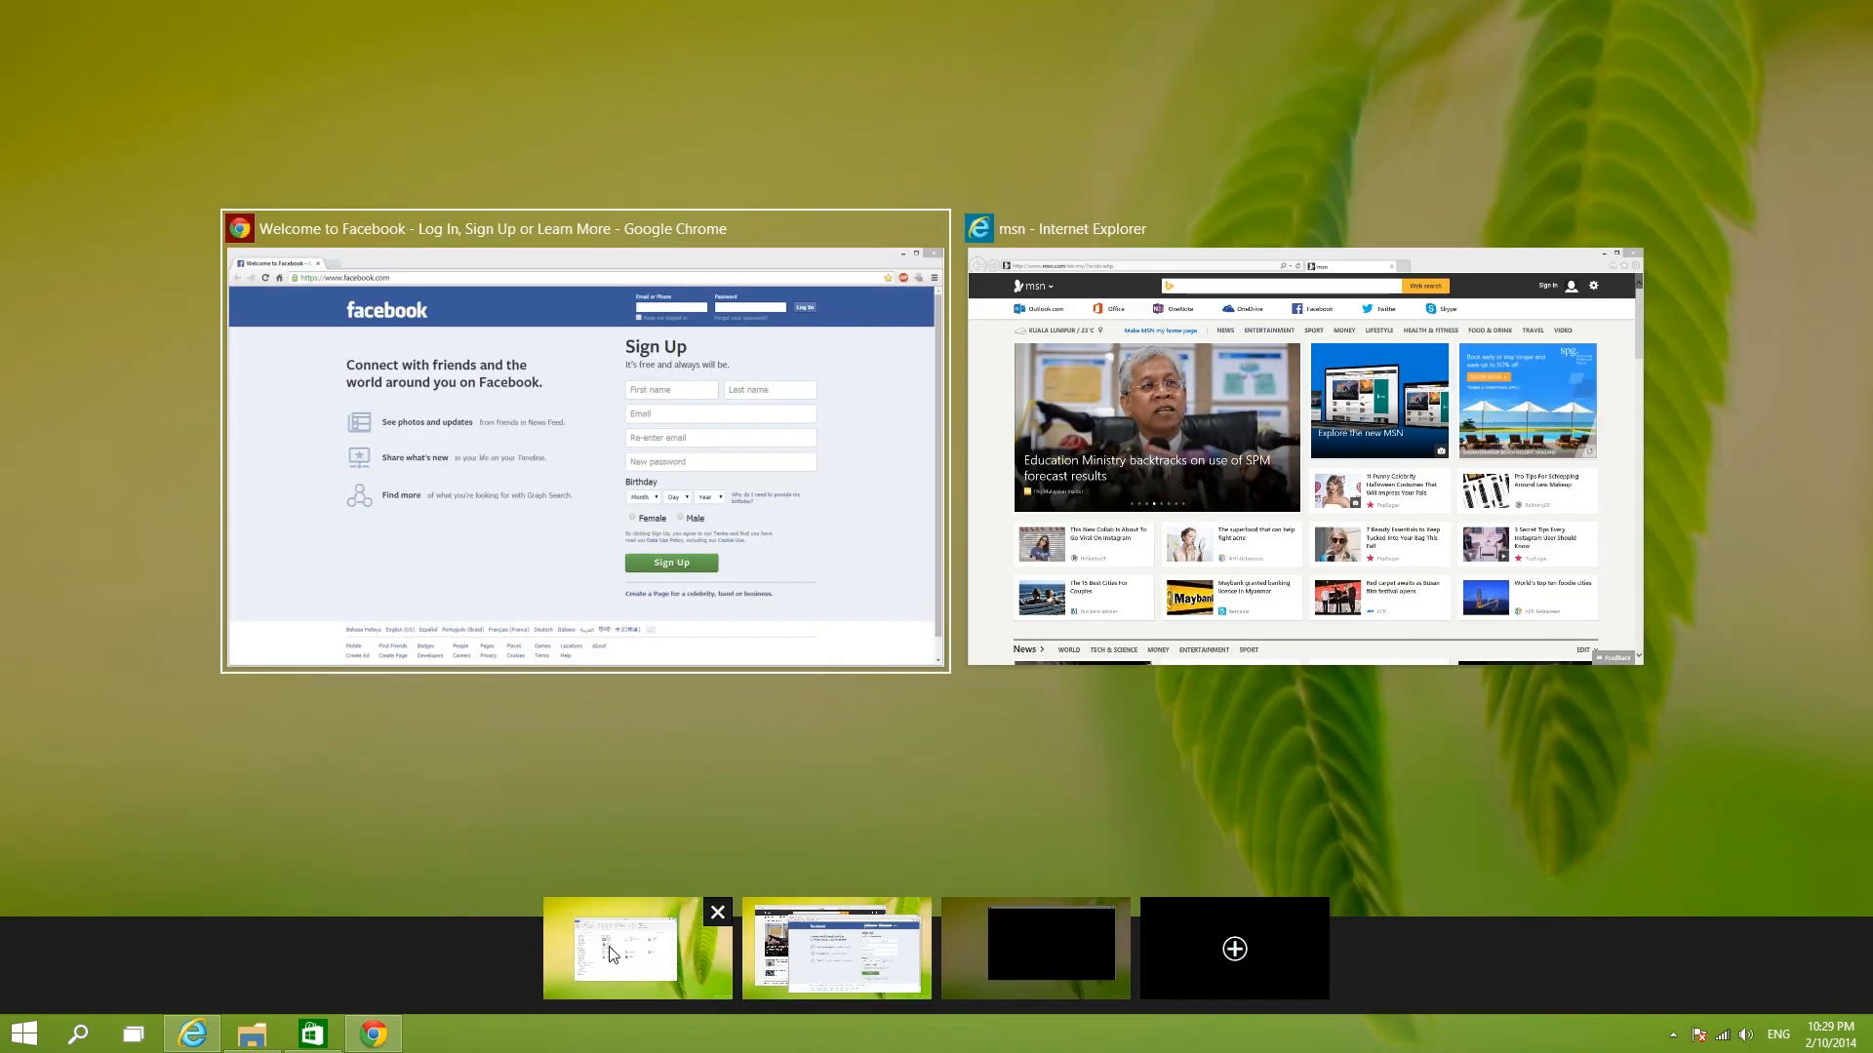
left_click(252, 1034)
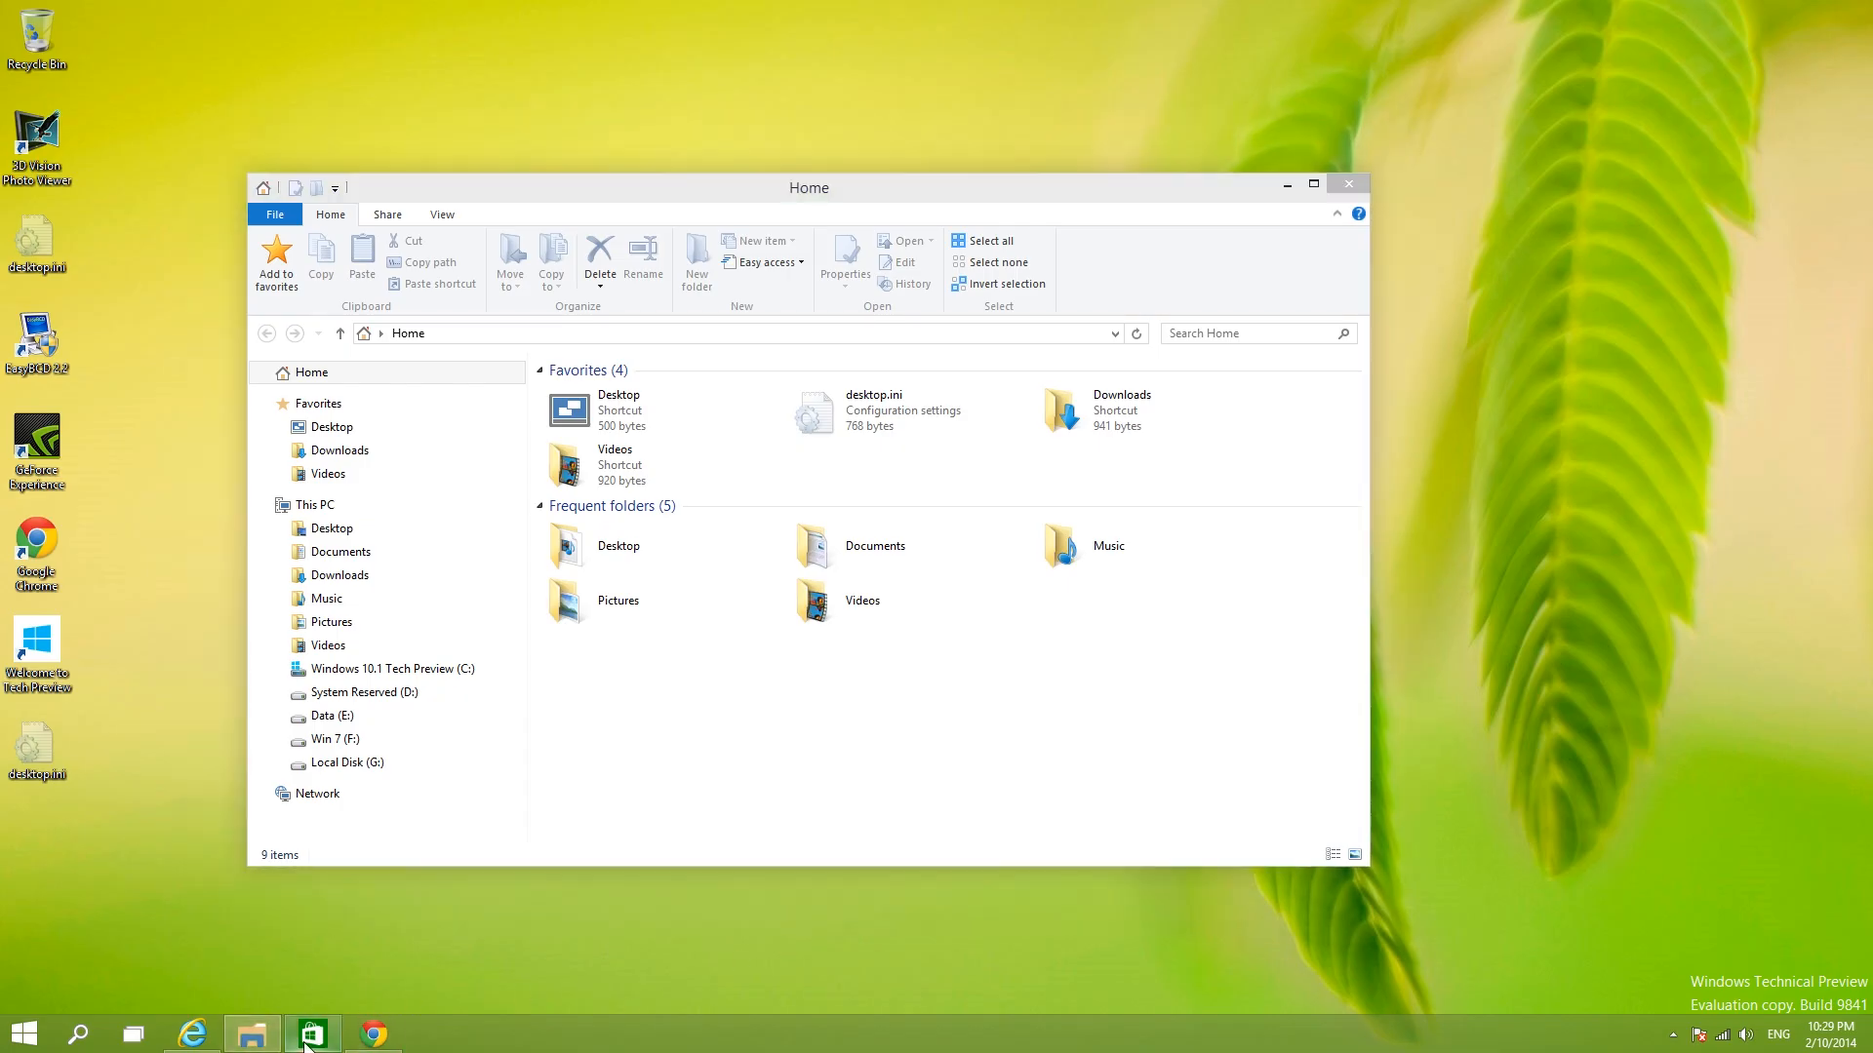
left_click(313, 1034)
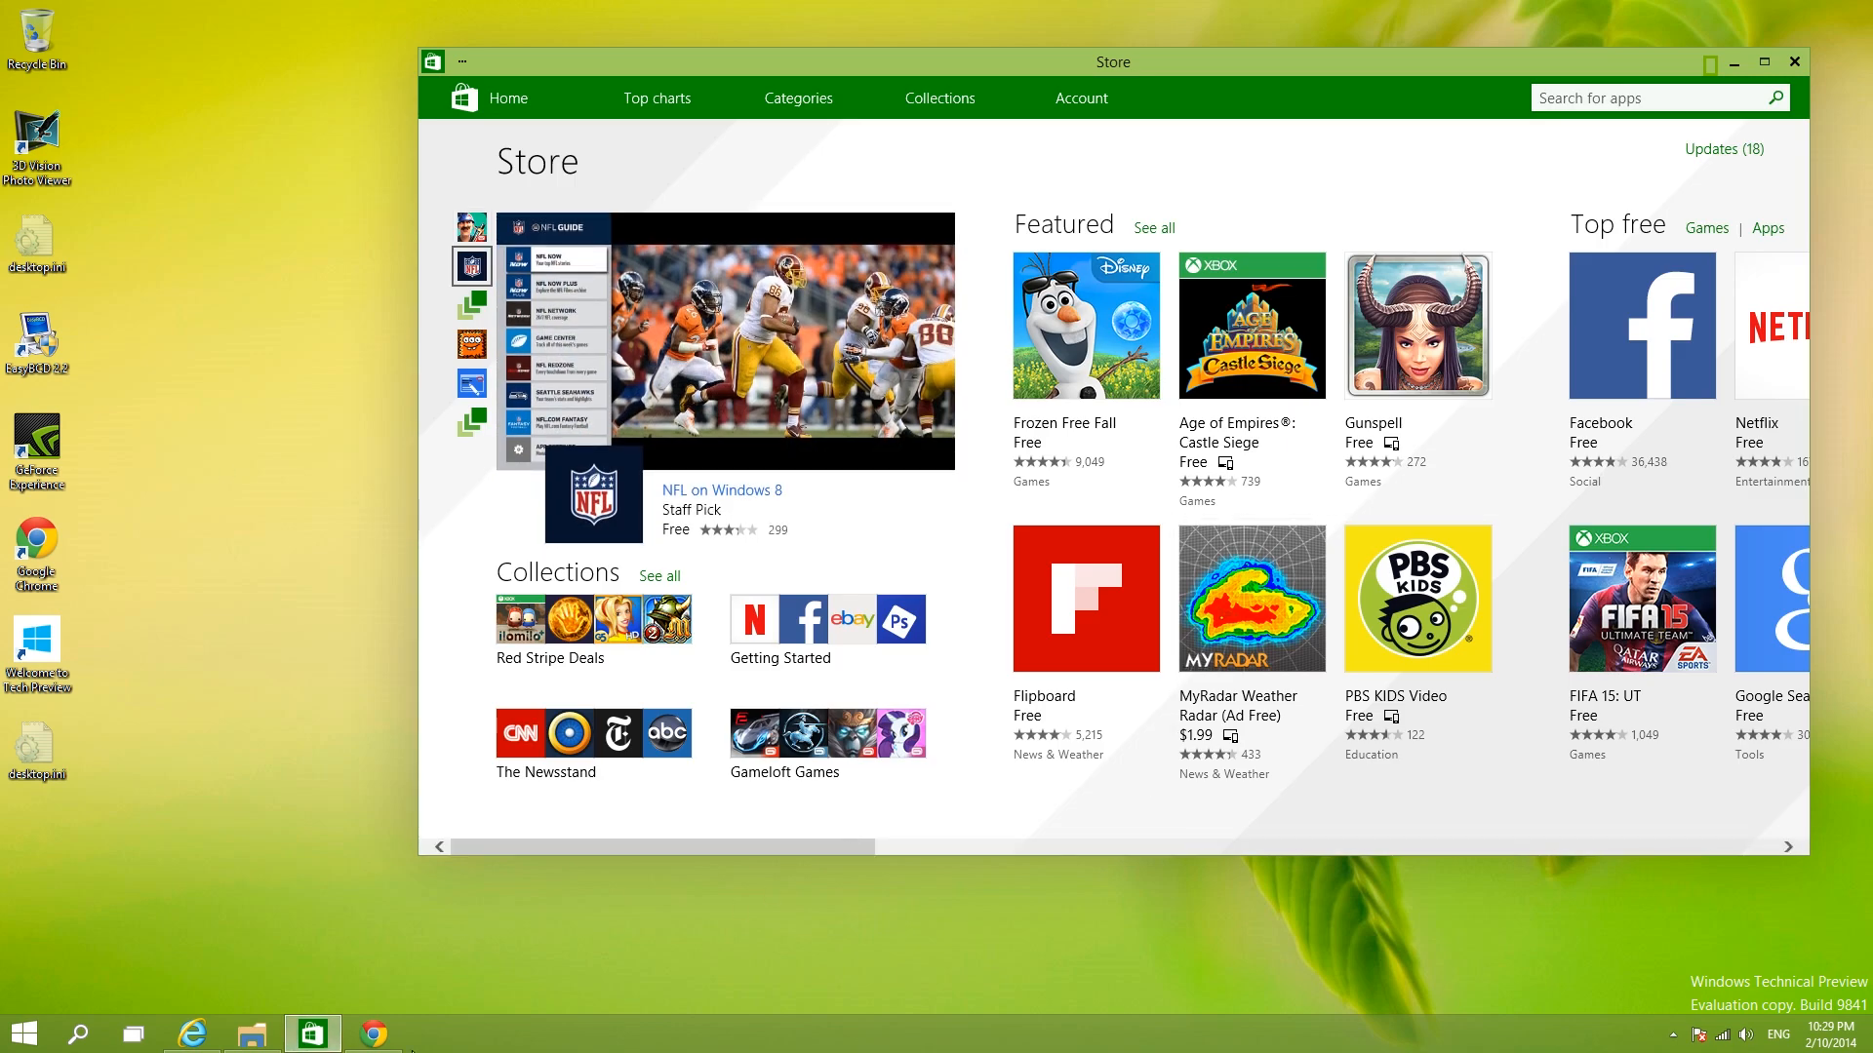
left_click(250, 1033)
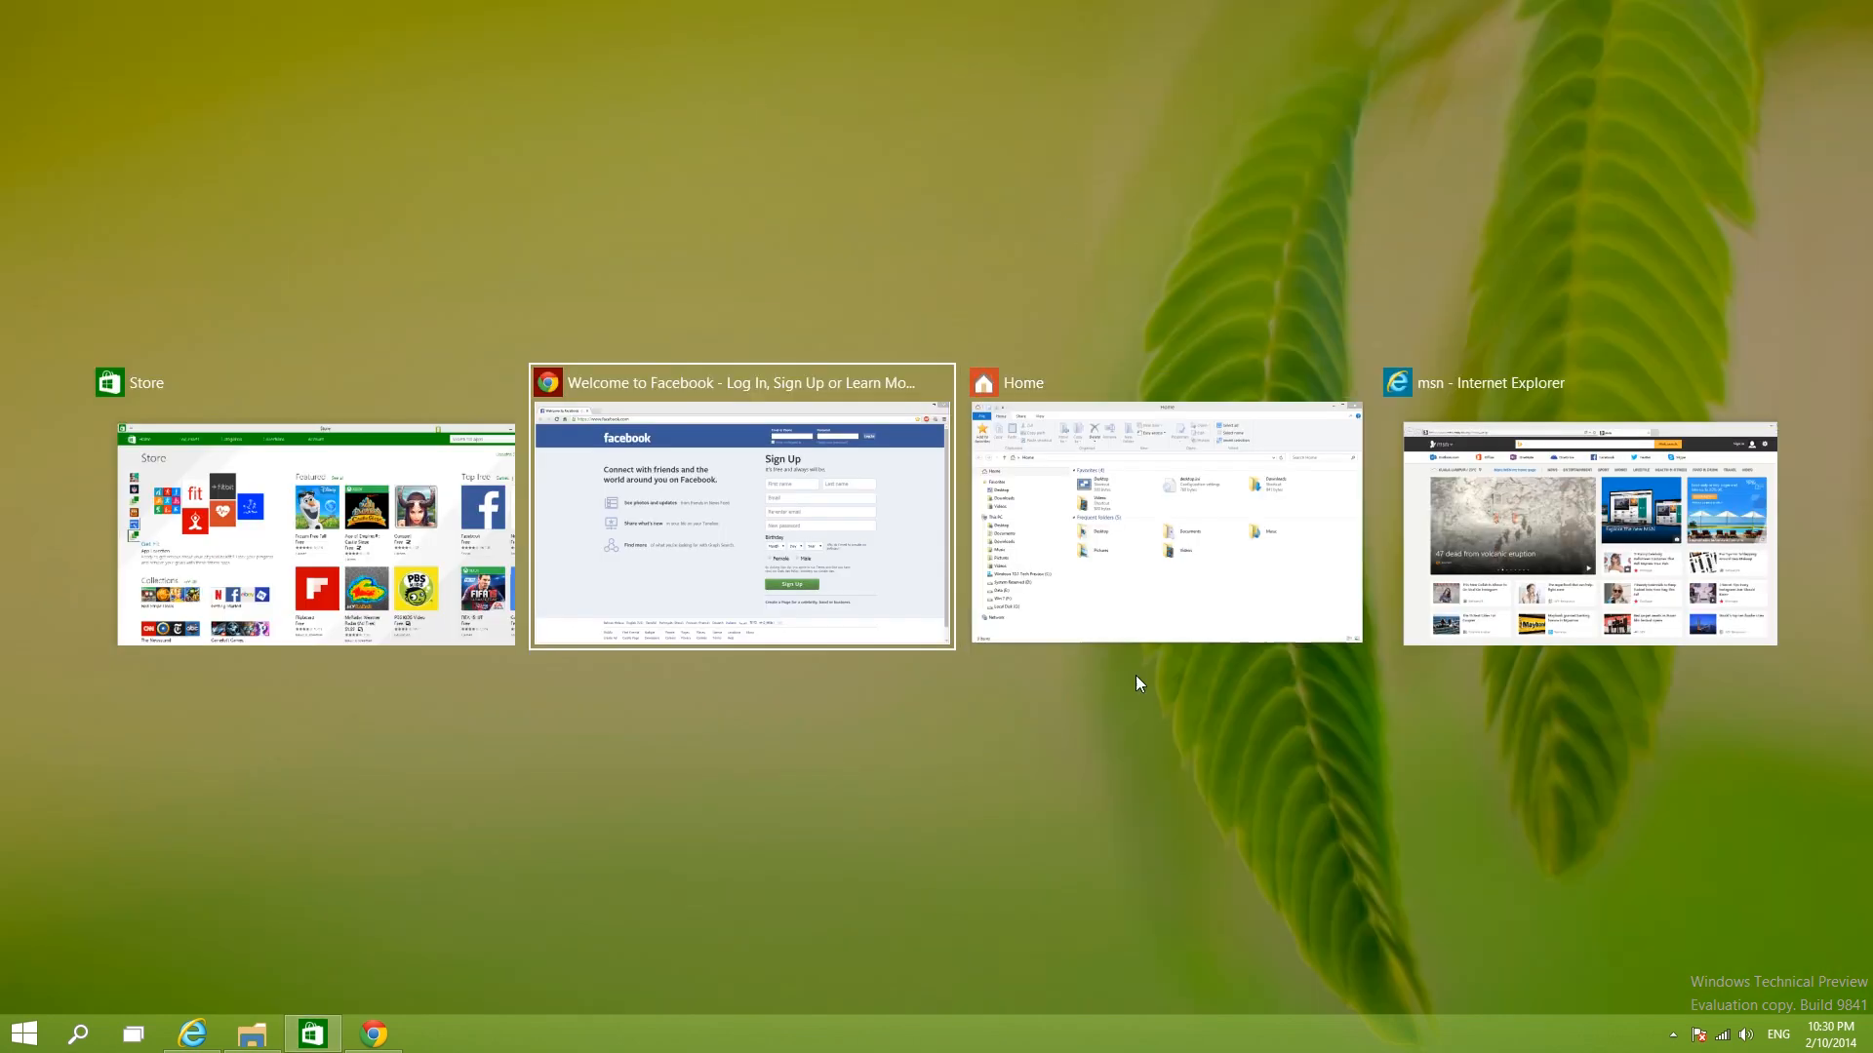
mouse_move(1071, 753)
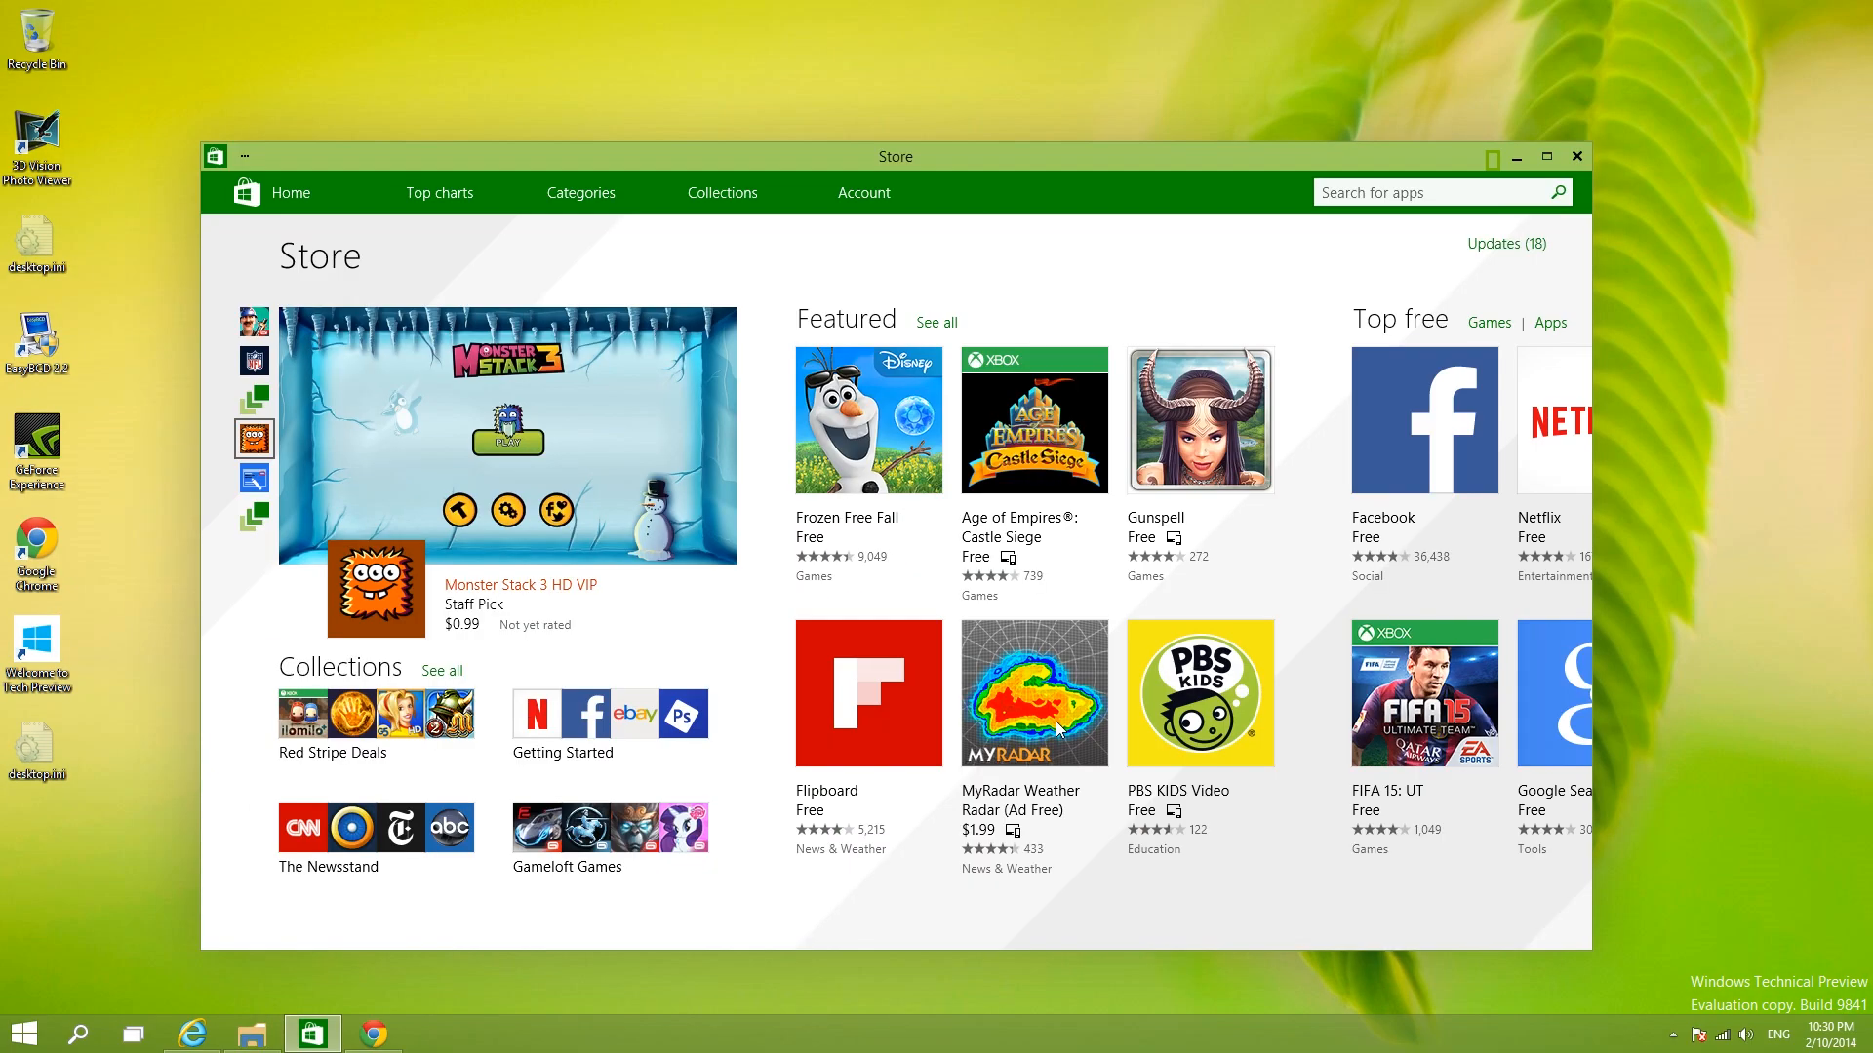
Step: Bring the msn Internet Explorer window to the front from the taskbar
left_click(191, 1034)
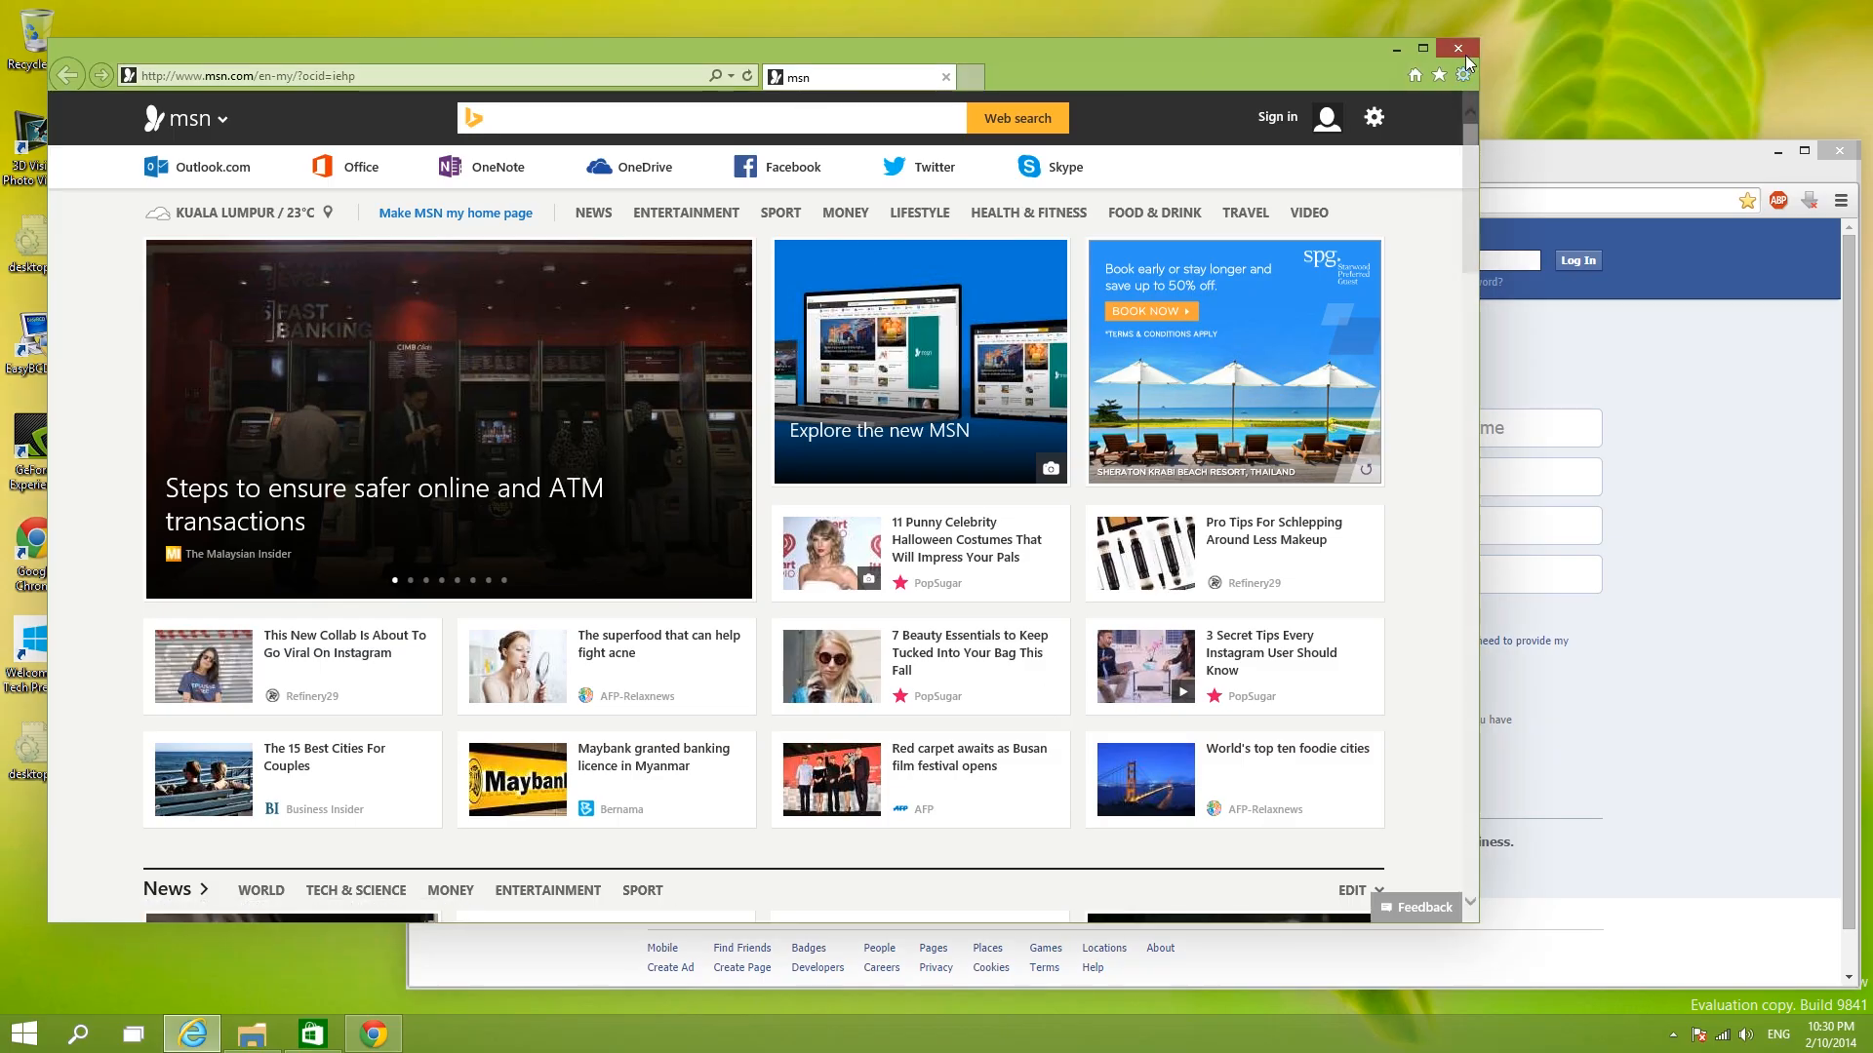
Step: Close the msn Internet Explorer window and relaunch it from the taskbar
left_click(1461, 47)
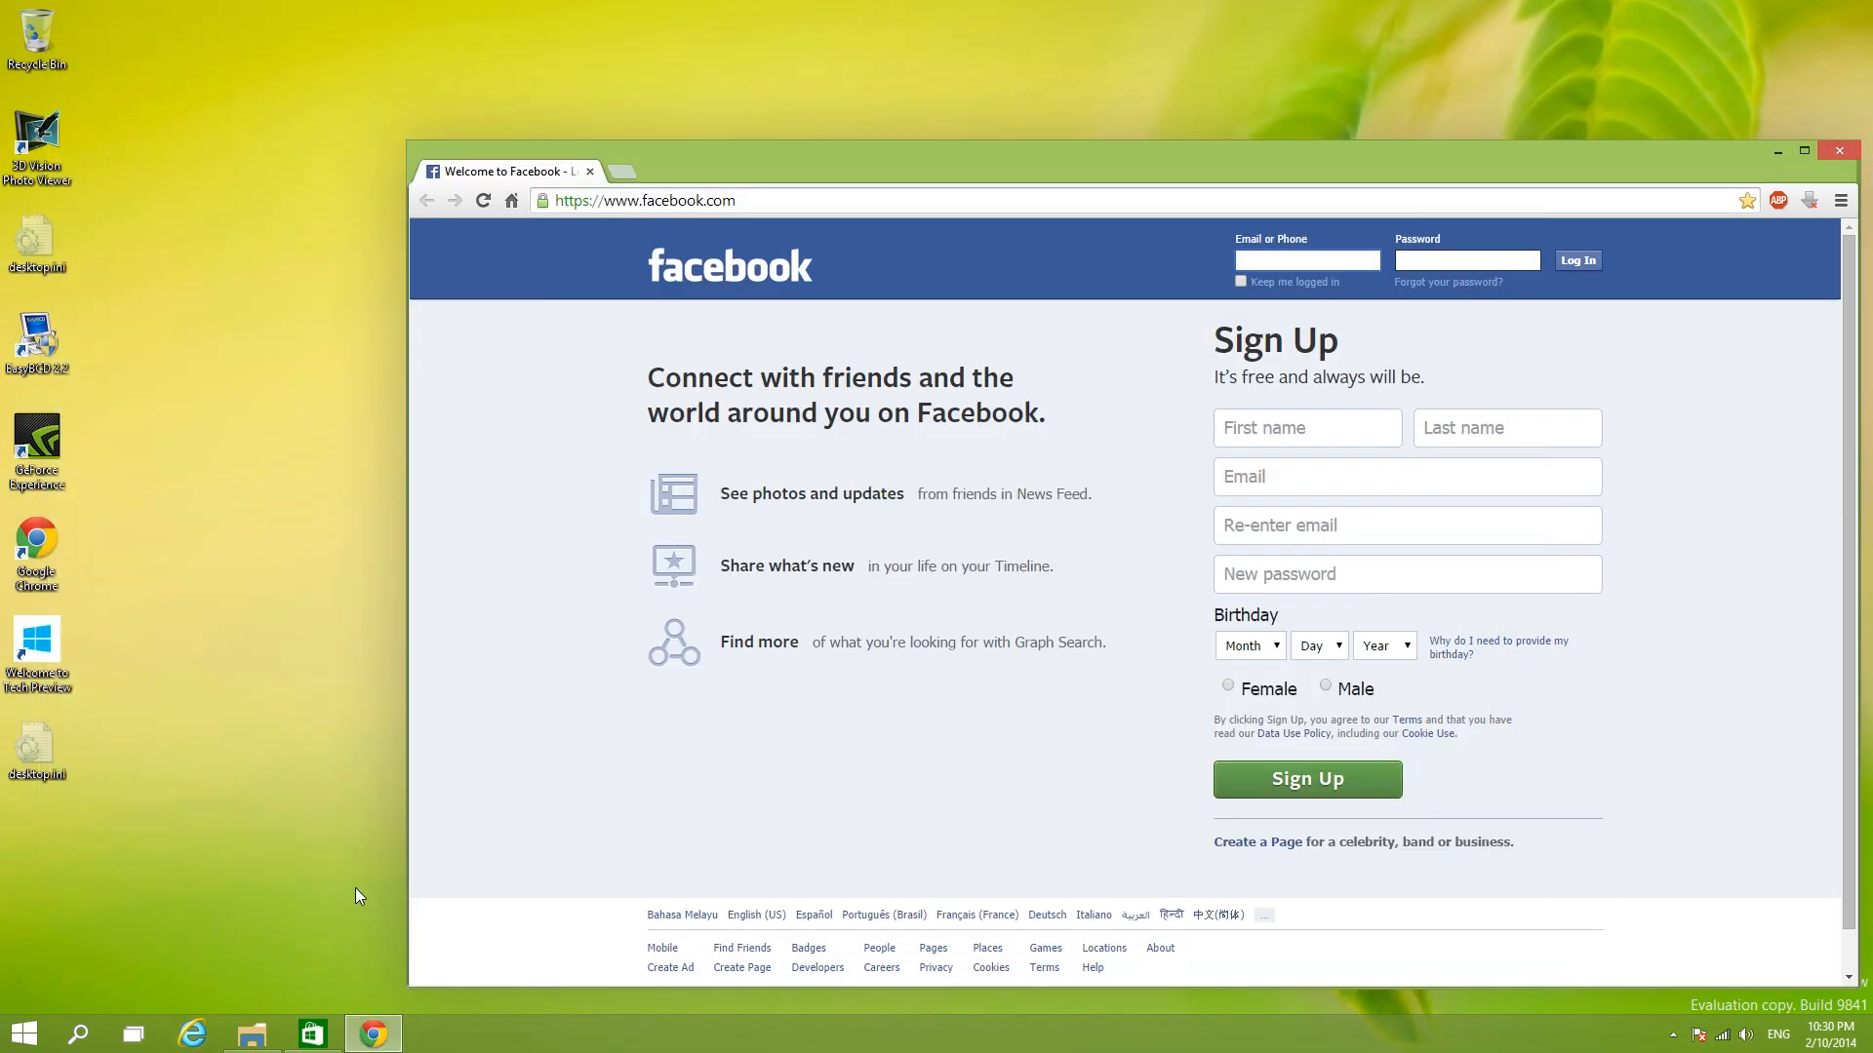
left_click(192, 1034)
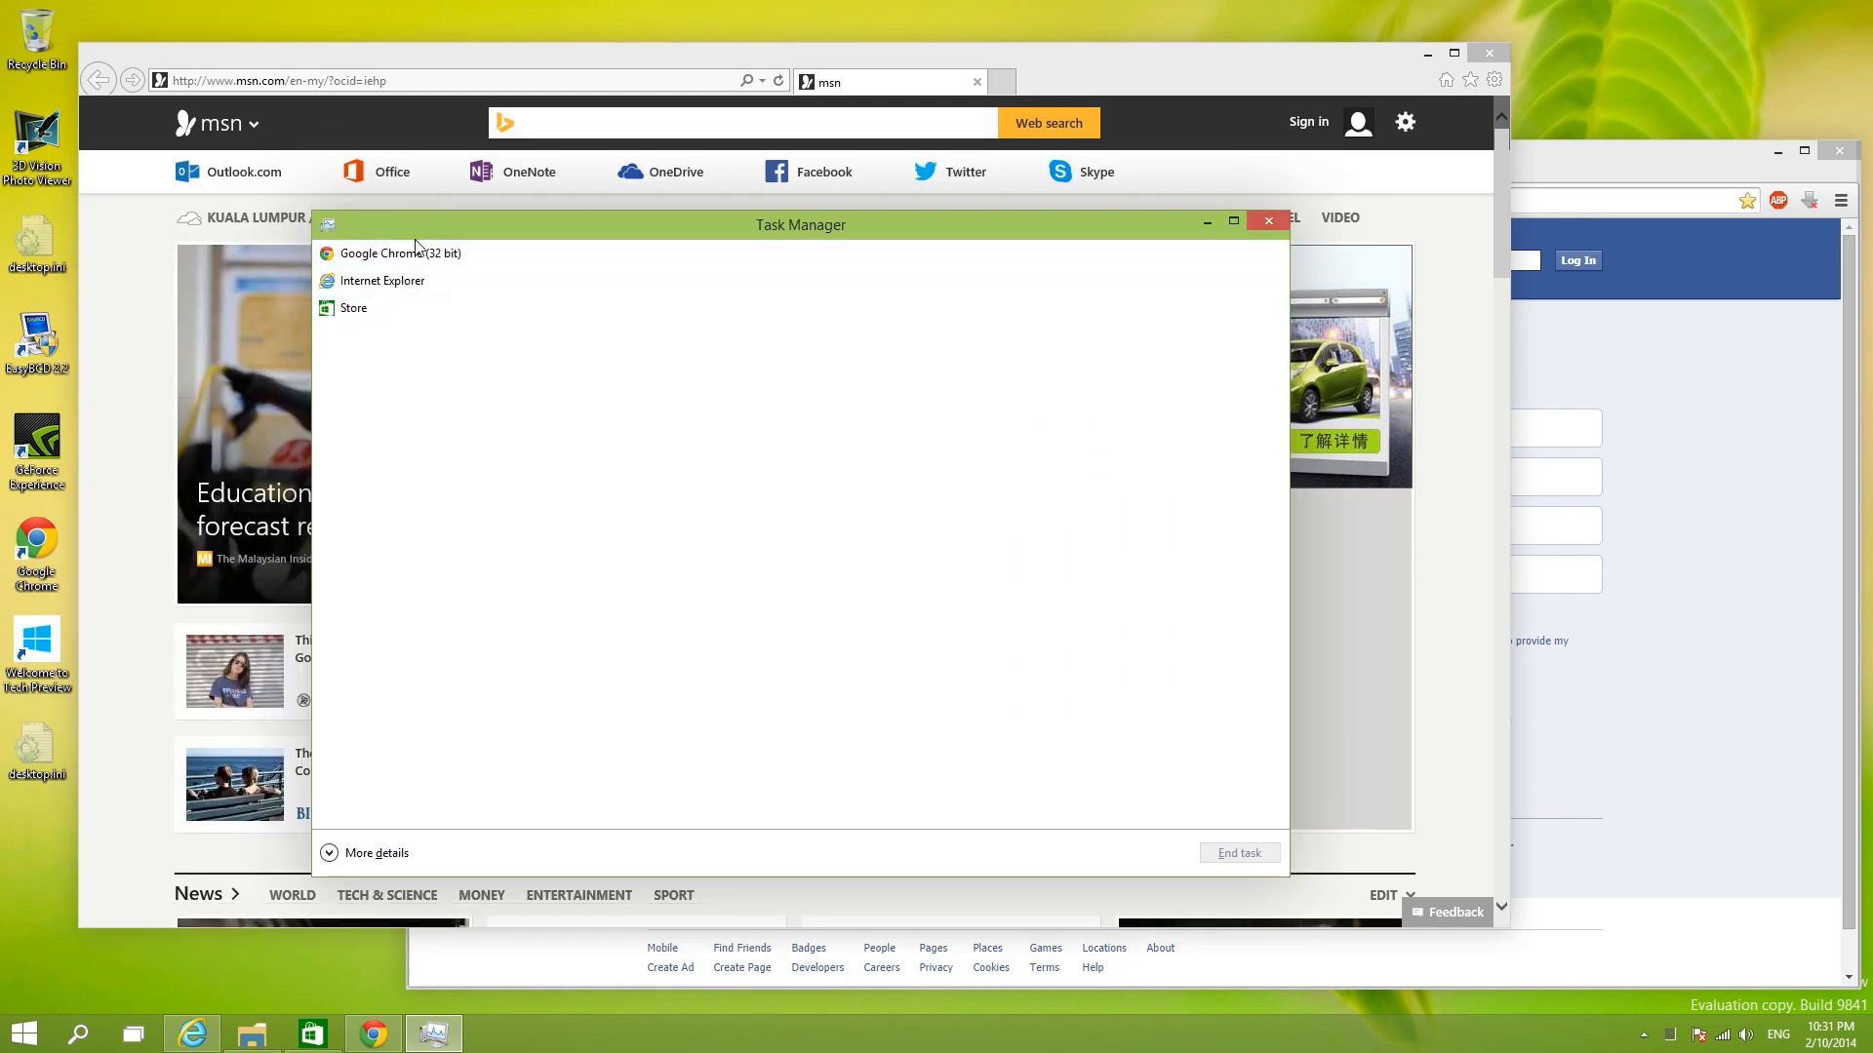
Step: Expand Task Manager to More details and view the Users, Details, Performance and App history tabs
left_click(383, 281)
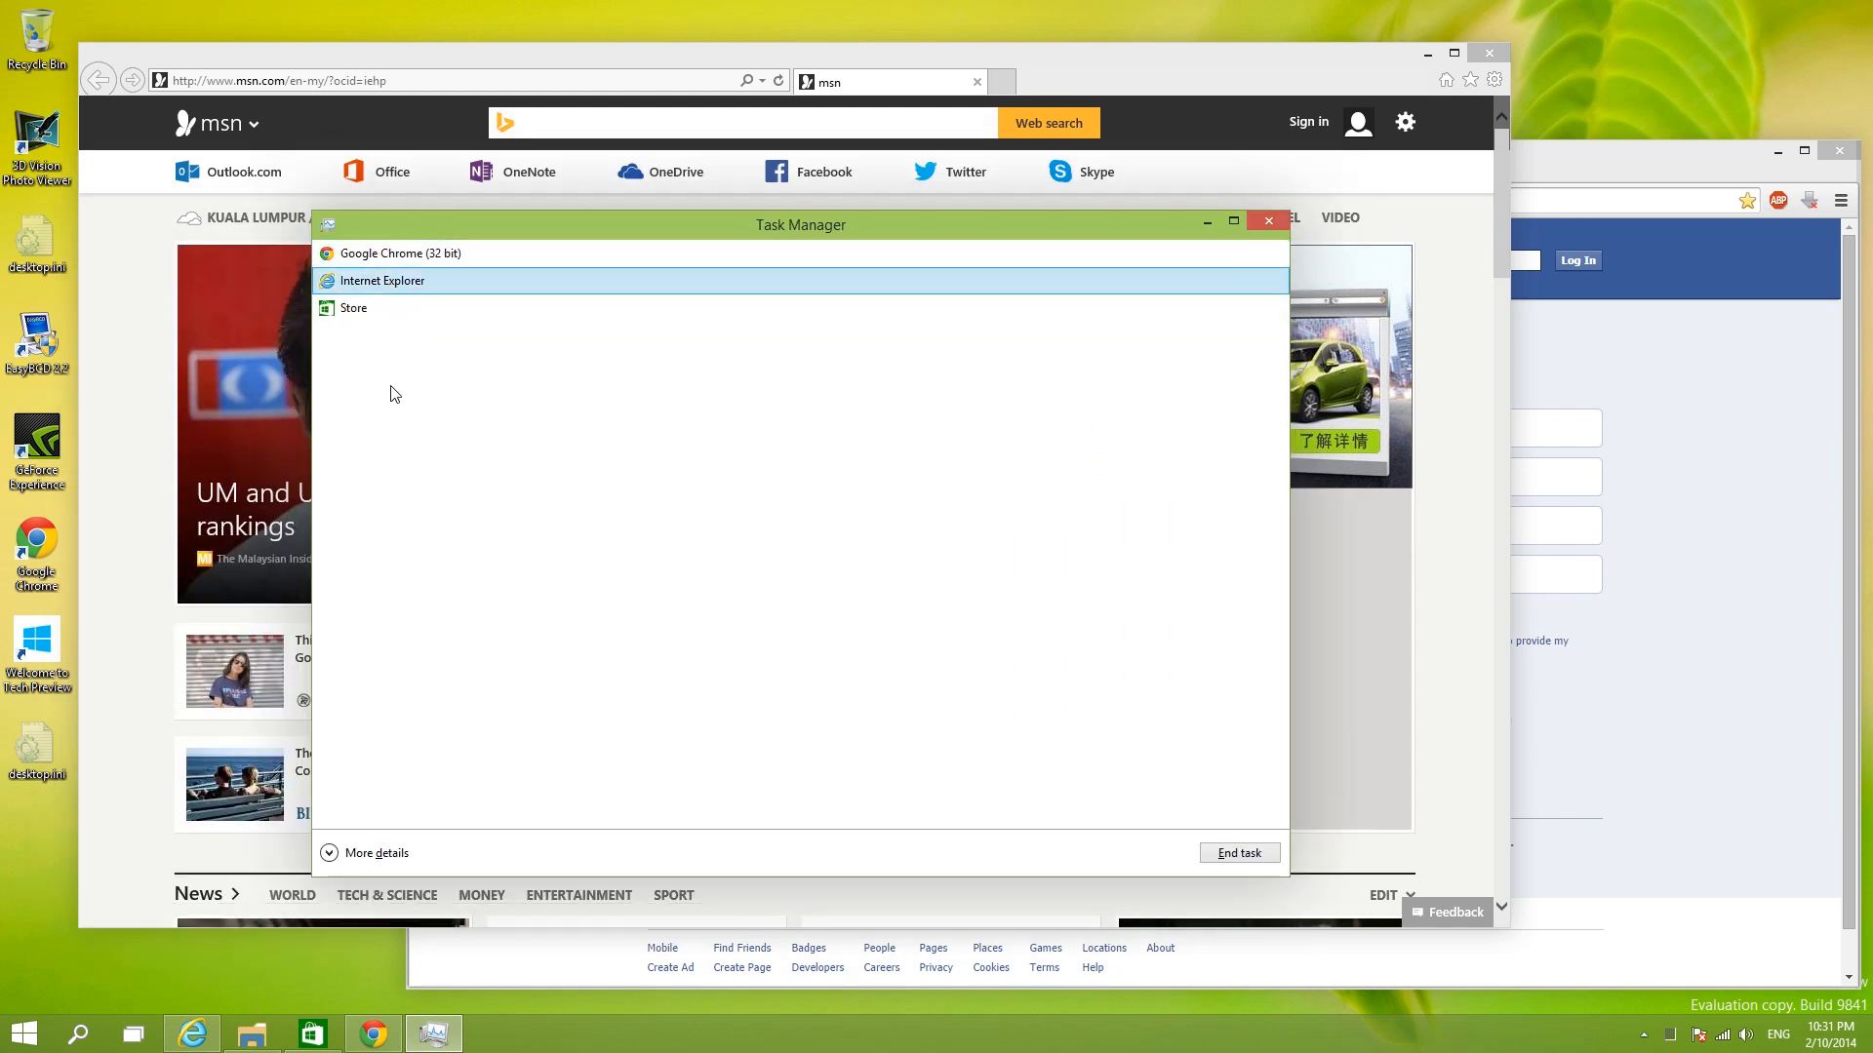
left_click(377, 852)
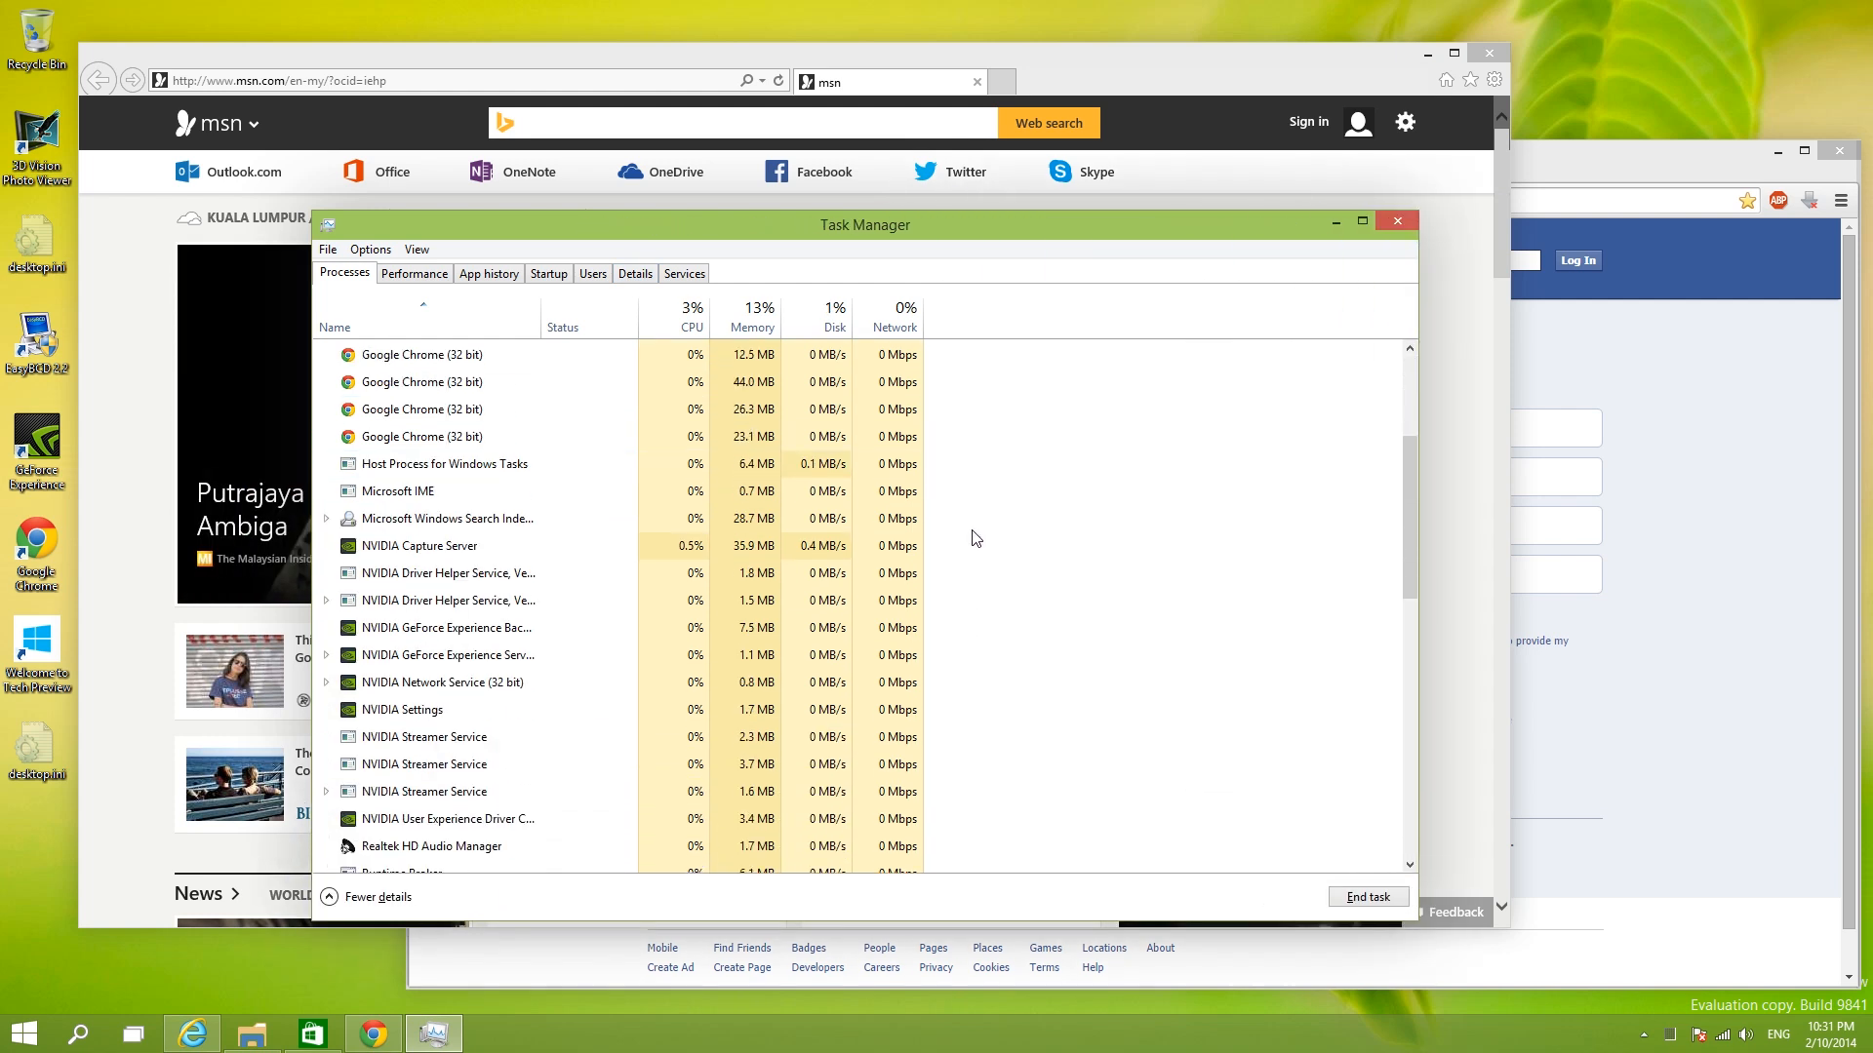
scroll("down", 3)
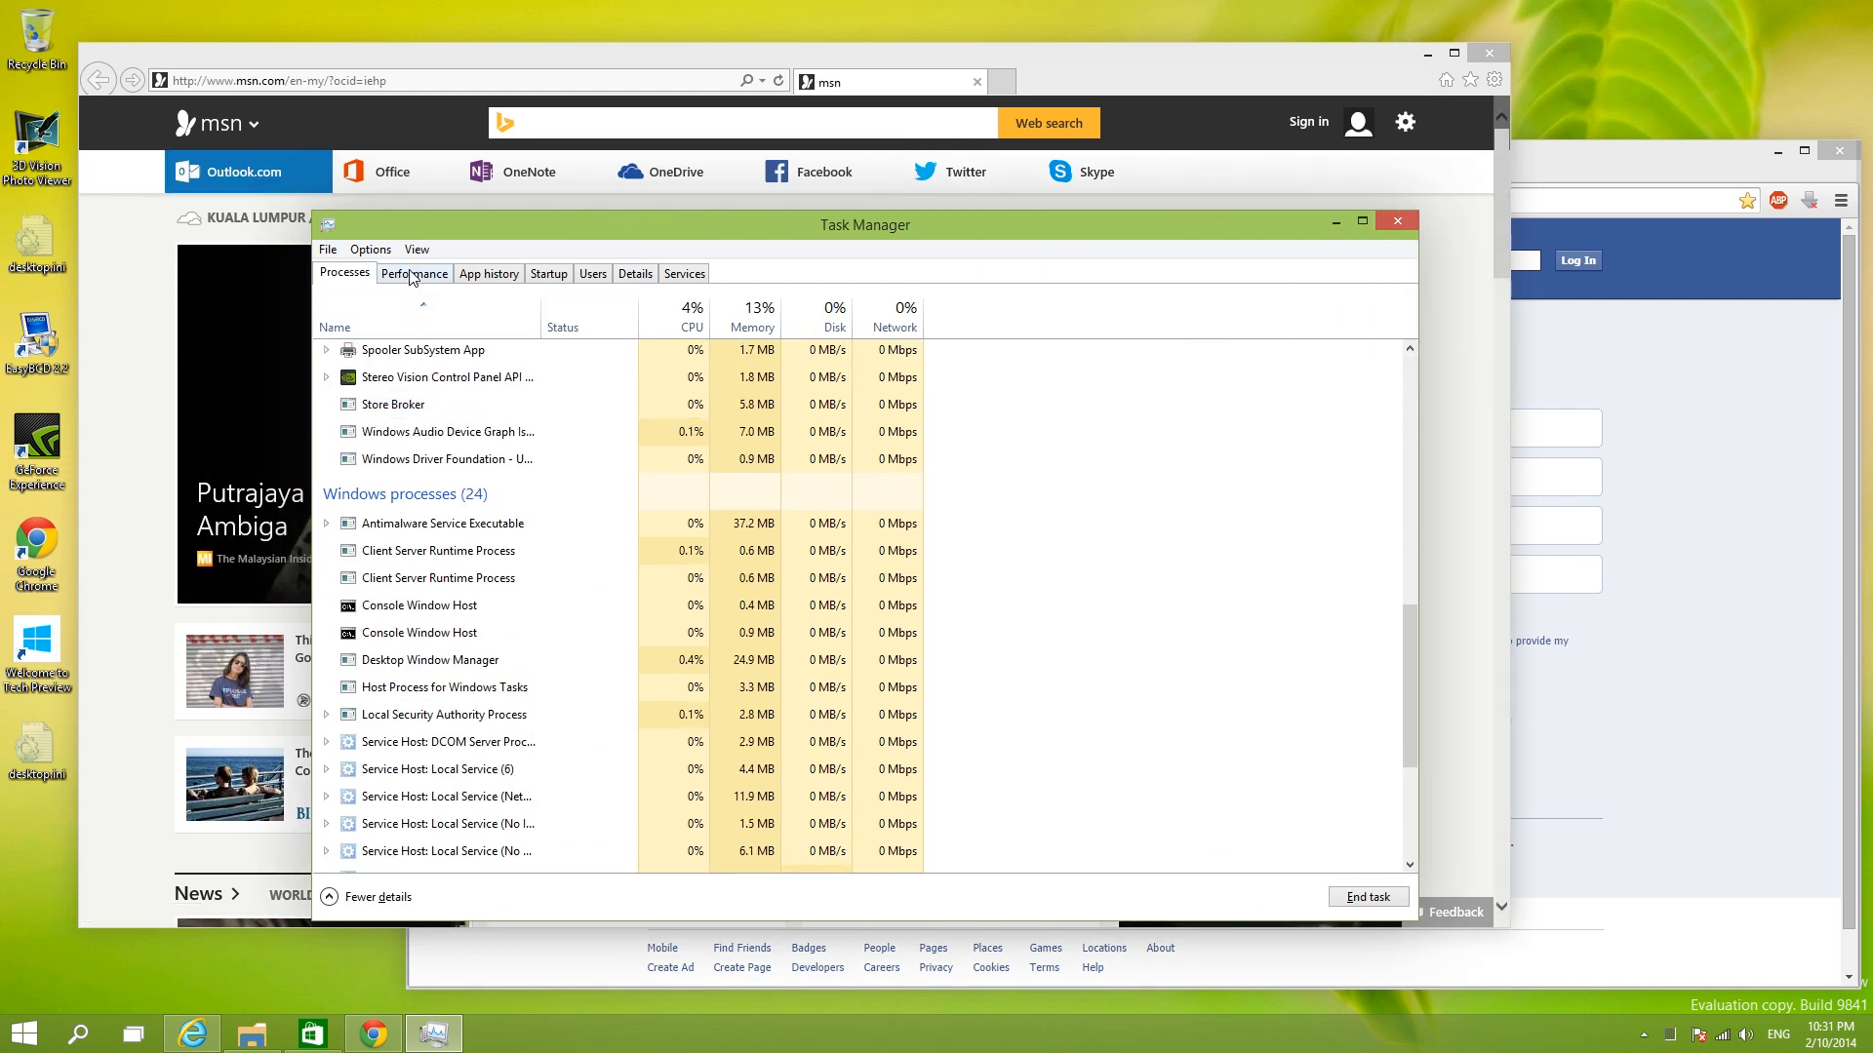
left_click(591, 273)
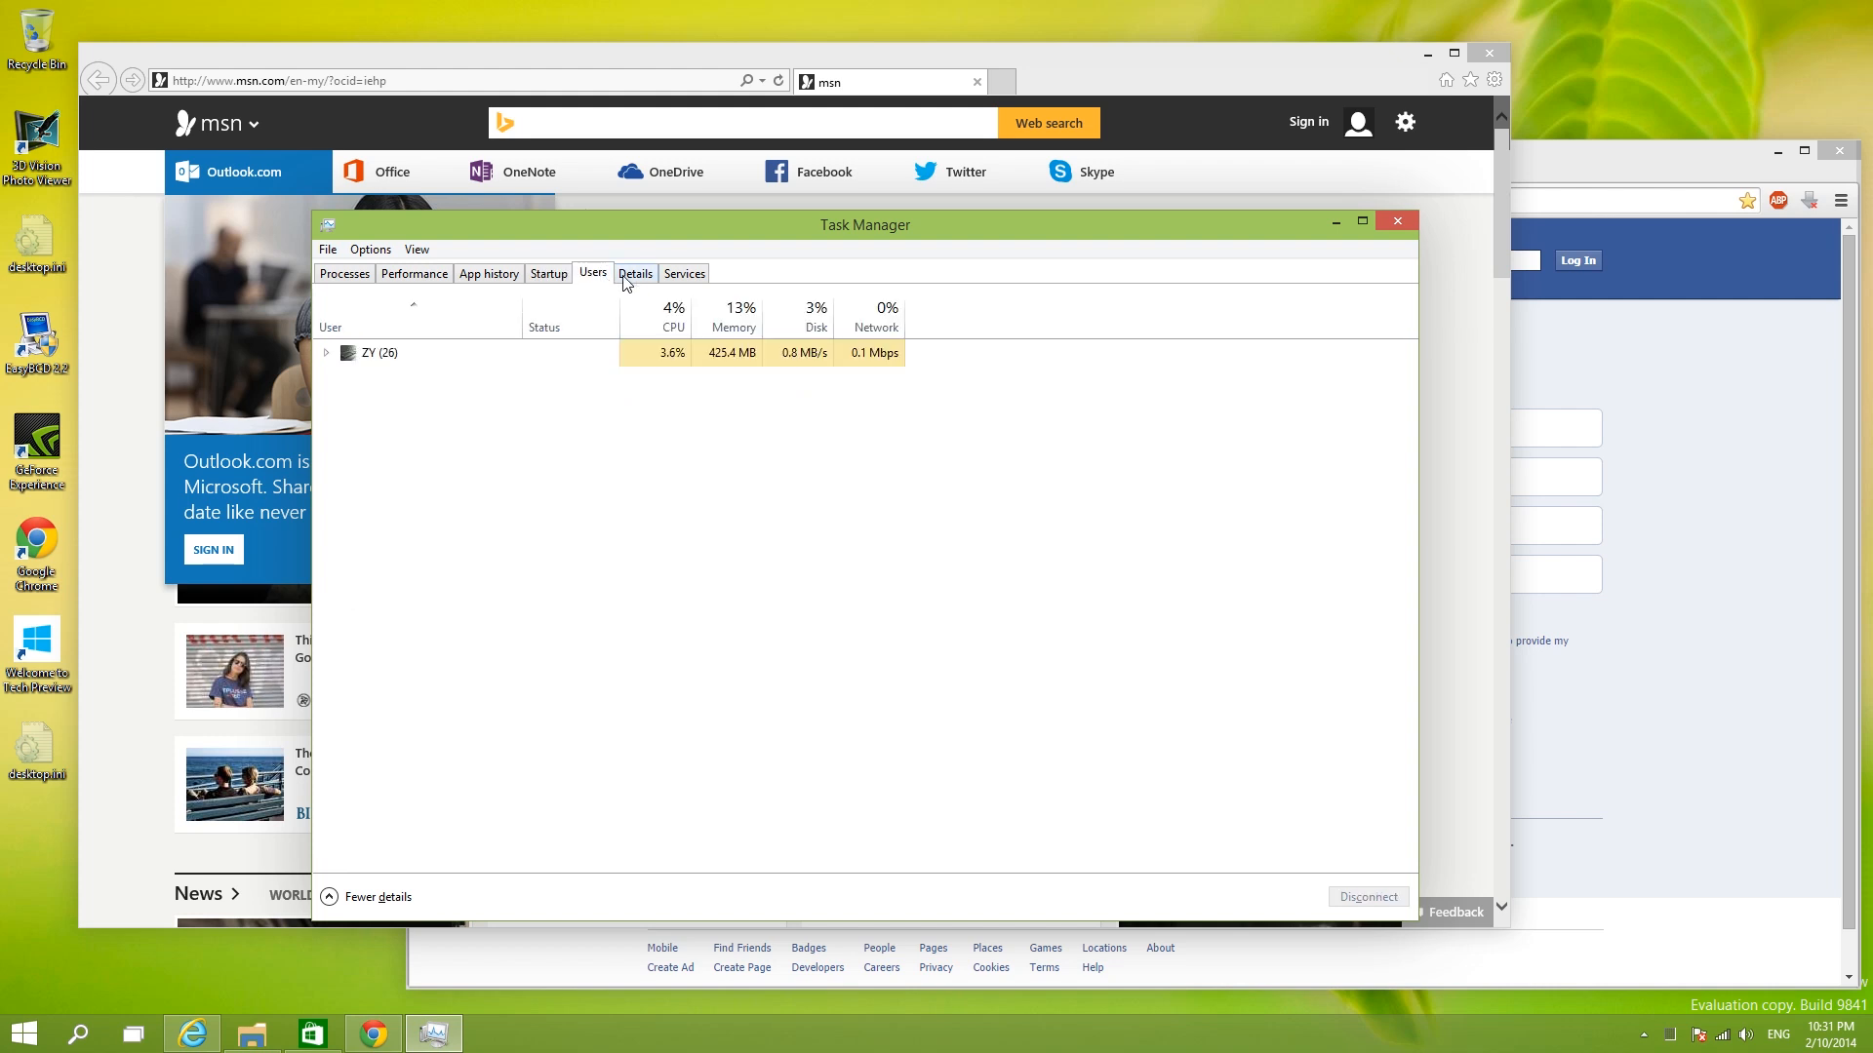
left_click(636, 273)
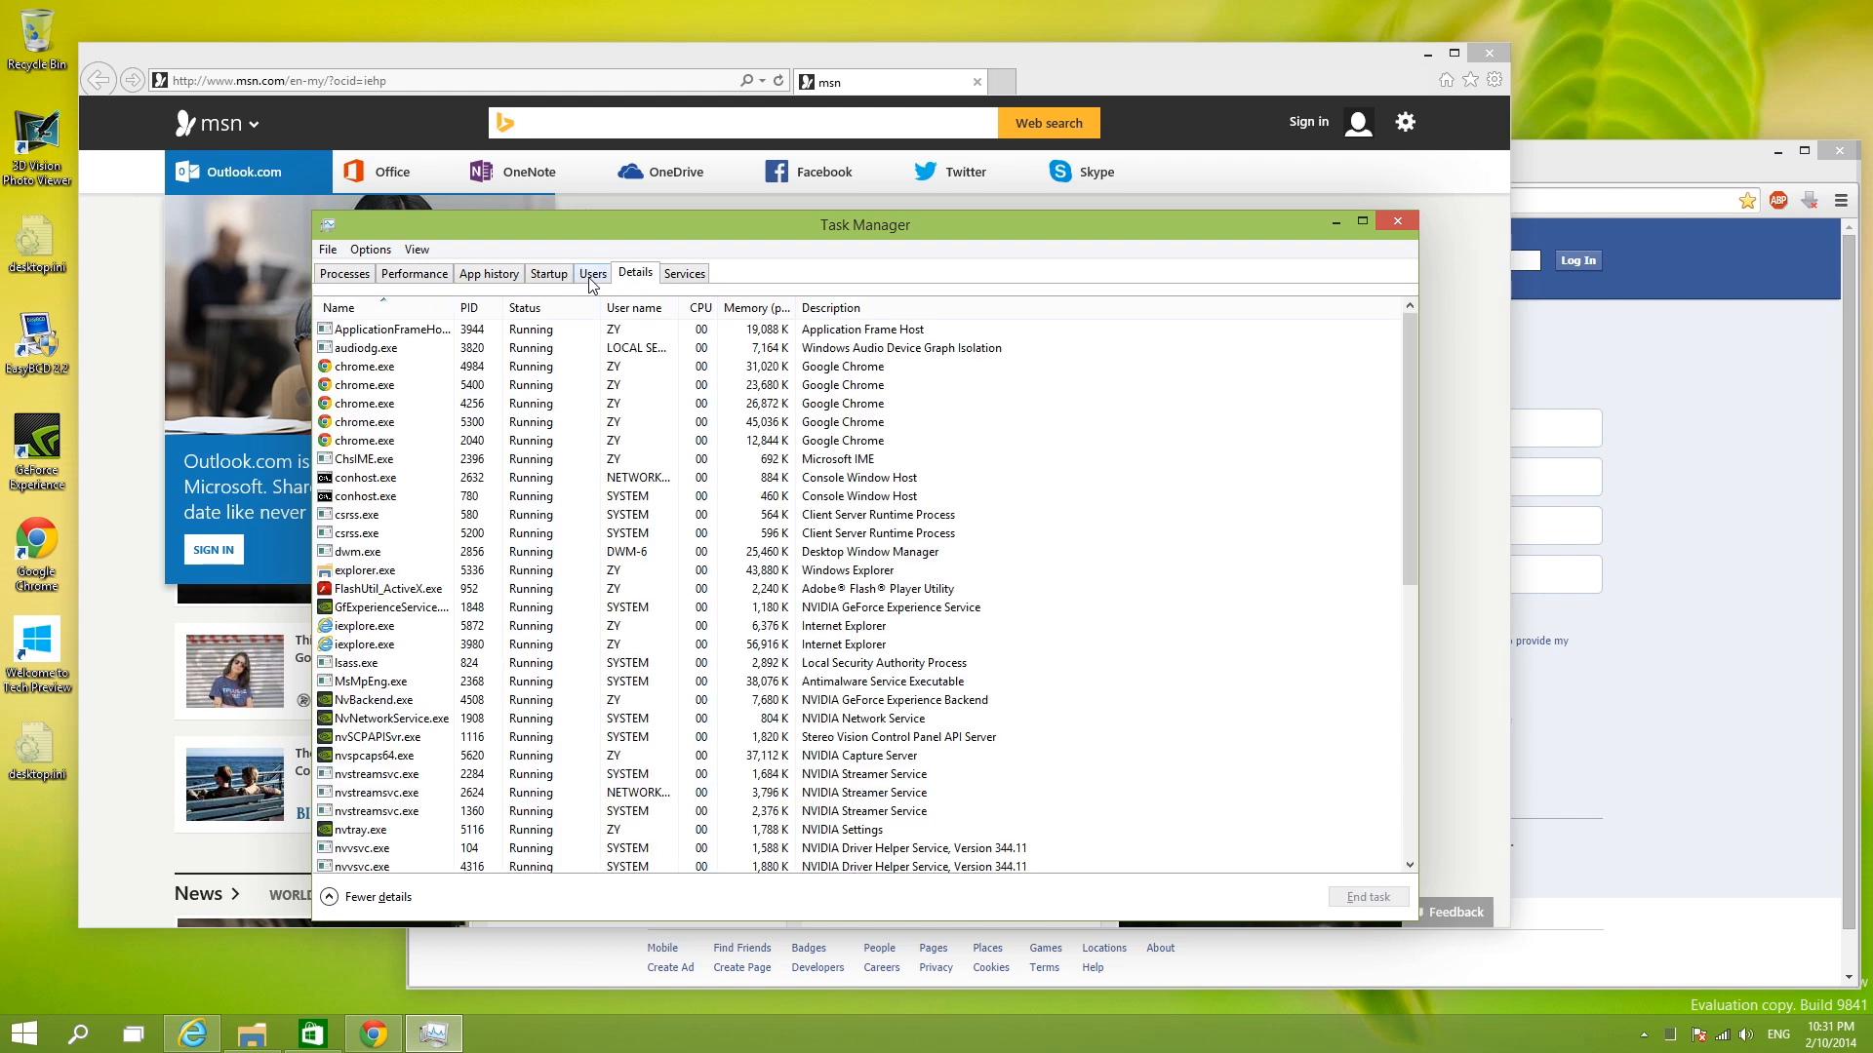
left_click(591, 273)
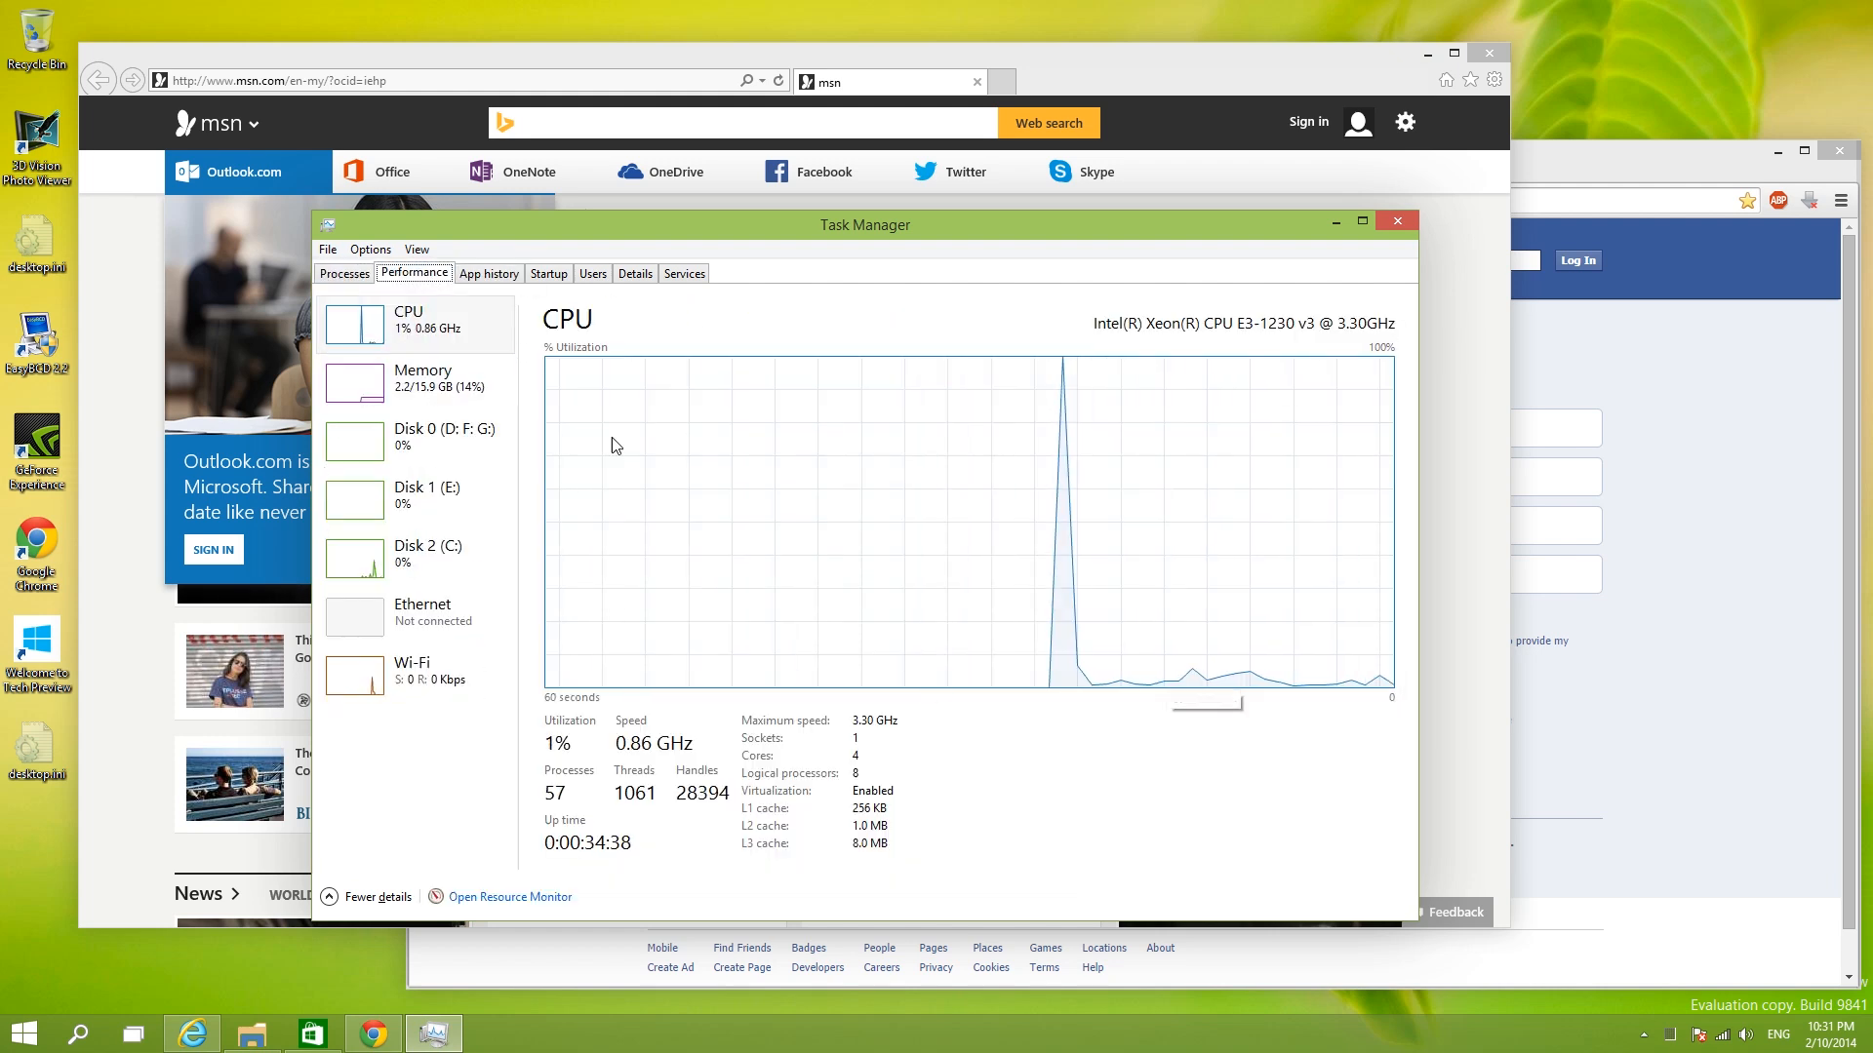
left_click(488, 273)
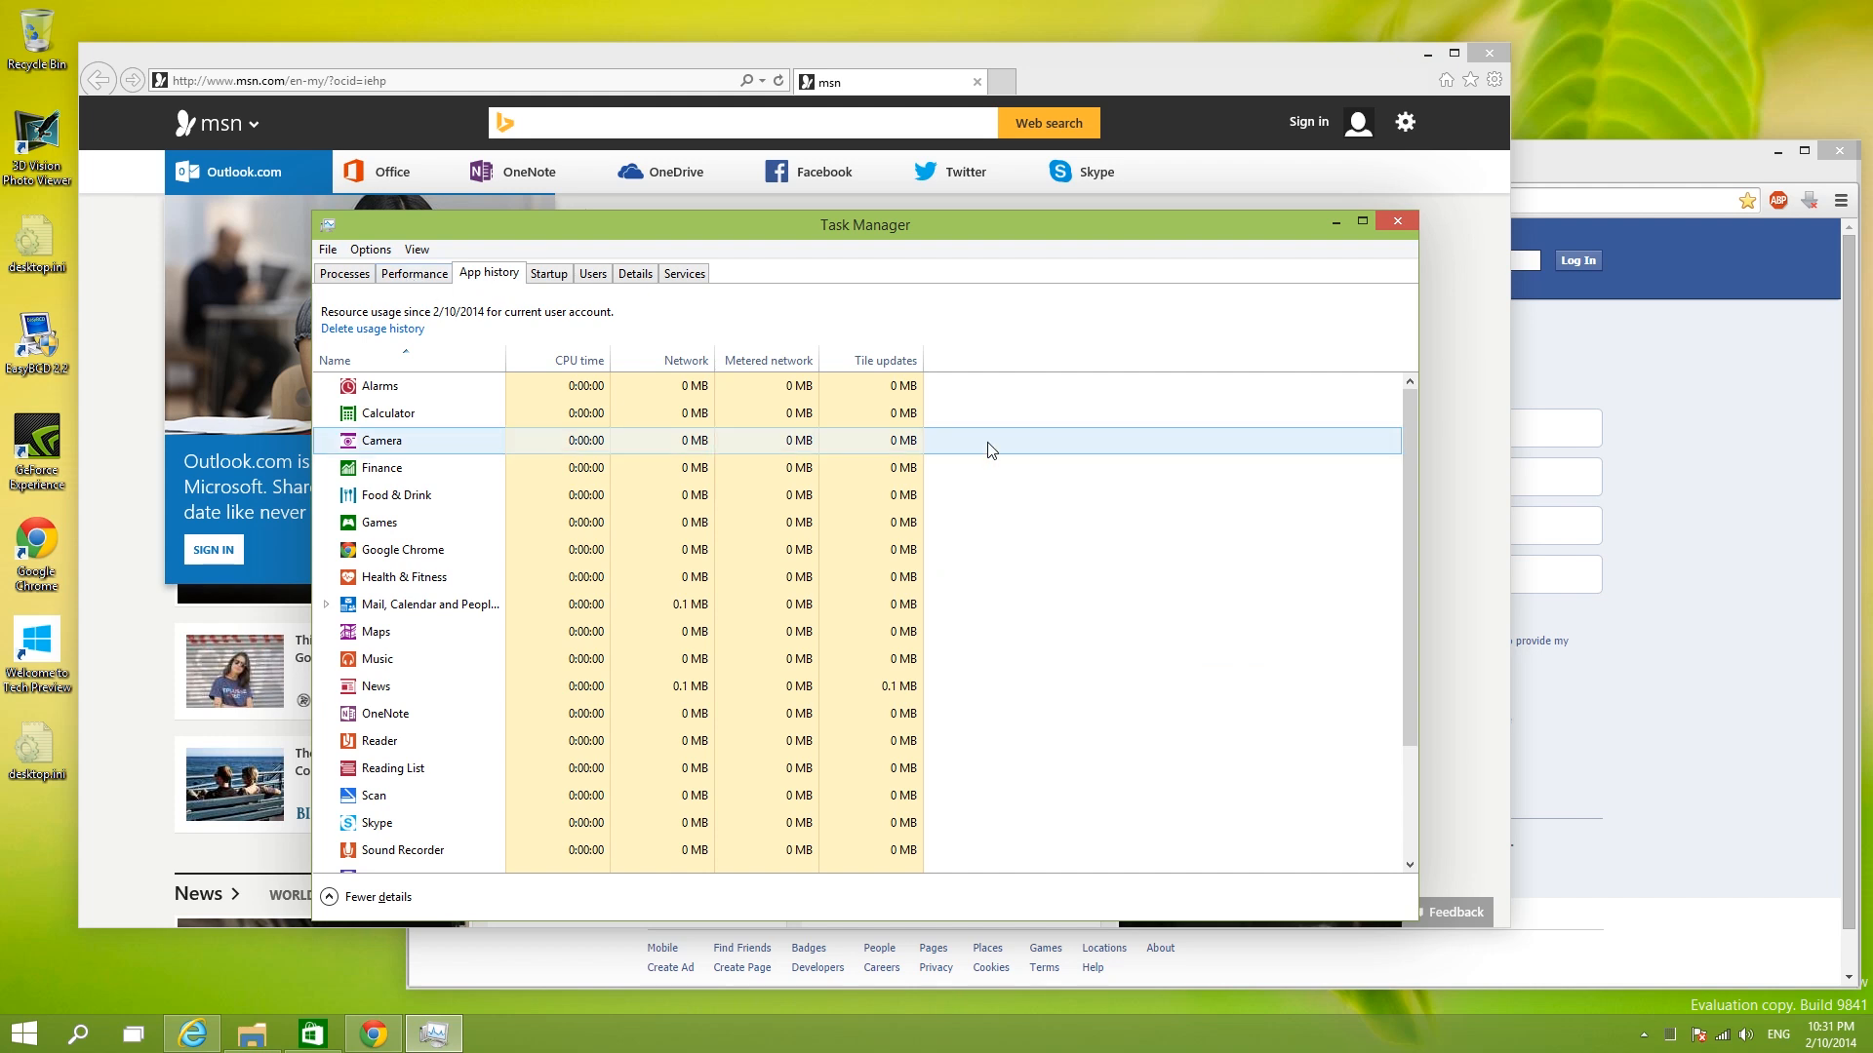
Step: Move Task Manager around, select the Calculator and Maps app-history entries, then close it
left_click_drag(864, 225, 1030, 349)
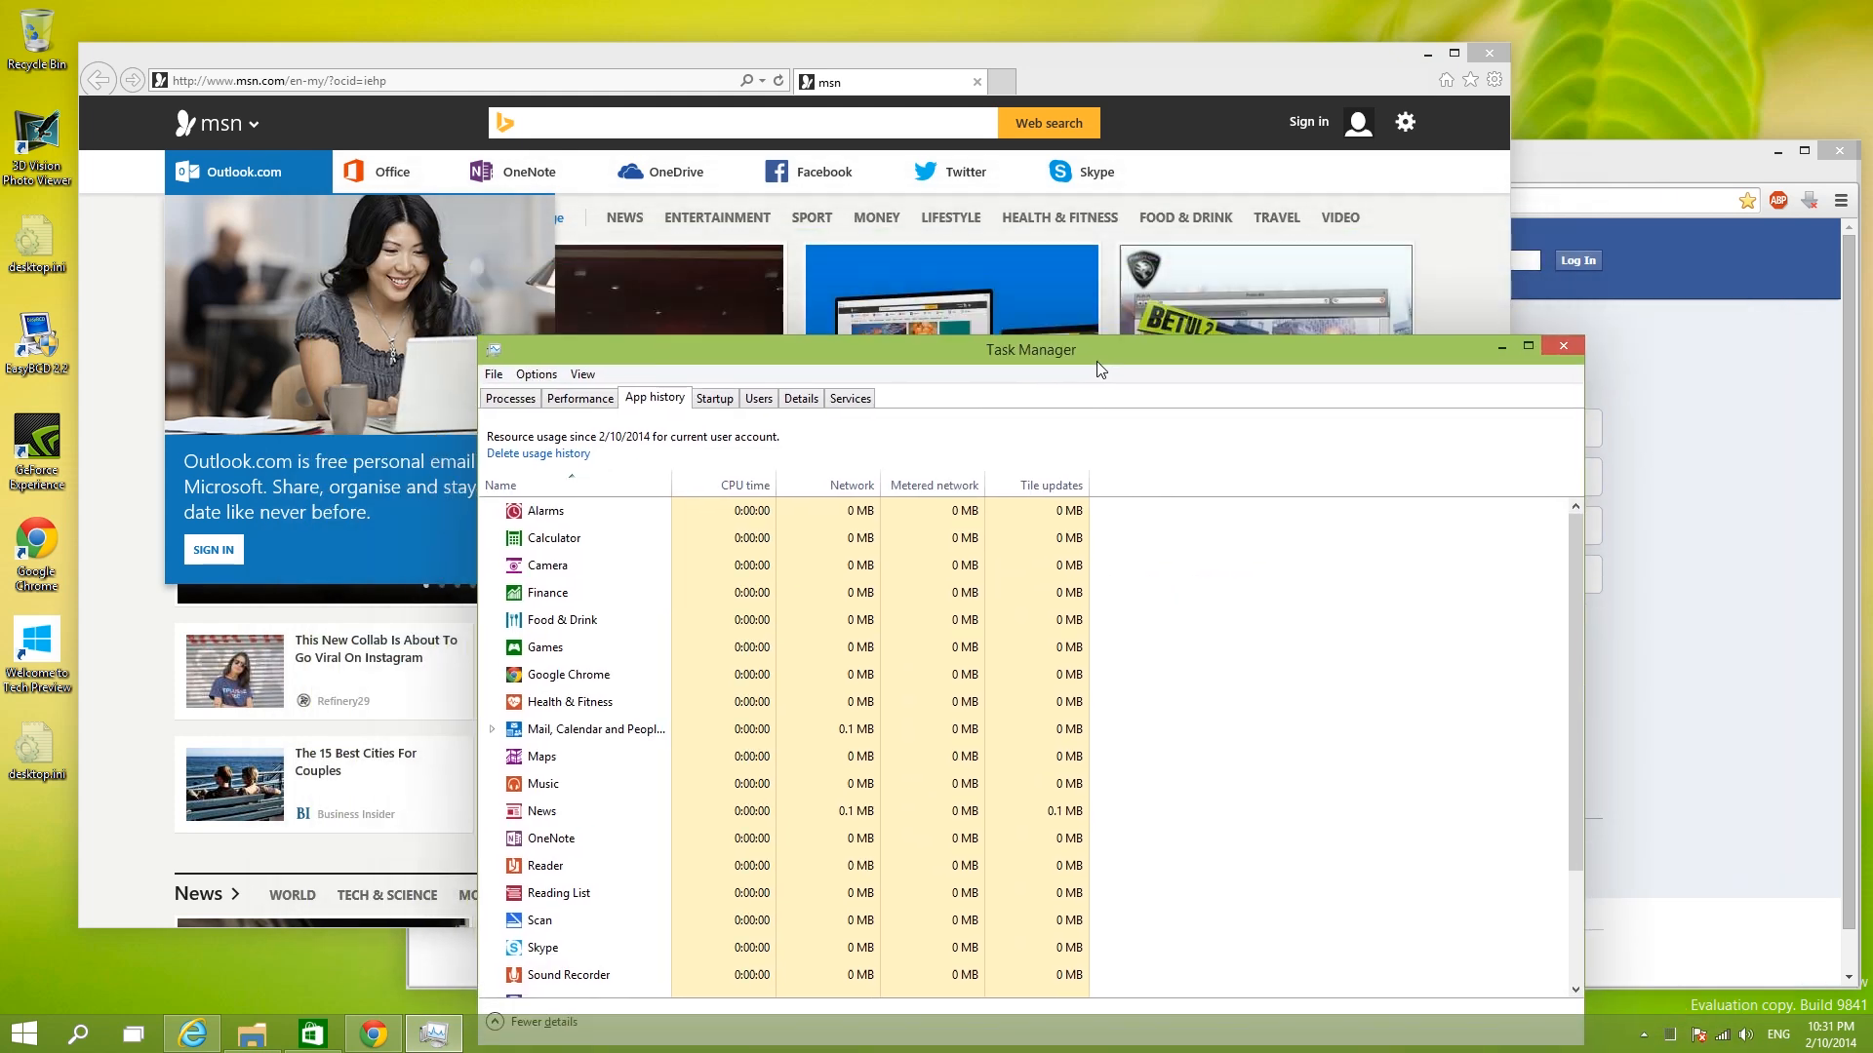
left_click_drag(1030, 349, 918, 229)
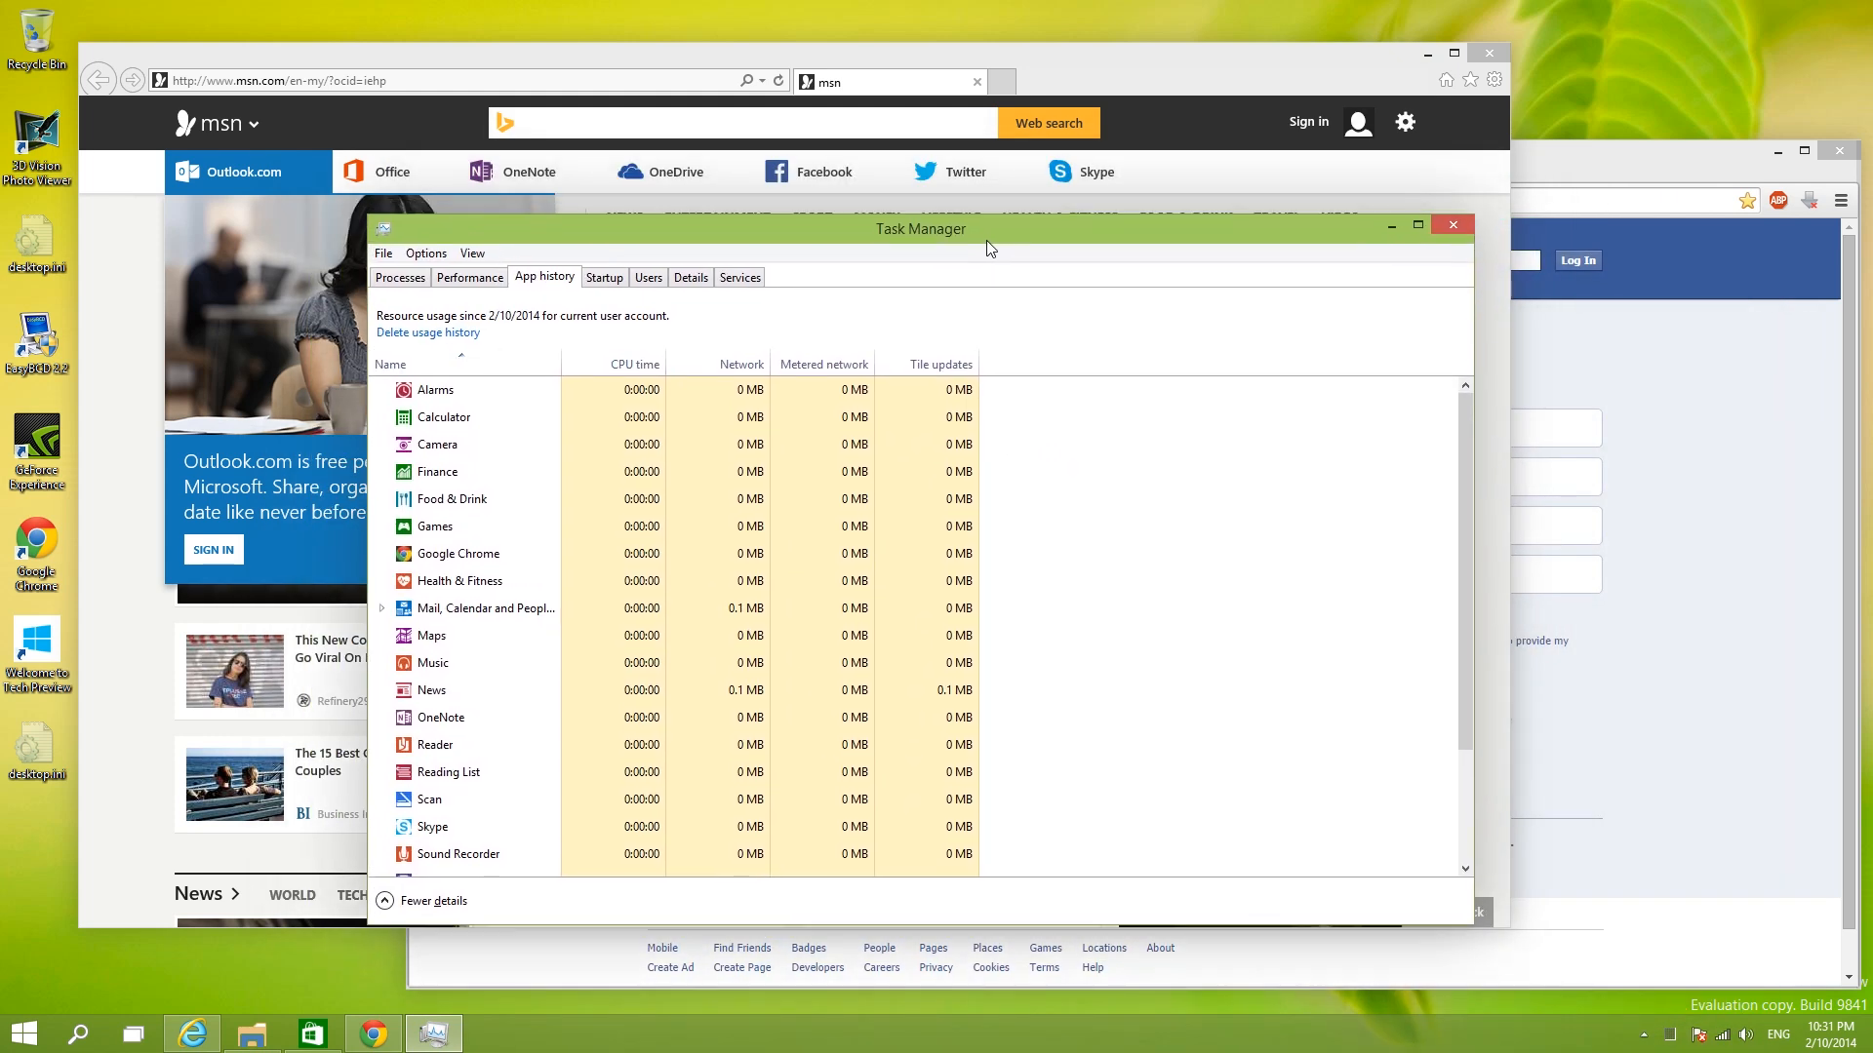
left_click(445, 417)
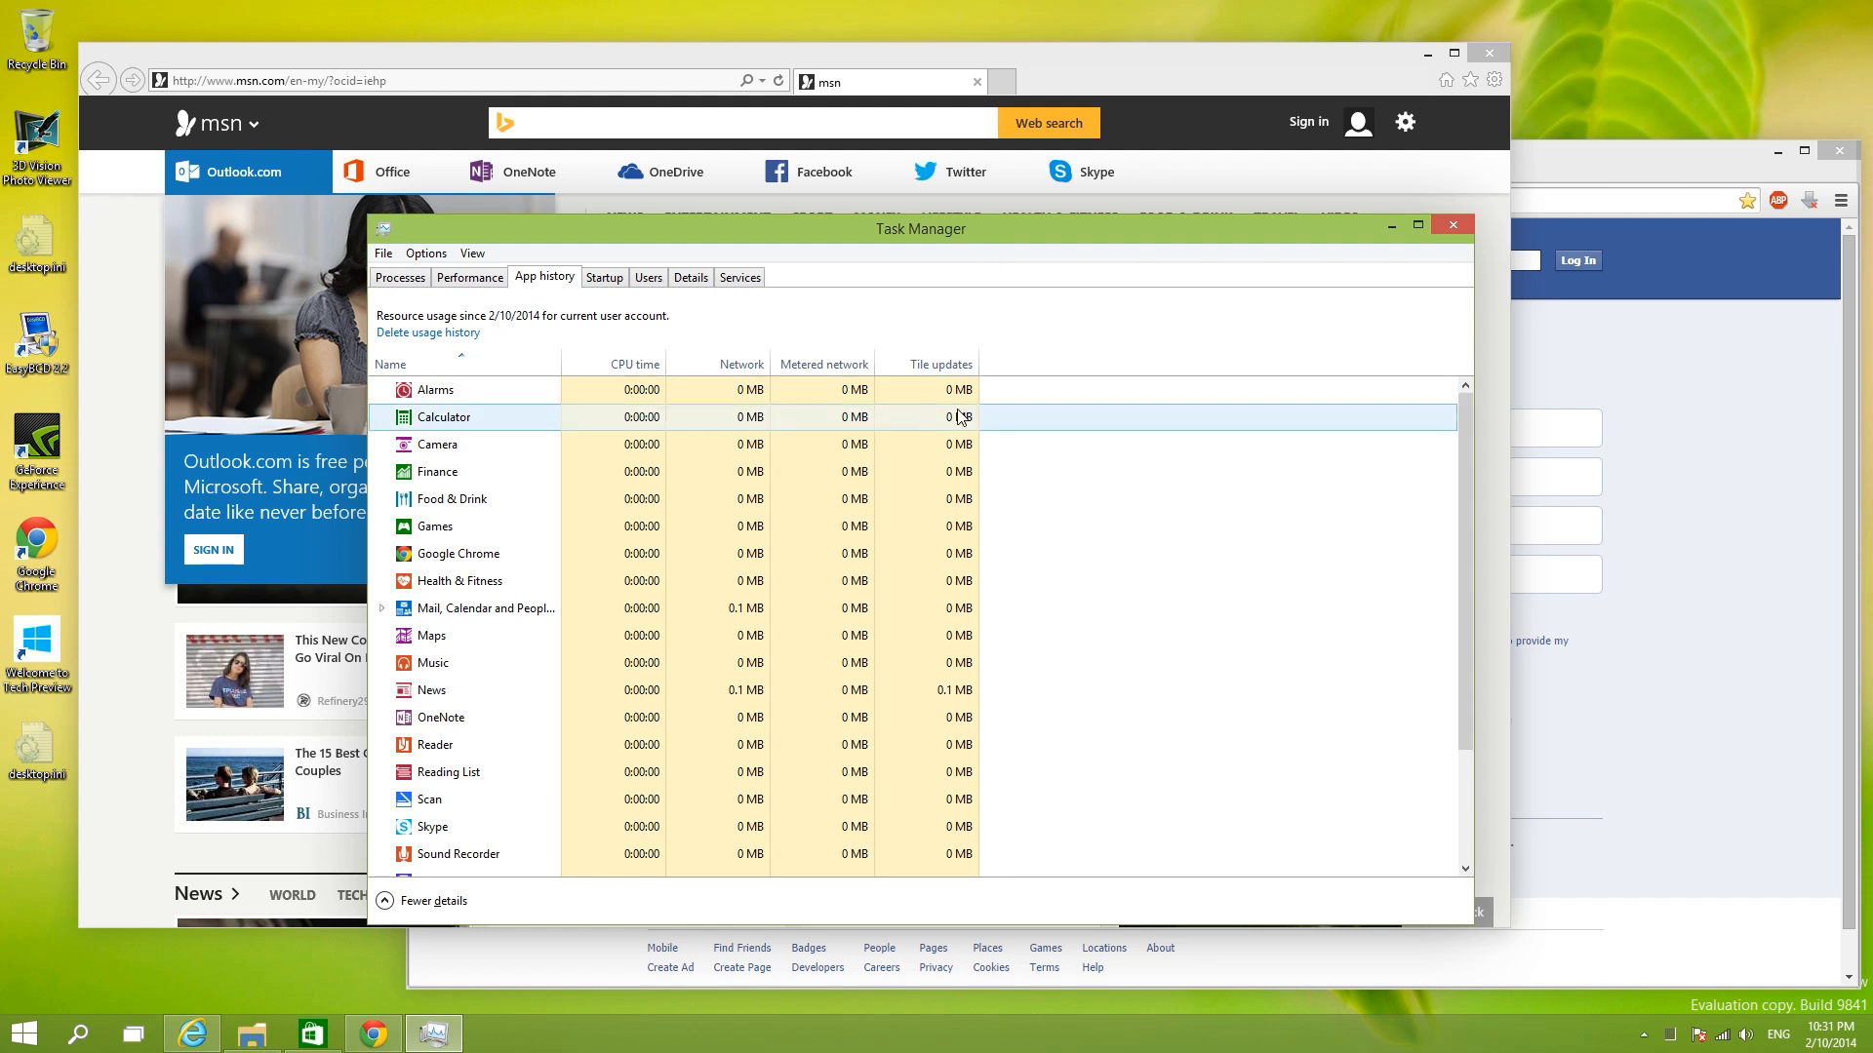
left_click(457, 554)
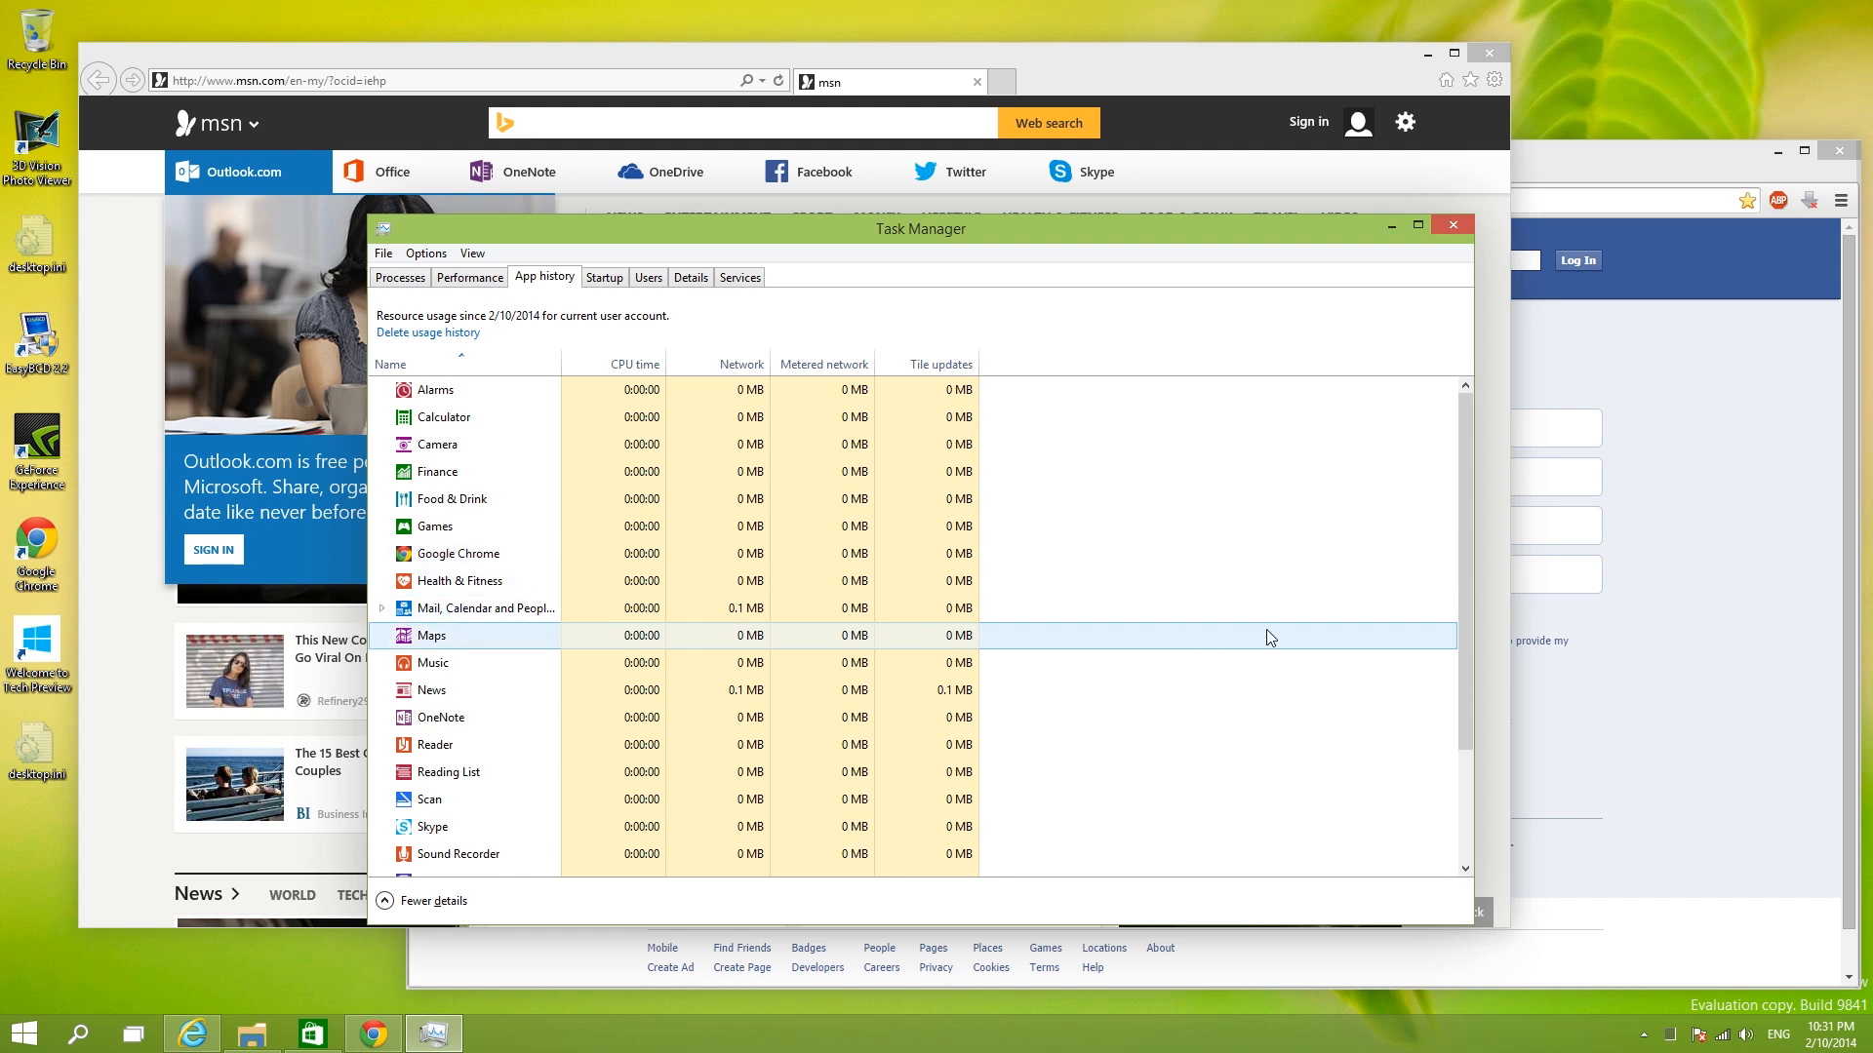
mouse_move(1151, 306)
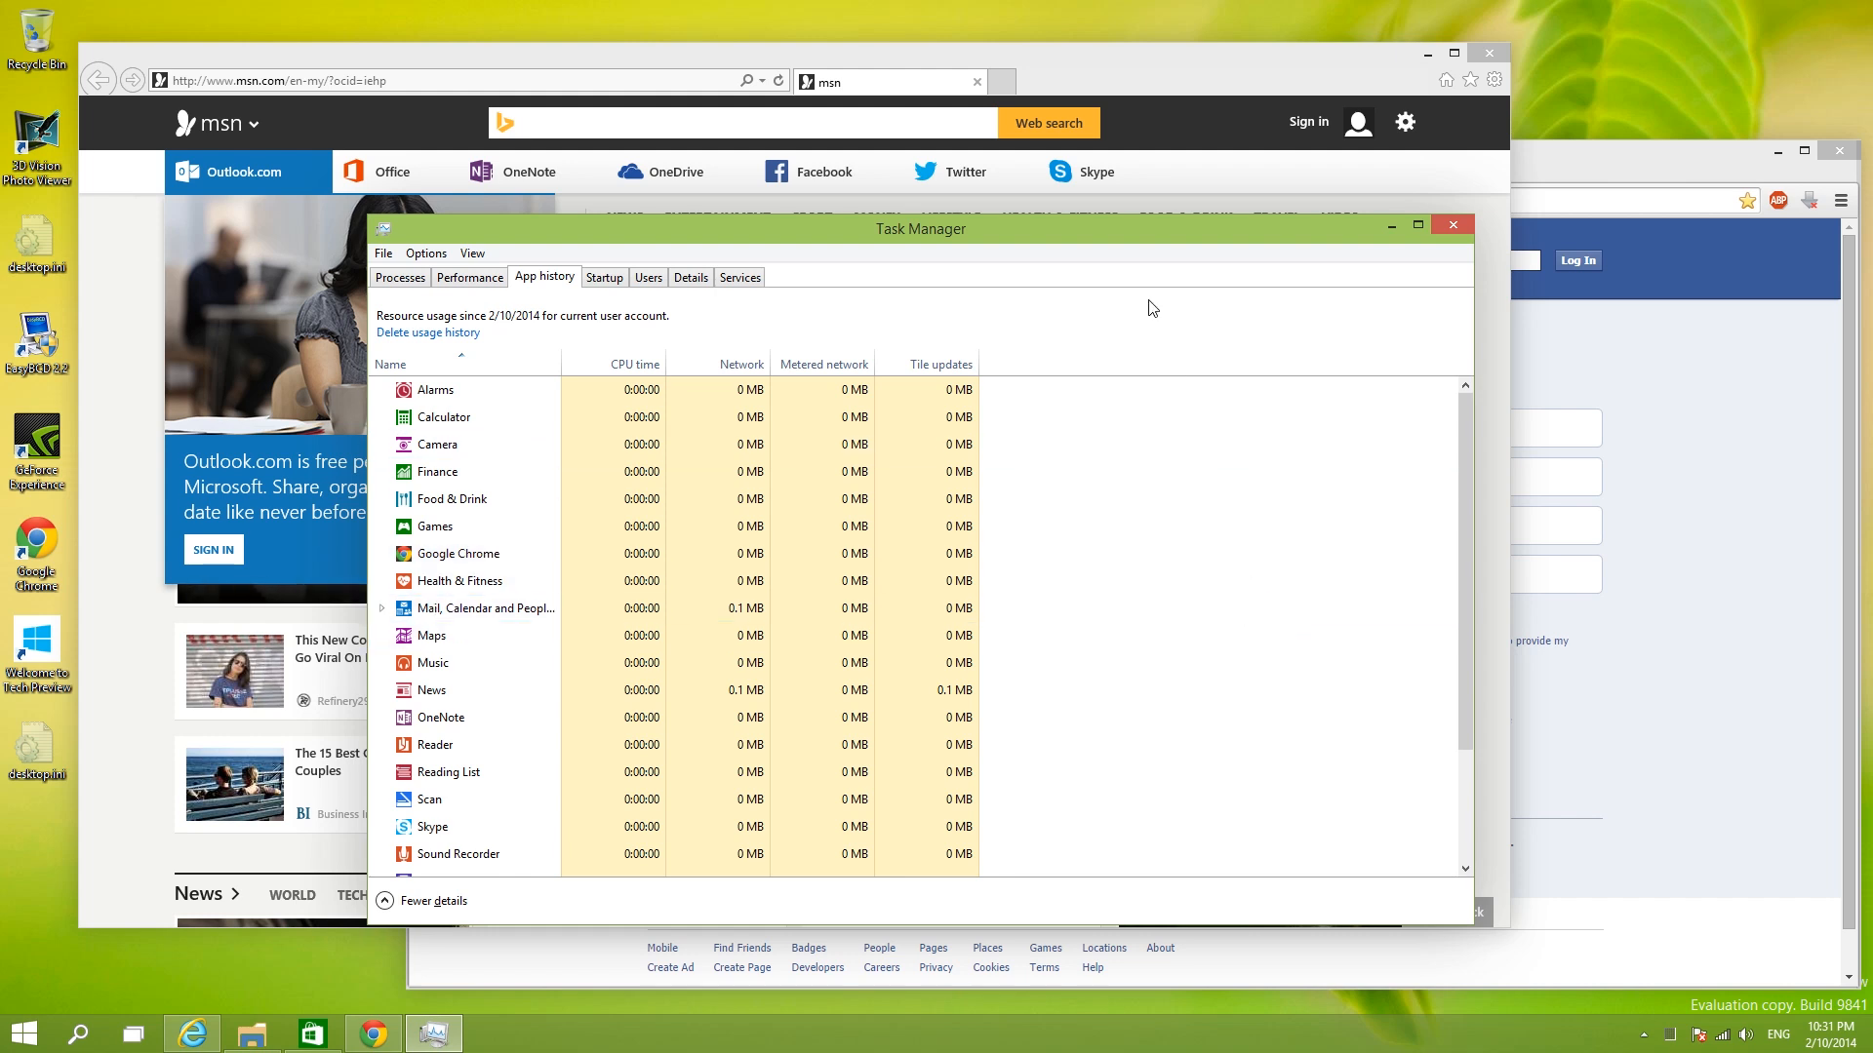
mouse_move(1209, 306)
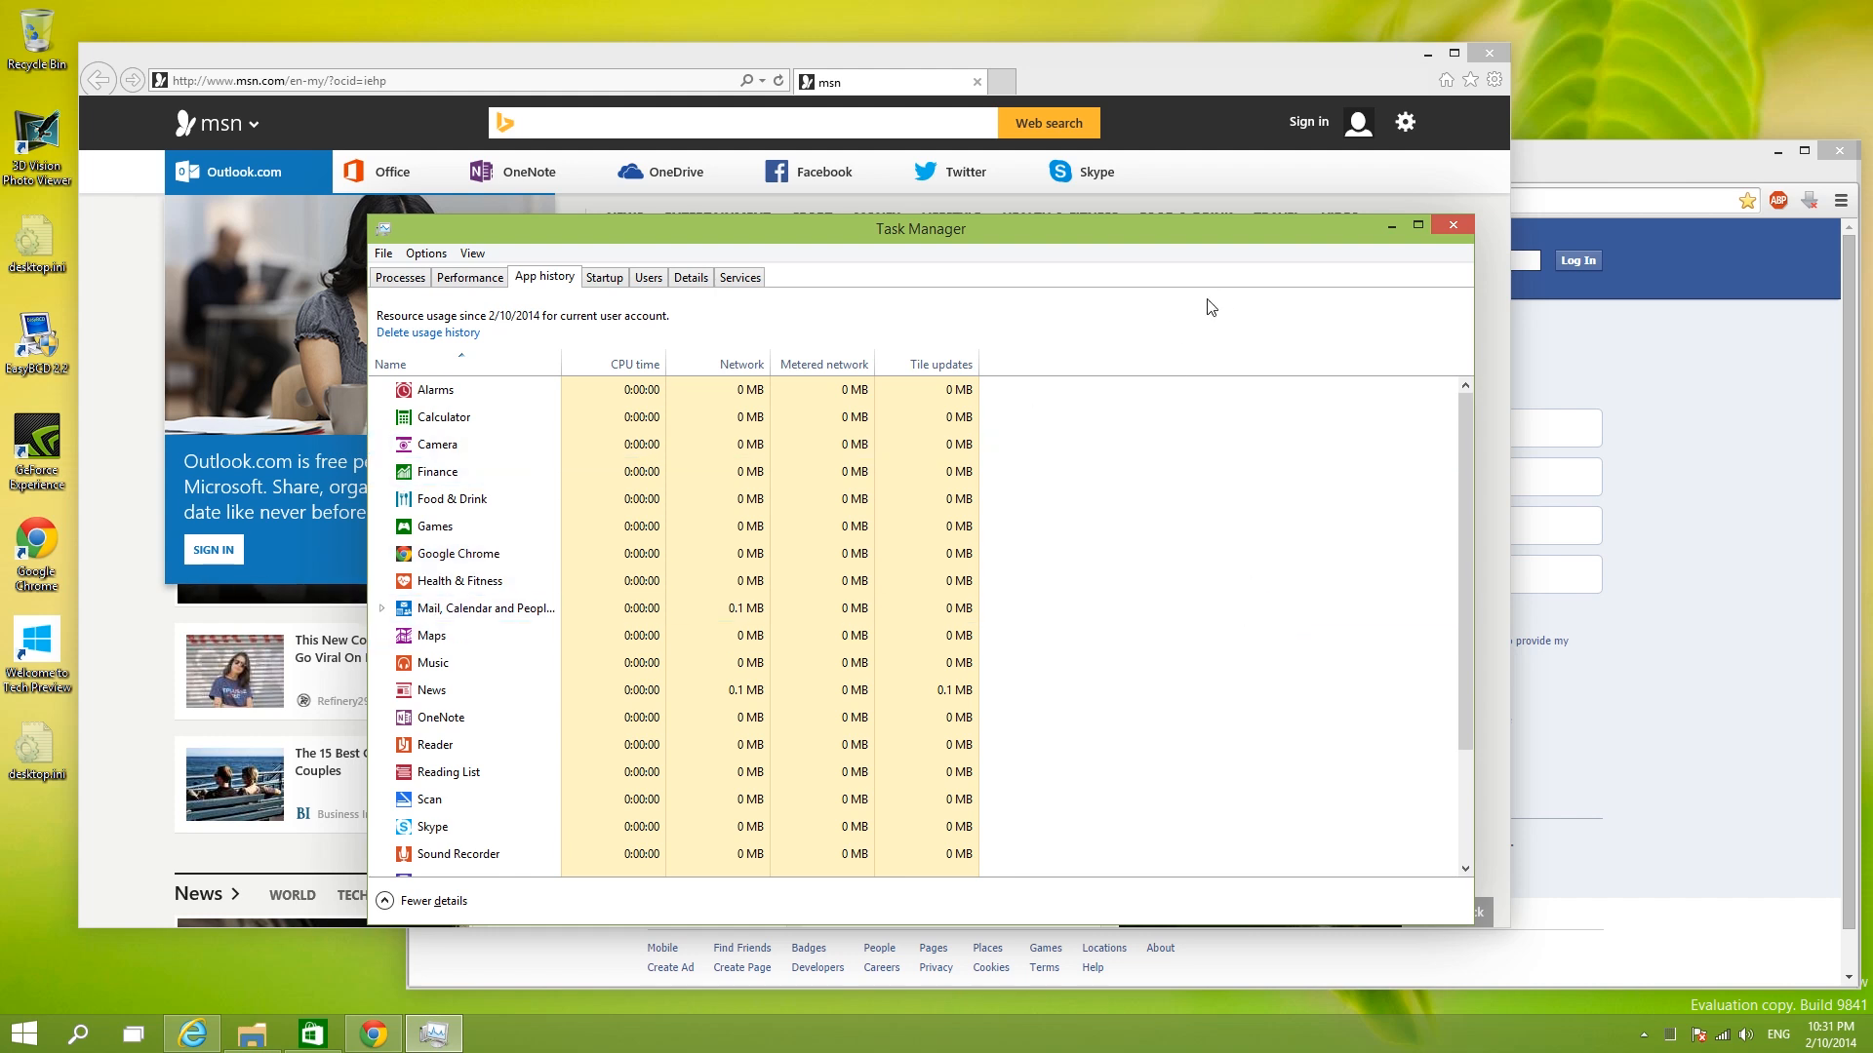
left_click(1454, 224)
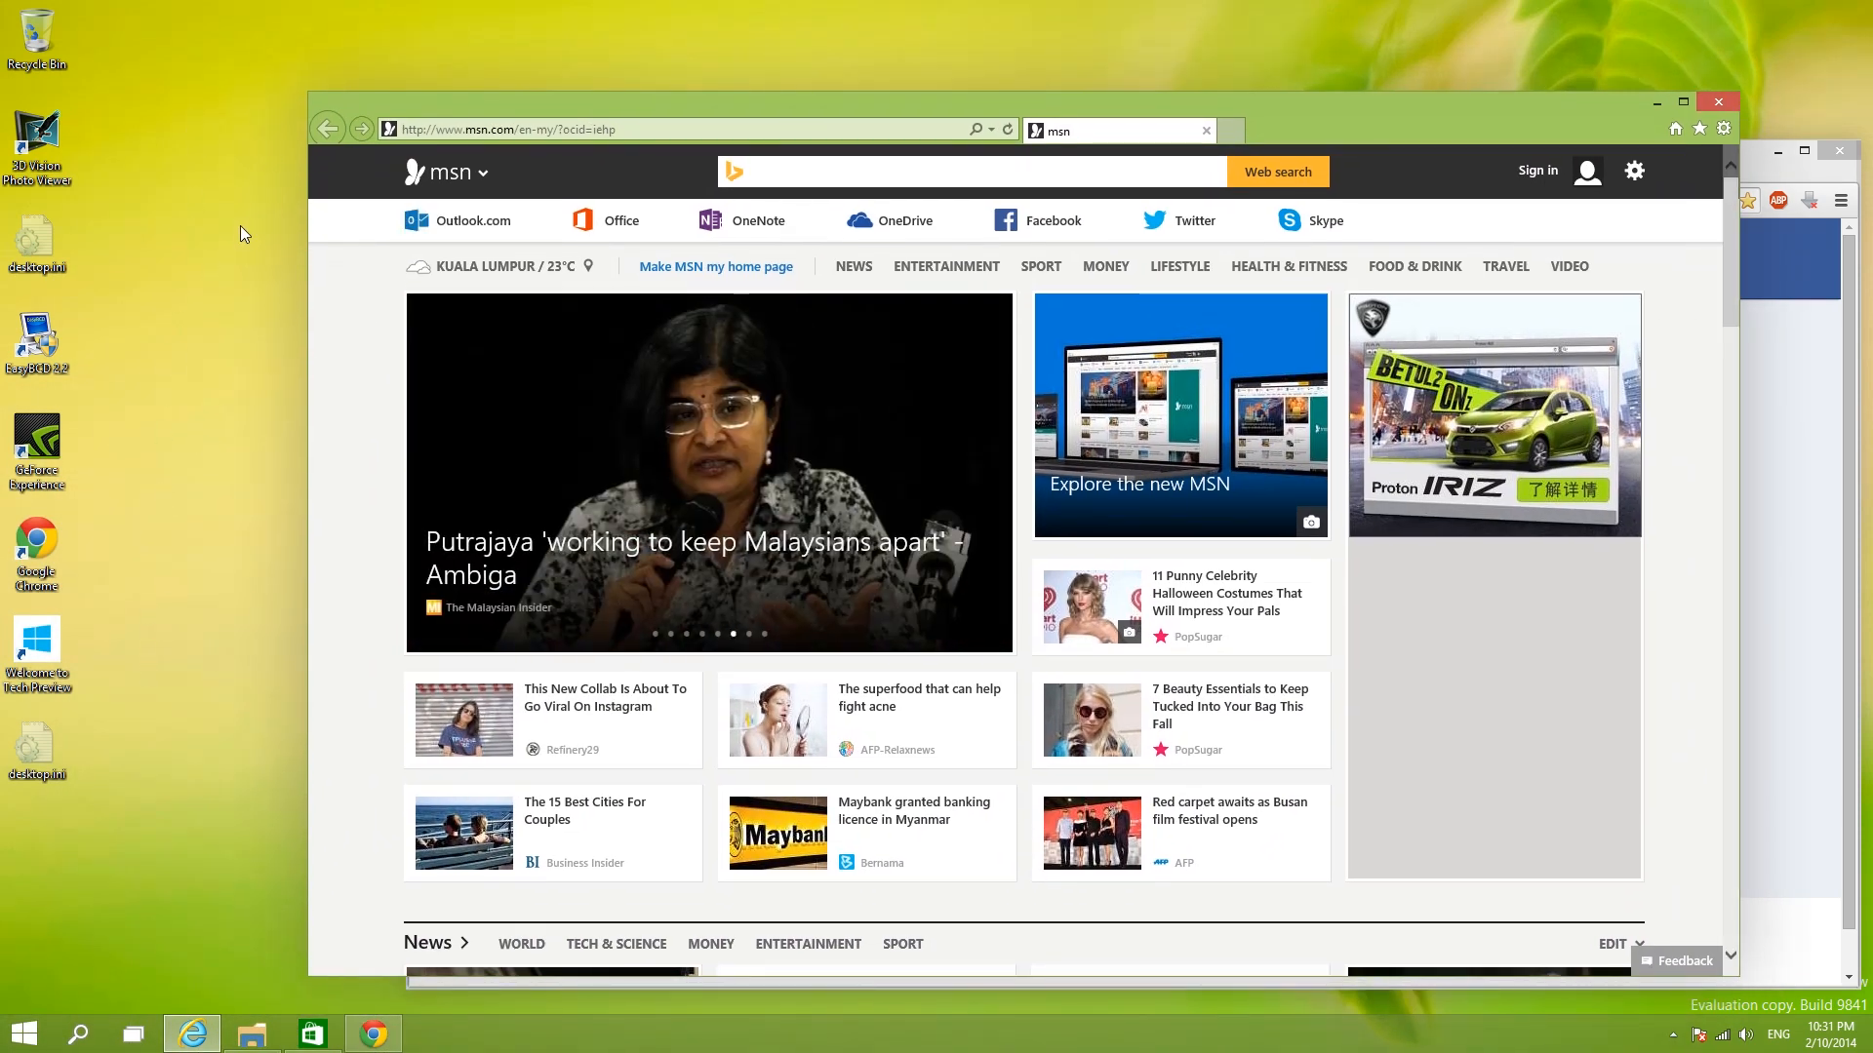
mouse_move(170, 703)
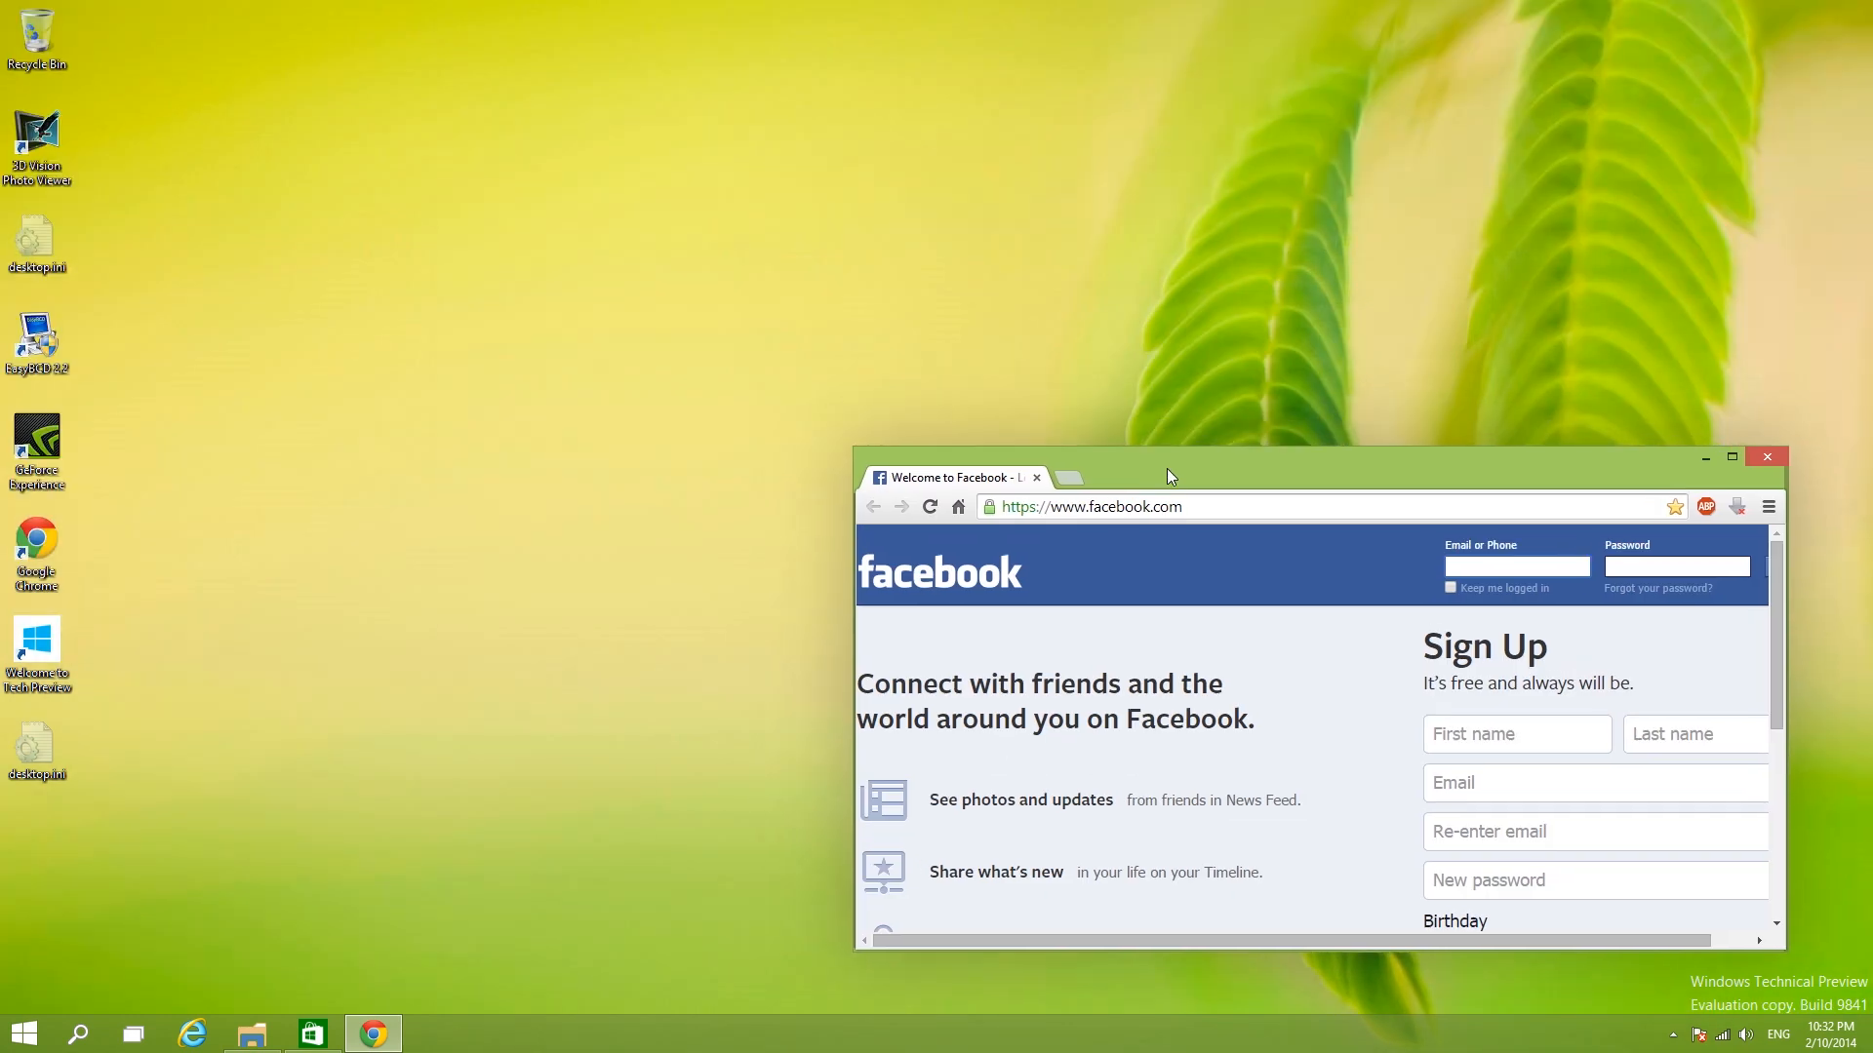
Step: Move the Facebook browser window to the middle, close it, then bring up the Start menu
left_click_drag(1169, 476, 837, 259)
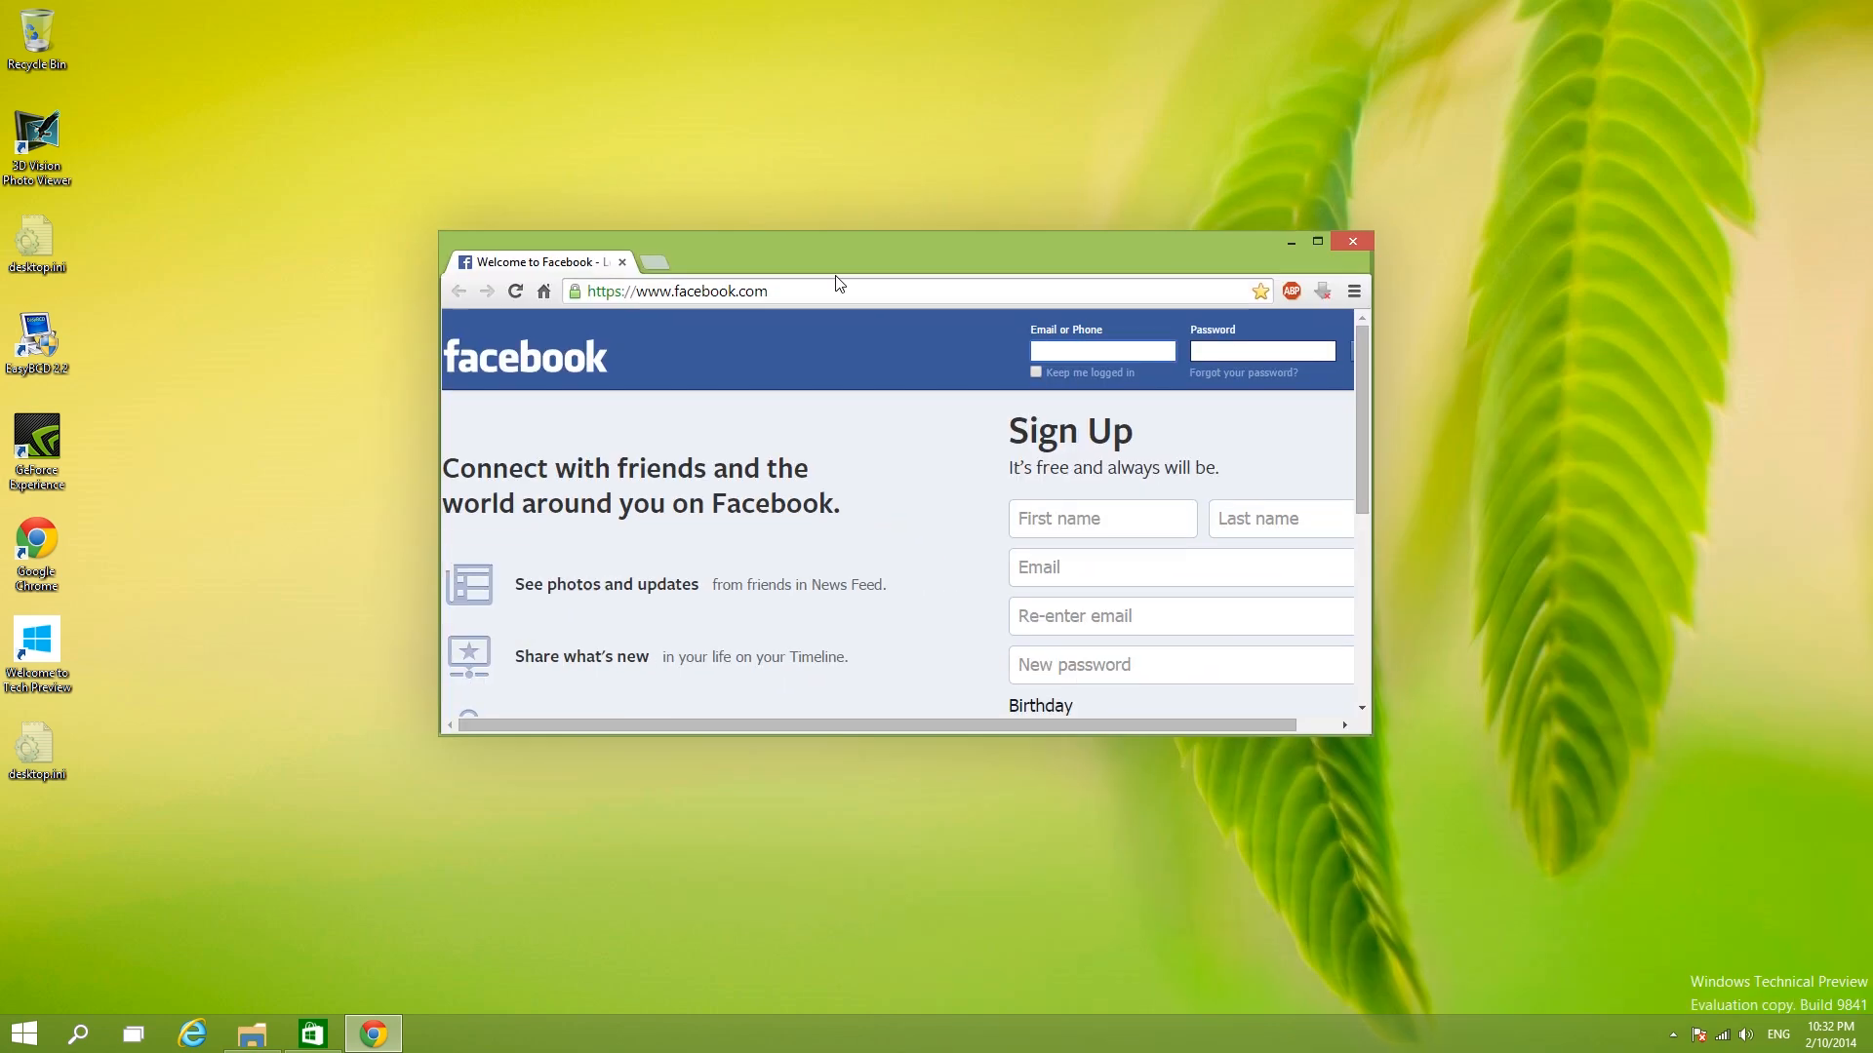
left_click(1352, 242)
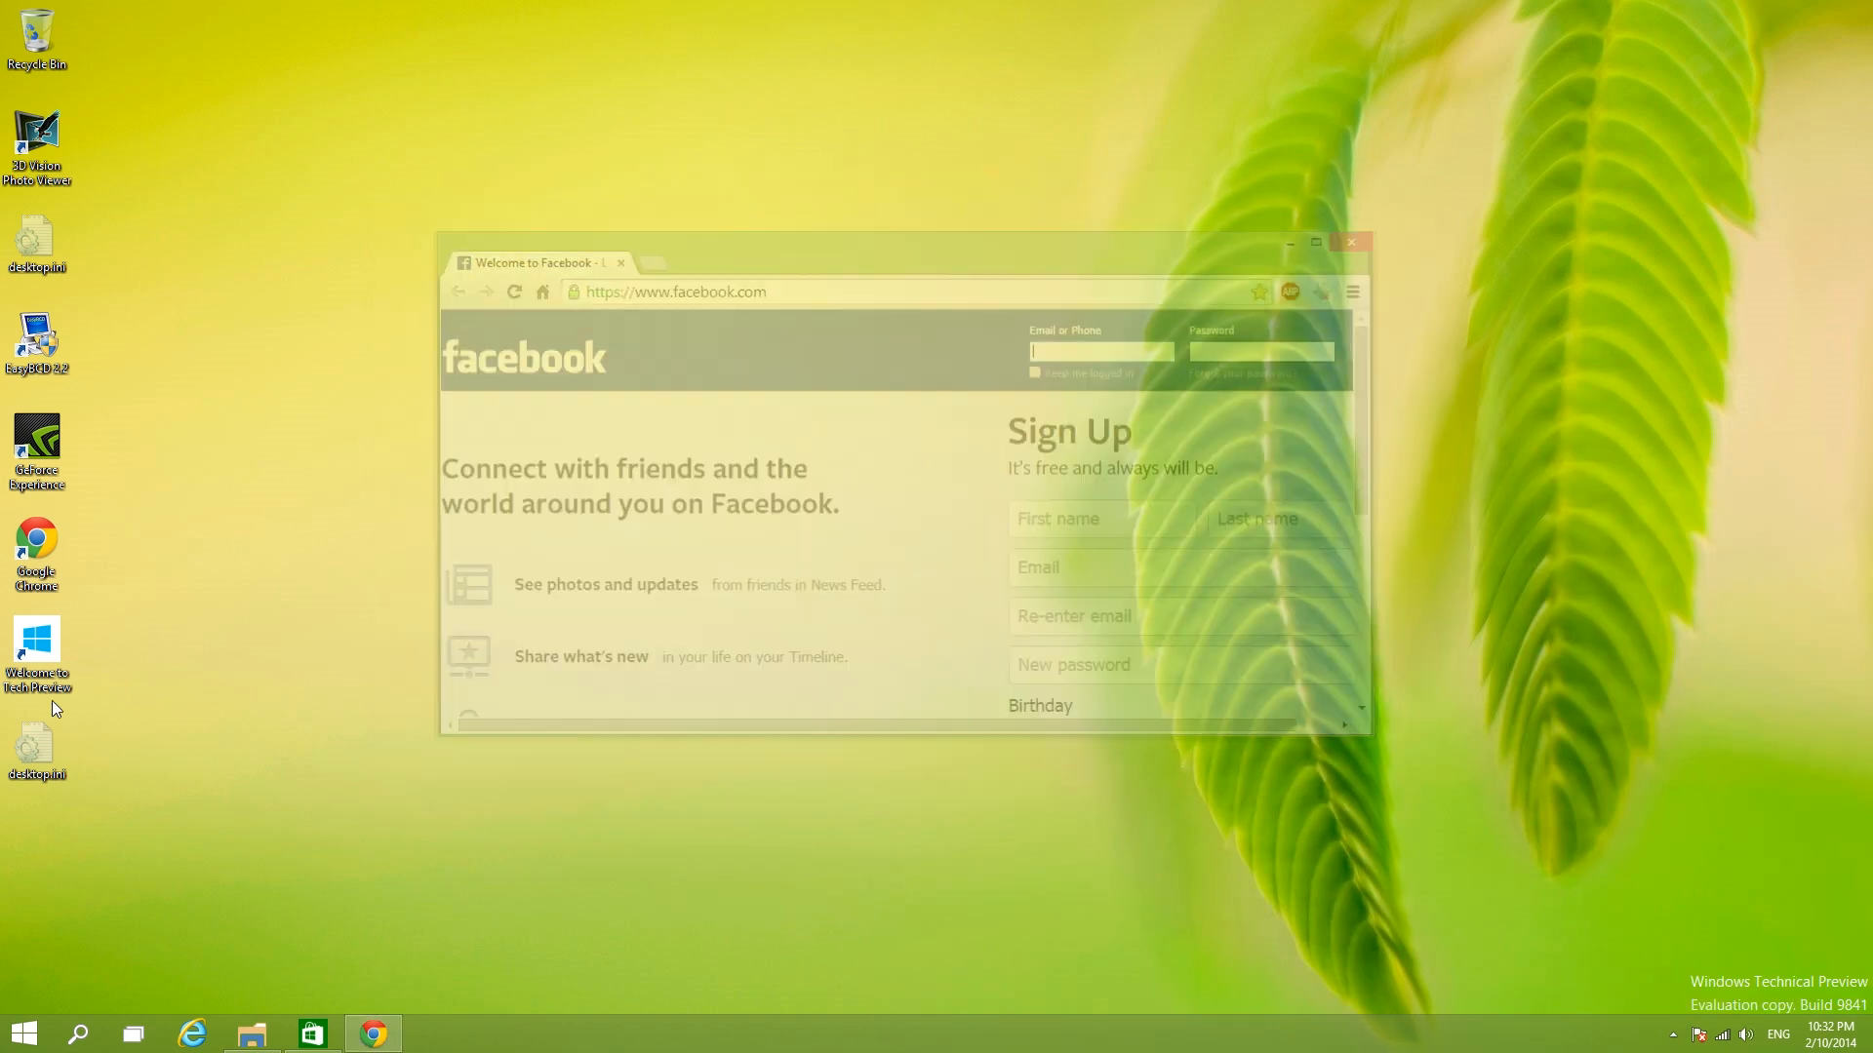
left_click(31, 1028)
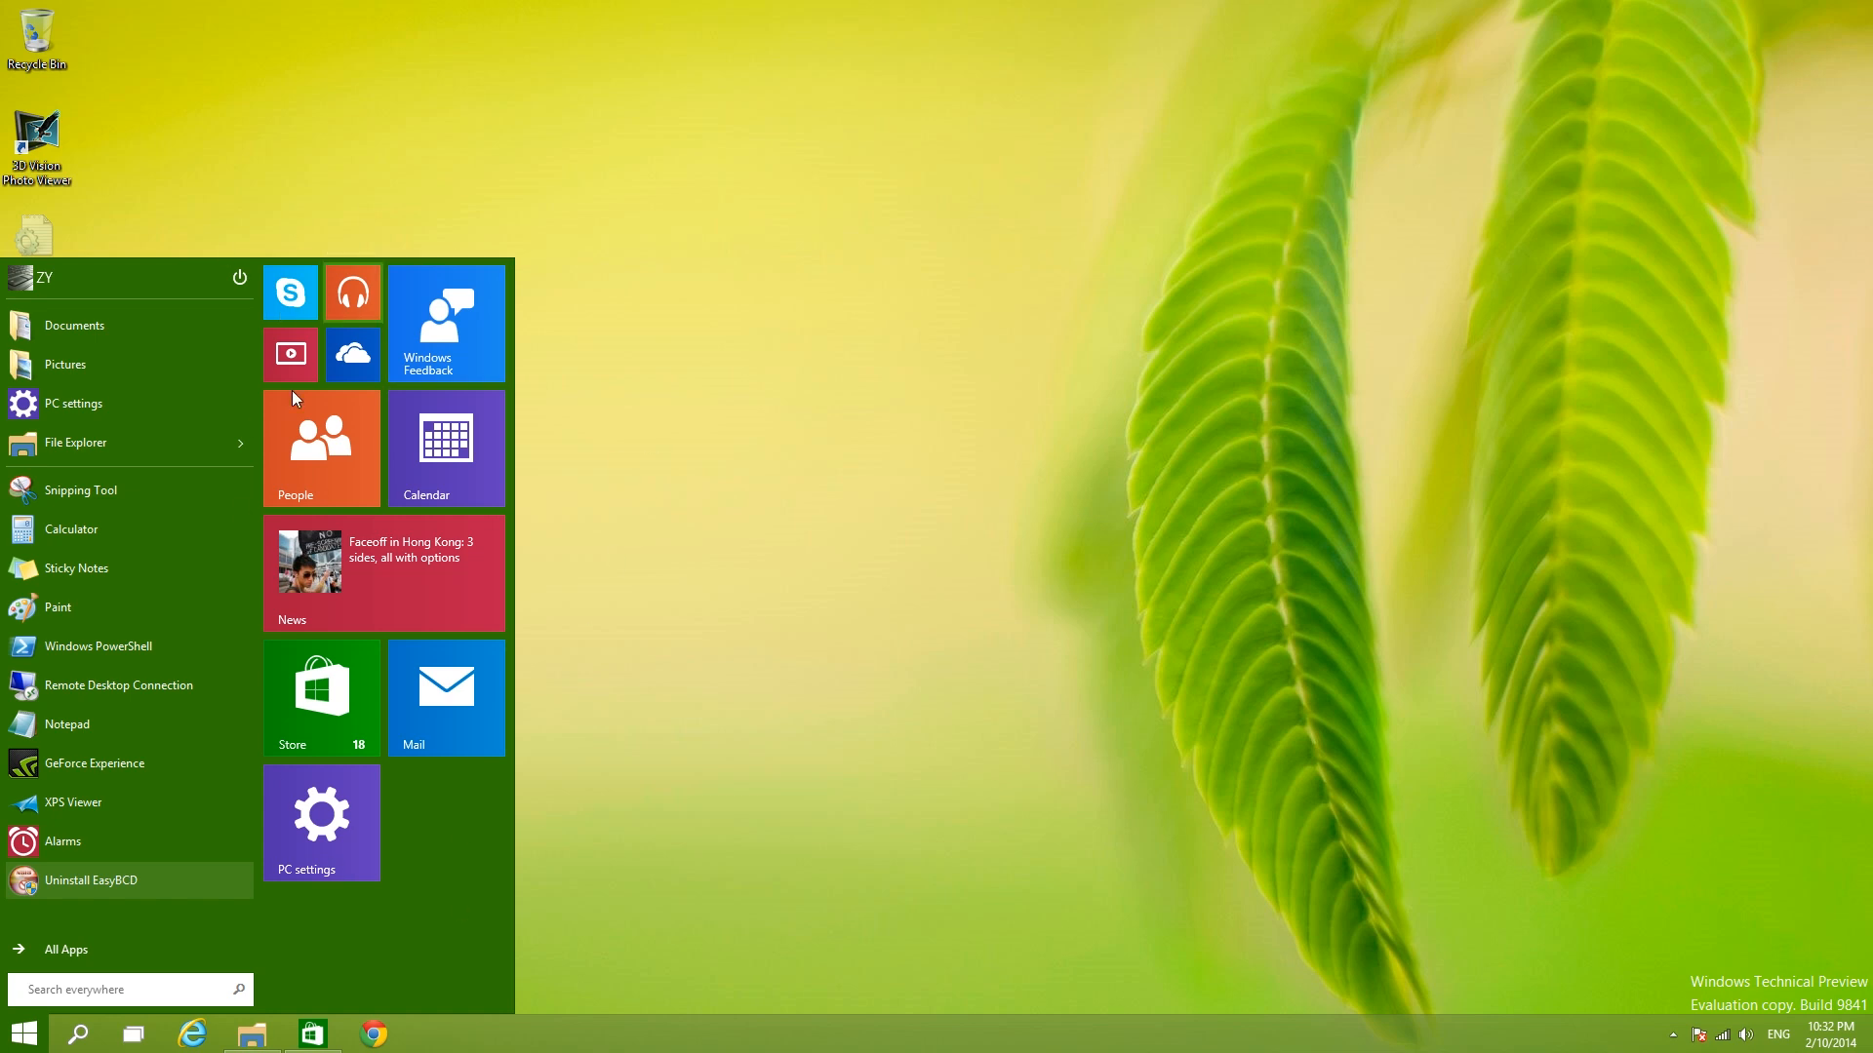
mouse_move(698, 929)
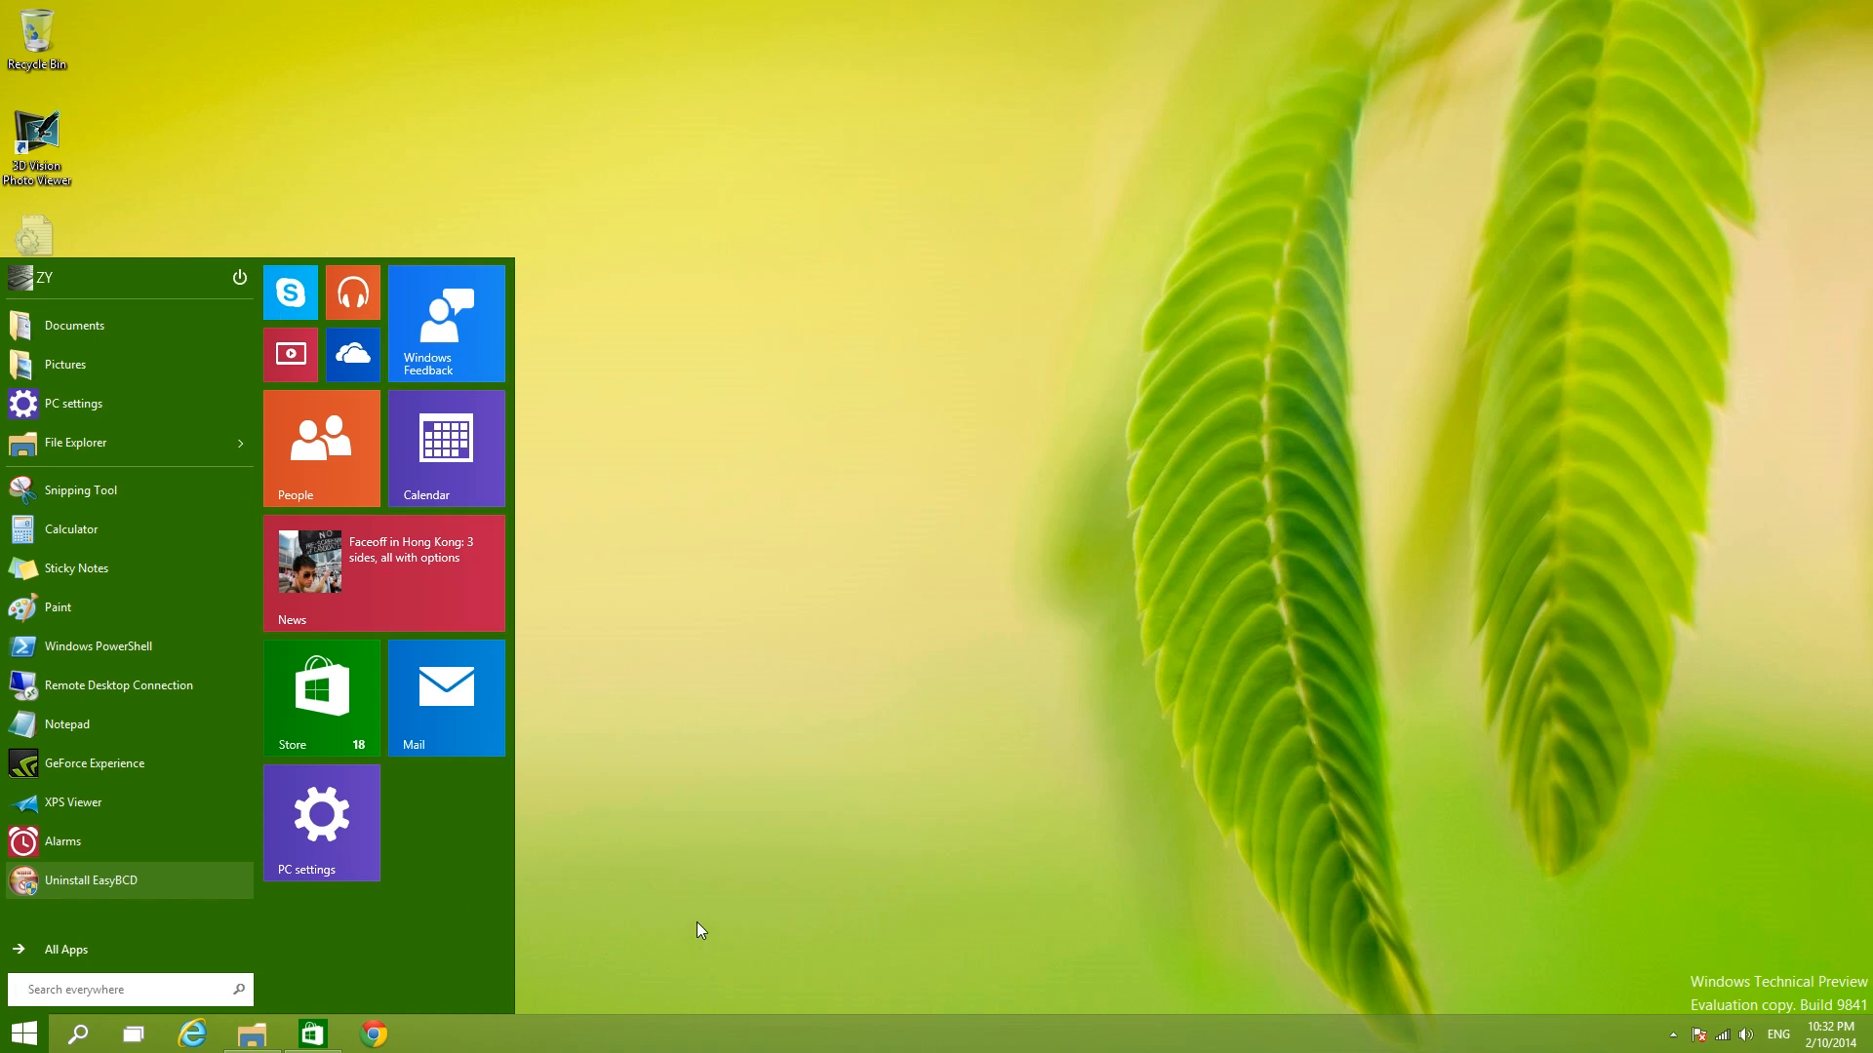
mouse_move(901, 817)
type("control")
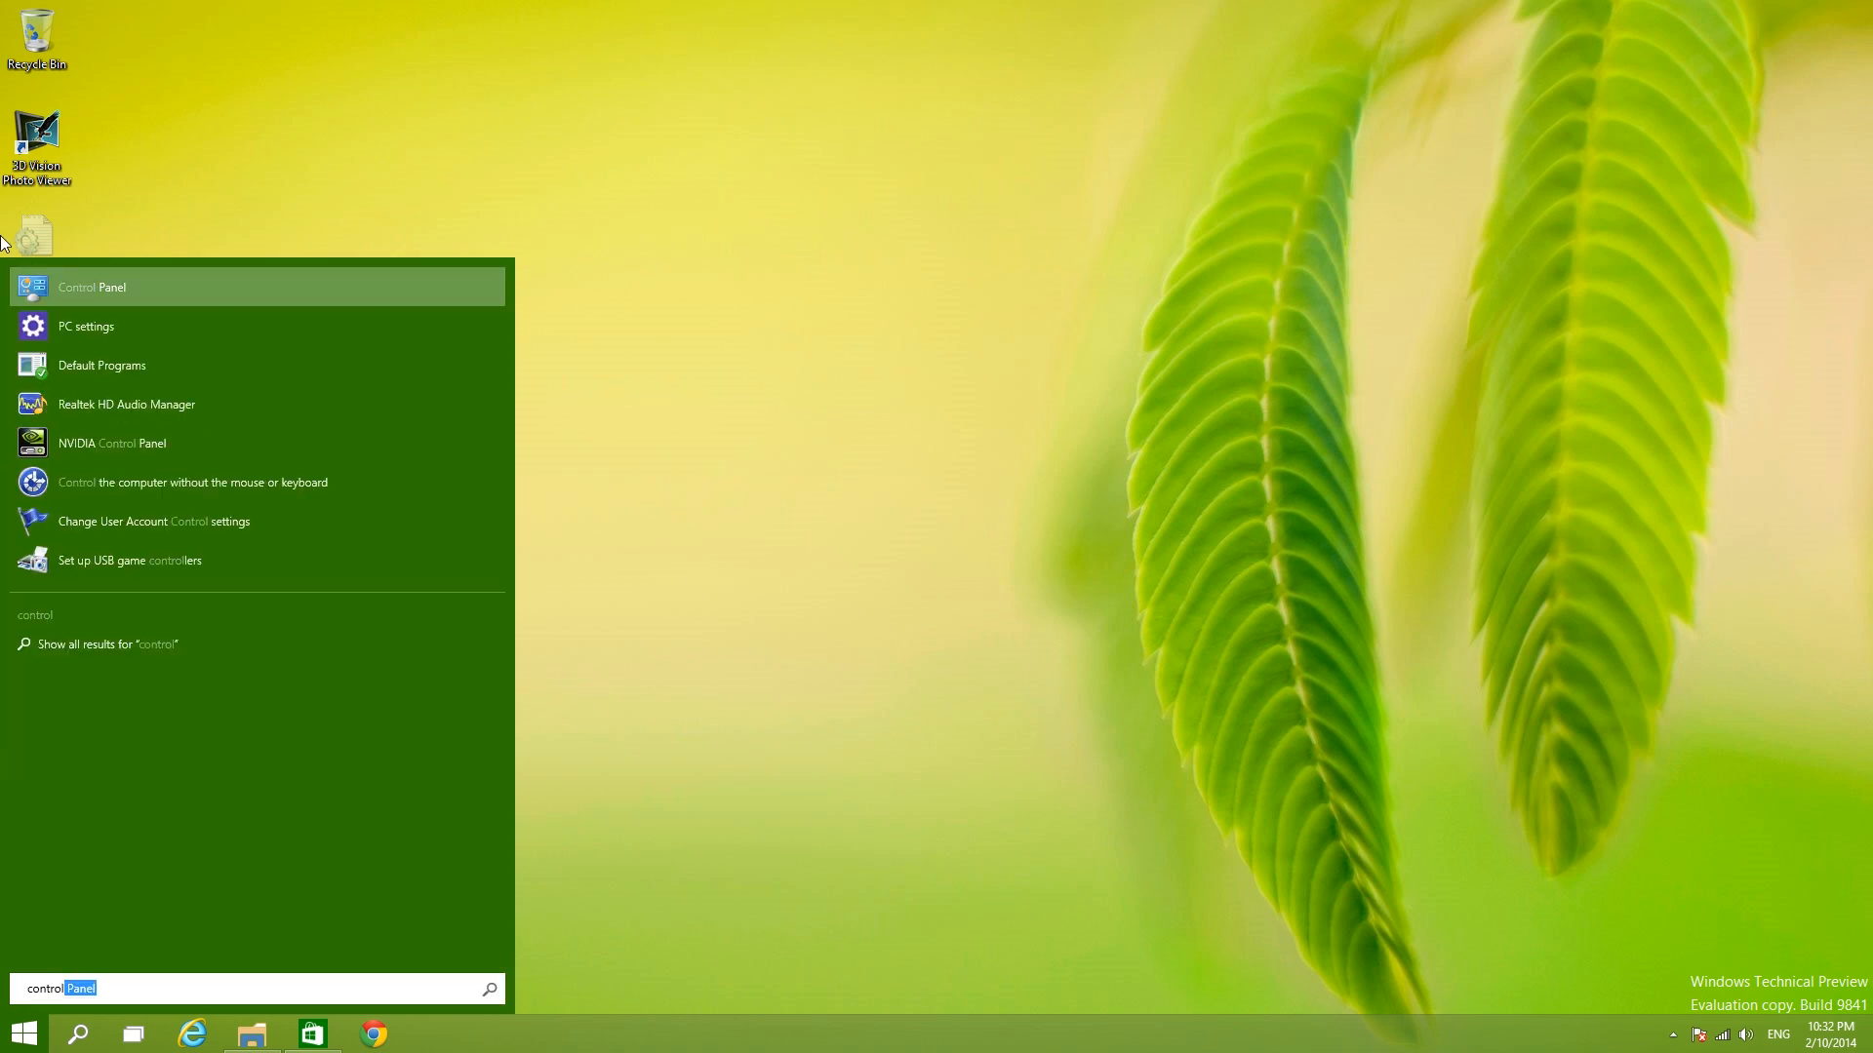
Step: Launch Control Panel from the Start menu search results for 'control'
left_click(92, 287)
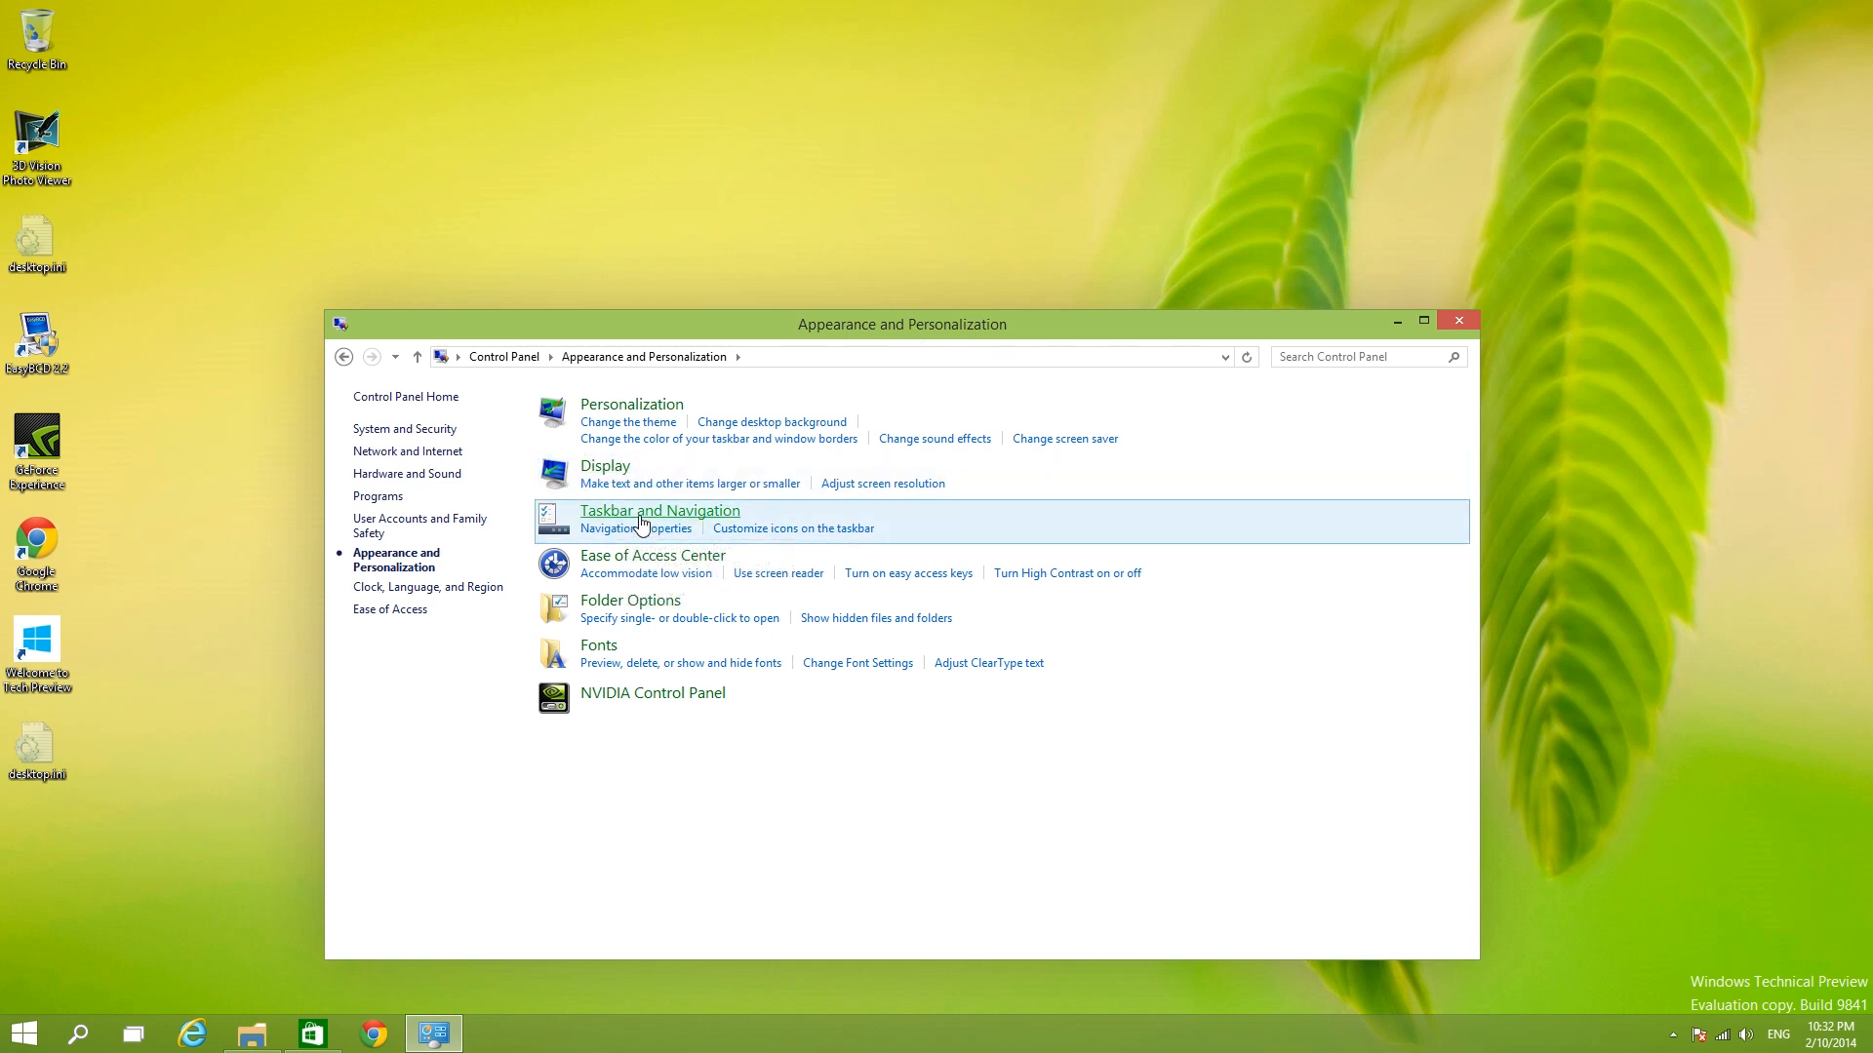
Step: In Taskbar and Navigation properties, untick 'Use the Start menu instead of the Start screen', apply, and sign out
left_click(659, 511)
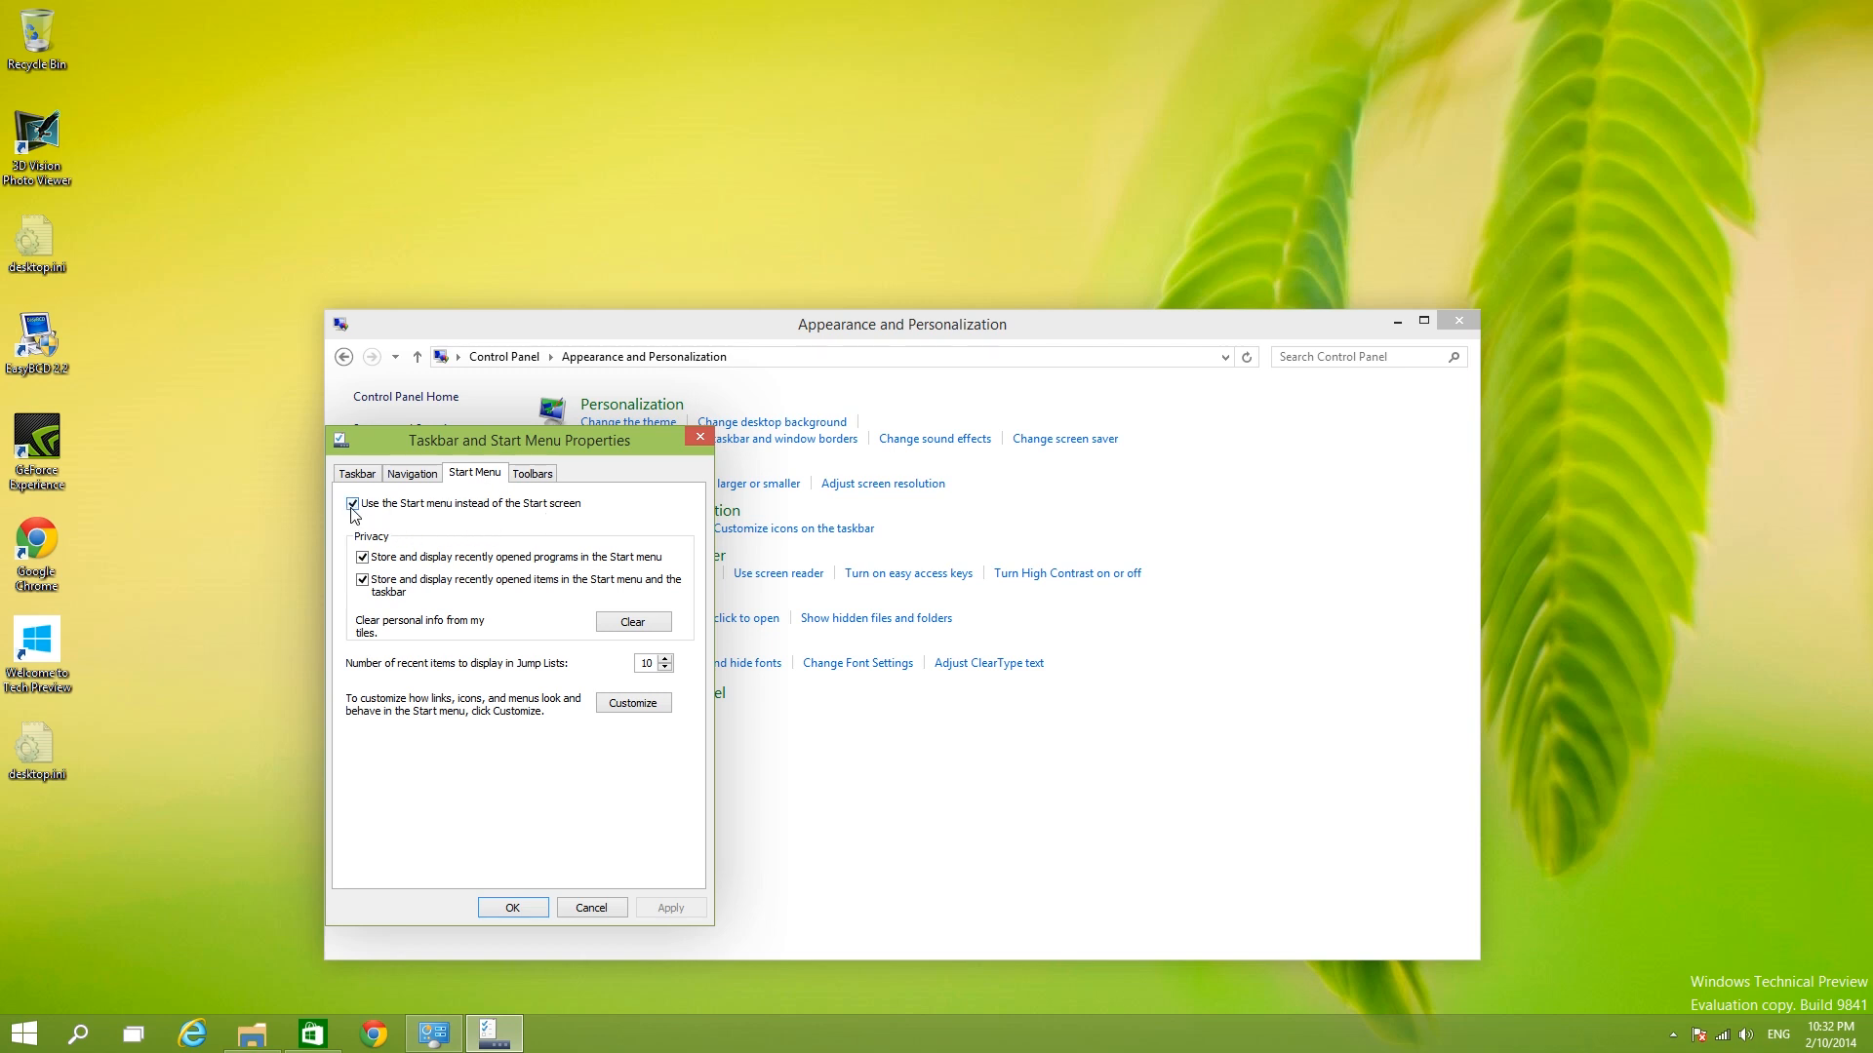
left_click(353, 503)
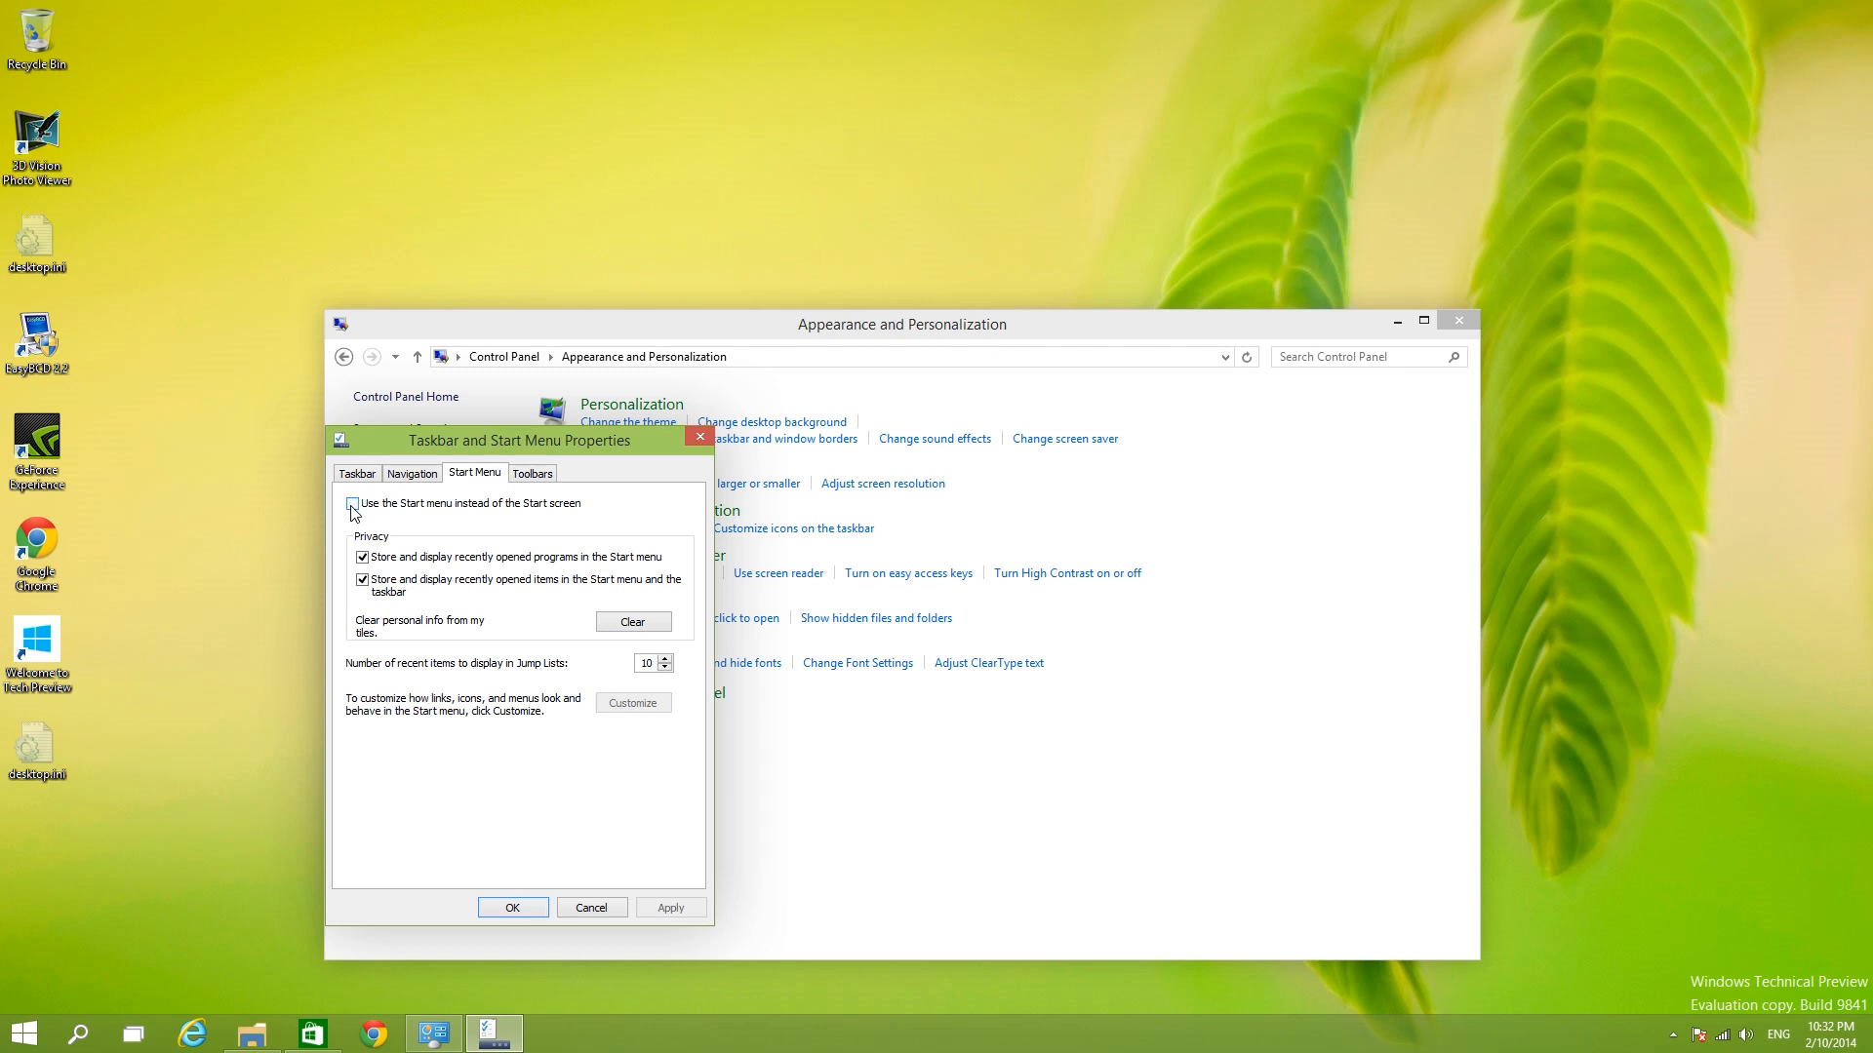
left_click(351, 503)
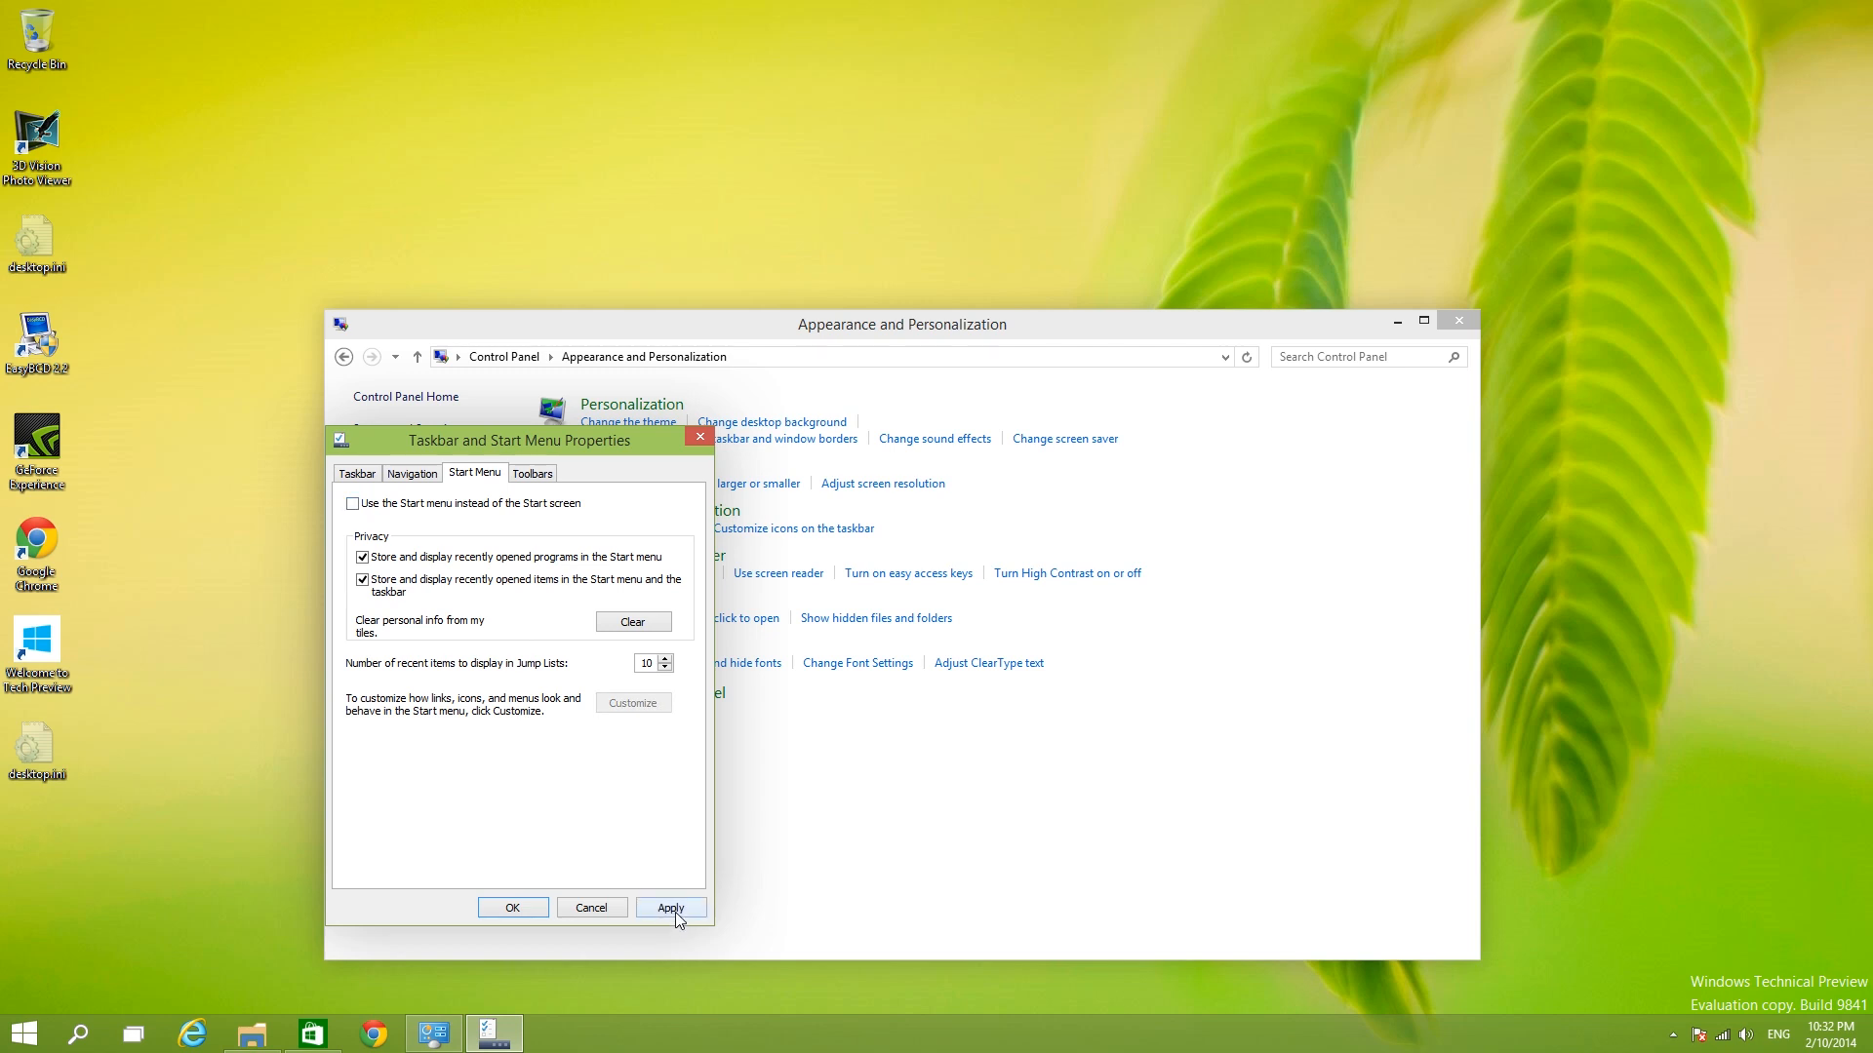
left_click(671, 907)
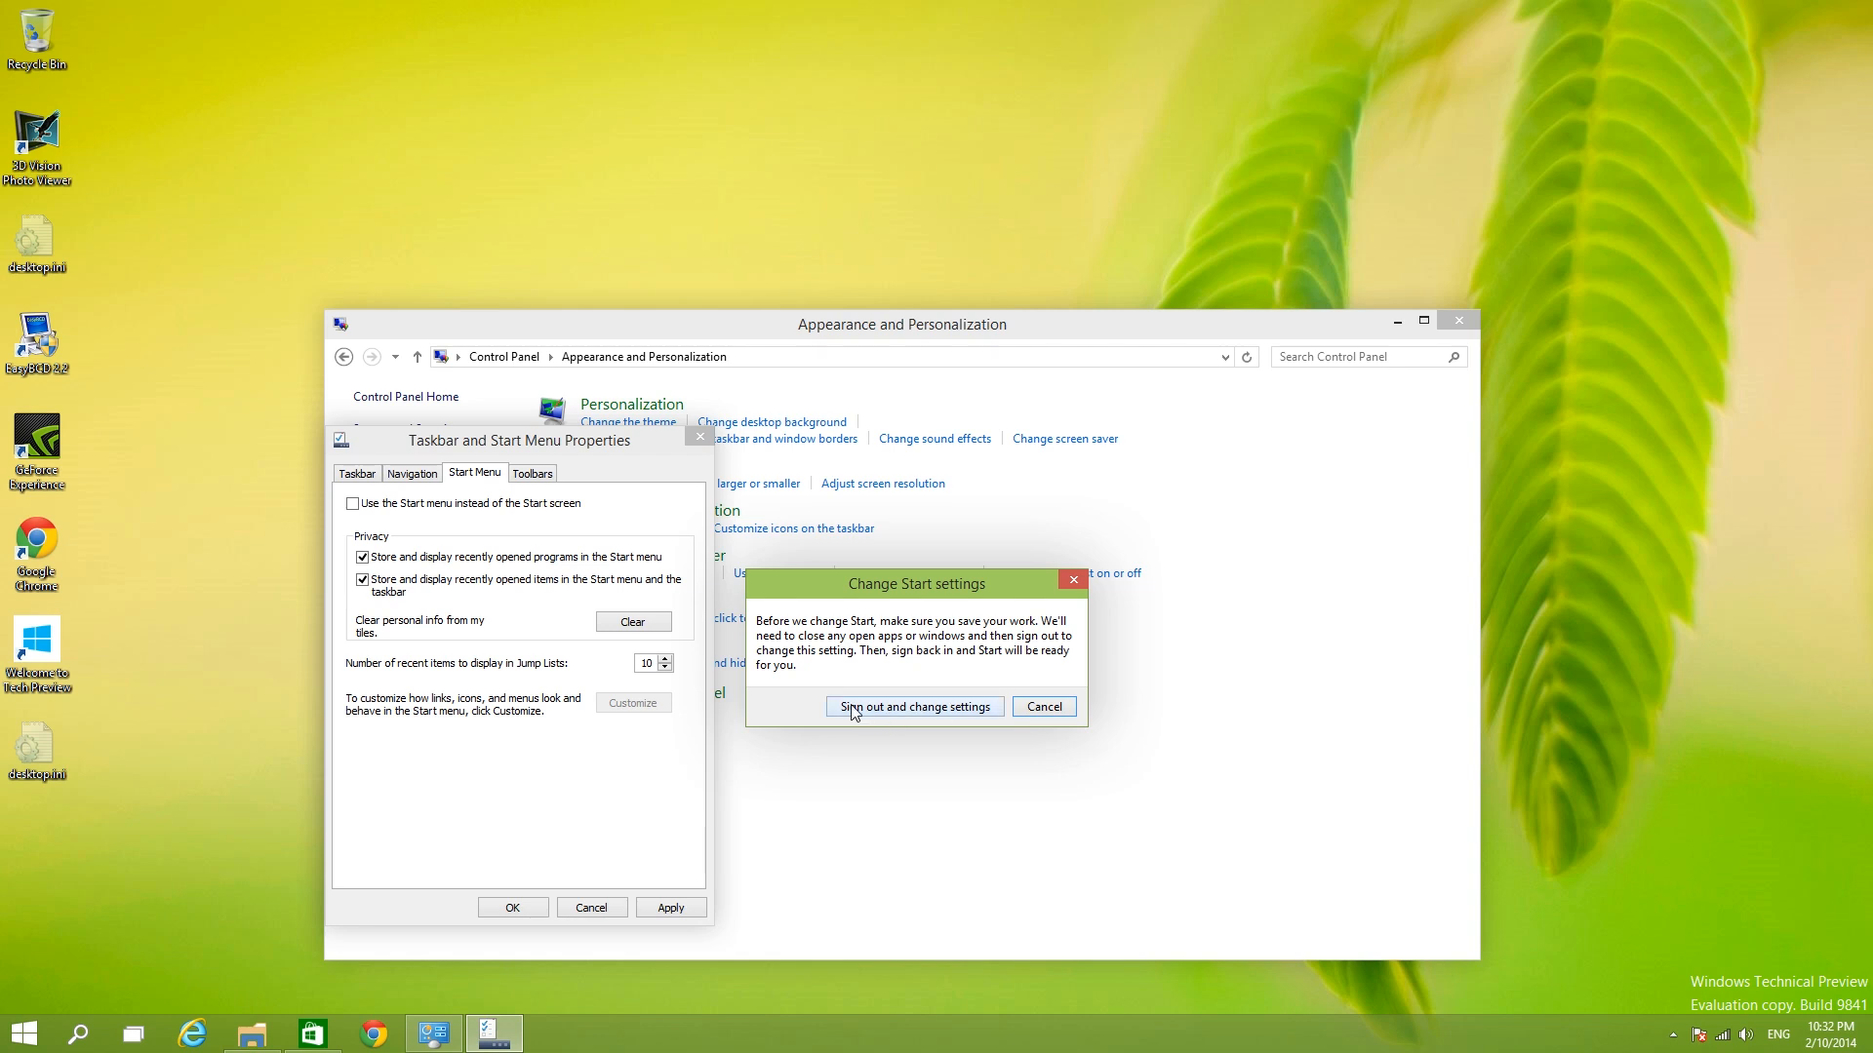
left_click(915, 706)
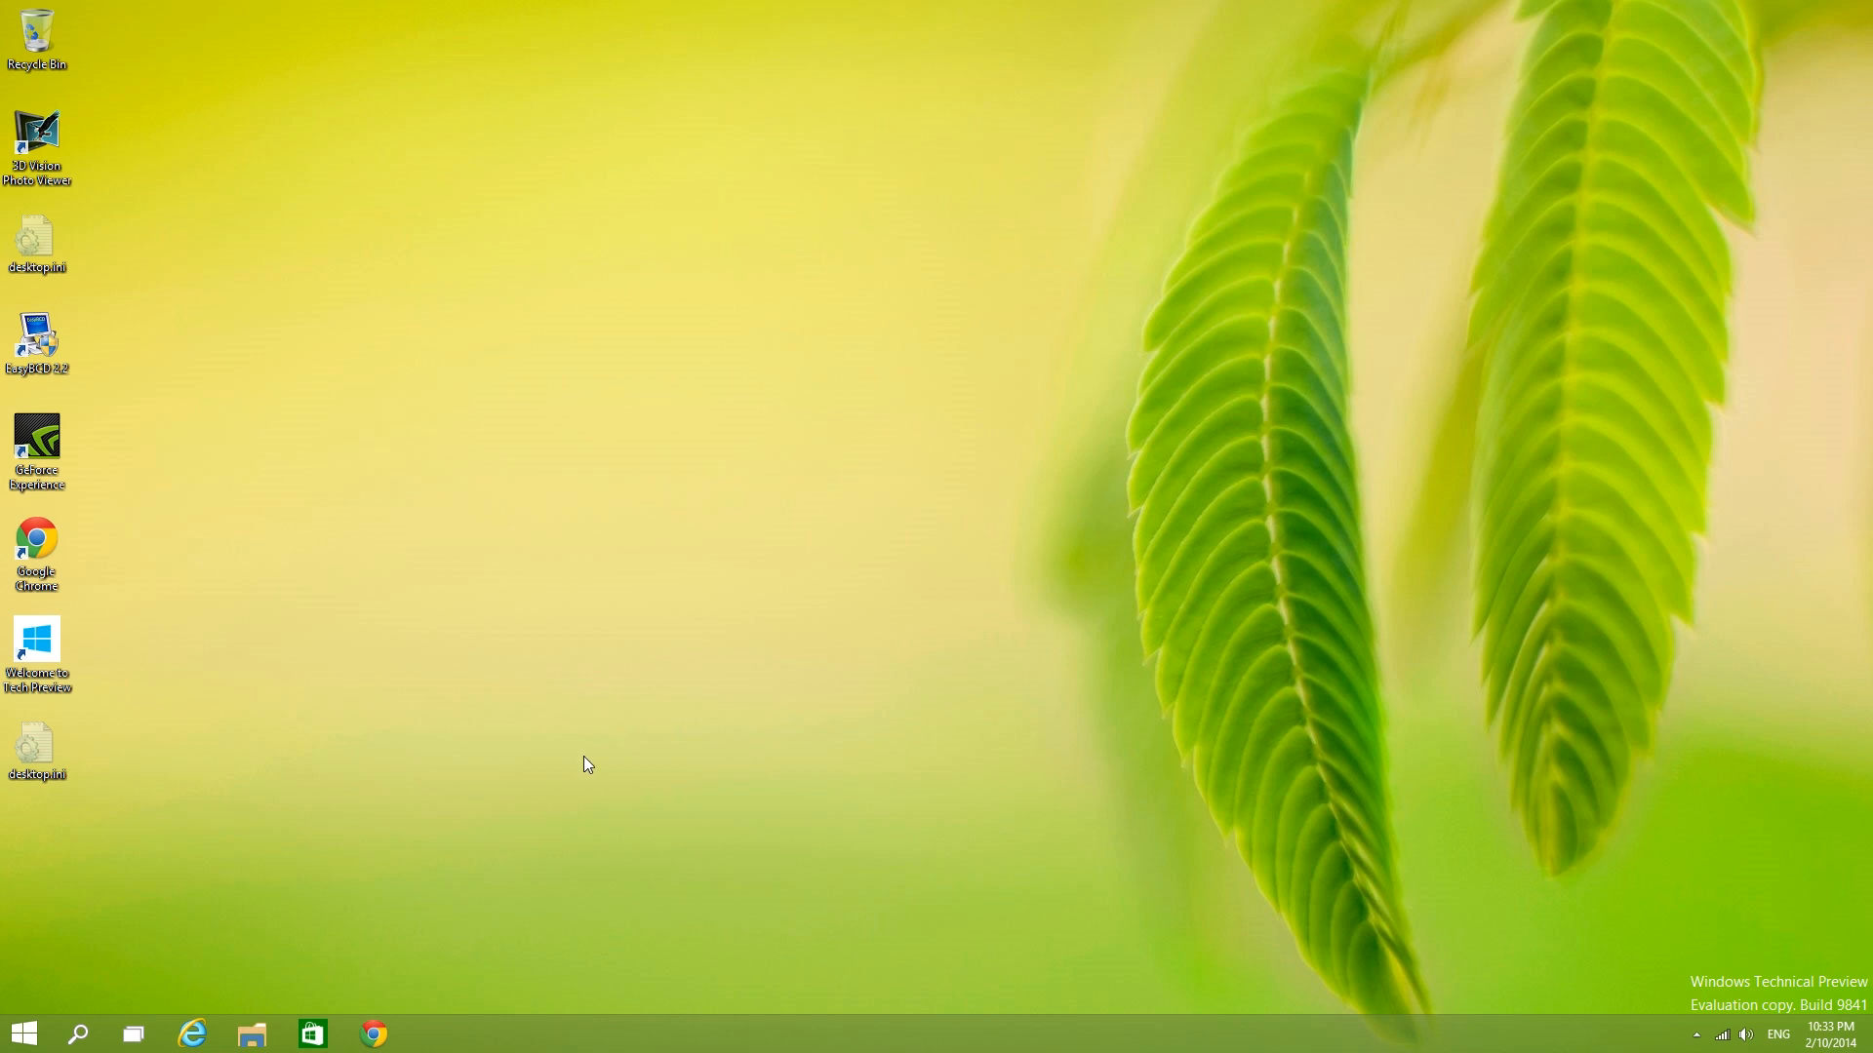
mouse_move(901, 765)
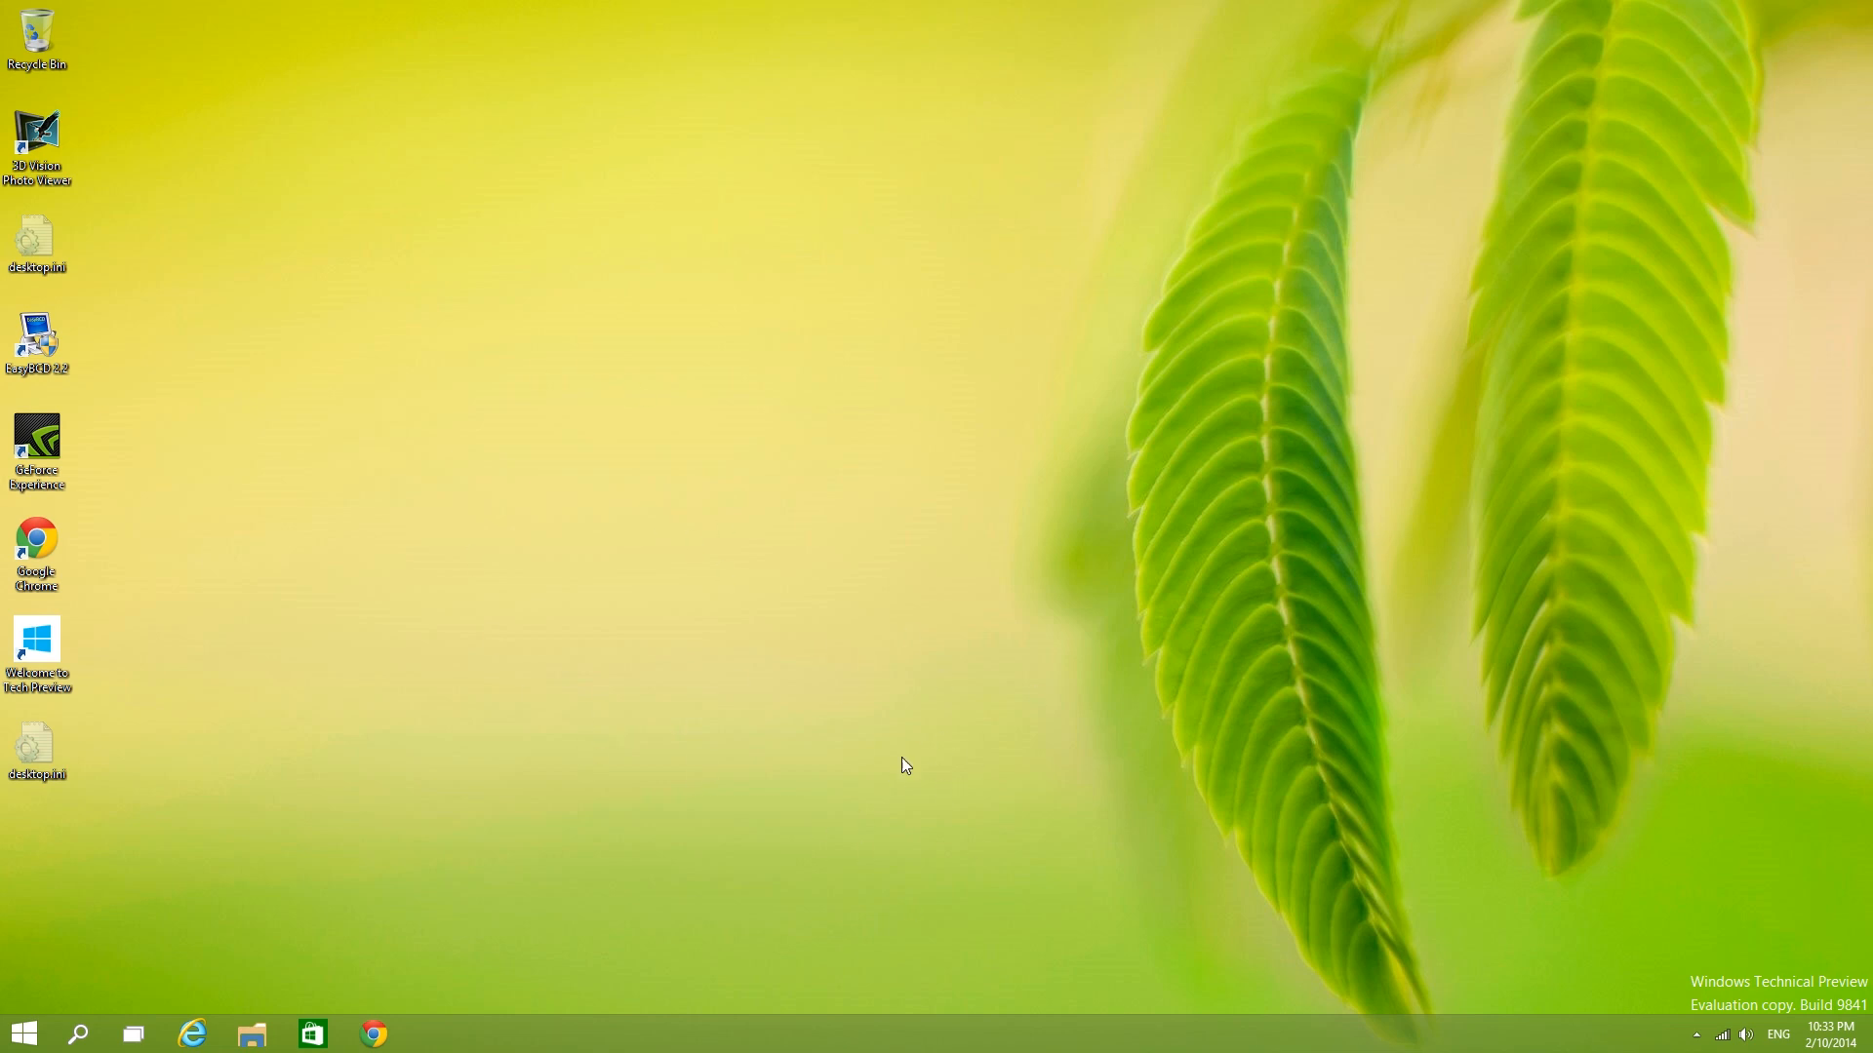
mouse_move(757, 624)
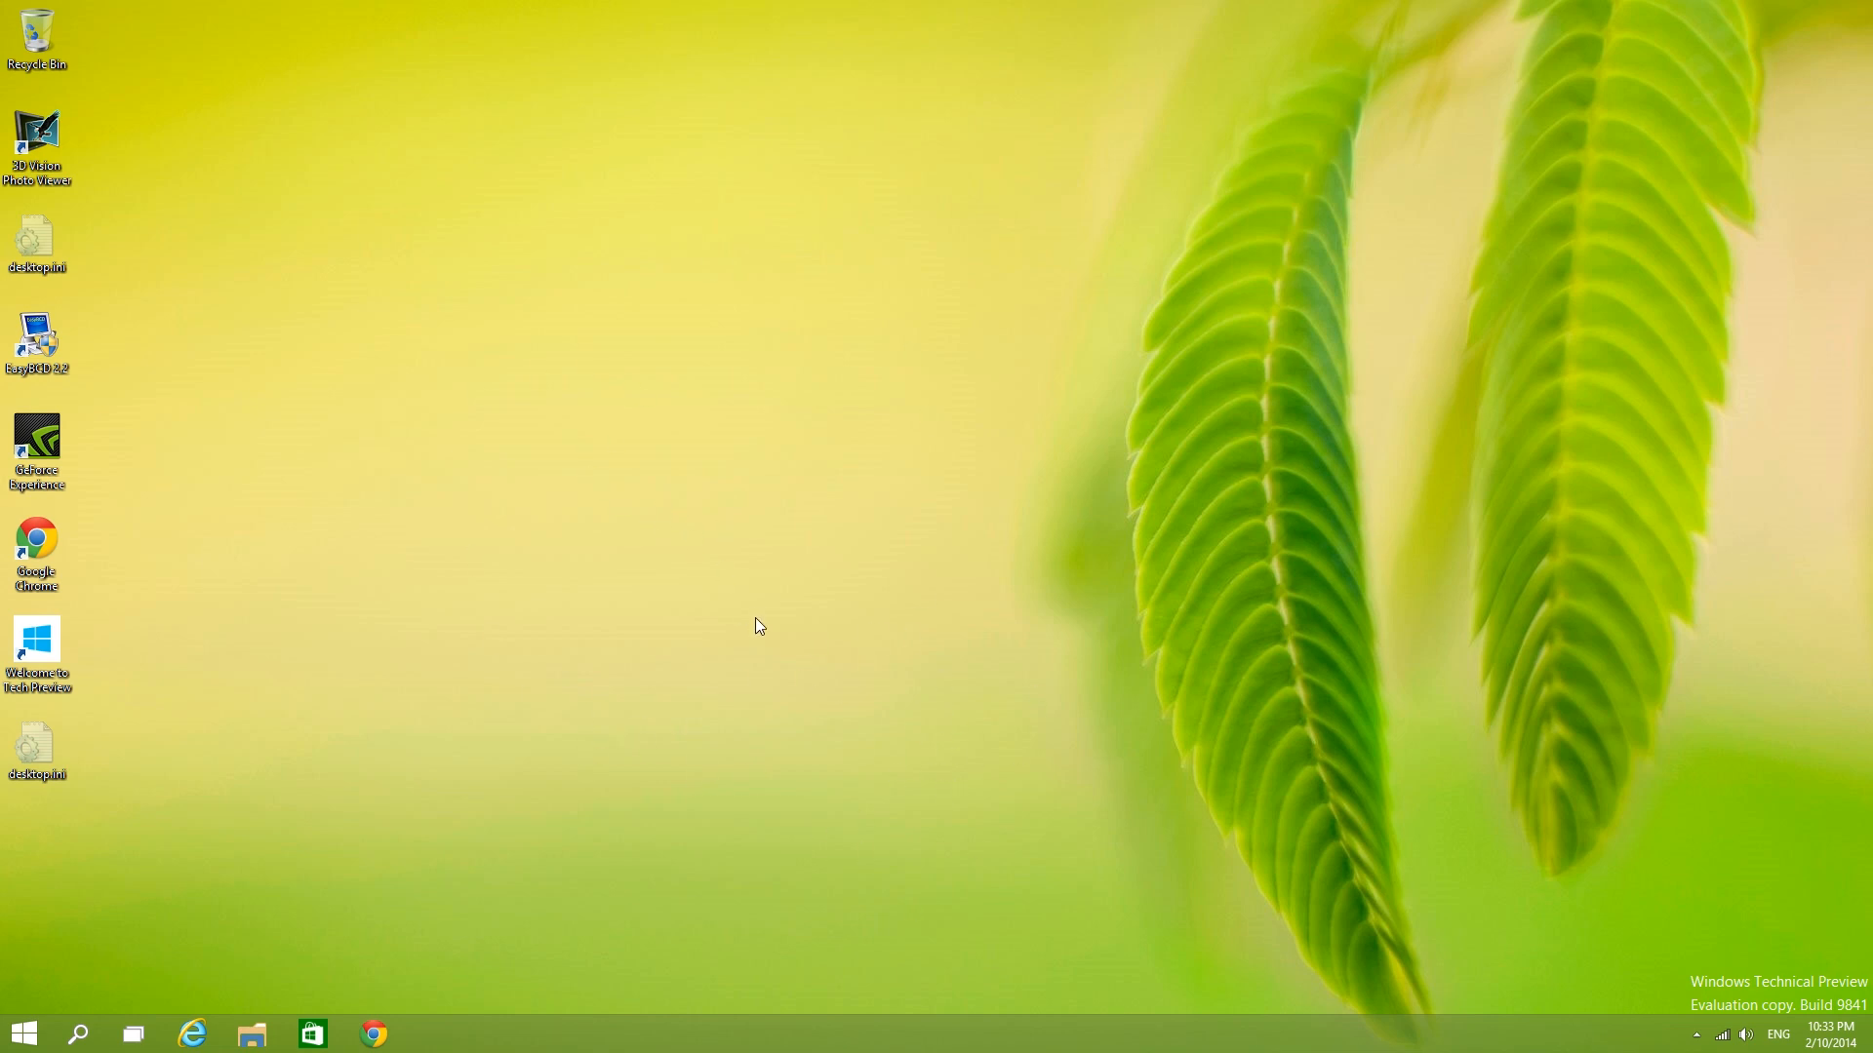
mouse_move(835, 577)
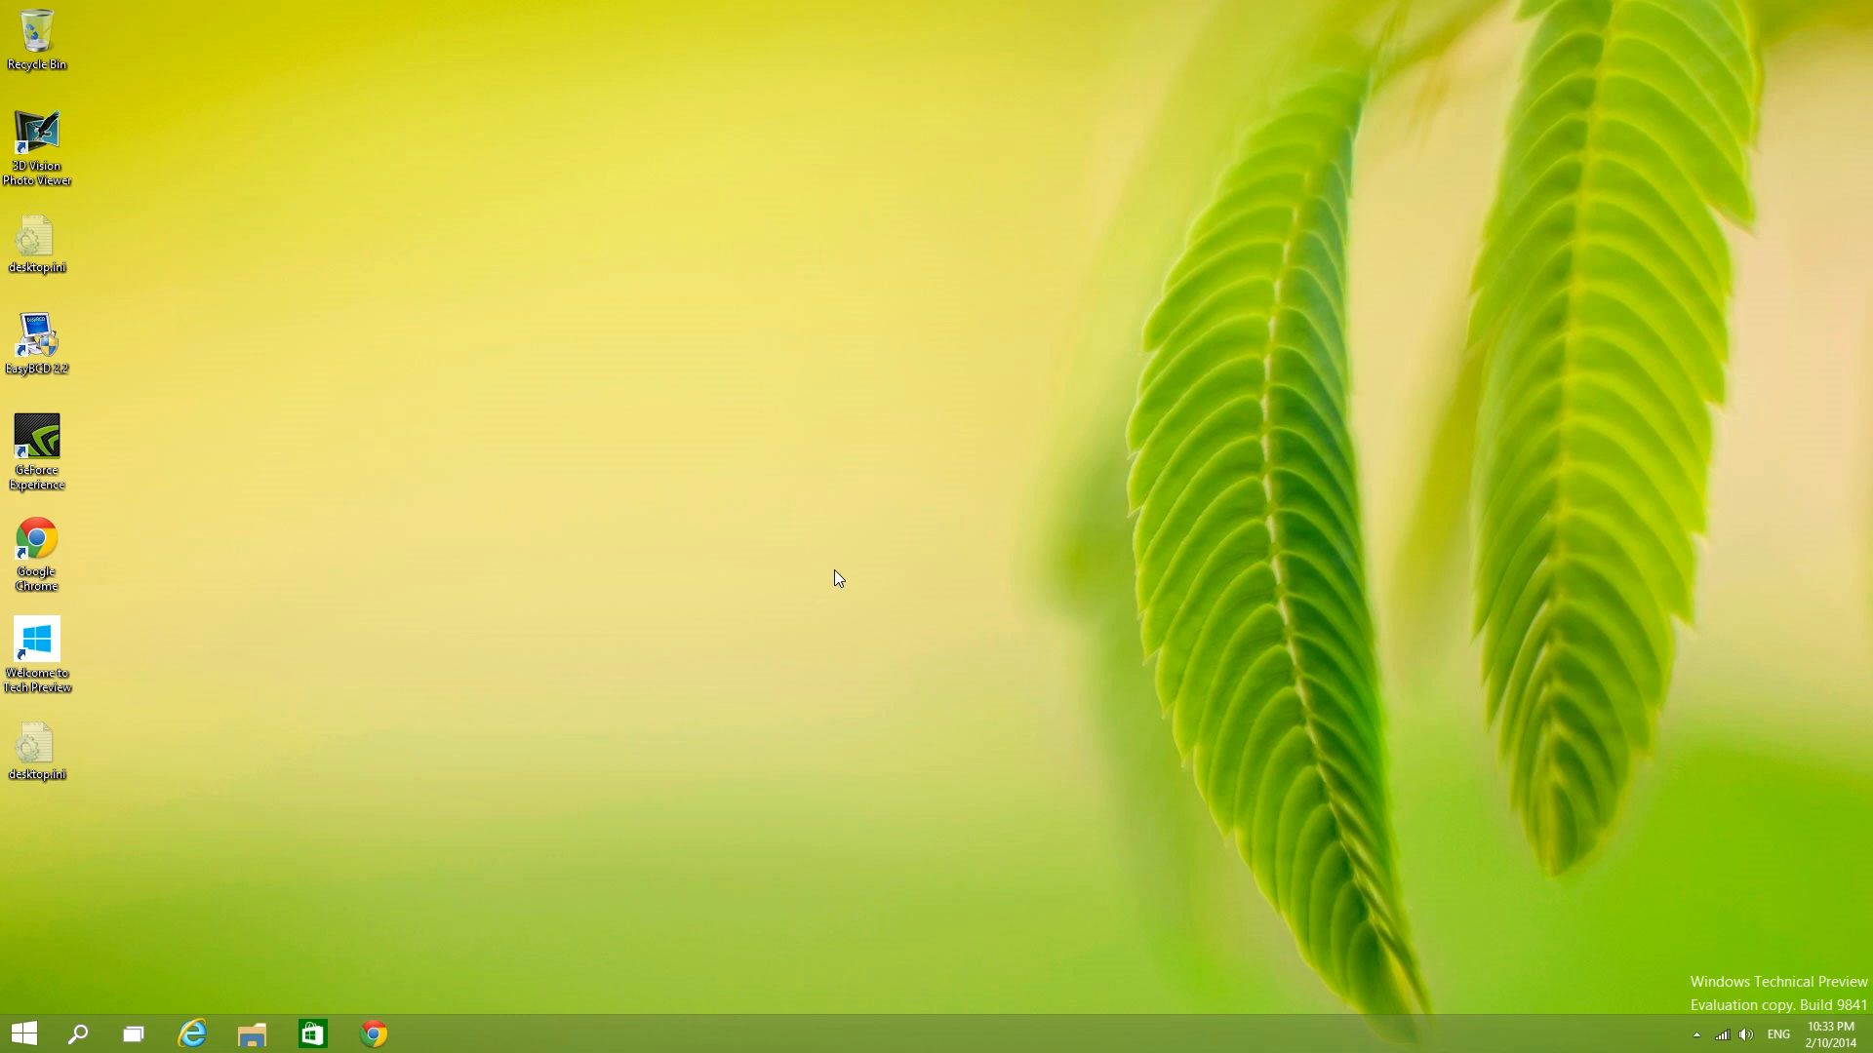
Step: Bring up the full-screen Start screen with its live tiles from the taskbar Start button
left_click(32, 1028)
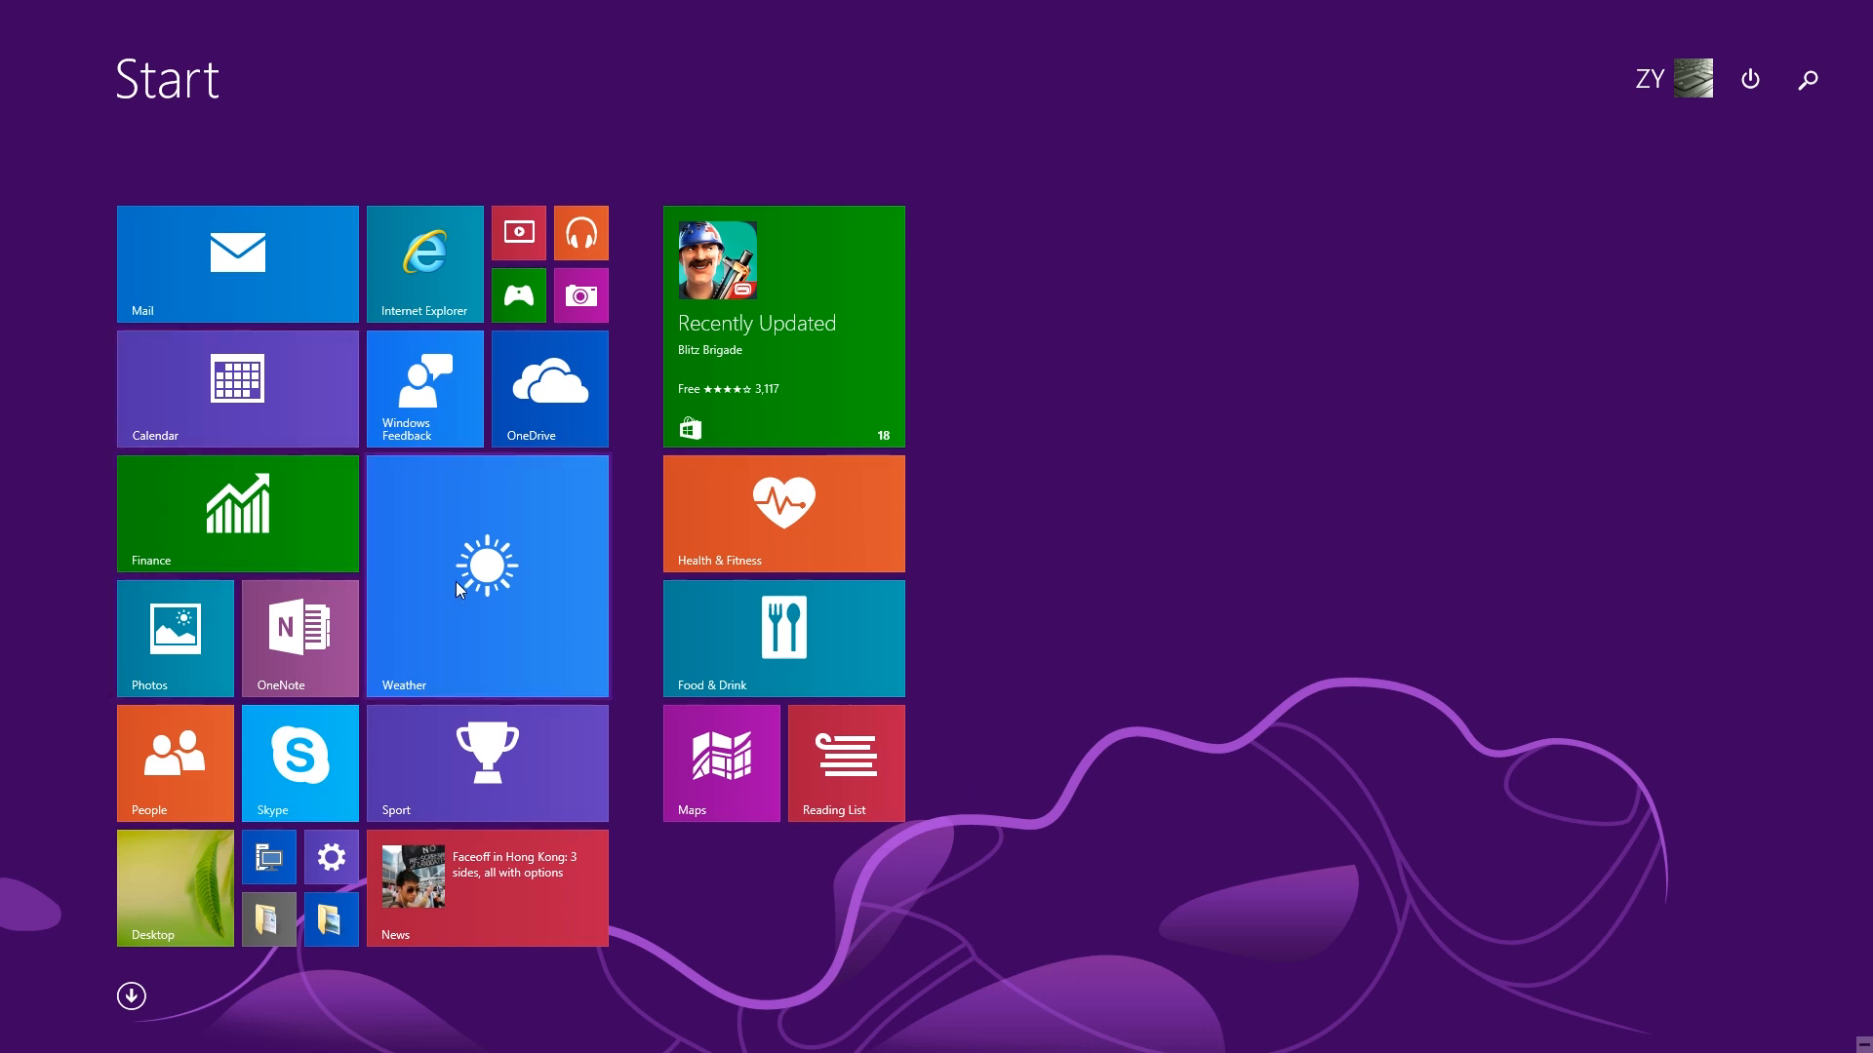
Step: Run Store in a desktop window, move it to the upper left and enlarge it, then return to Start
left_click(133, 995)
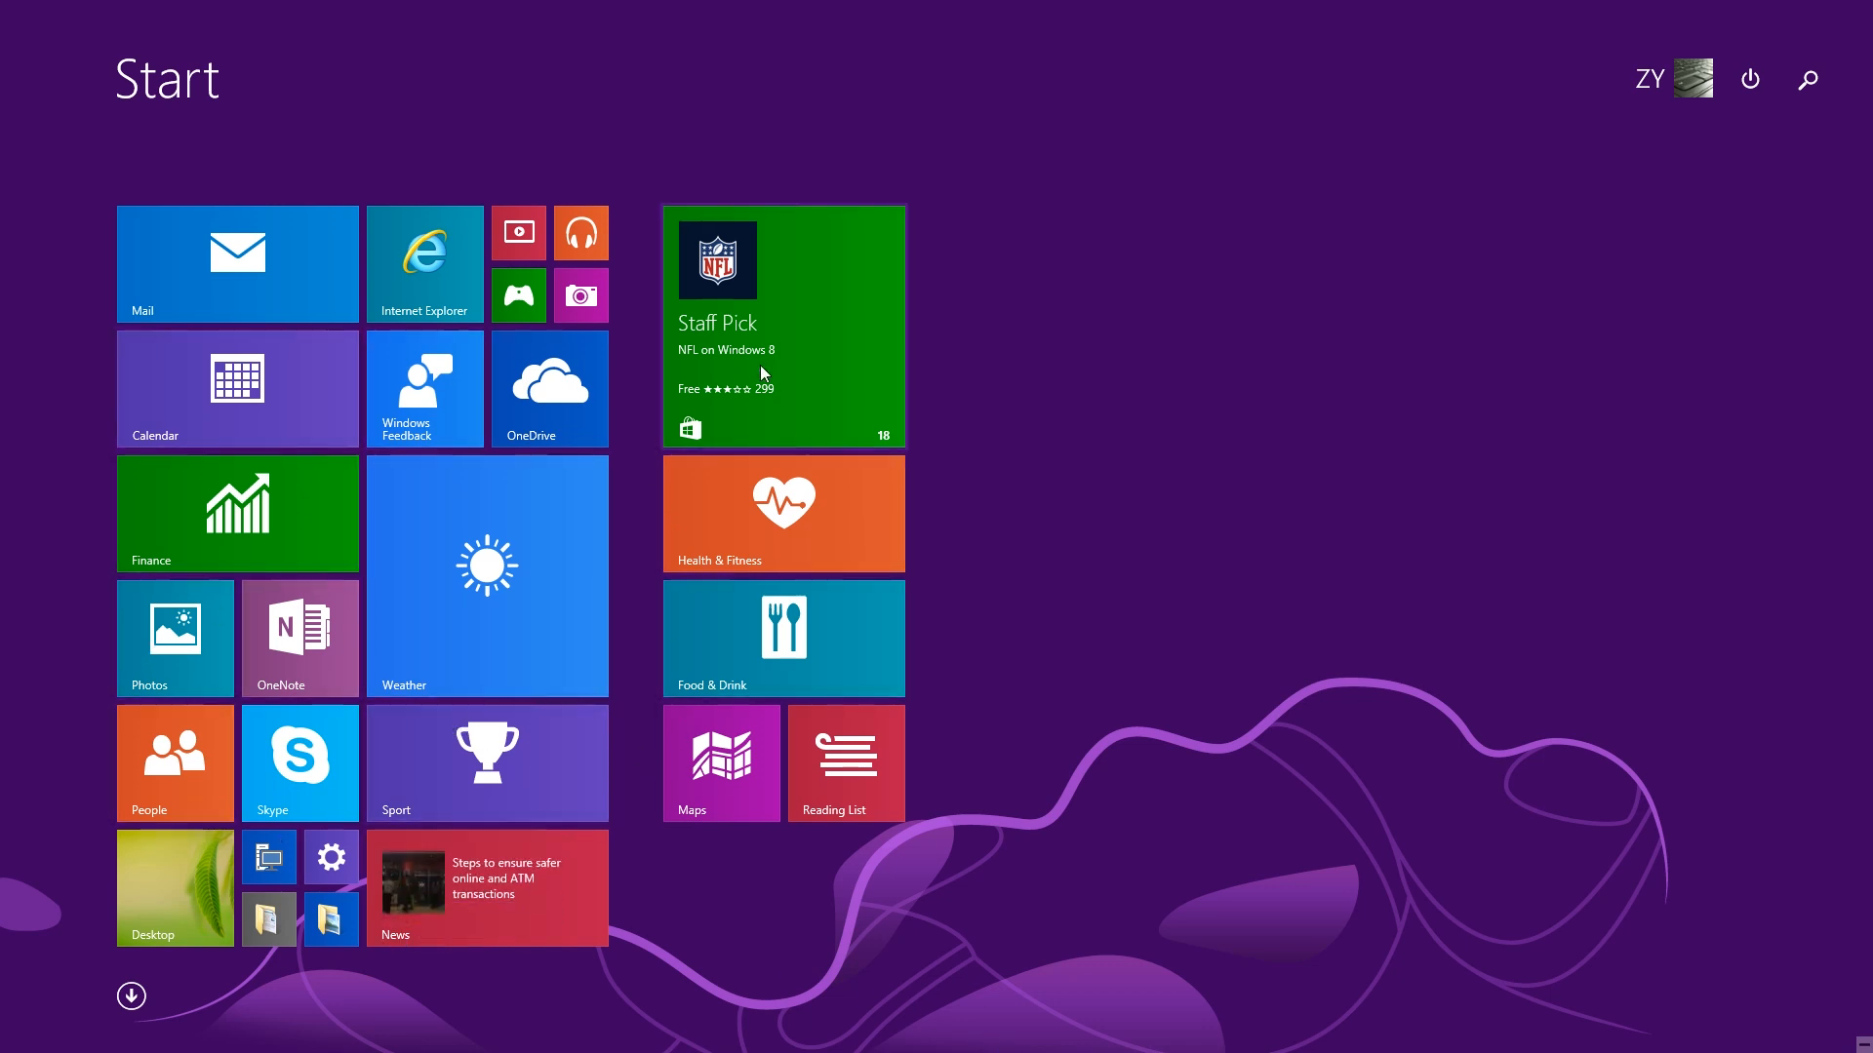
left_click(785, 328)
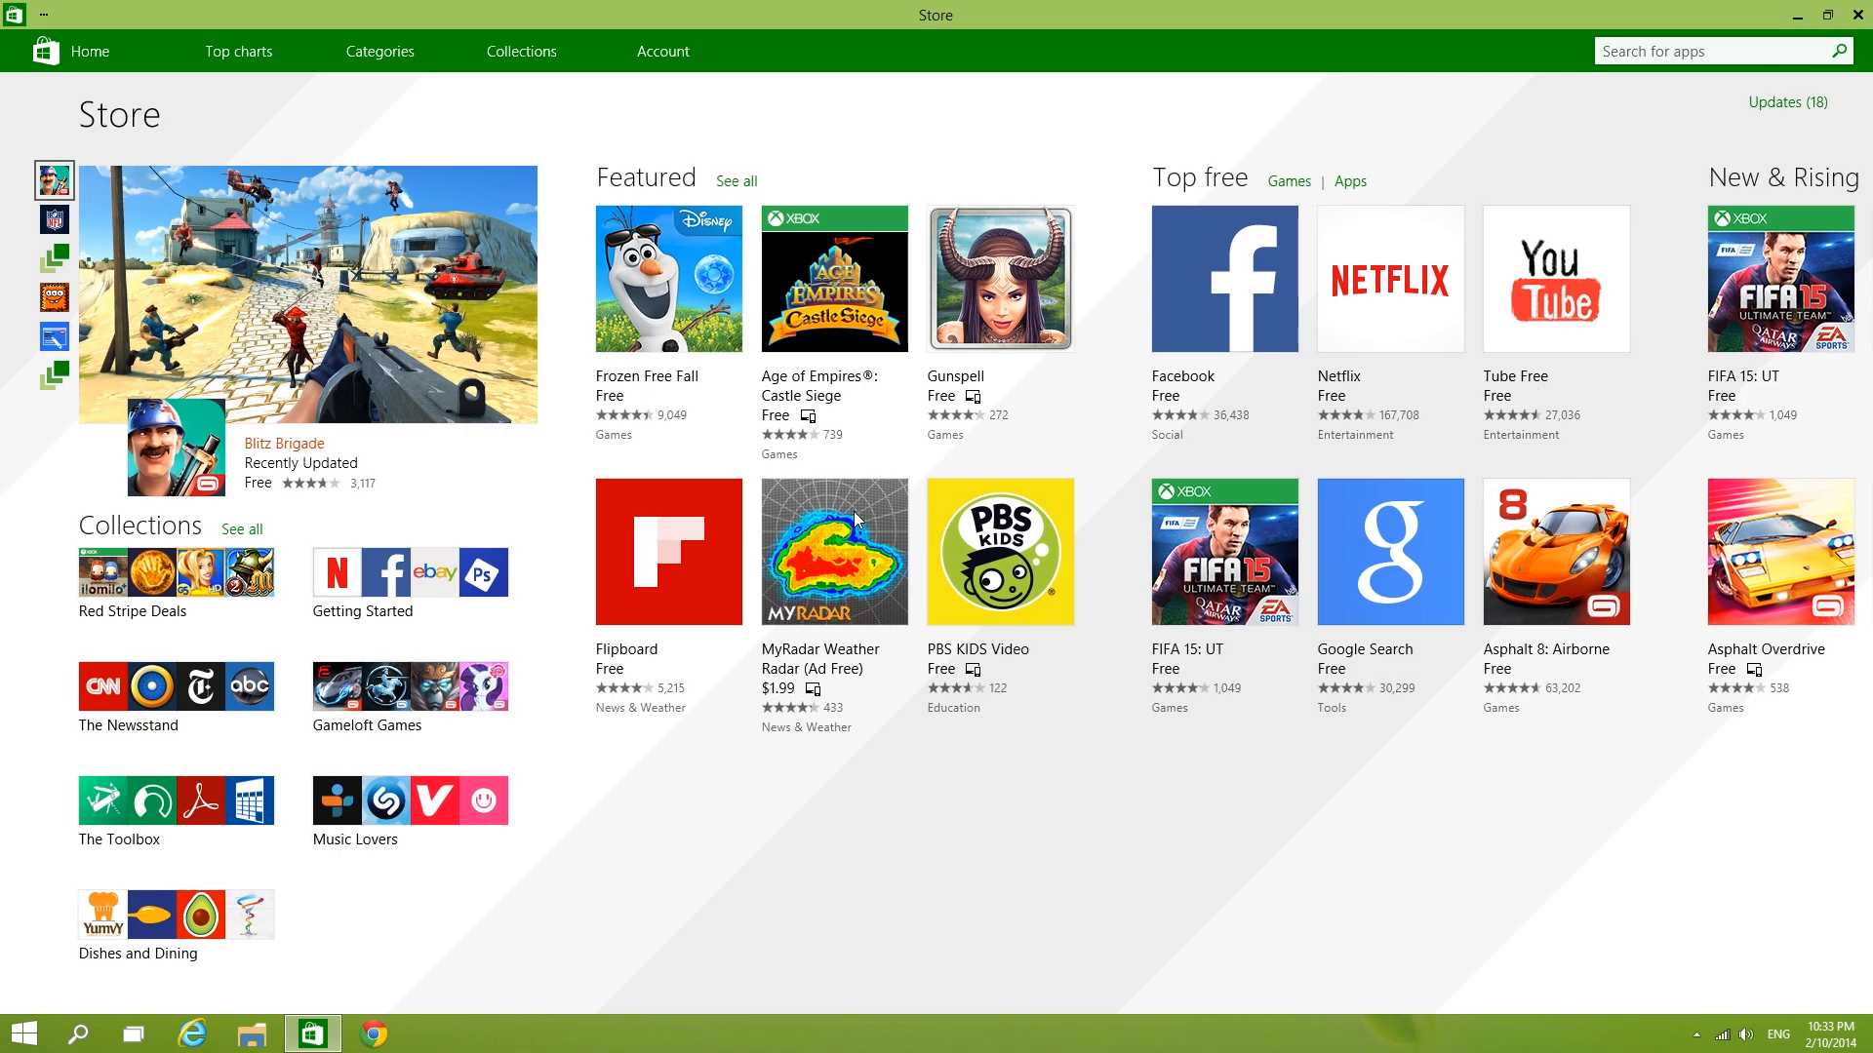
left_click(1826, 16)
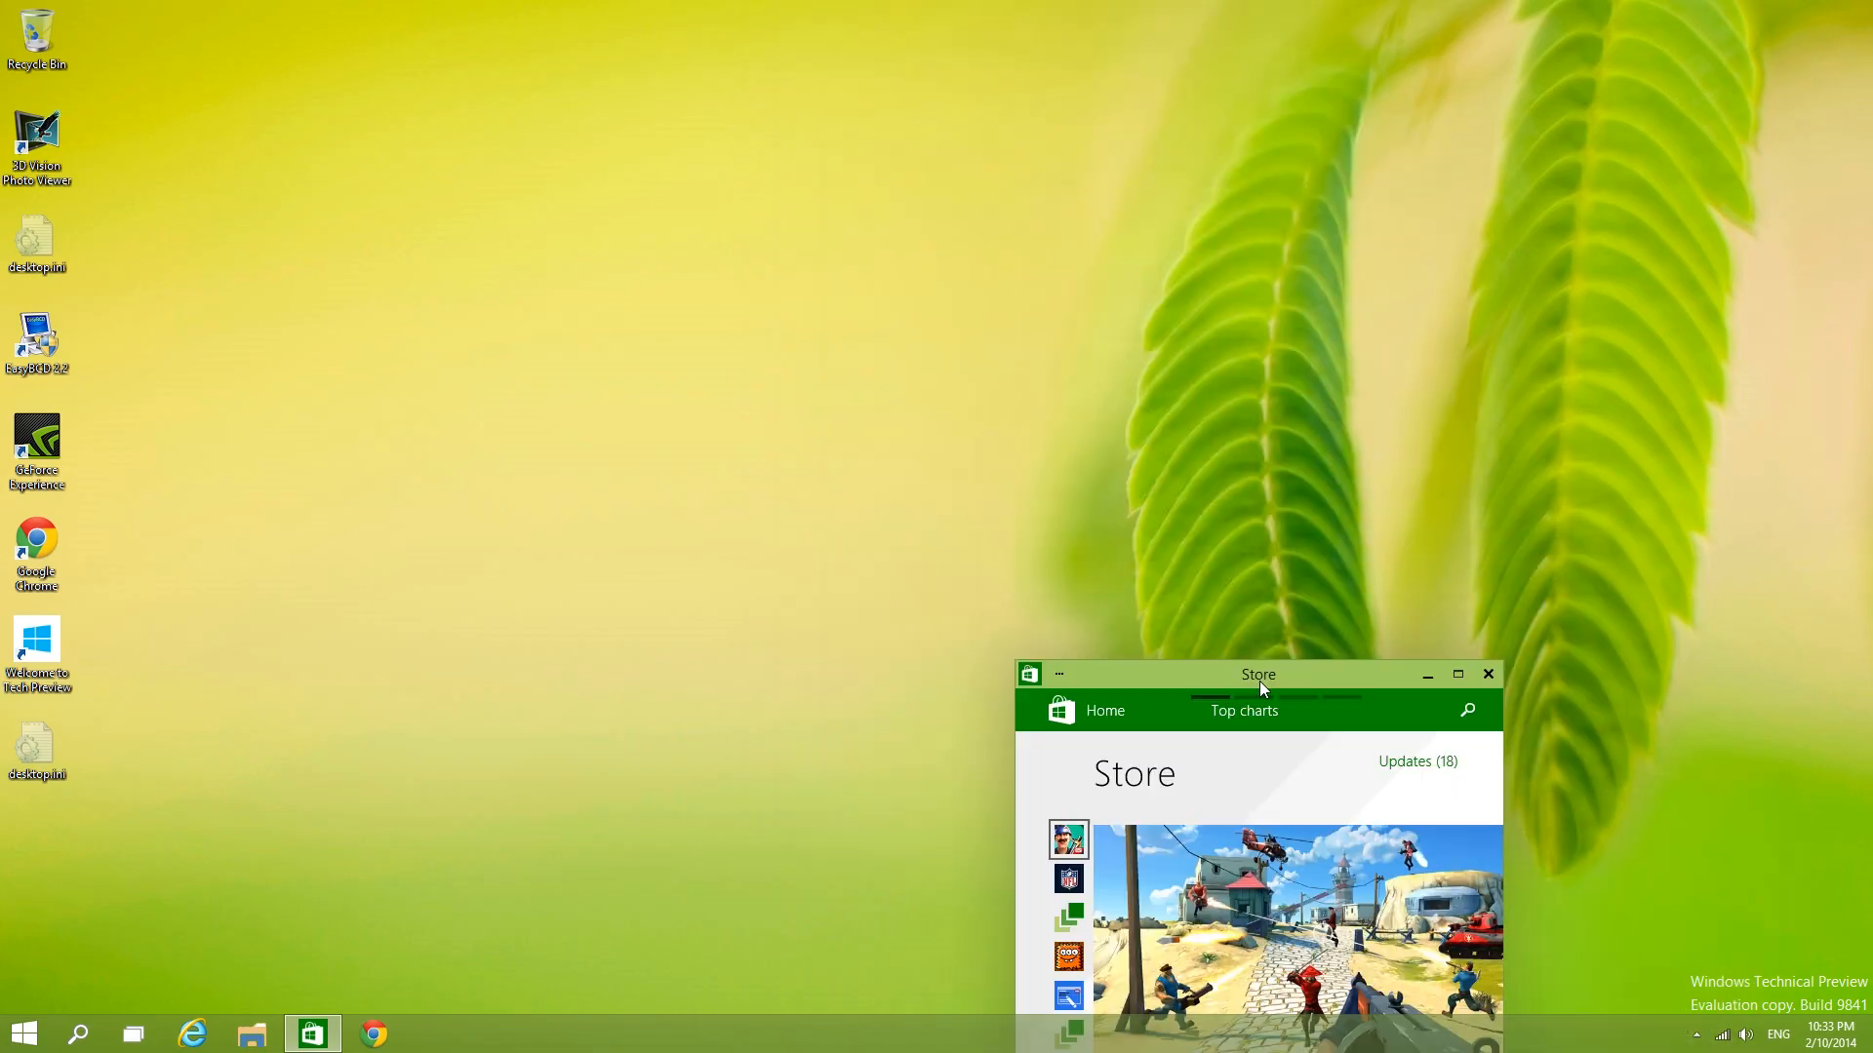
left_click_drag(1259, 673, 376, 69)
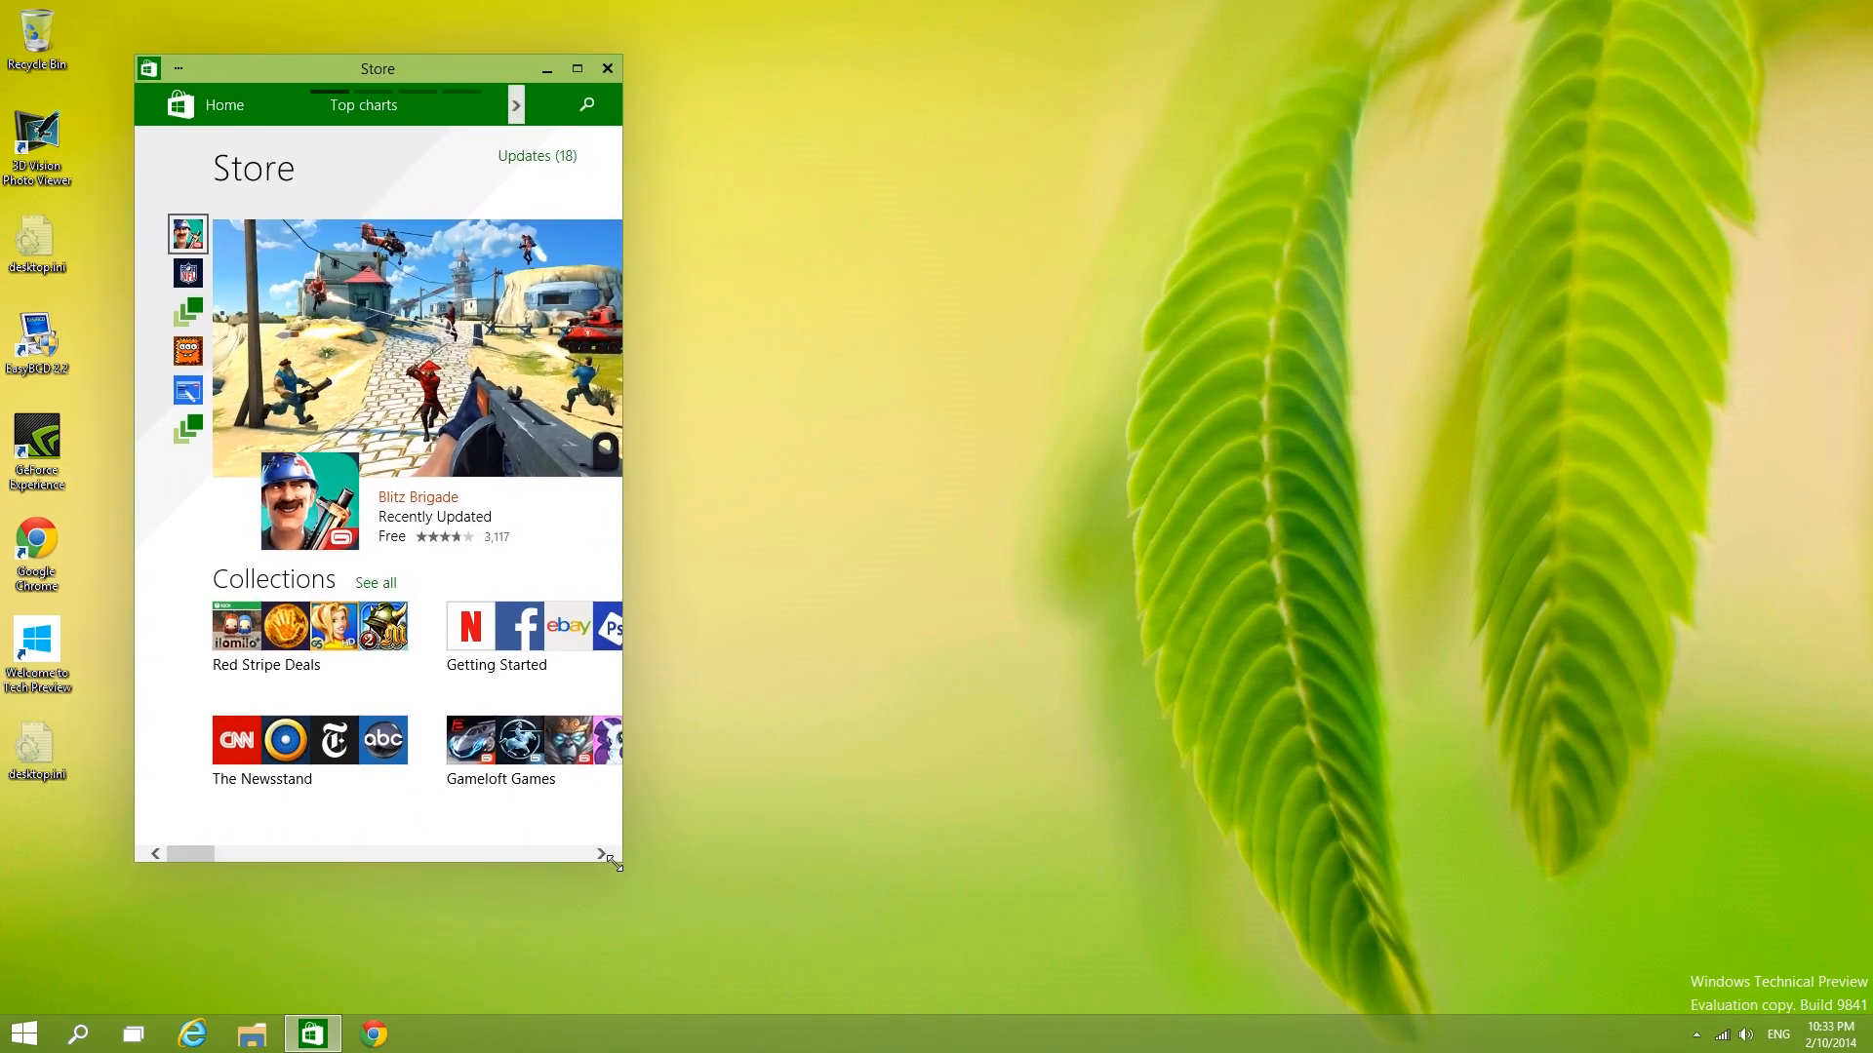
left_click(577, 66)
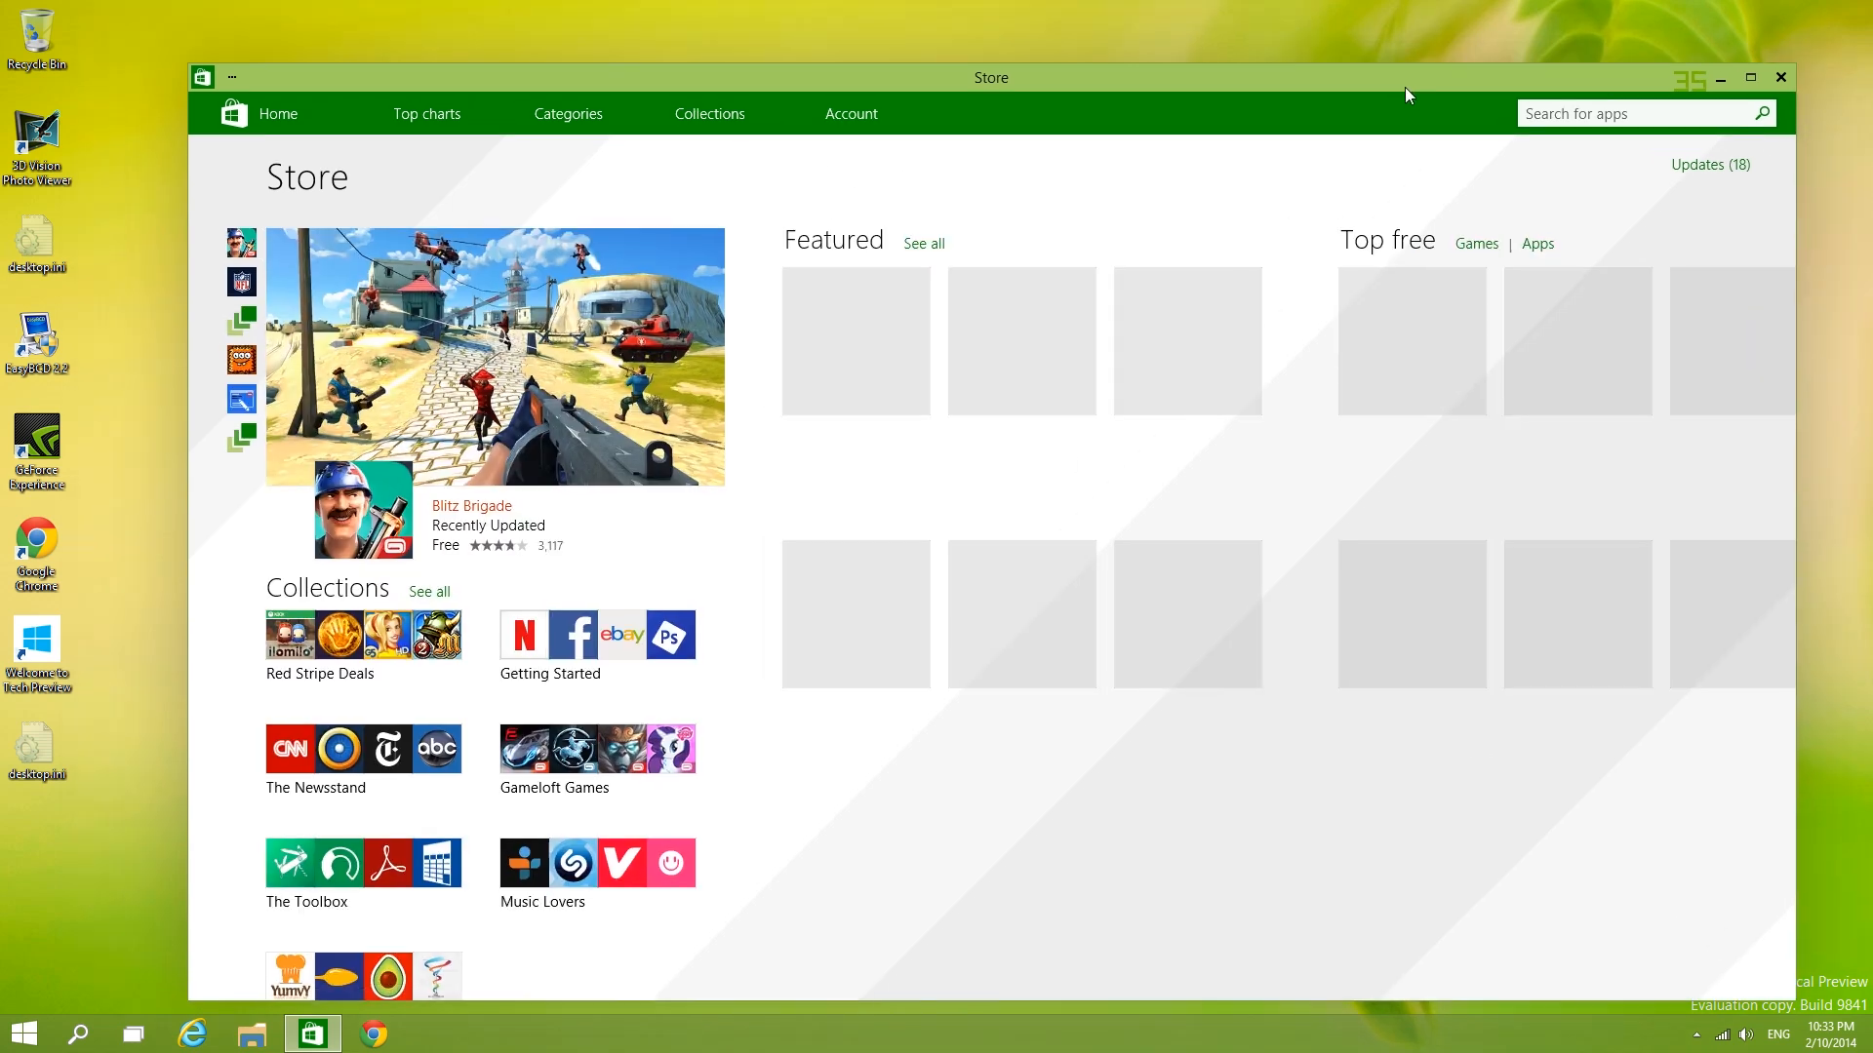
left_click(29, 1030)
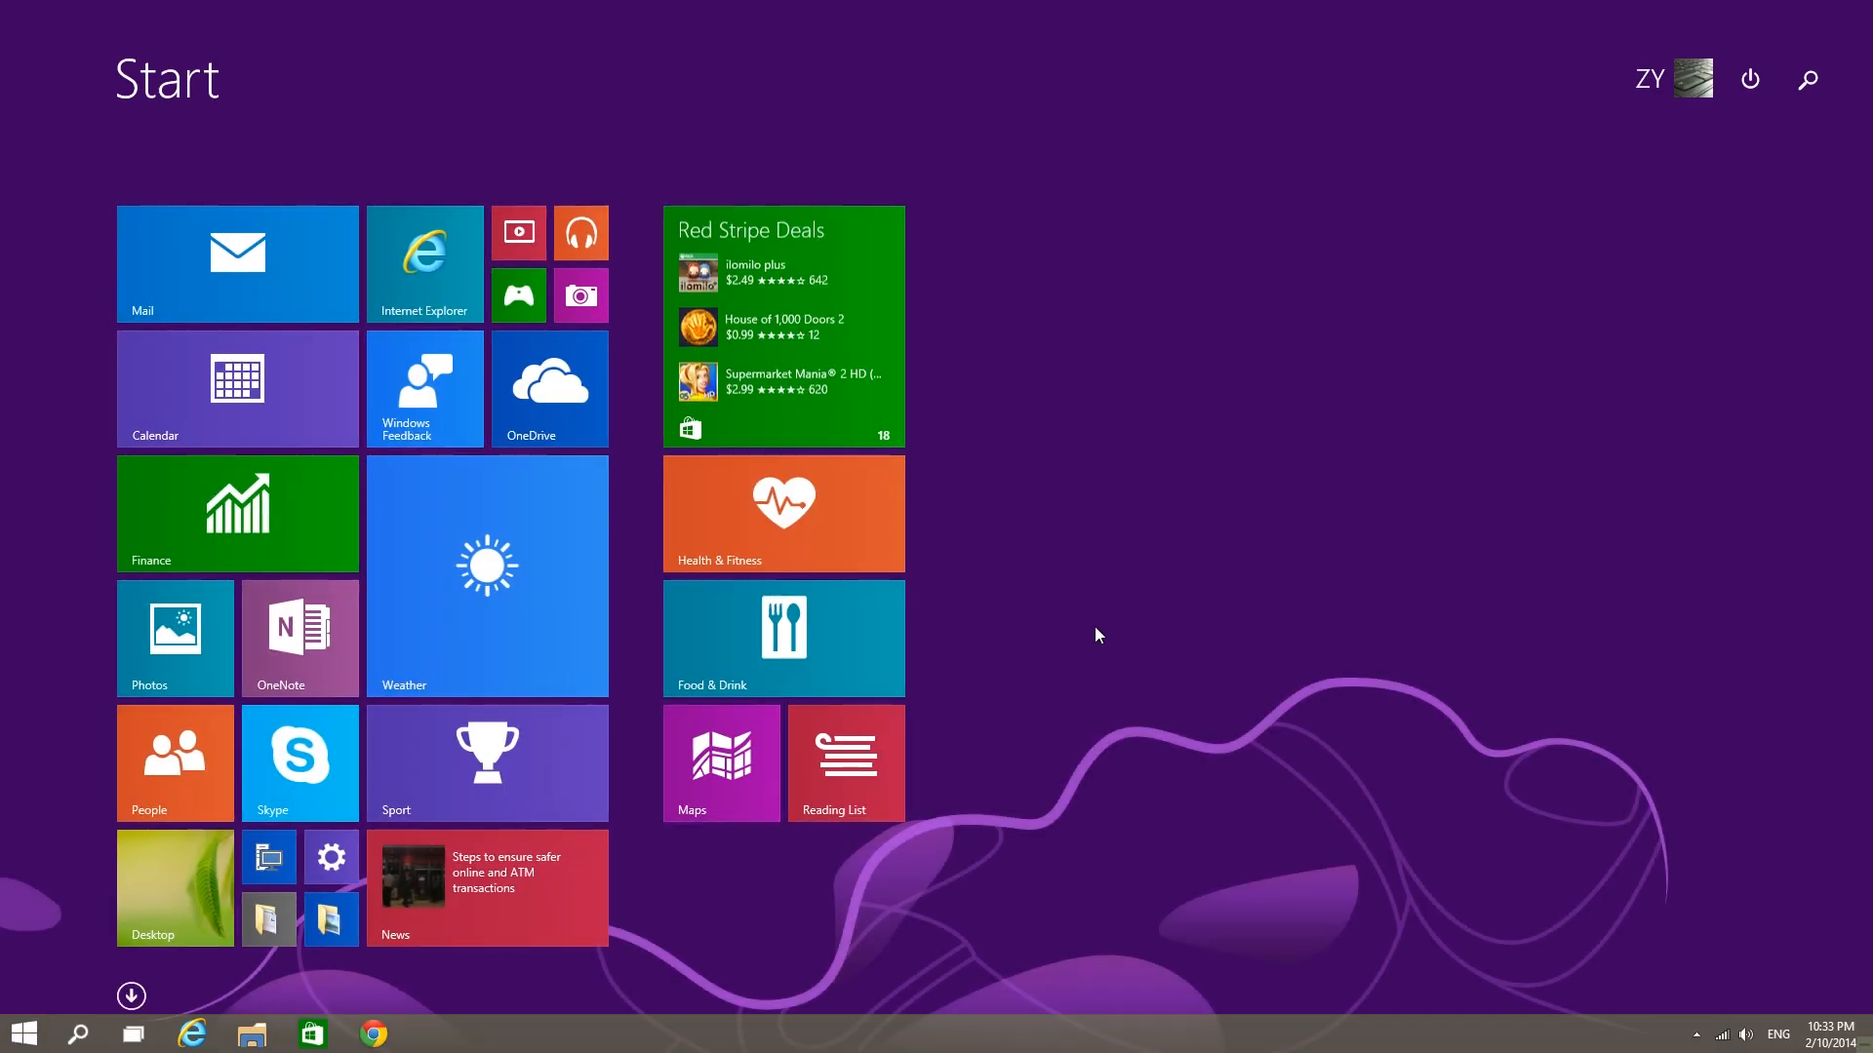
Step: Launch Calendar, cancel the Microsoft account prompt, close it, and return to the empty desktop
left_click(238, 388)
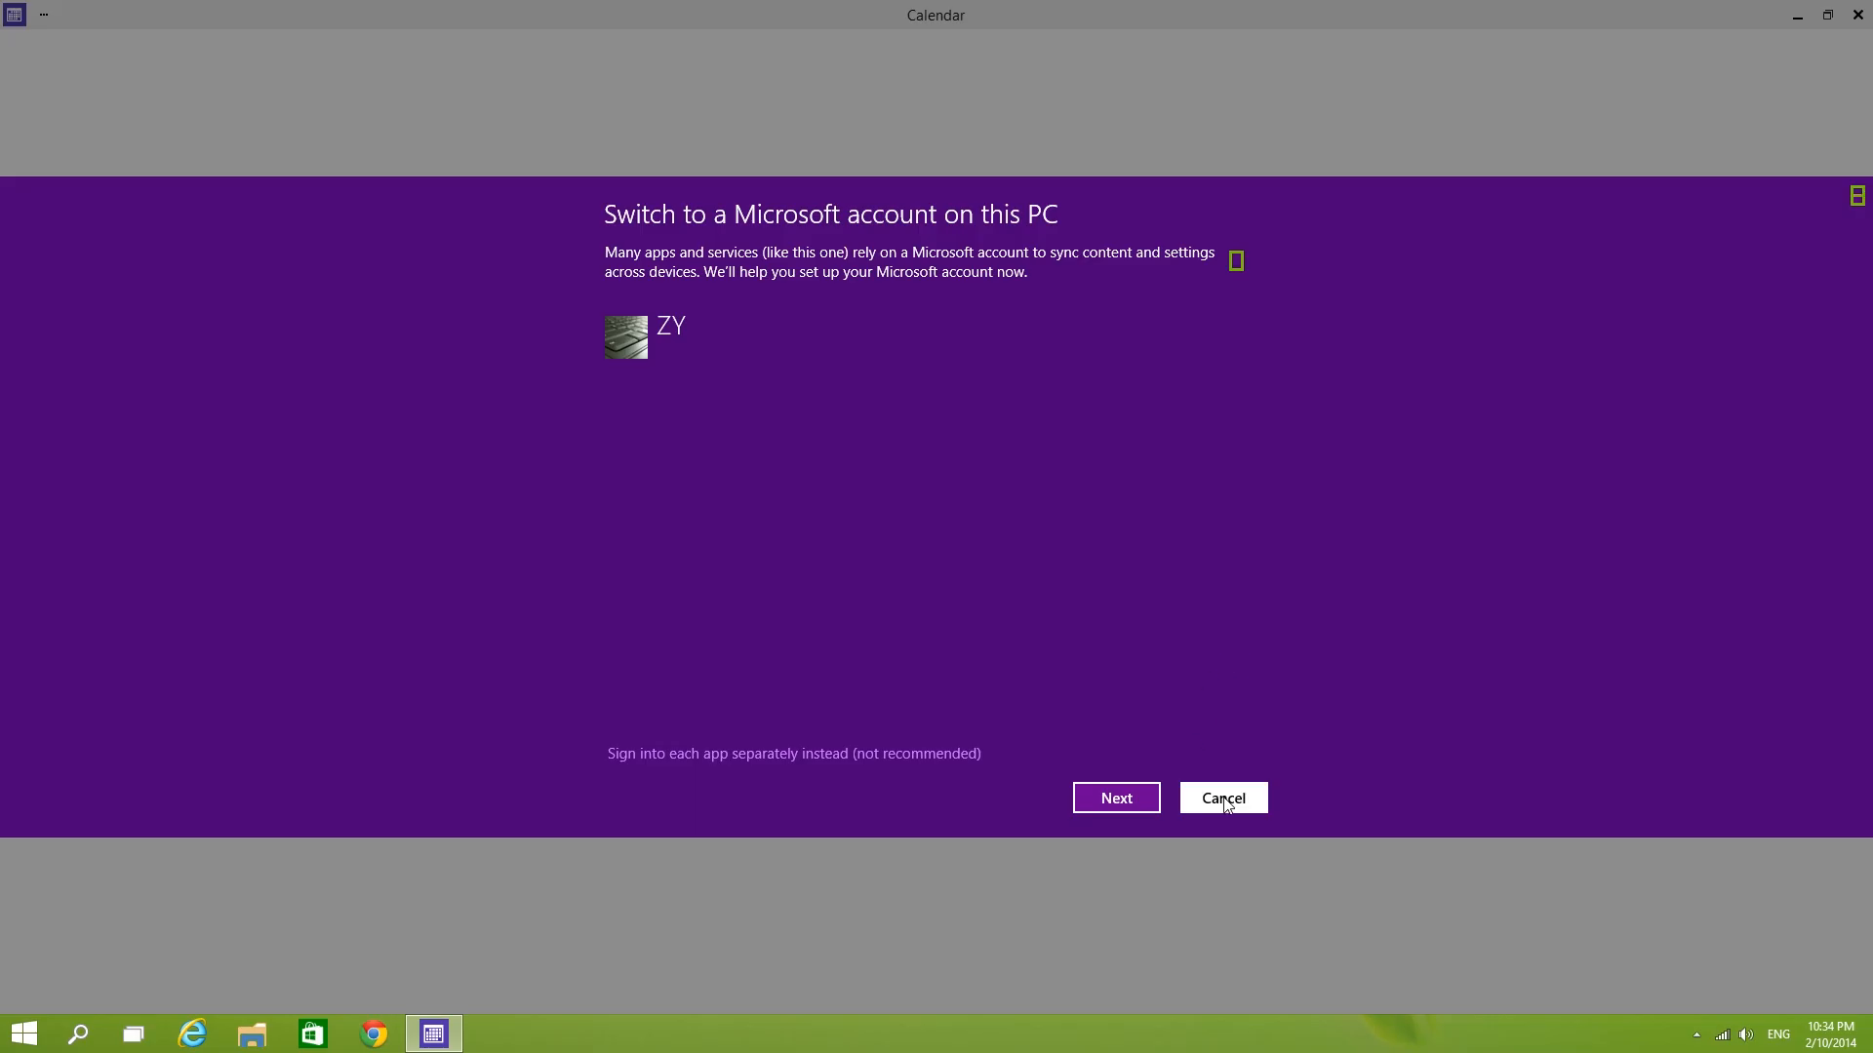
left_click(1223, 798)
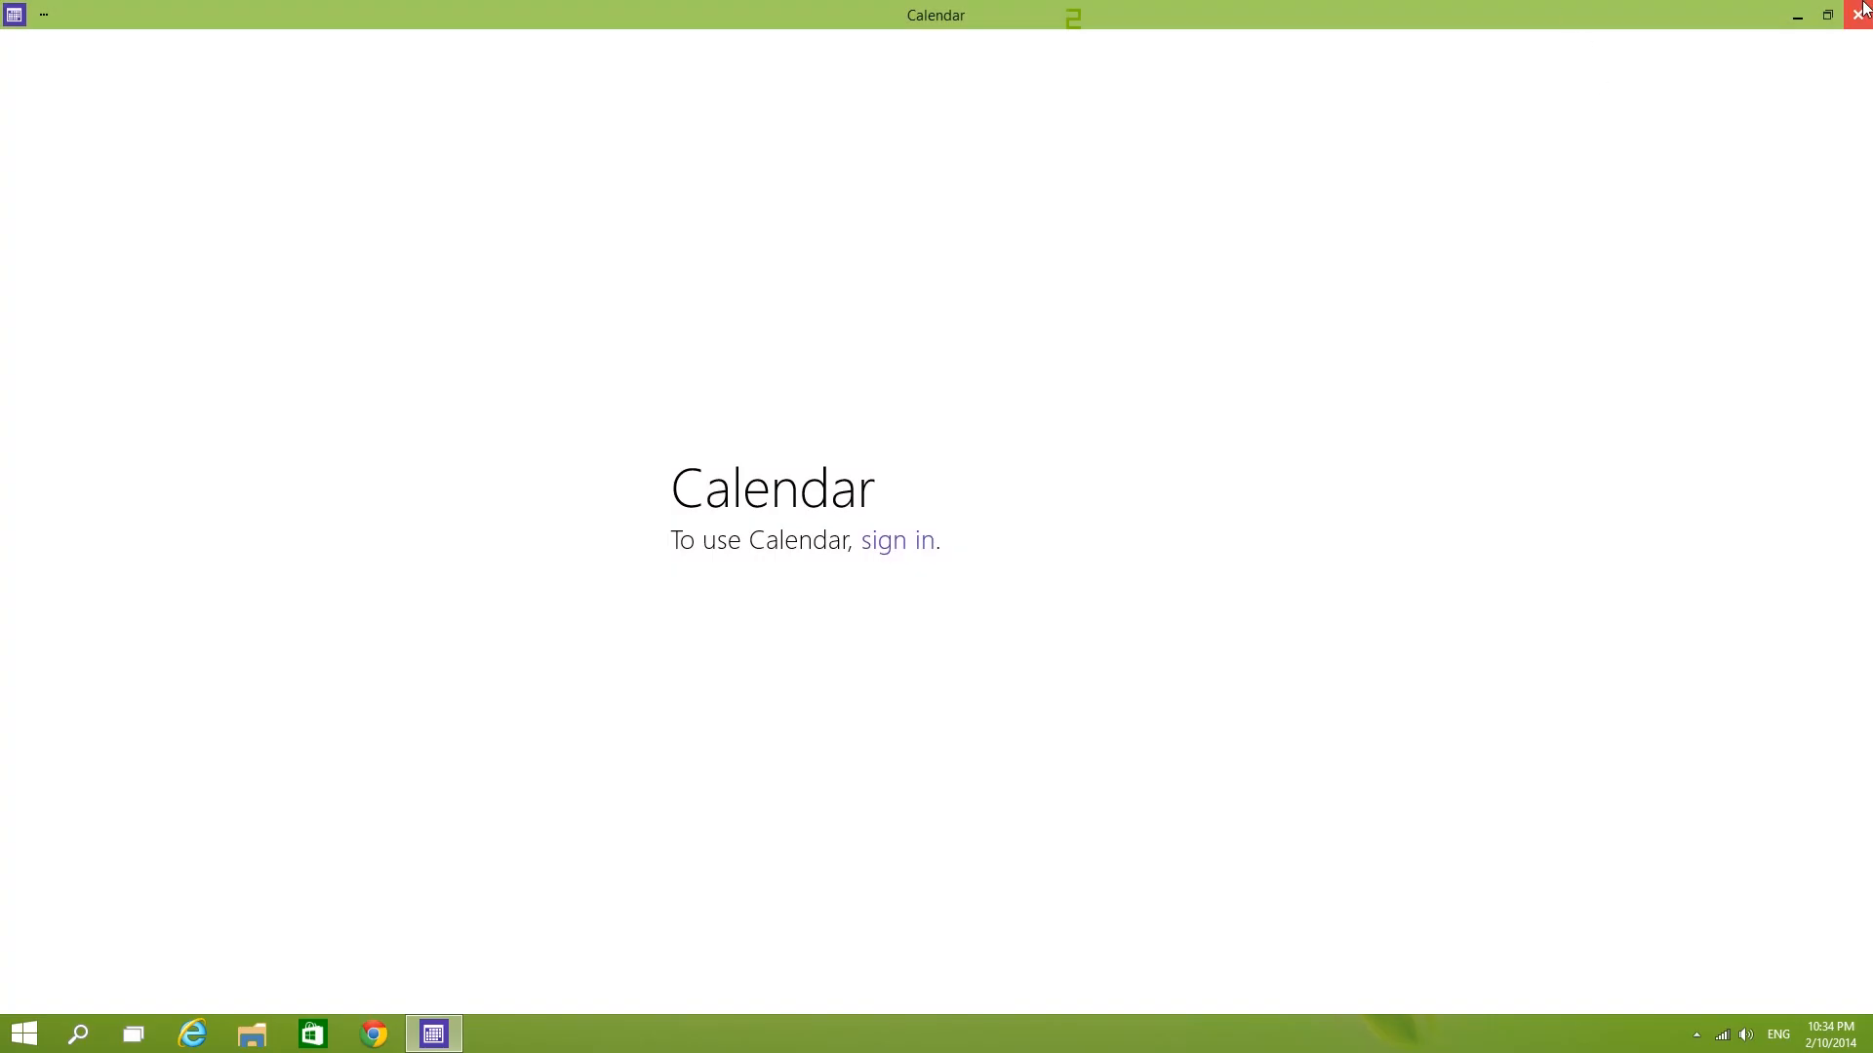
mouse_move(1861, 16)
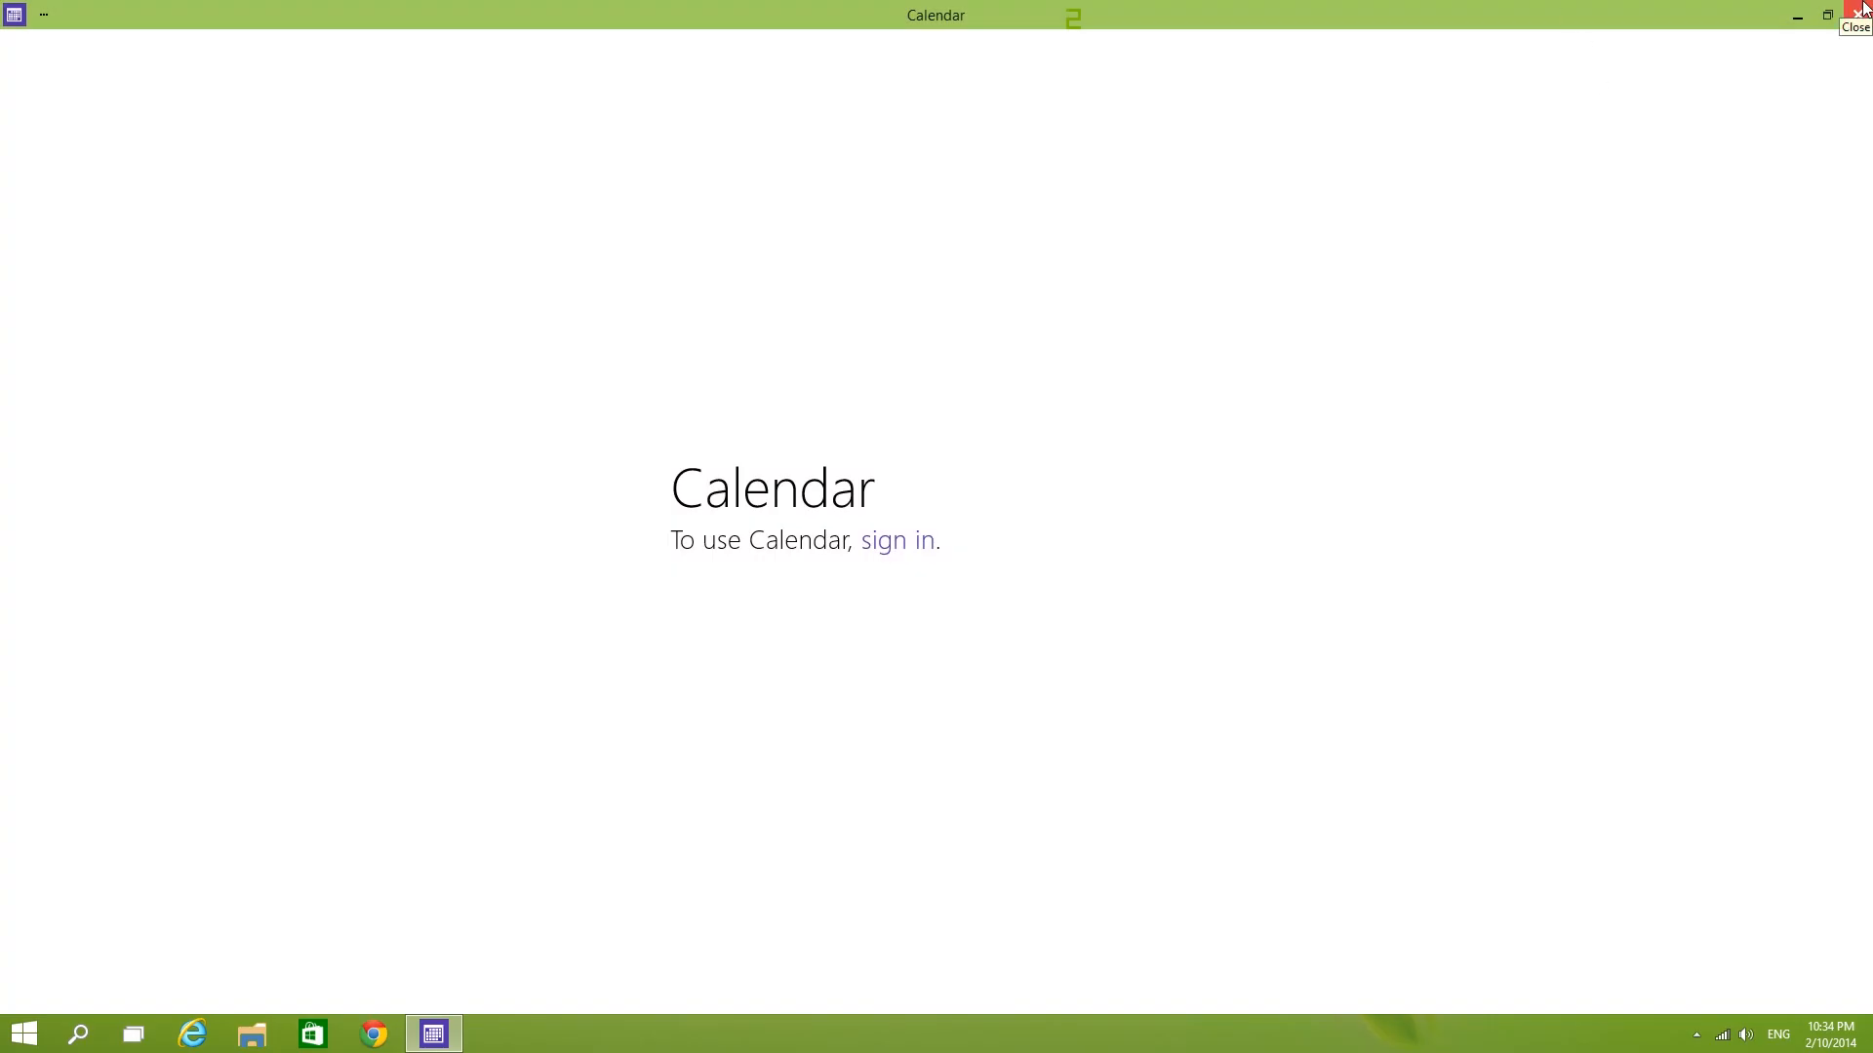
left_click(1857, 12)
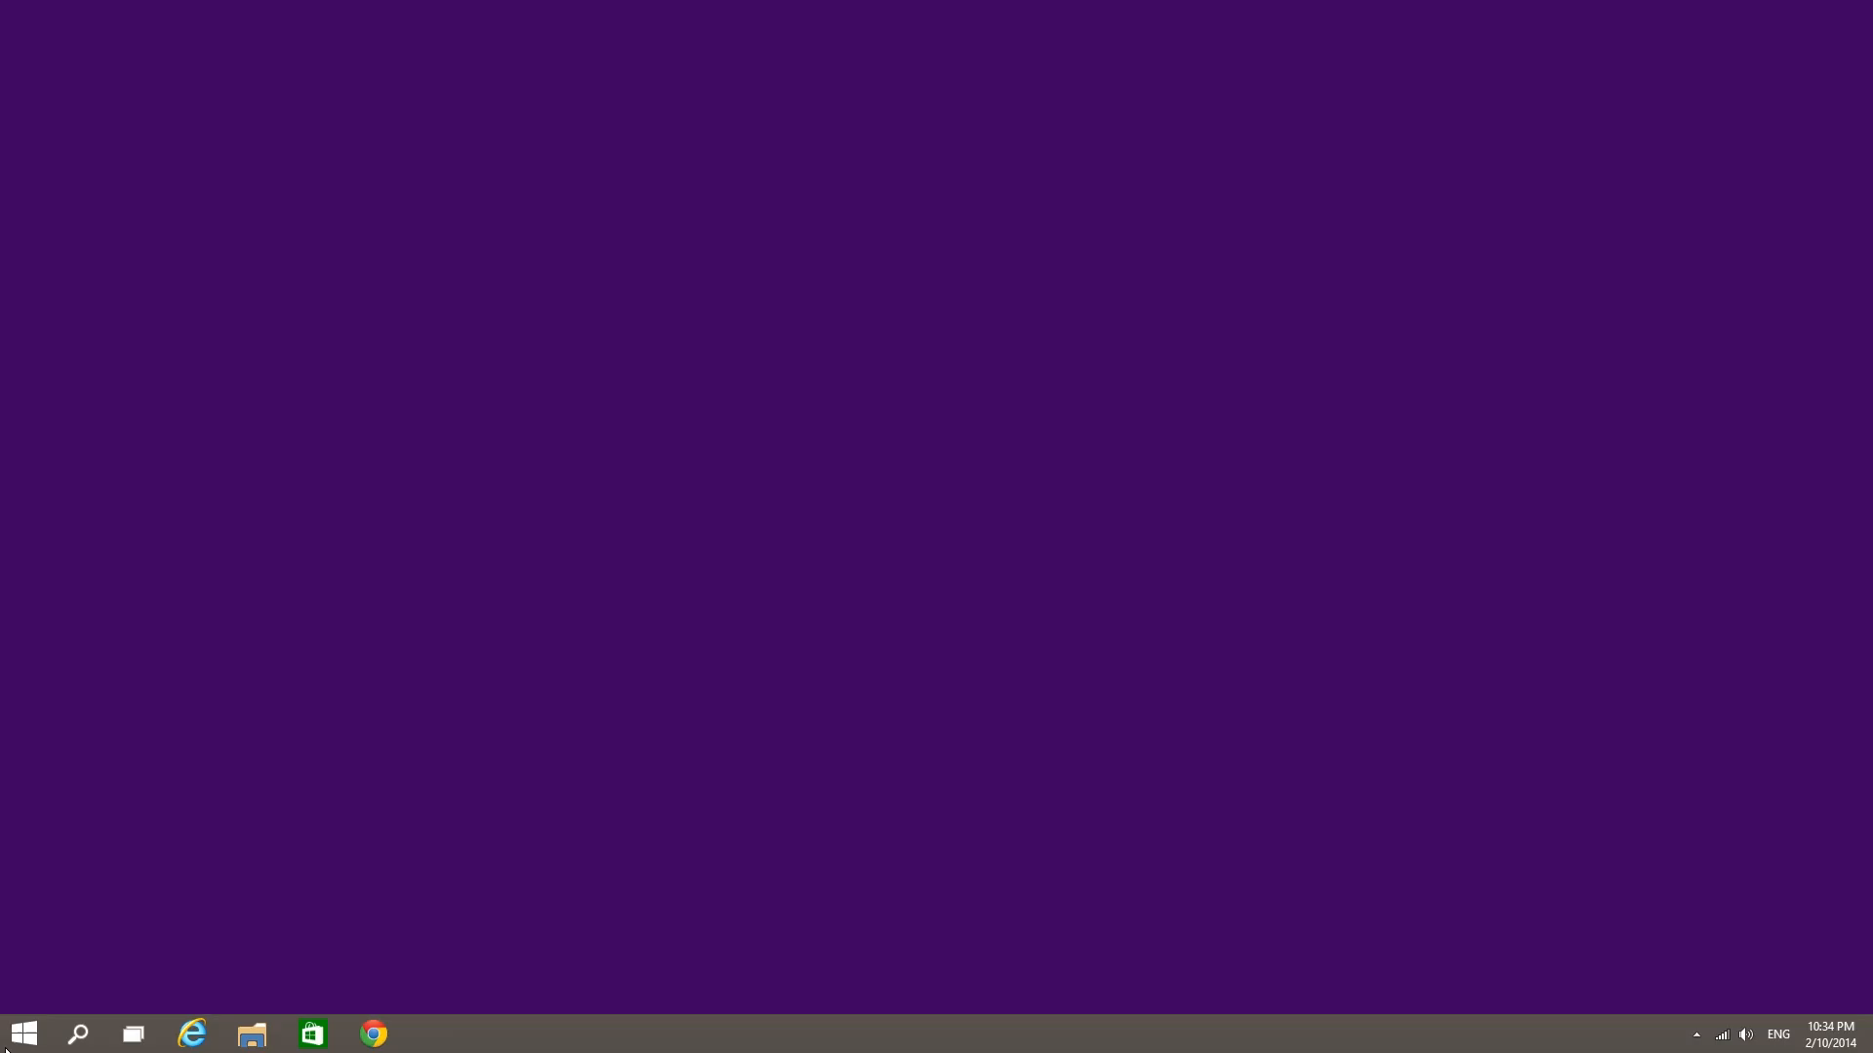
left_click(24, 1034)
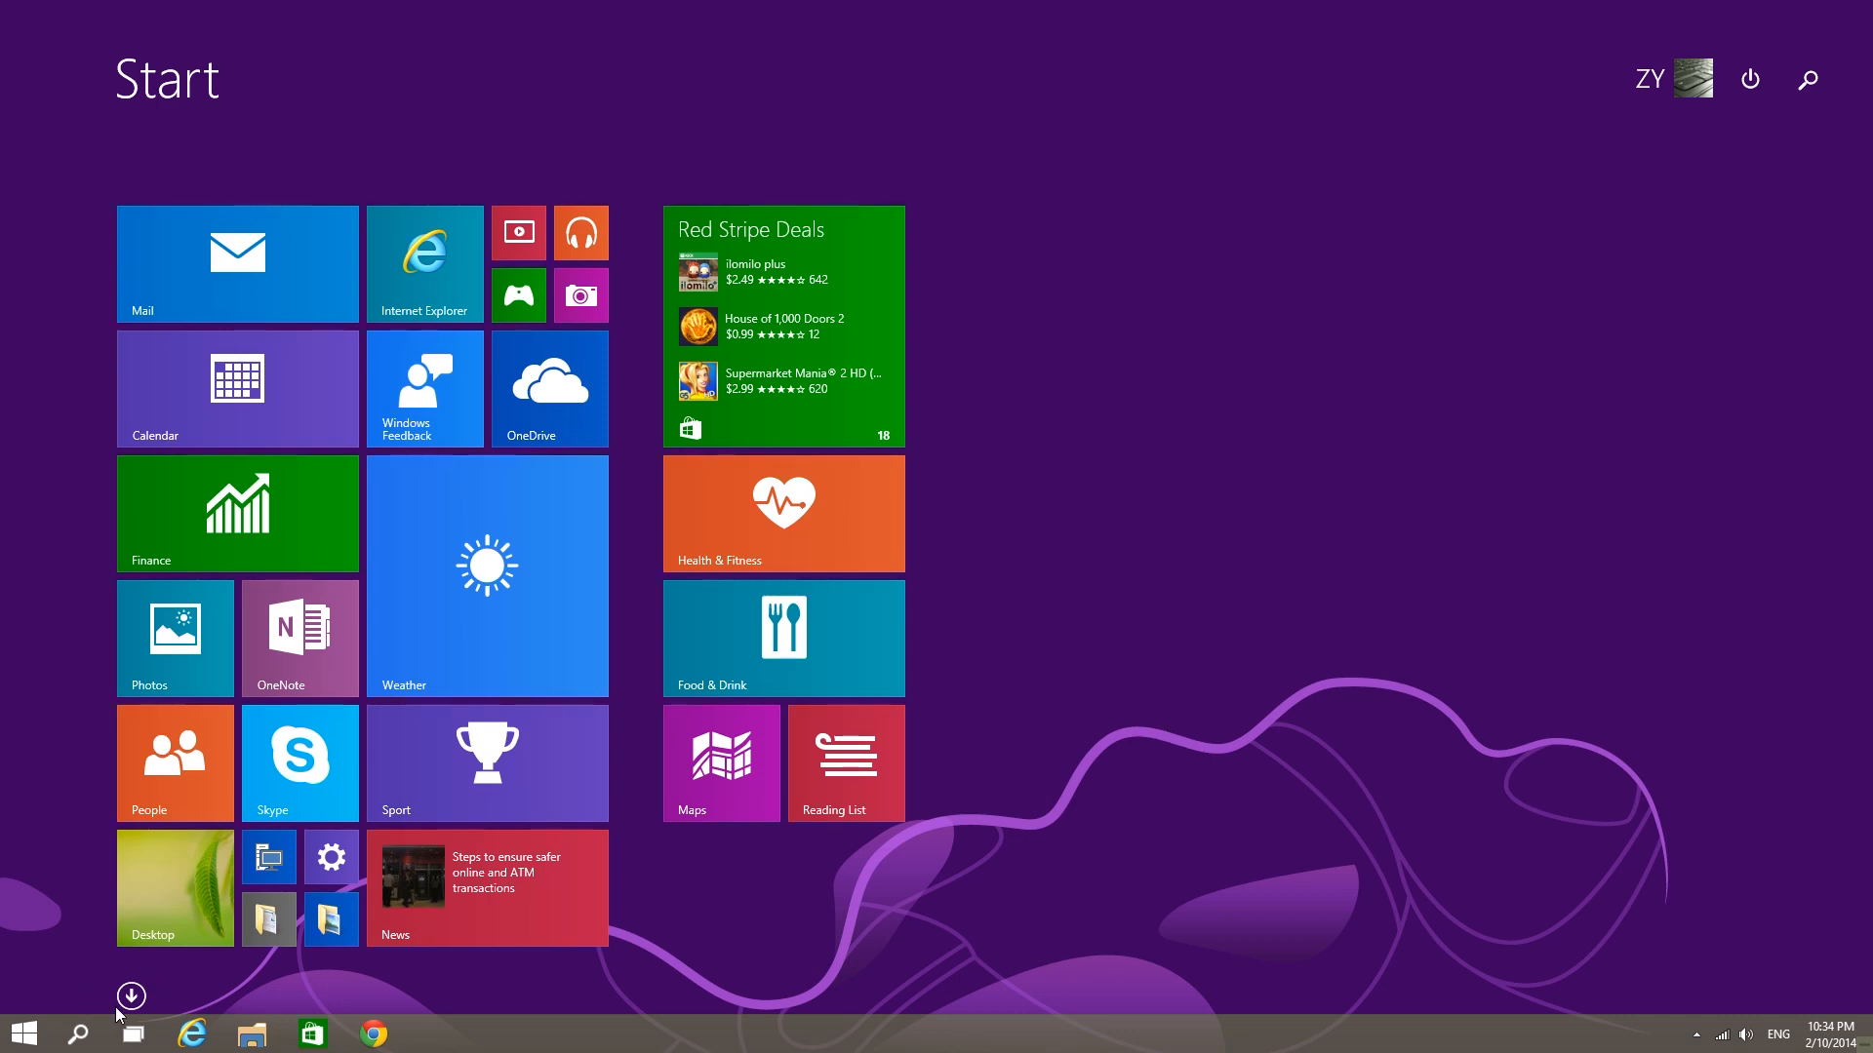
left_click(131, 995)
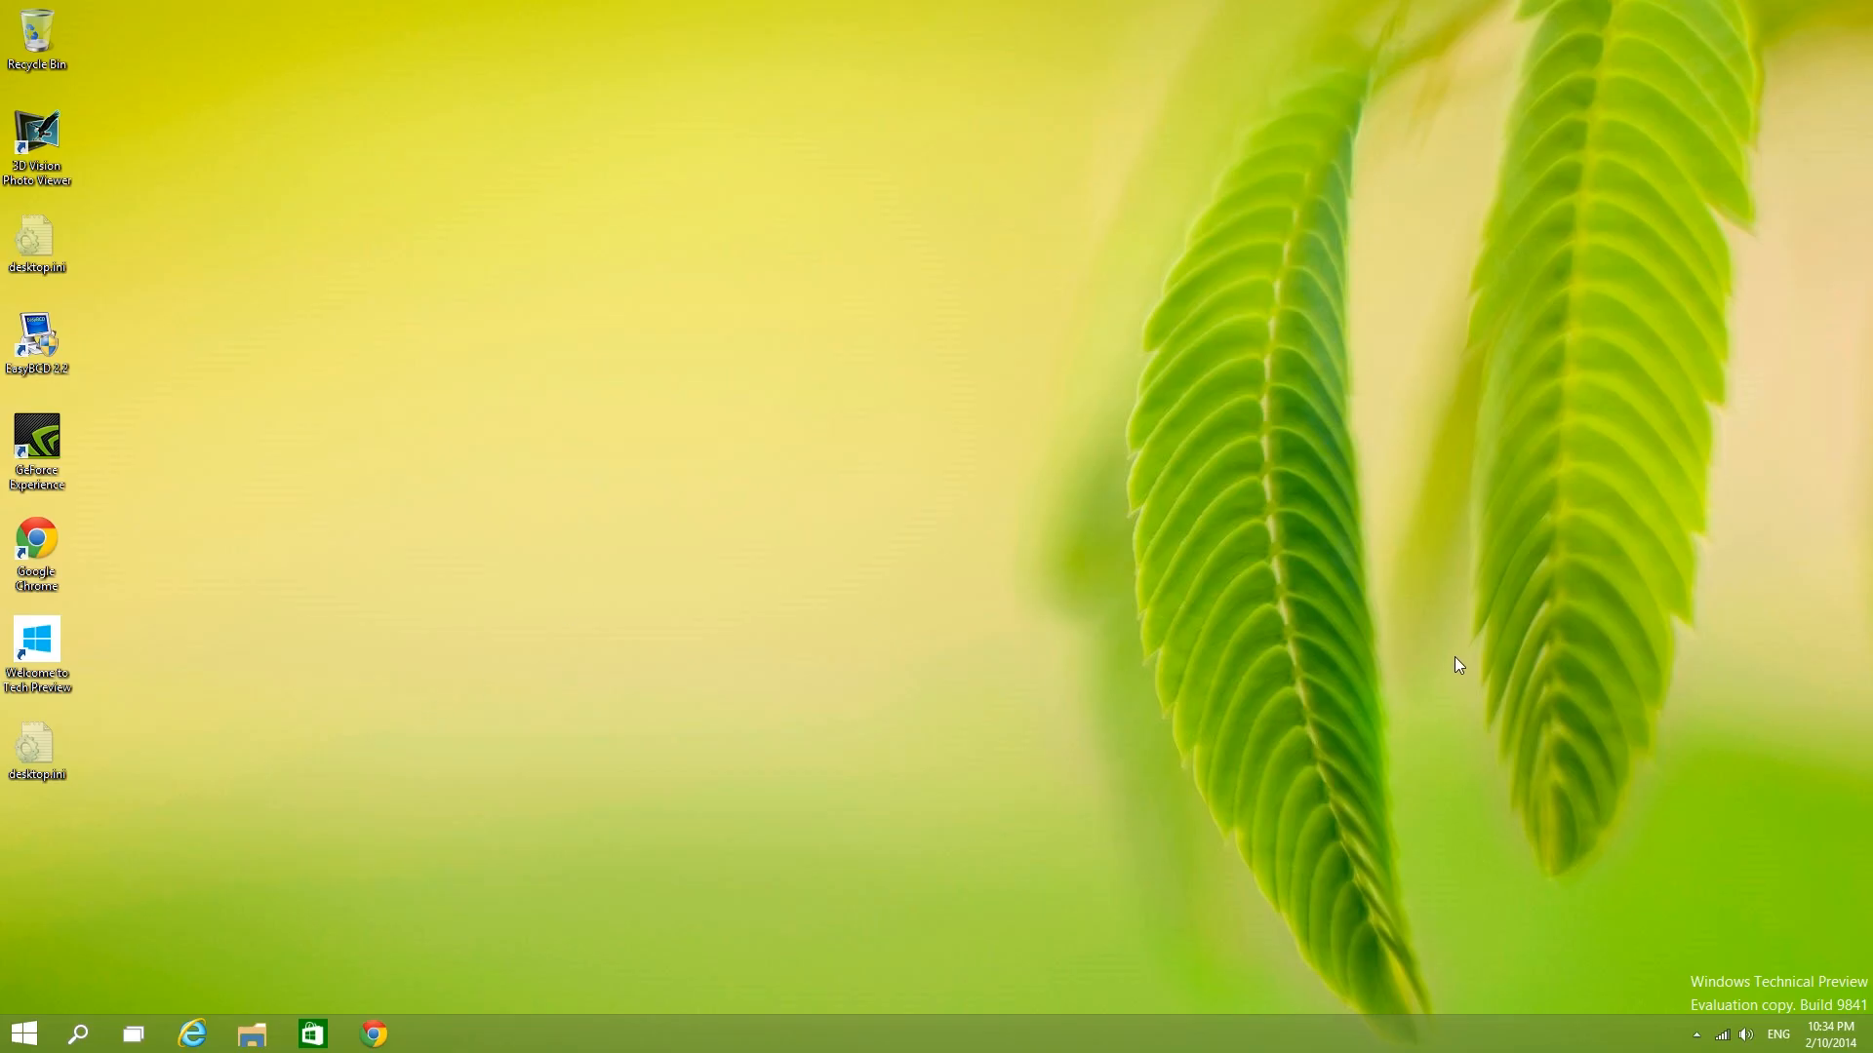
mouse_move(660, 457)
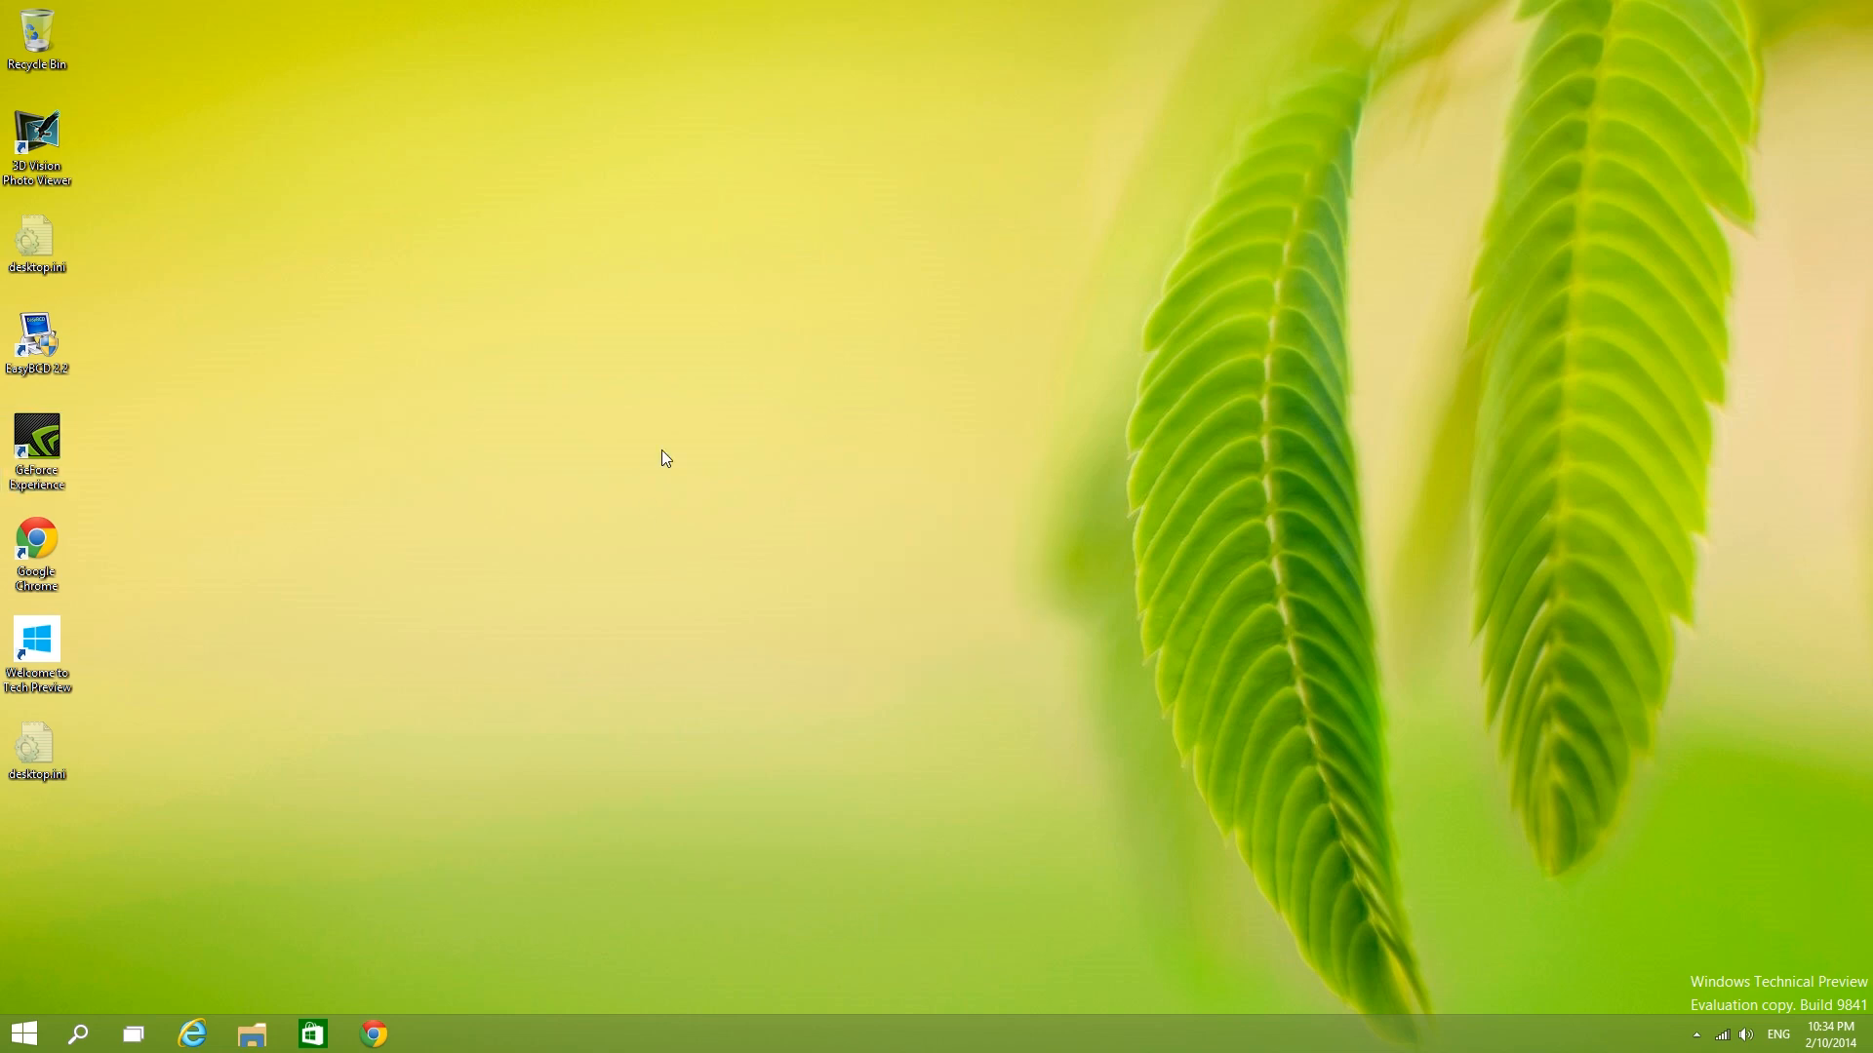
mouse_move(502, 579)
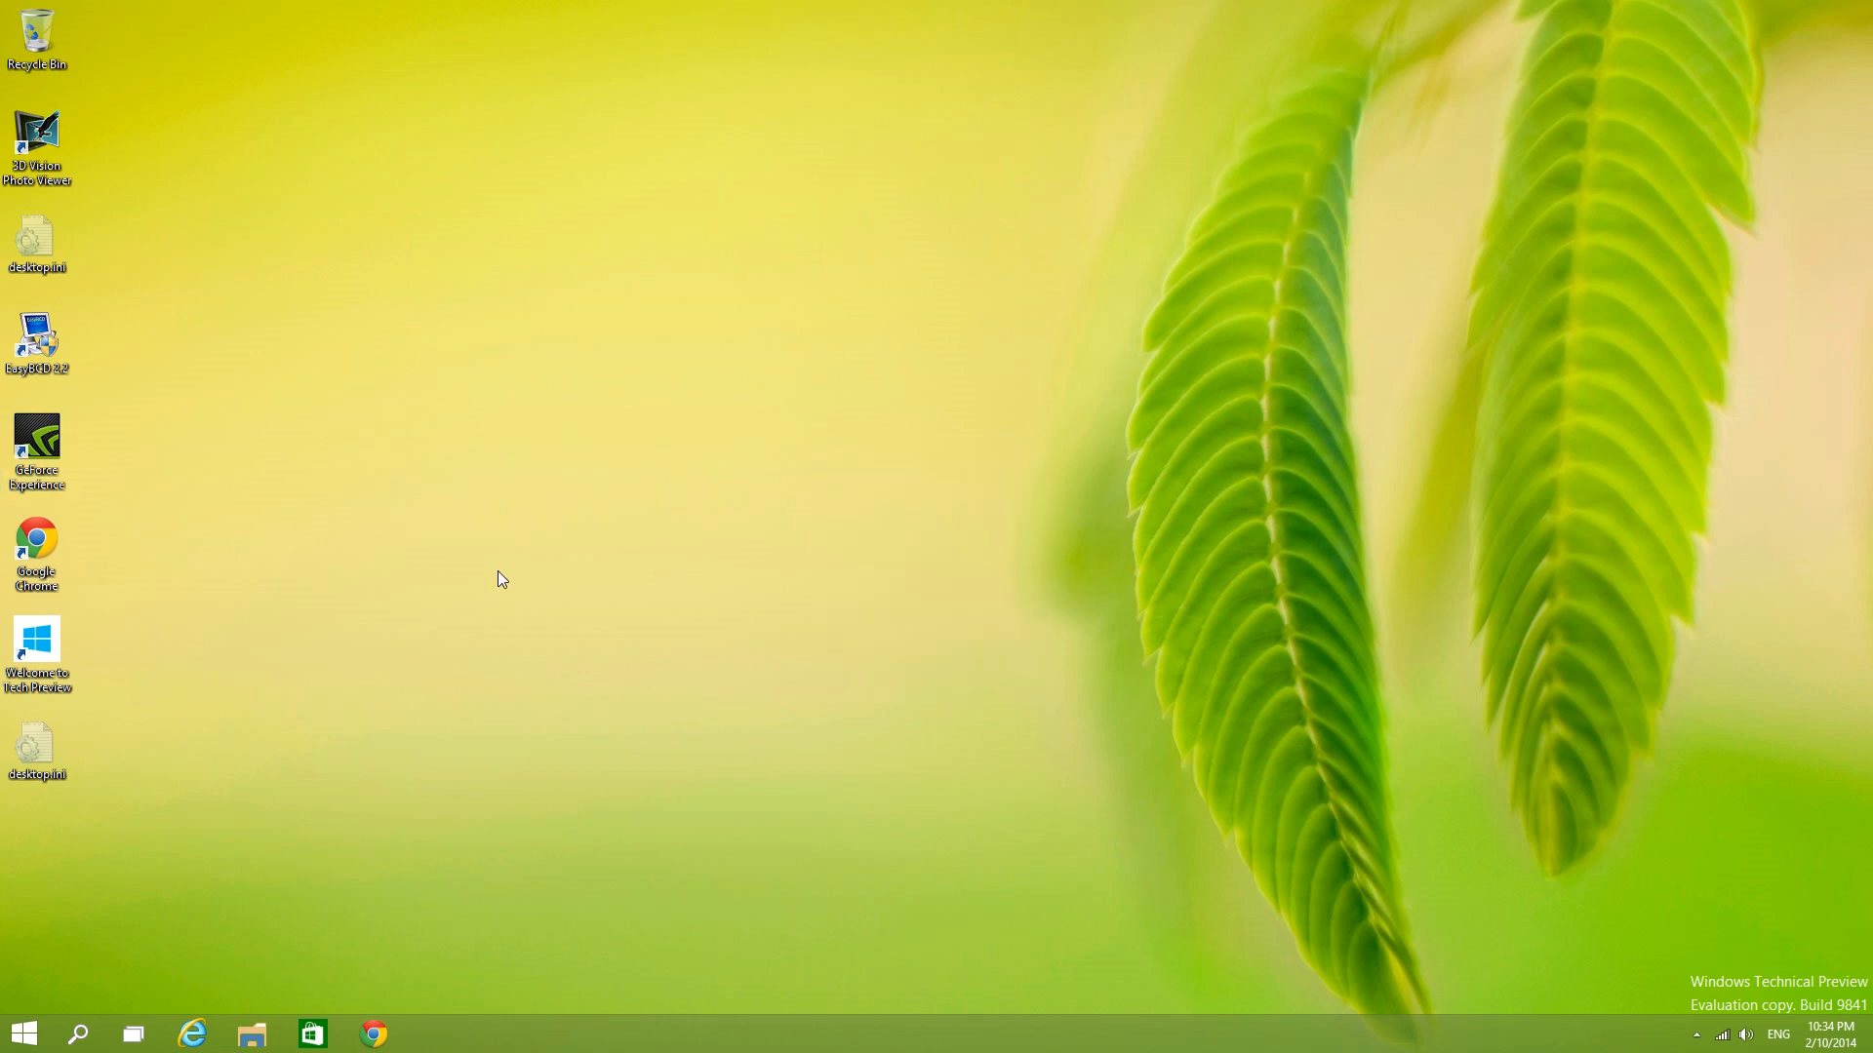
mouse_move(400, 581)
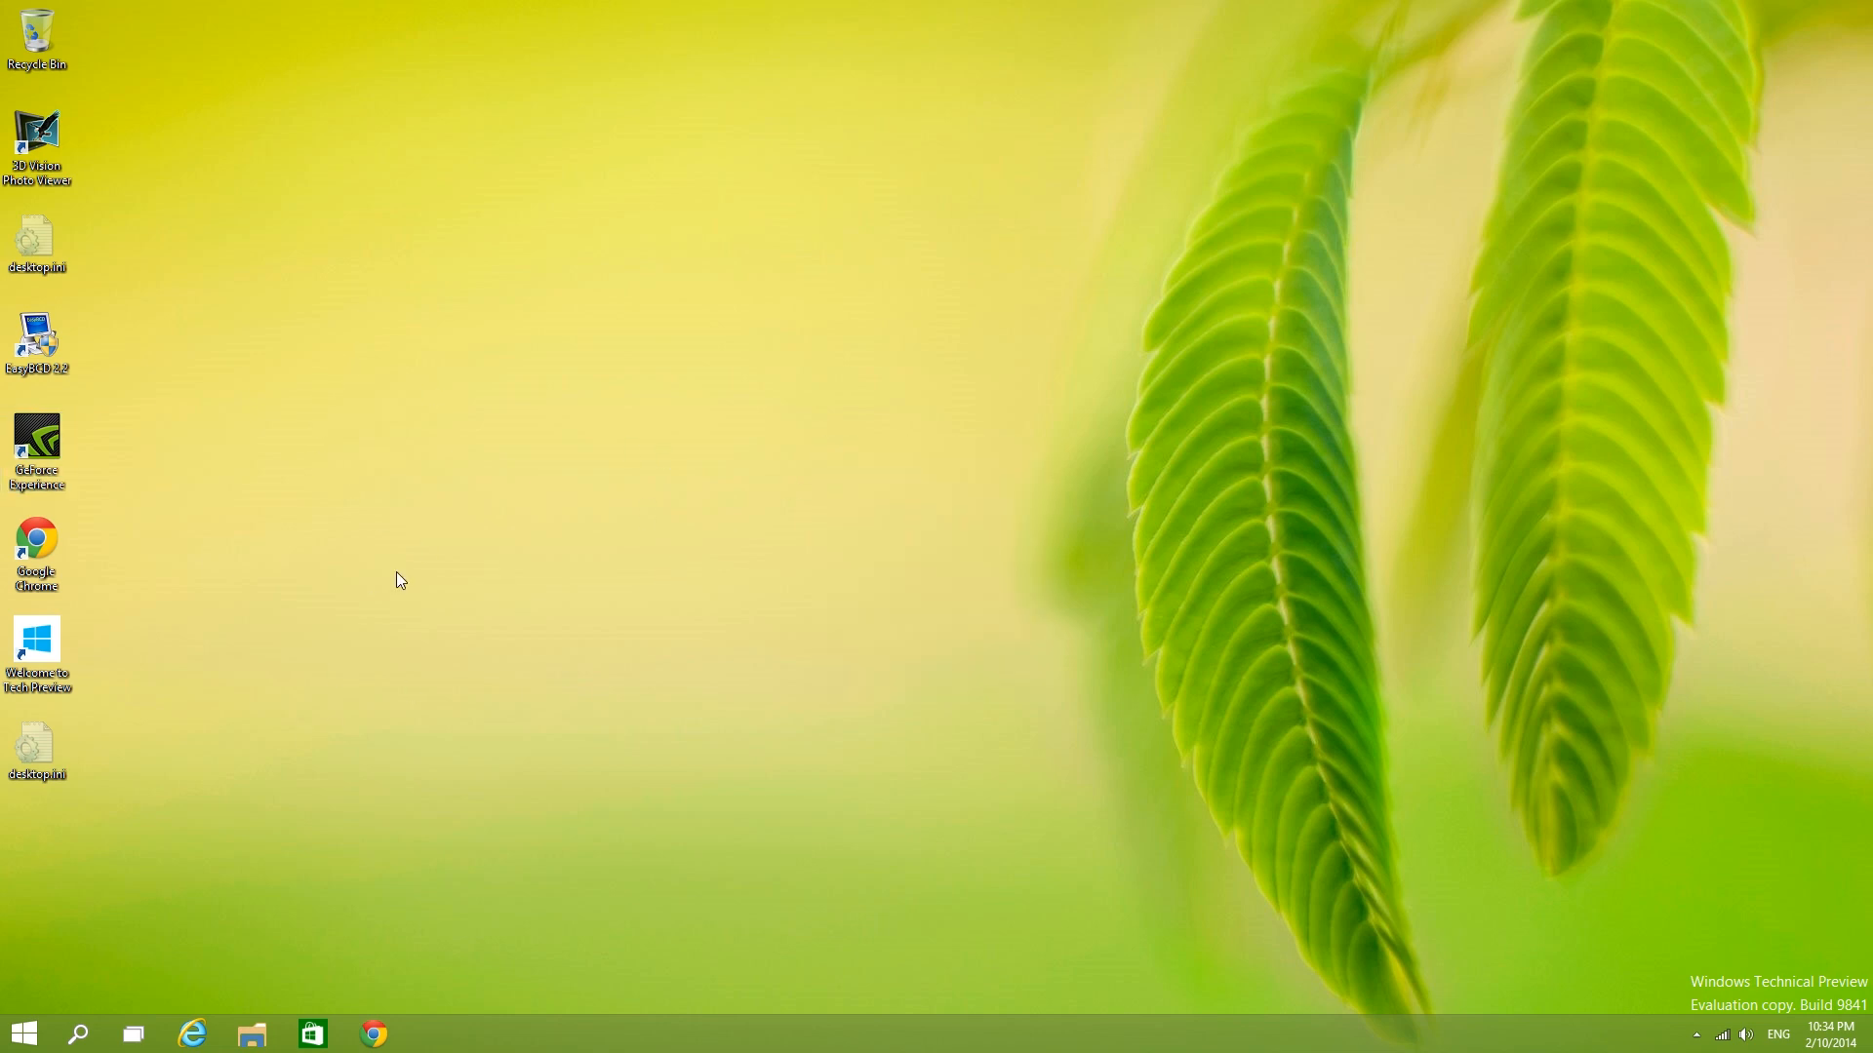